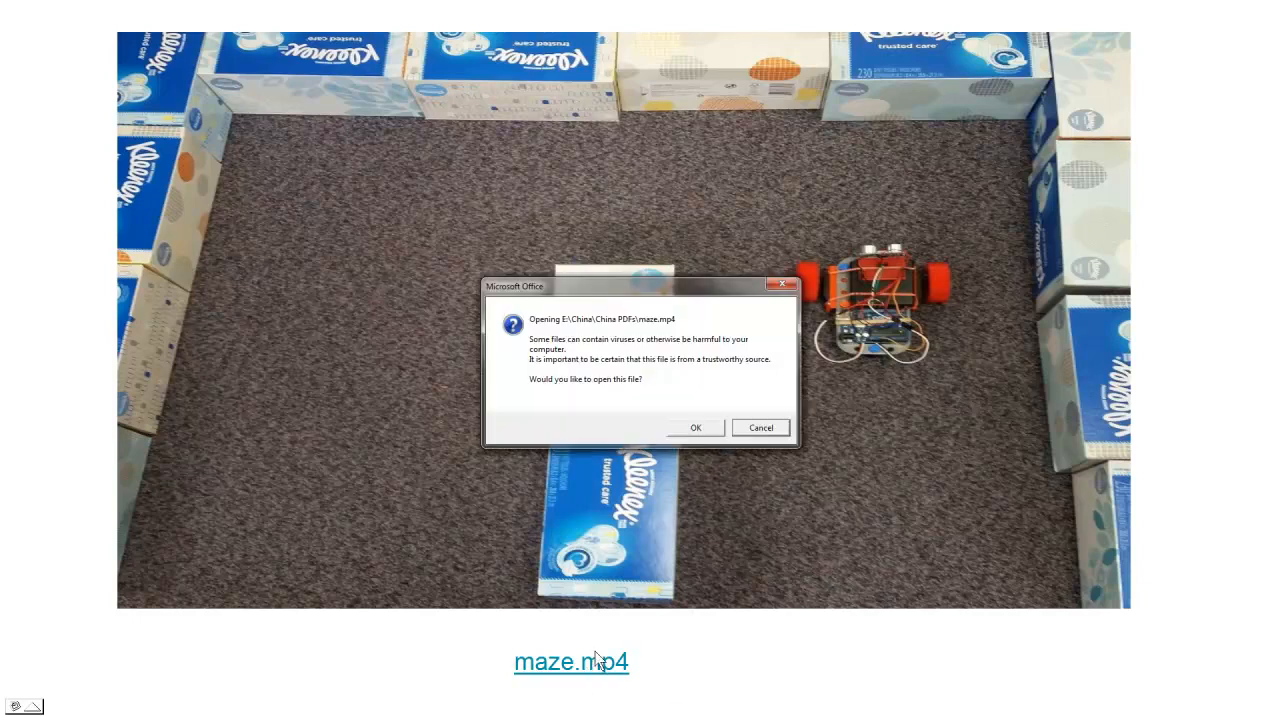
Step: Dismiss the Office open-file warning so the Robotics Lesson 1 slide appears
click(696, 428)
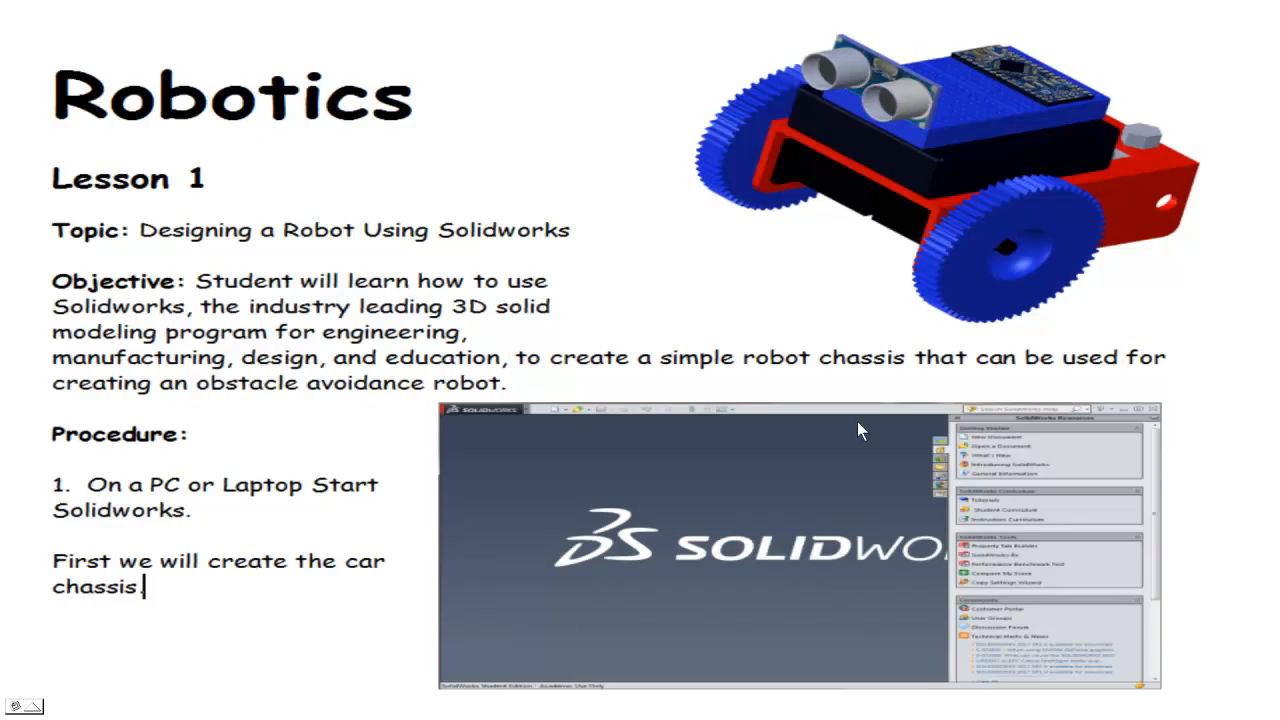
mouse_move(784, 436)
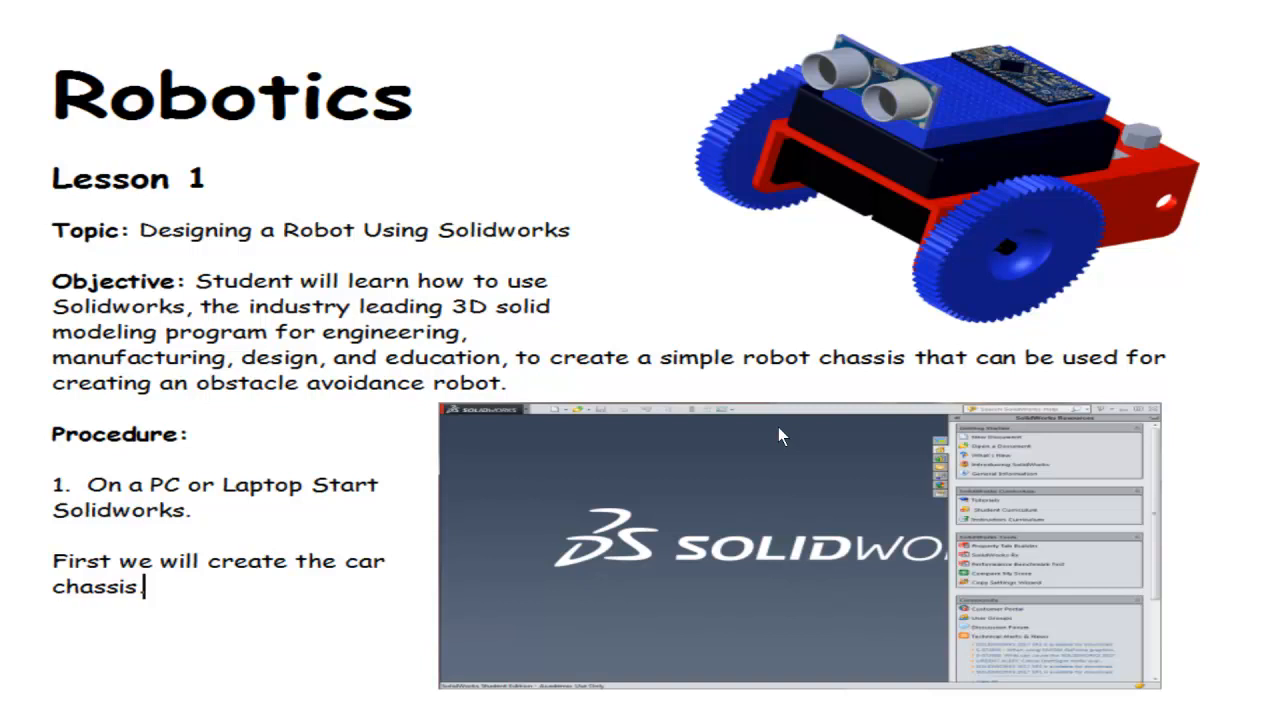
mouse_move(776, 458)
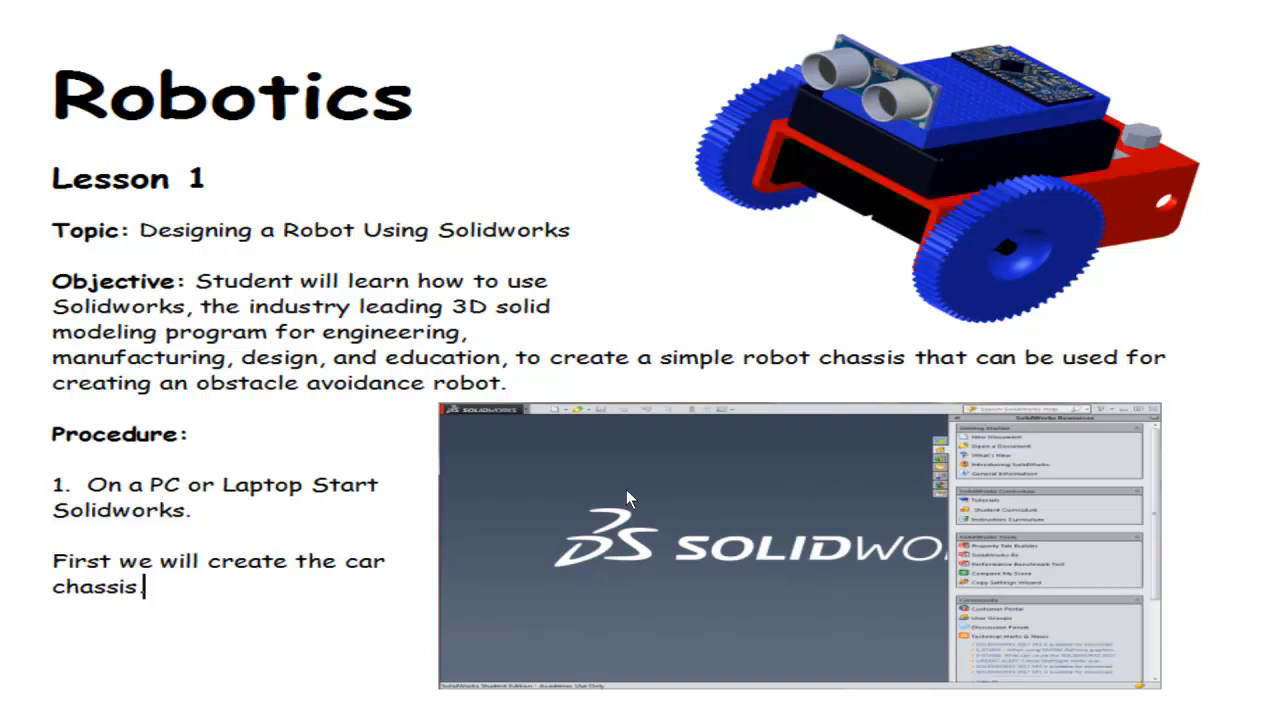
mouse_move(544, 598)
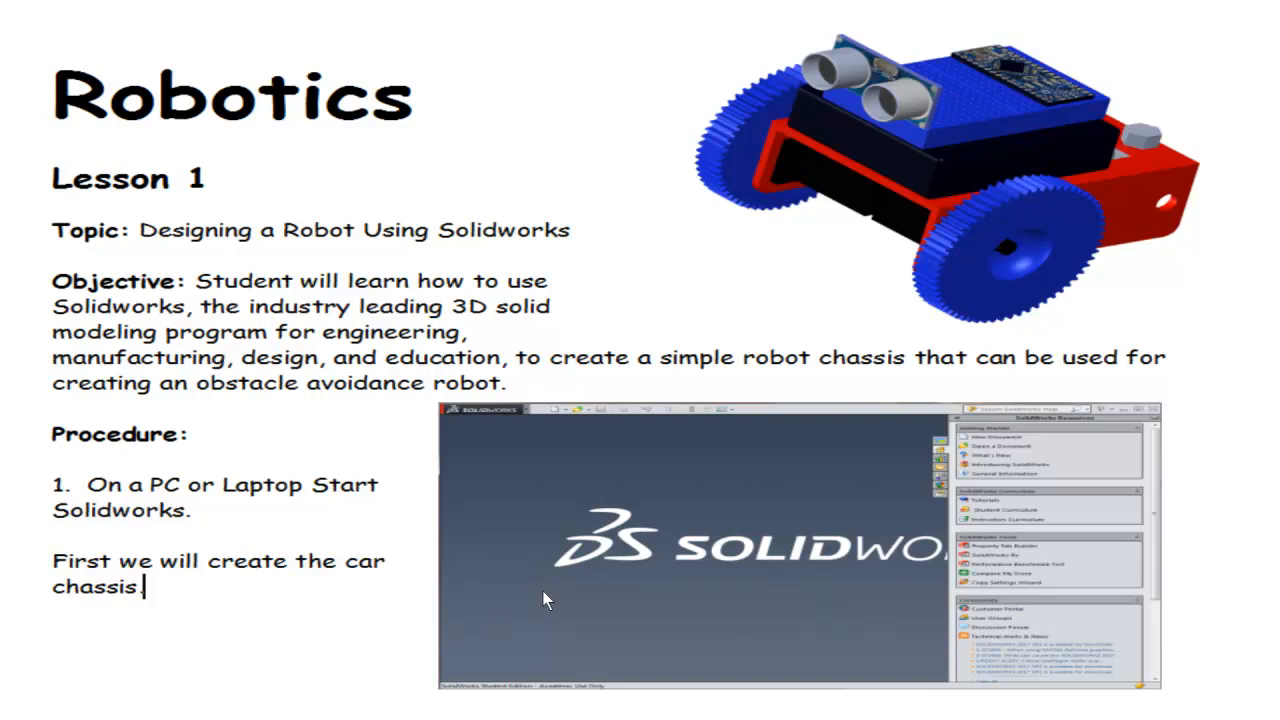
mouse_move(504, 596)
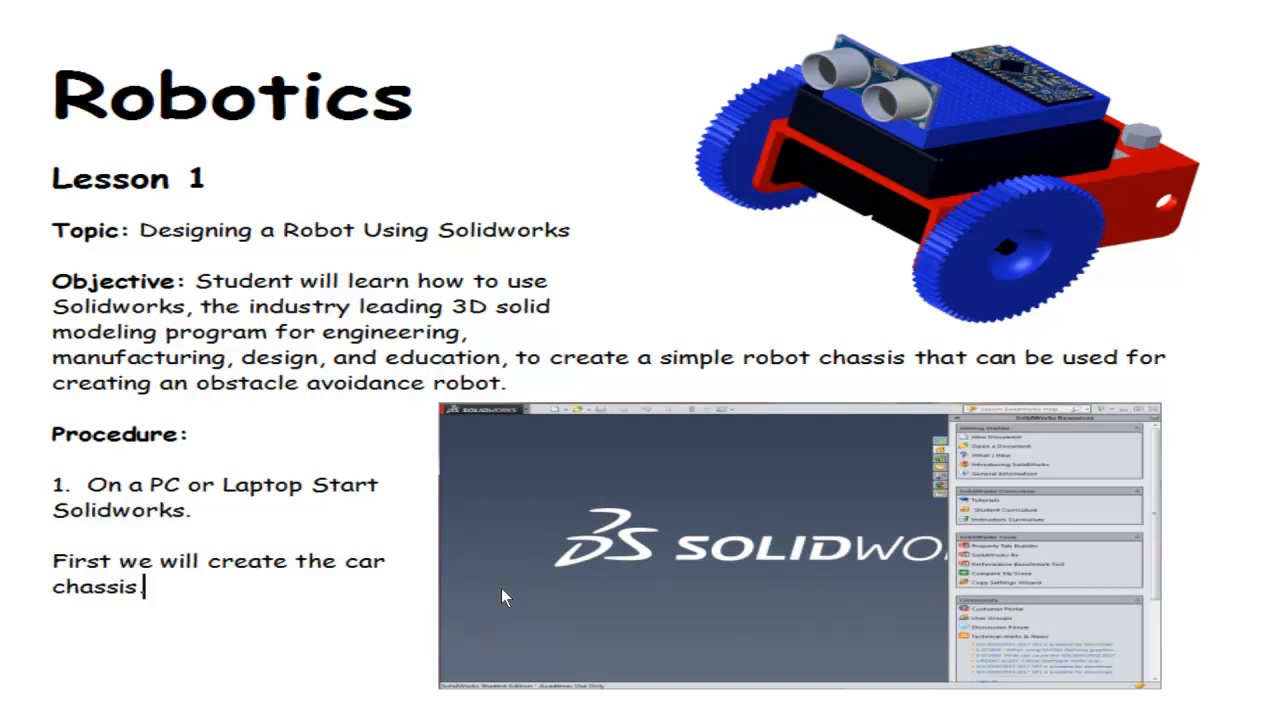
mouse_move(444, 620)
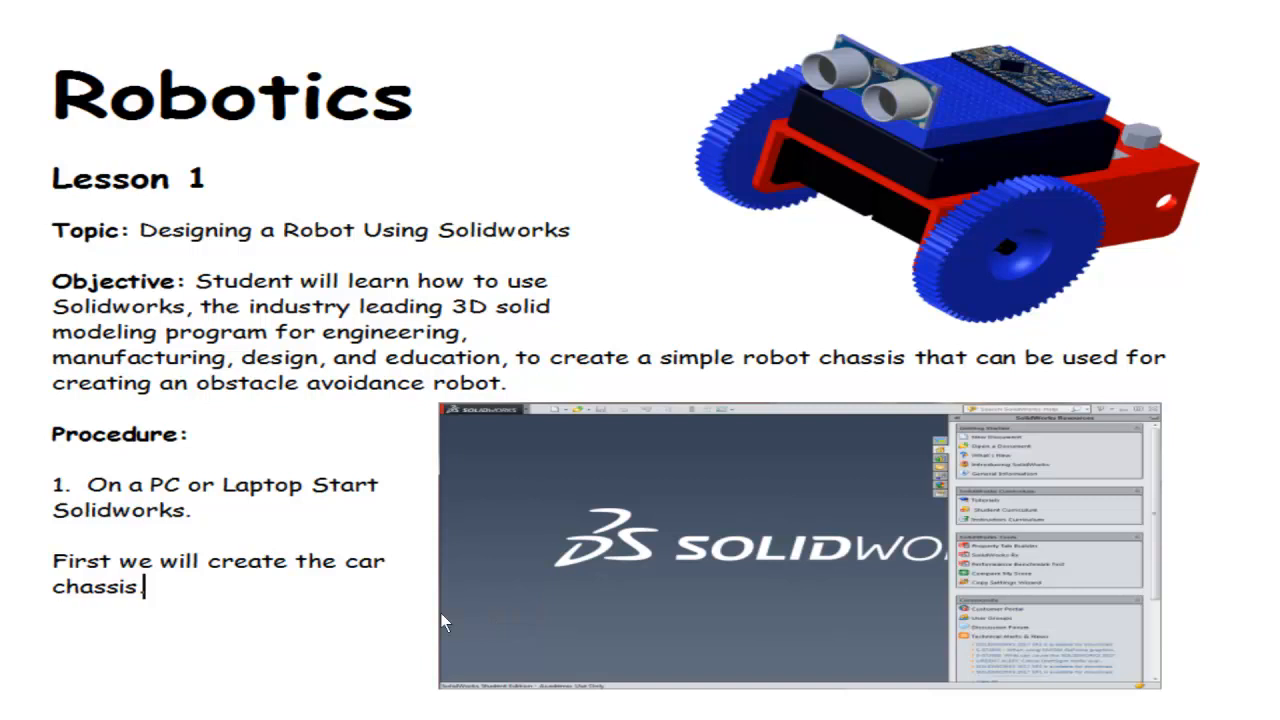
mouse_move(312, 638)
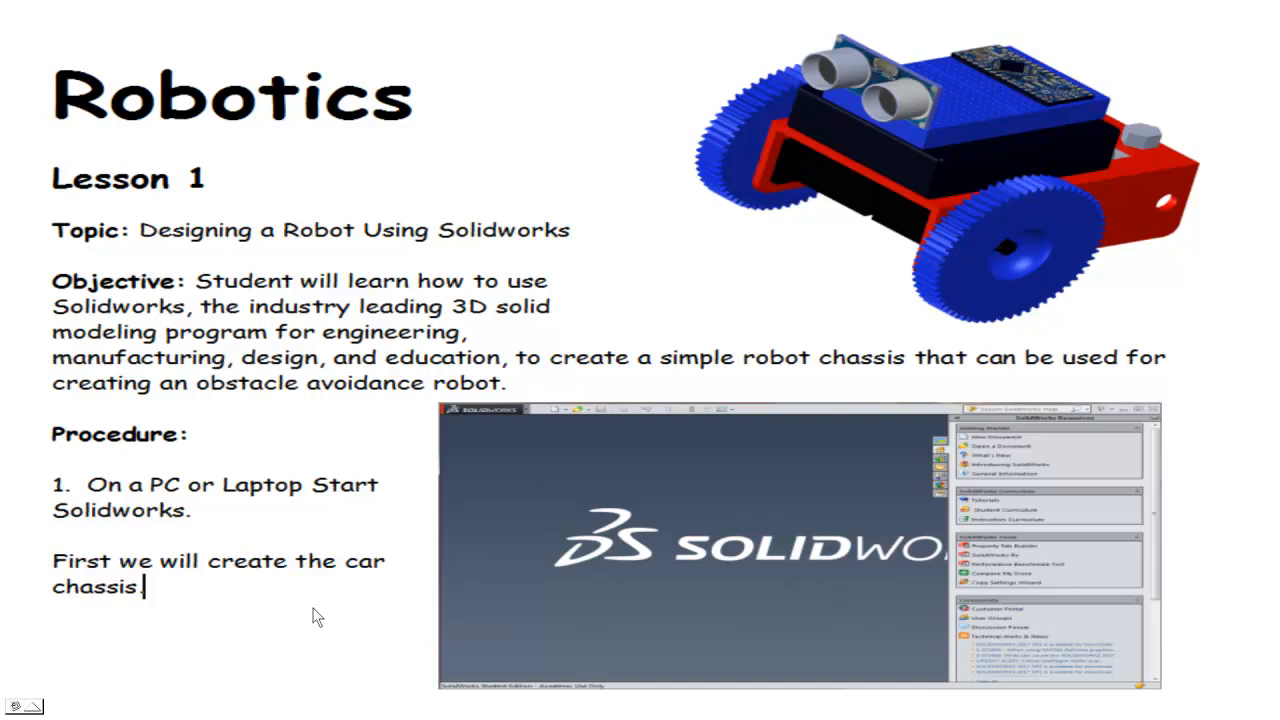
mouse_move(344, 620)
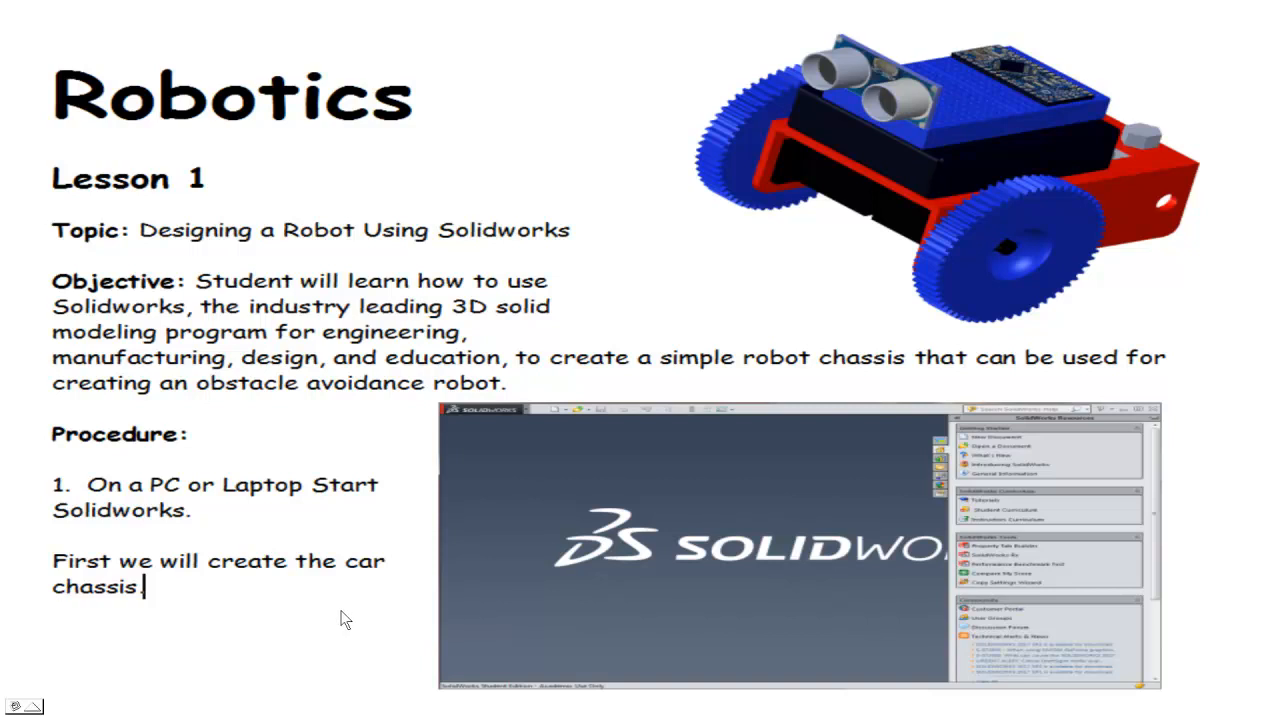
mouse_move(336, 628)
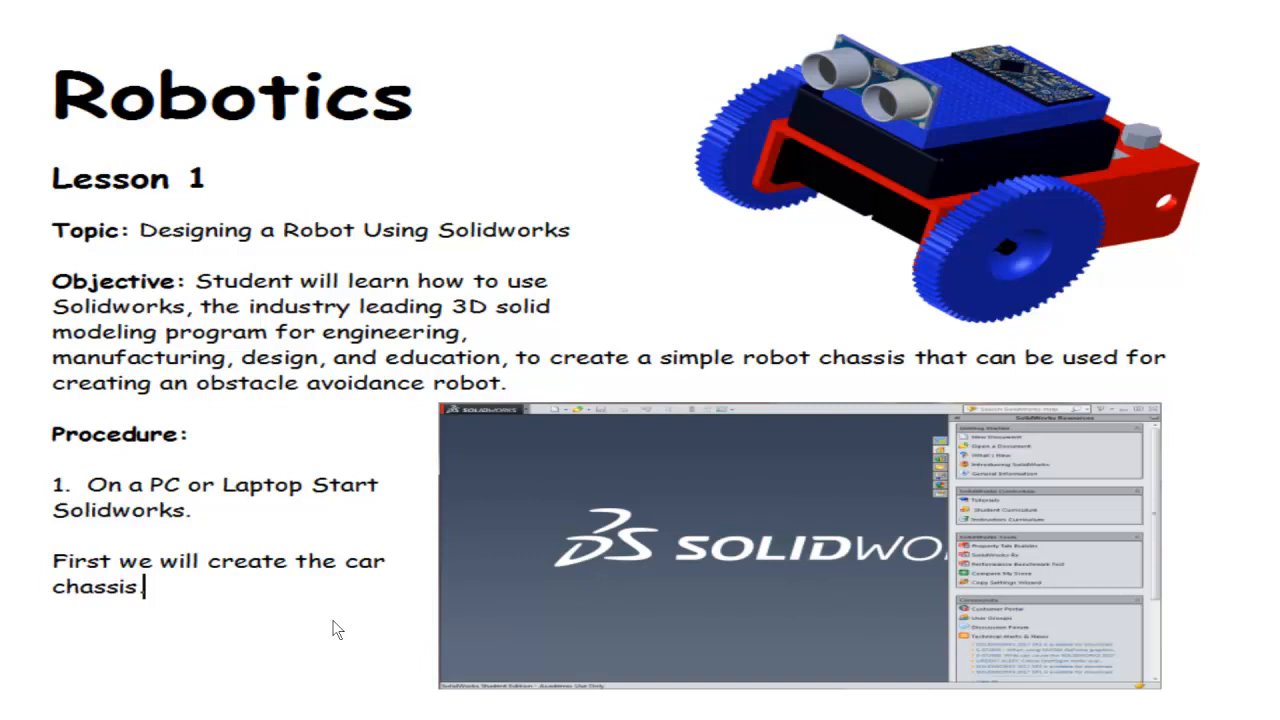
mouse_move(302, 630)
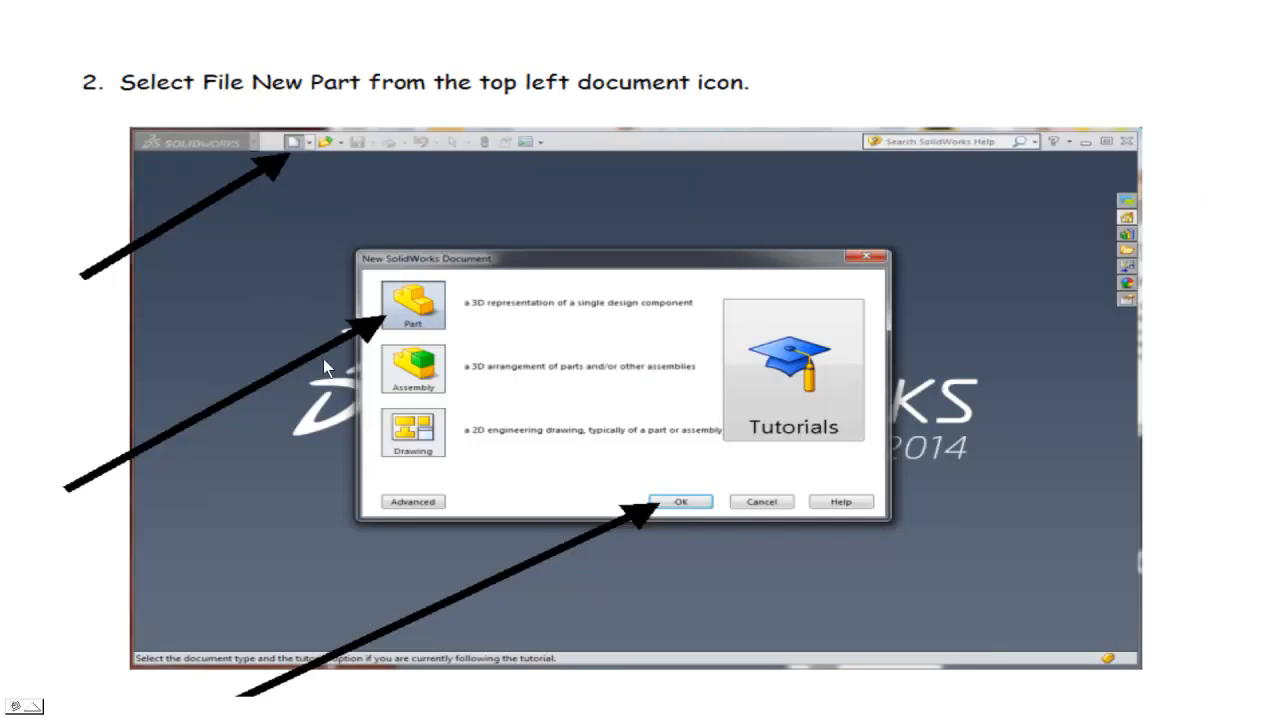
mouse_move(292, 150)
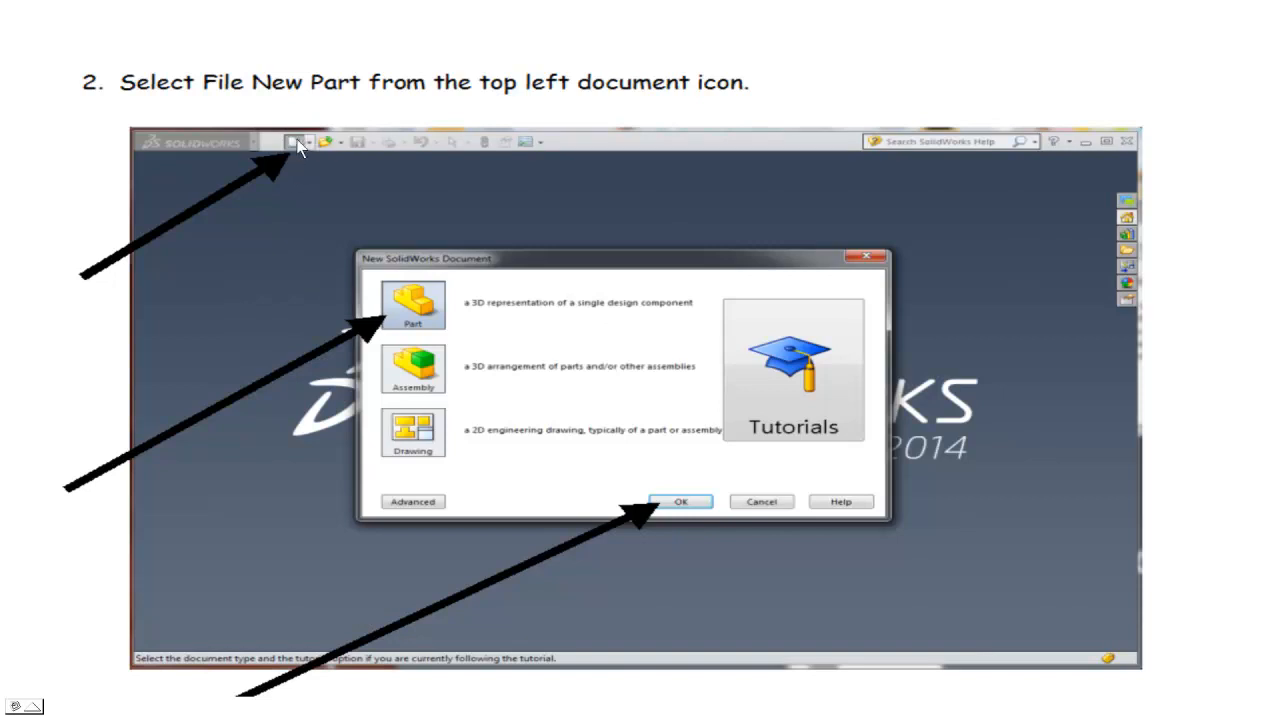
mouse_move(304, 330)
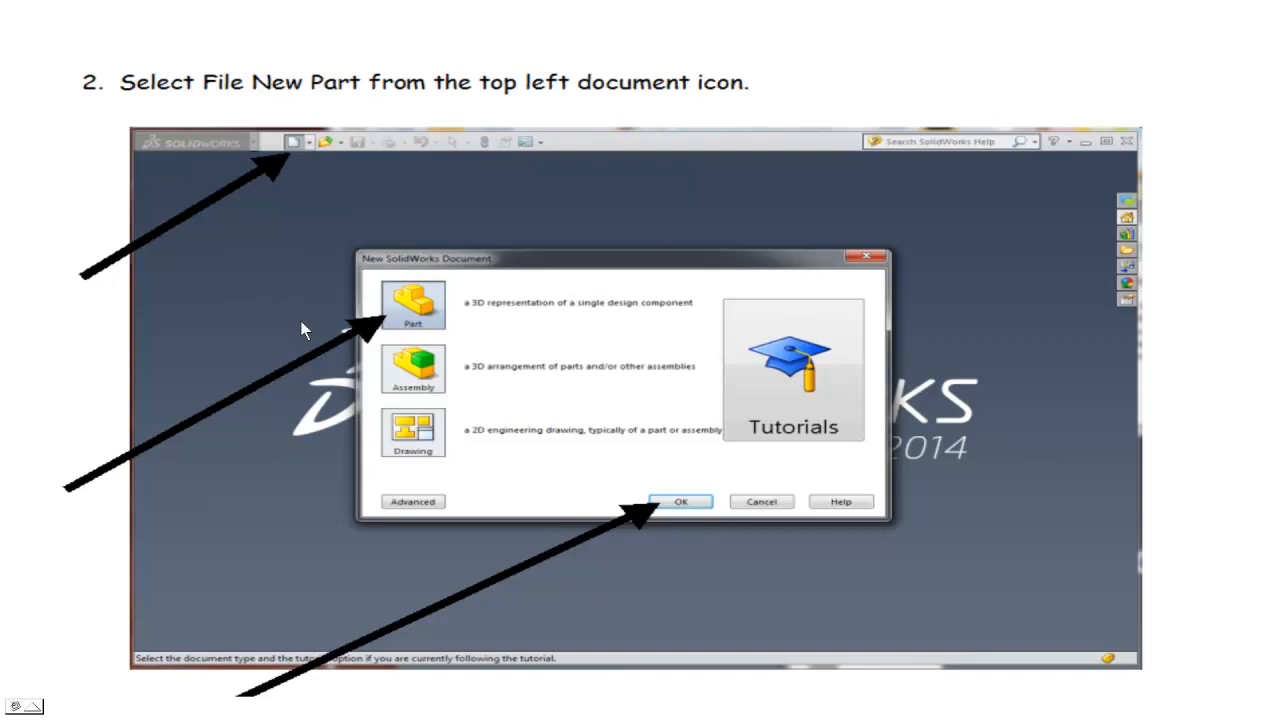
mouse_move(420, 462)
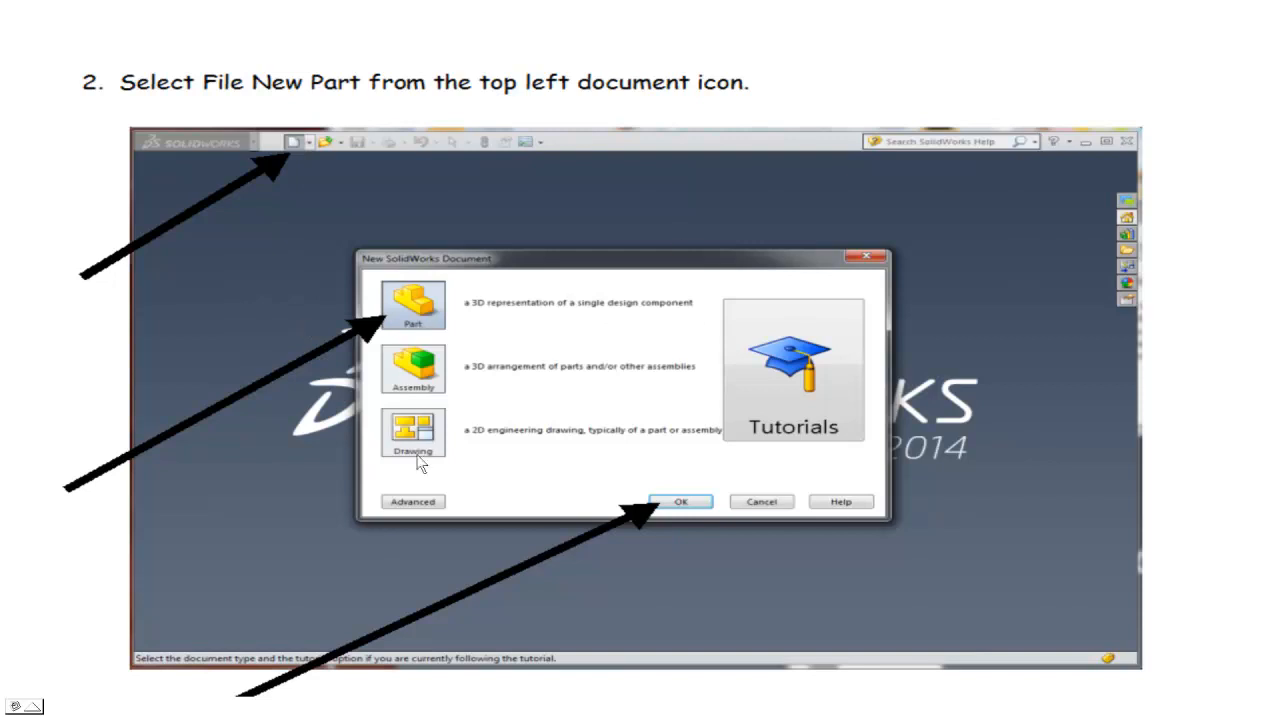
mouse_move(416, 444)
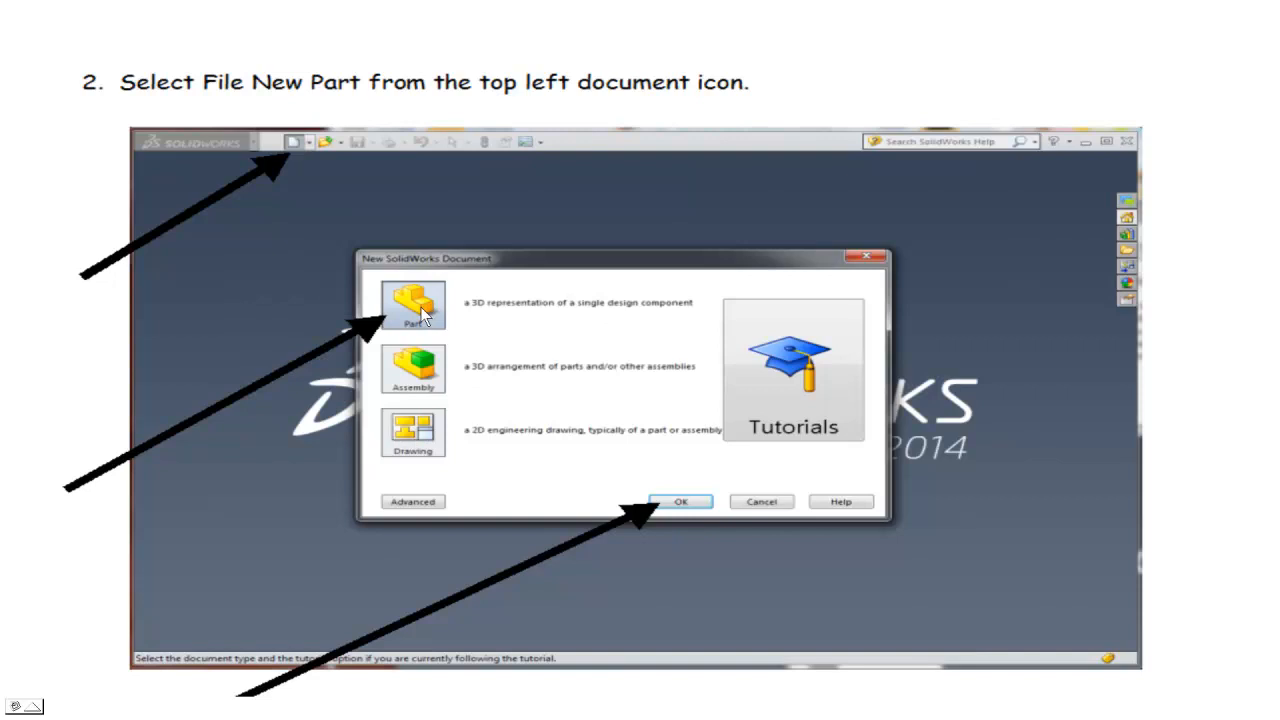
mouse_move(432, 316)
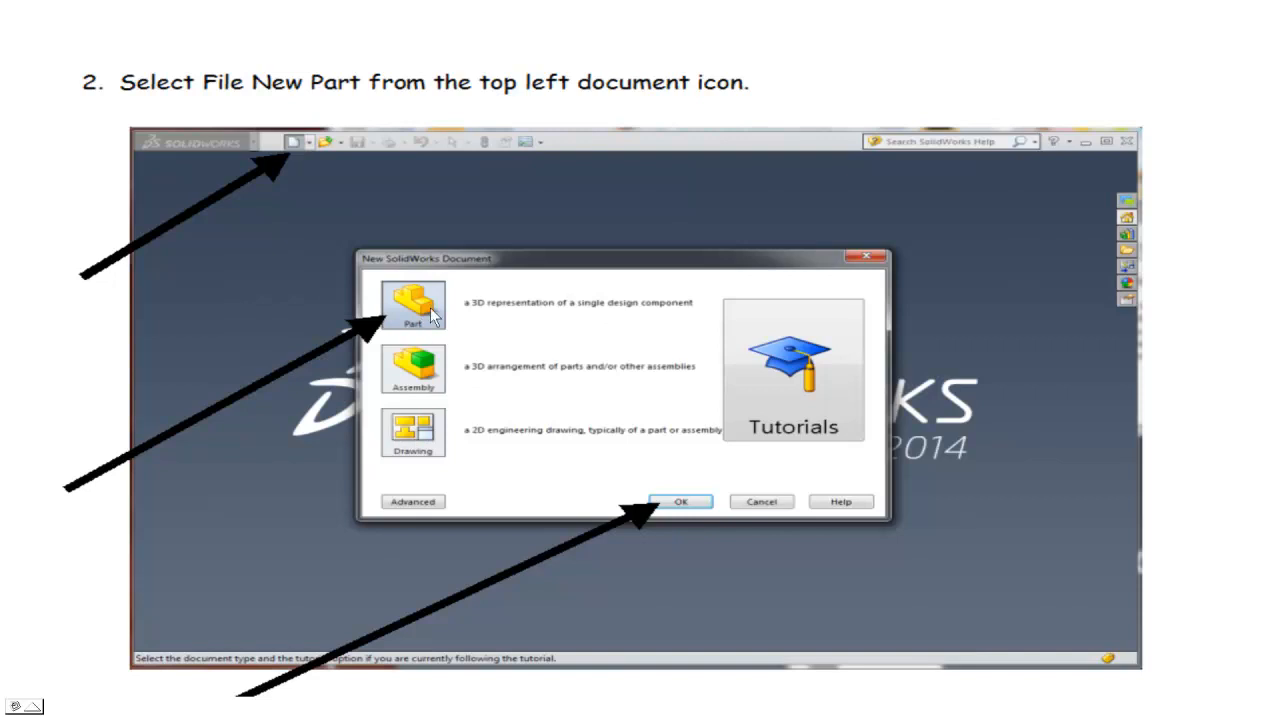
mouse_move(428, 372)
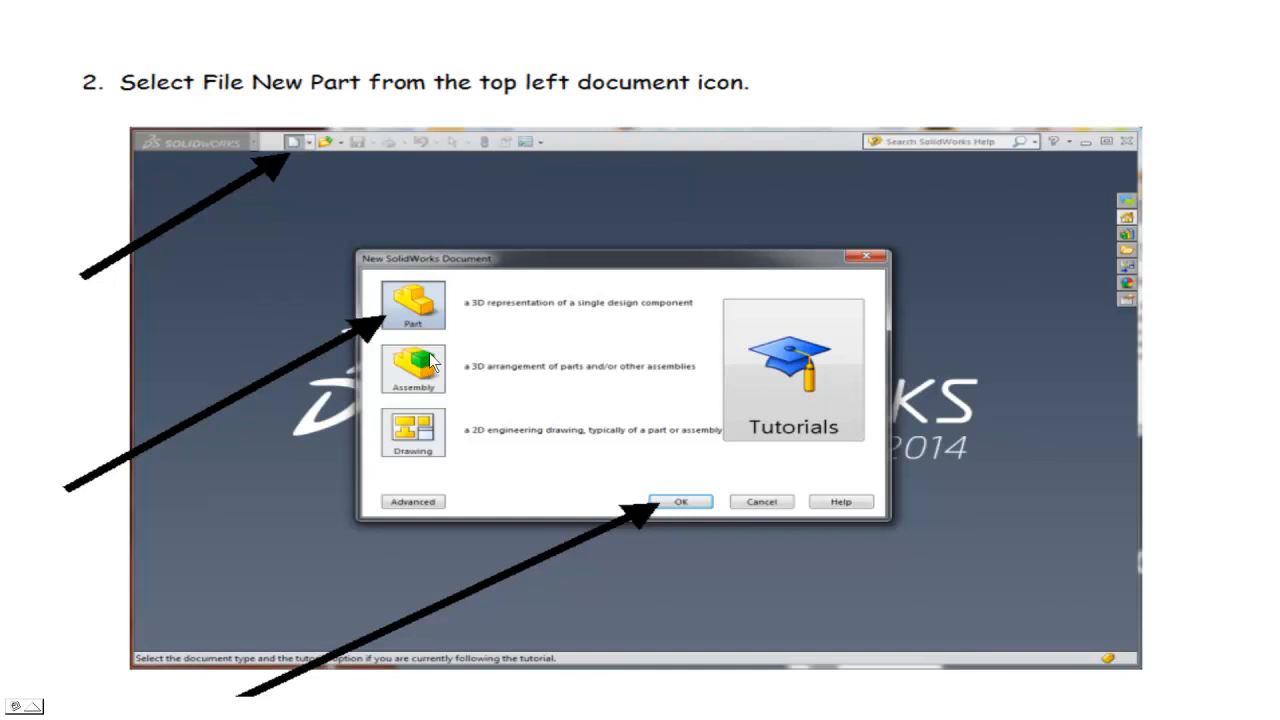
mouse_move(418, 450)
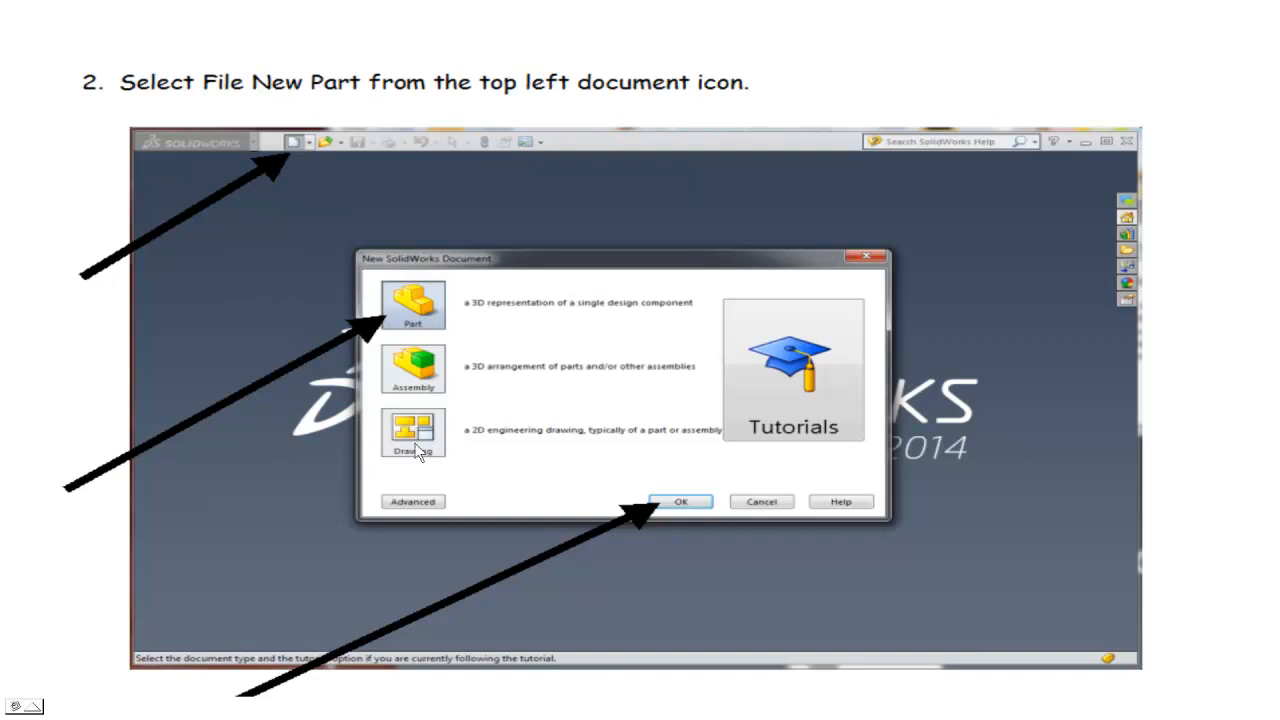
mouse_move(418, 436)
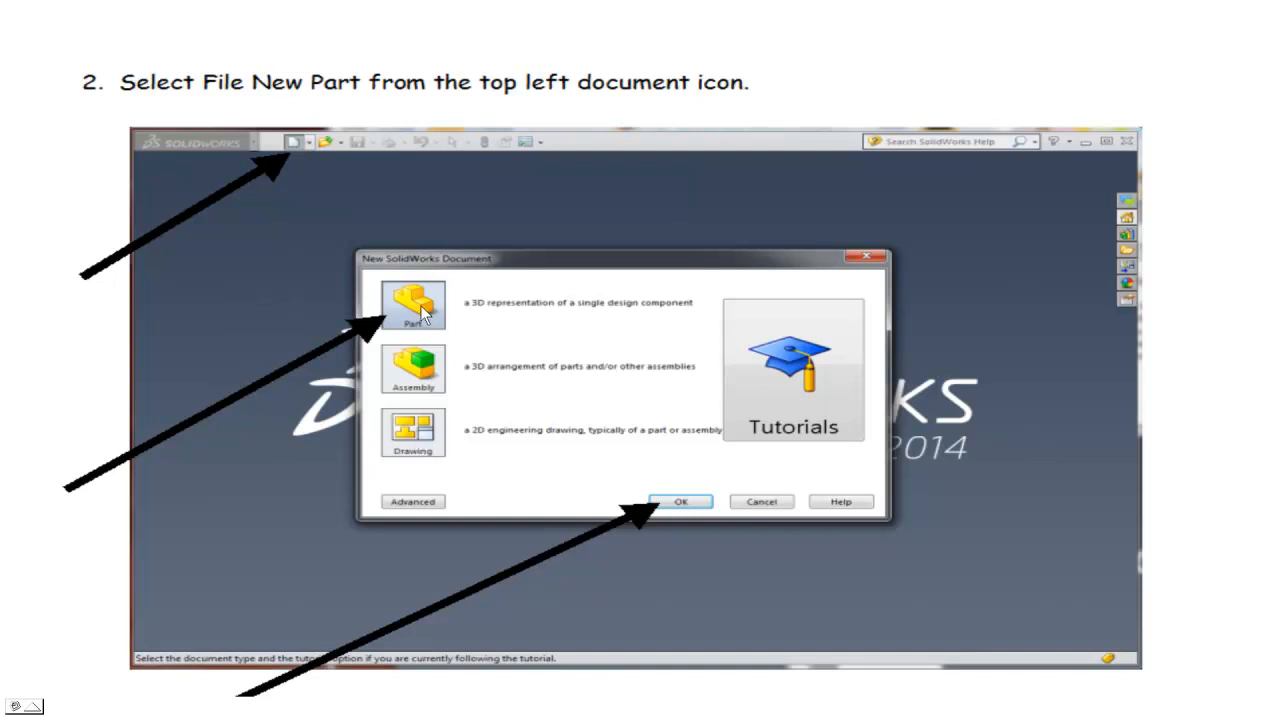
mouse_move(426, 452)
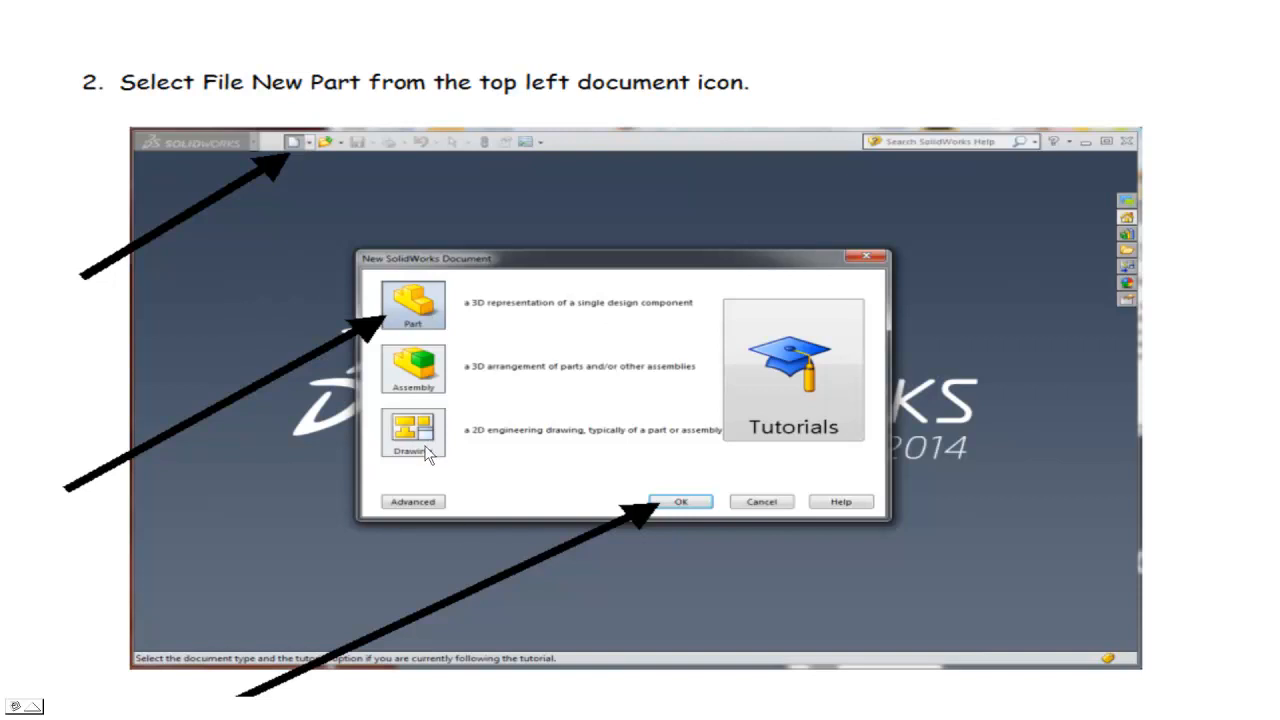
mouse_move(528, 480)
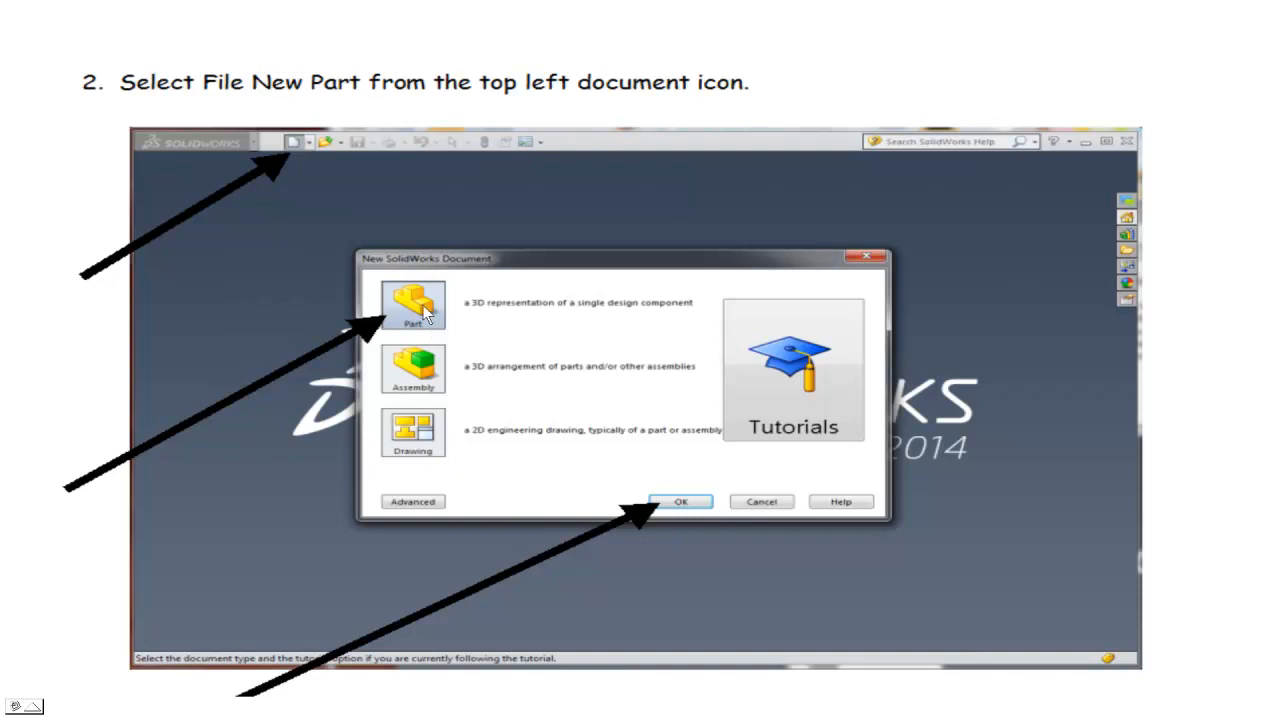
mouse_move(500, 452)
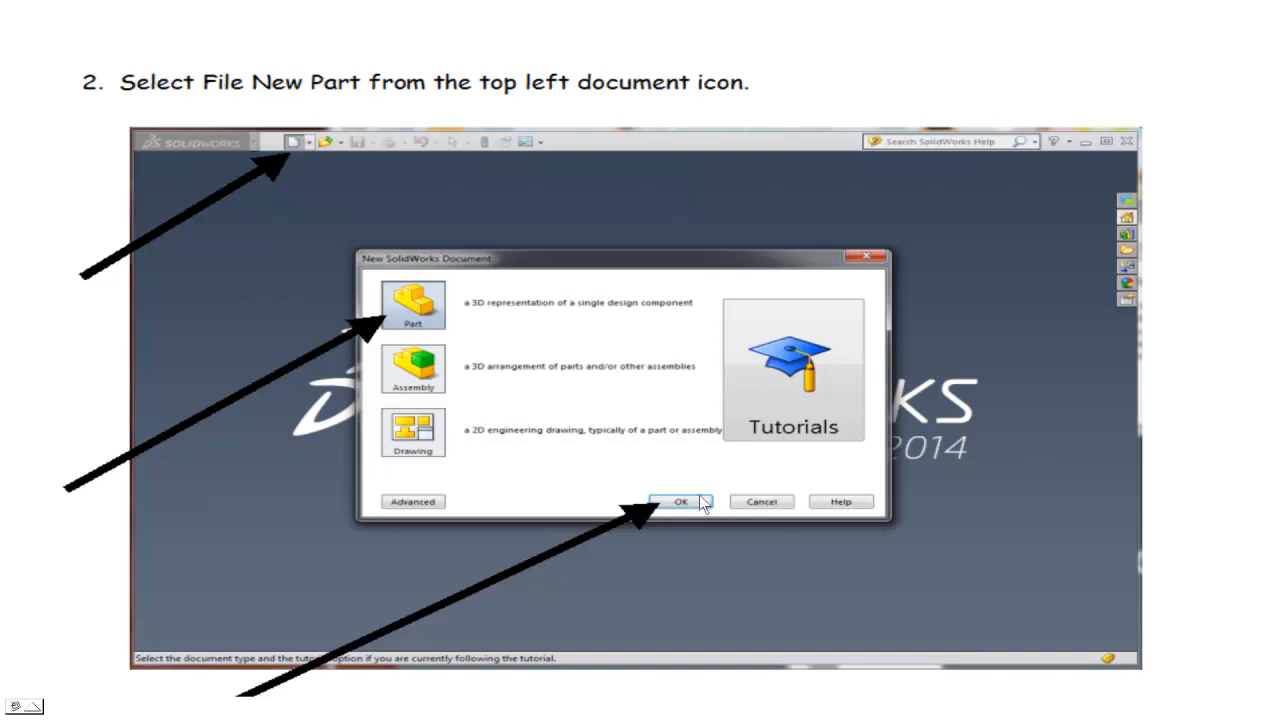
Step: Advance to step 3: Features, Extruded Boss/Base, then Front Plane
click(680, 500)
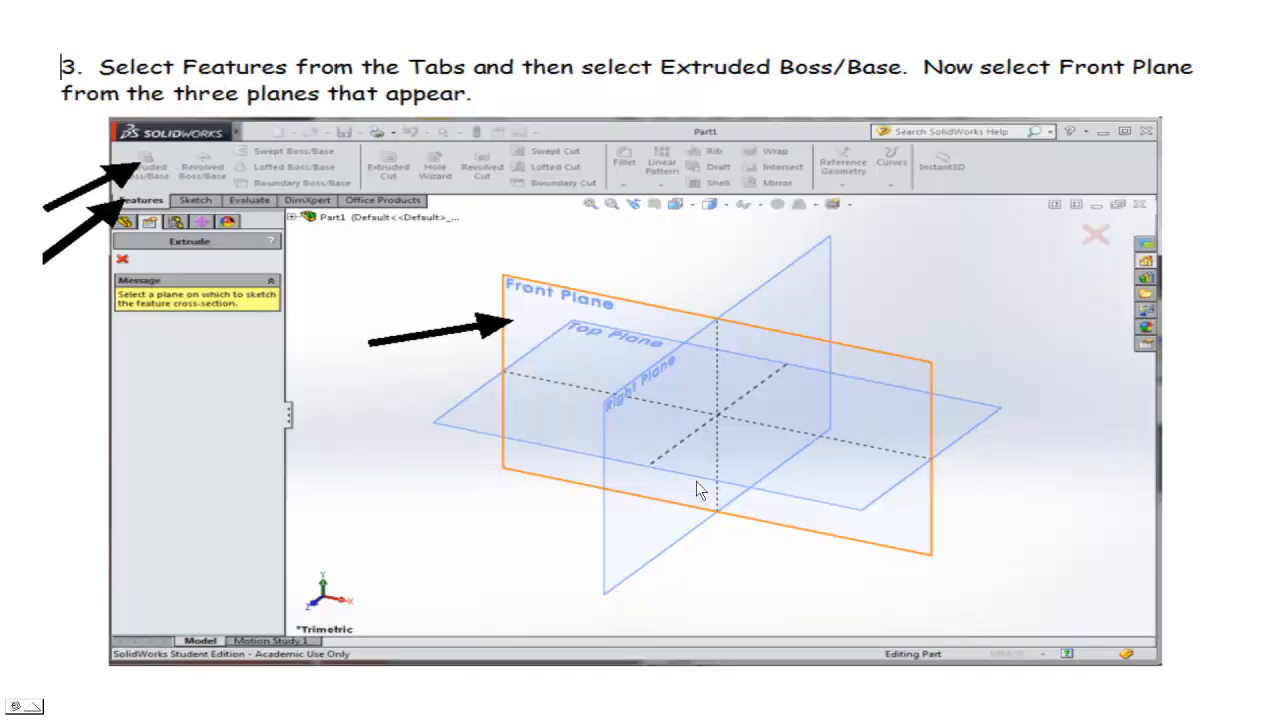
mouse_move(540, 296)
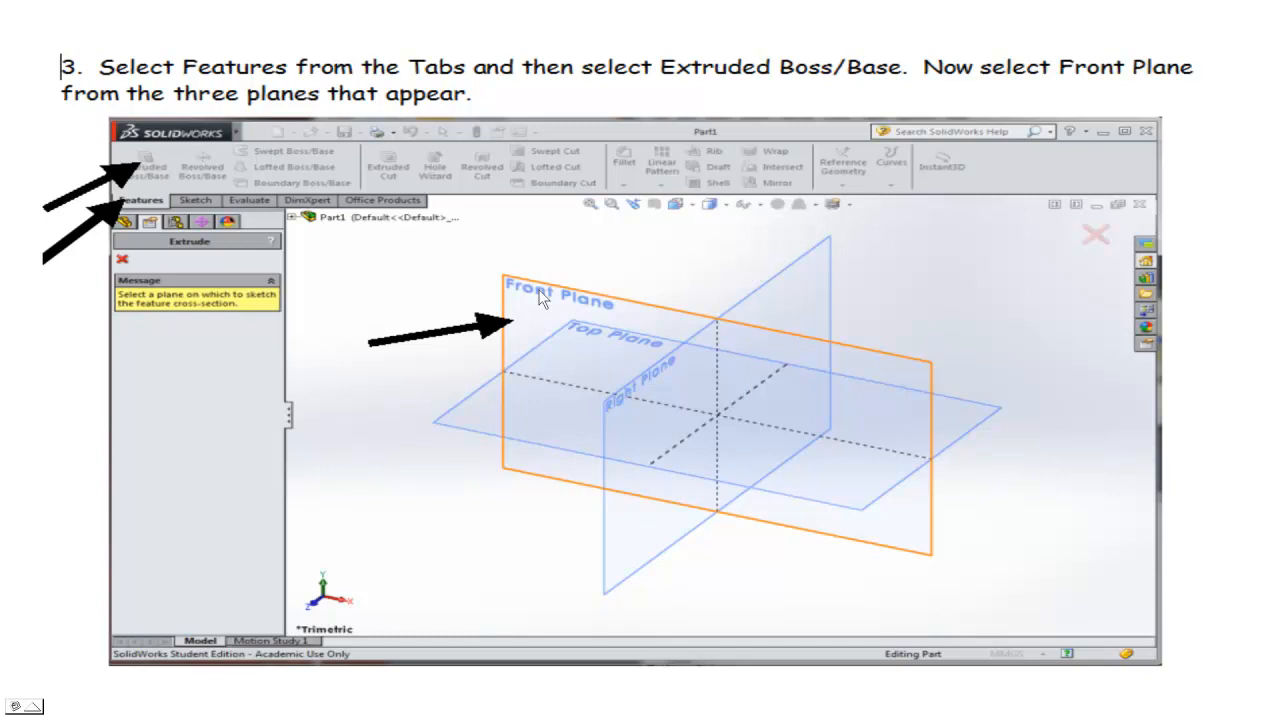
mouse_move(552, 304)
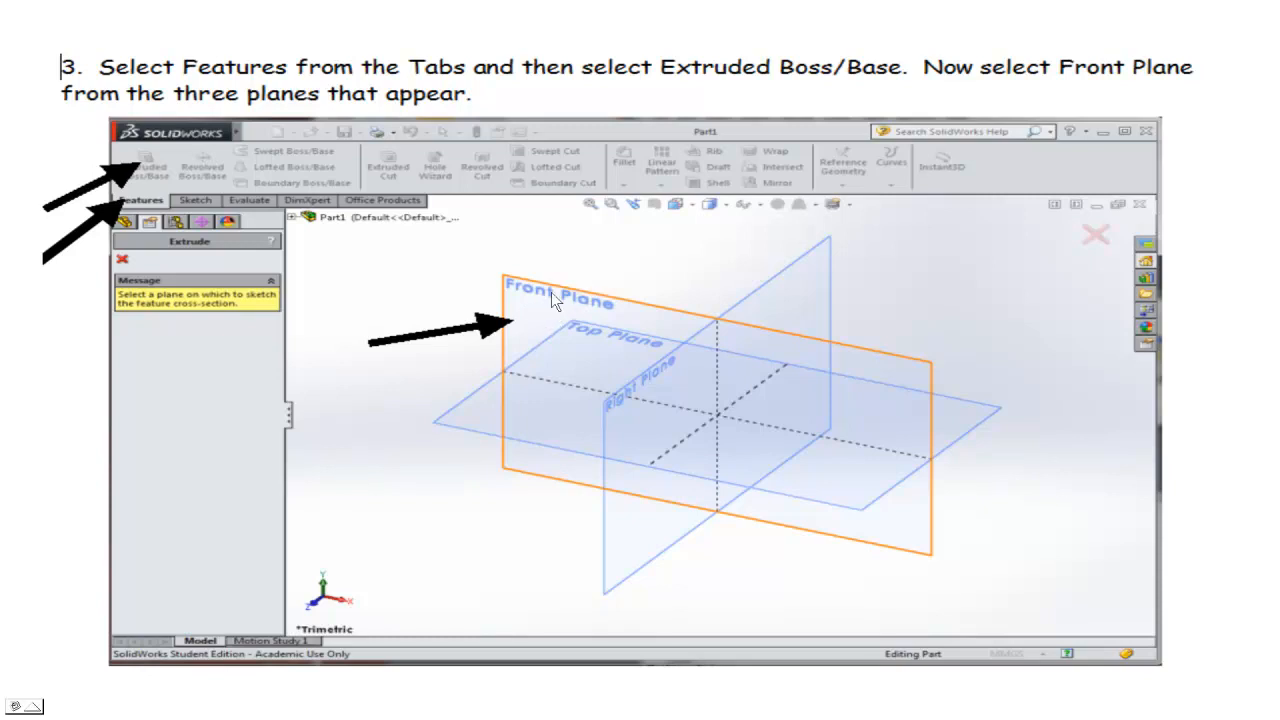
mouse_move(540, 312)
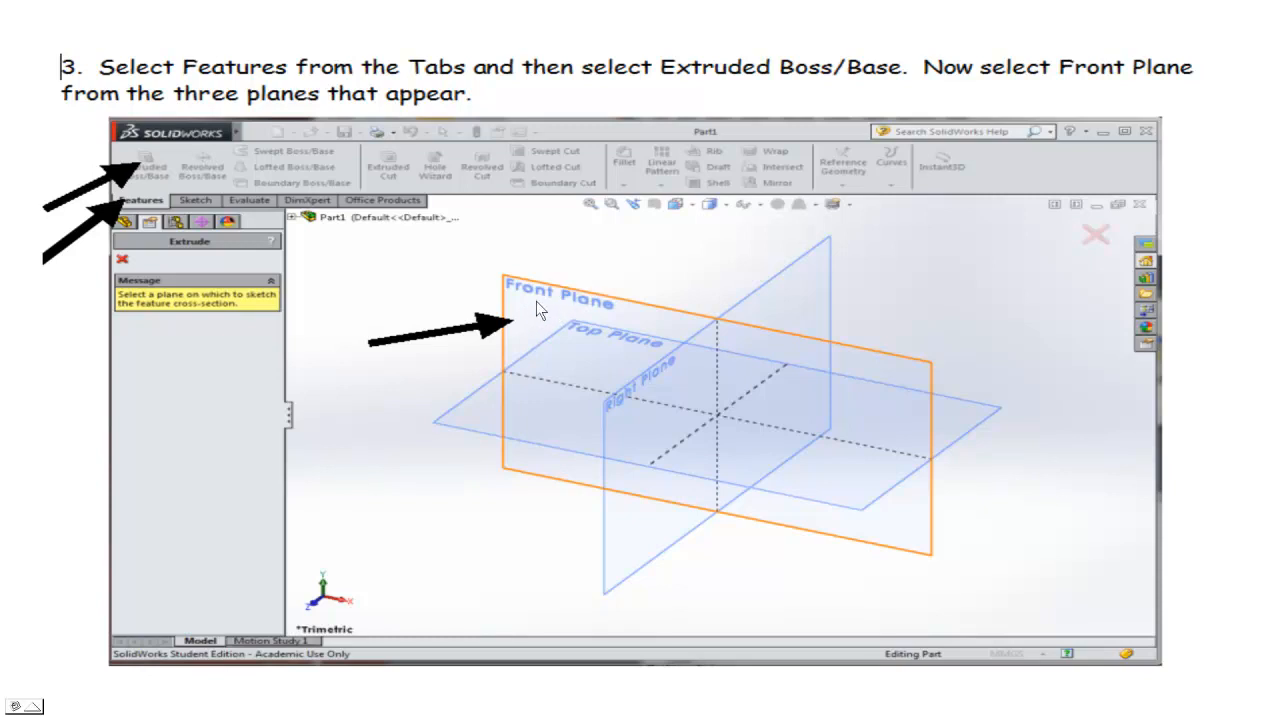
mouse_move(638, 400)
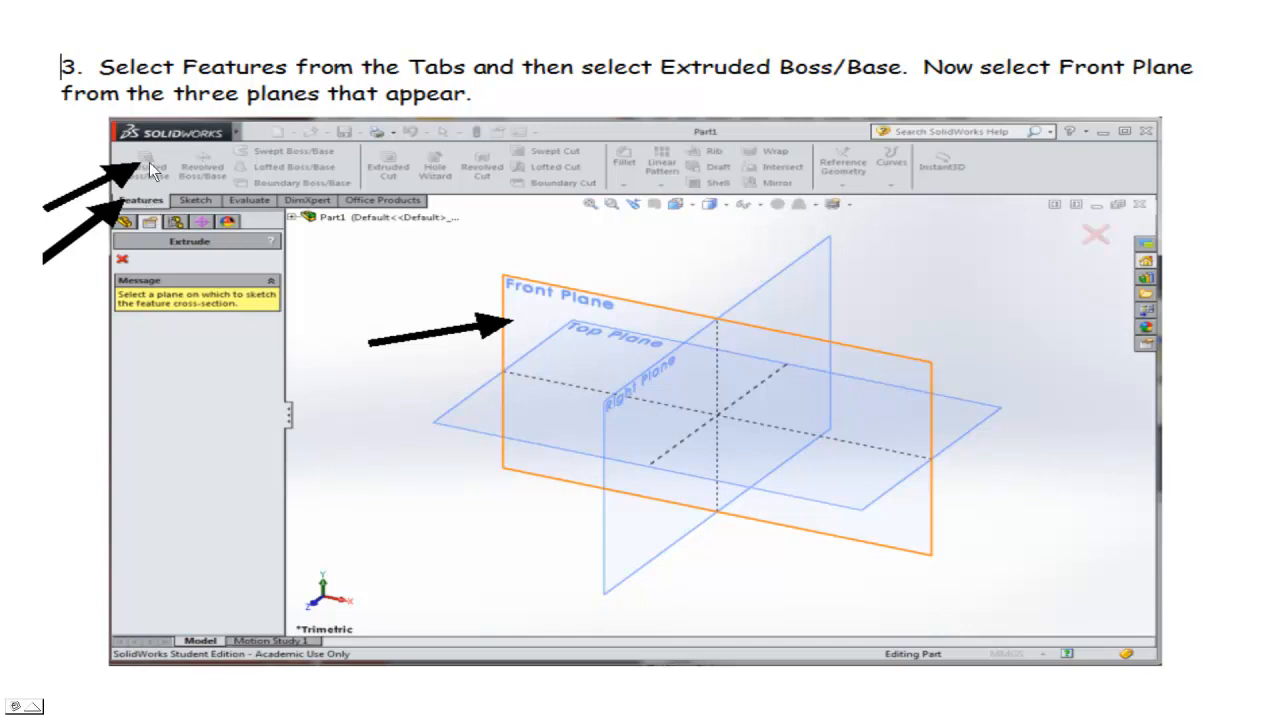
mouse_move(532, 310)
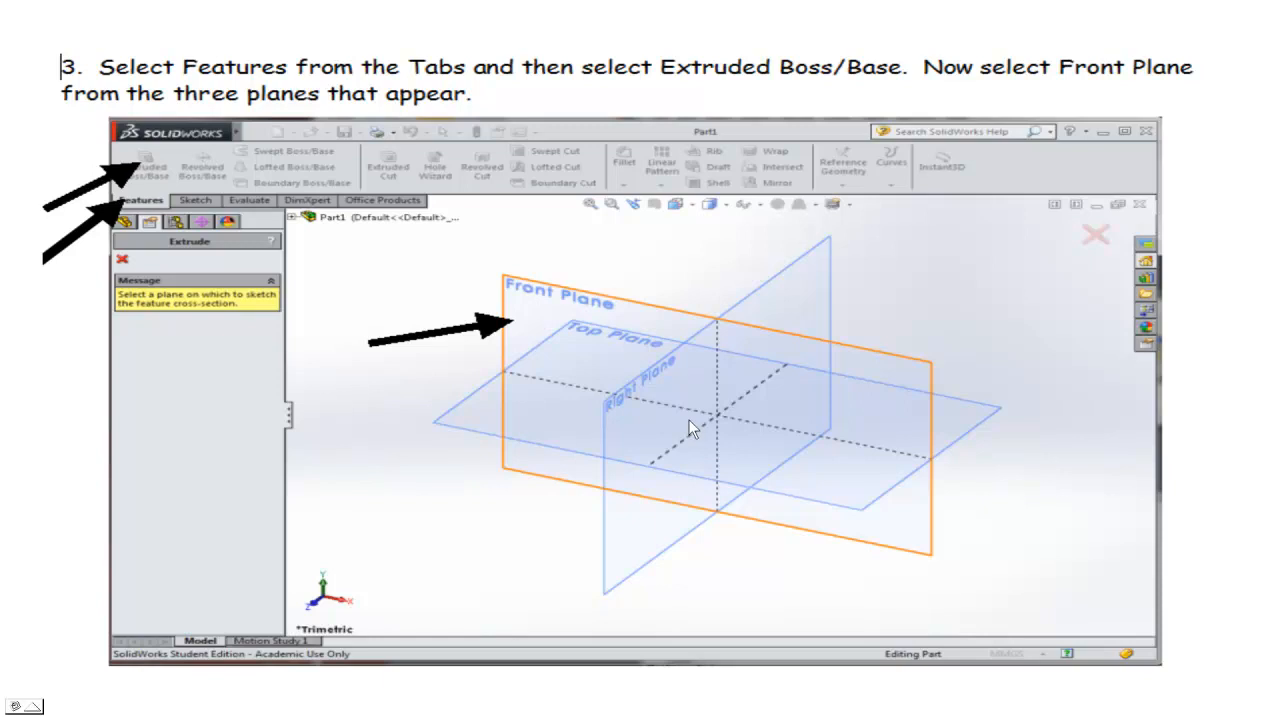
mouse_move(388, 458)
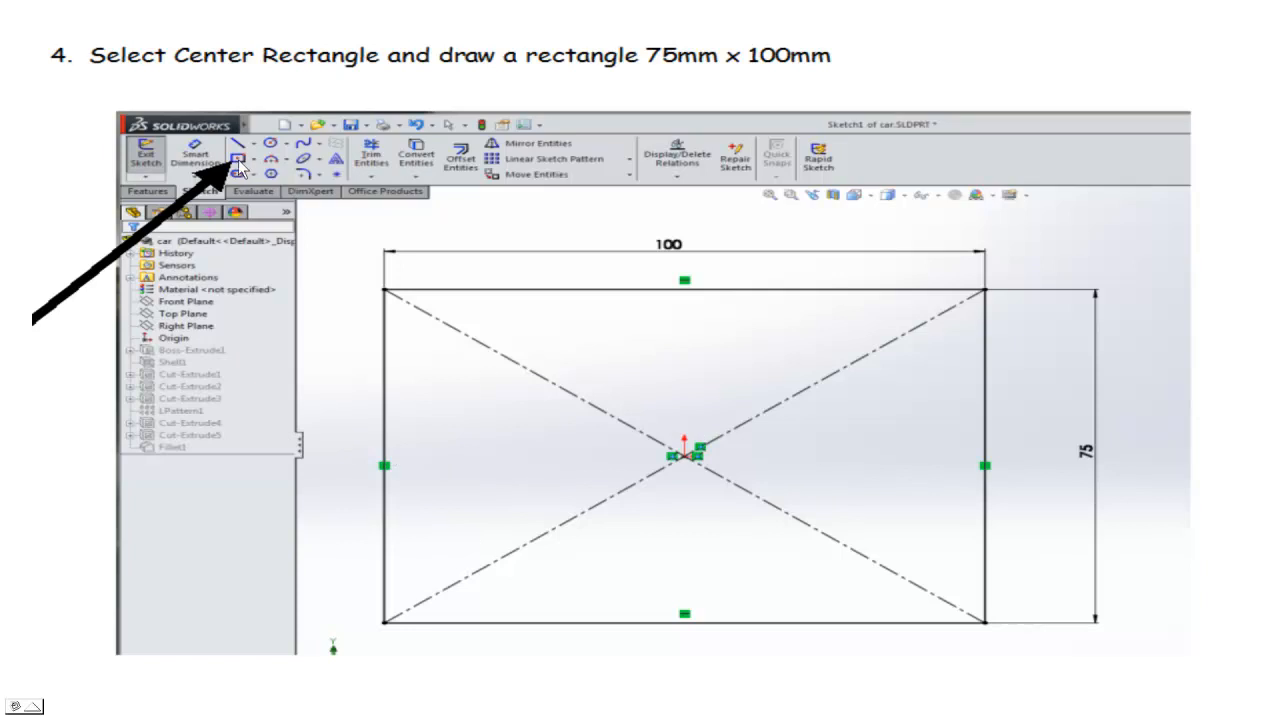
mouse_move(208, 200)
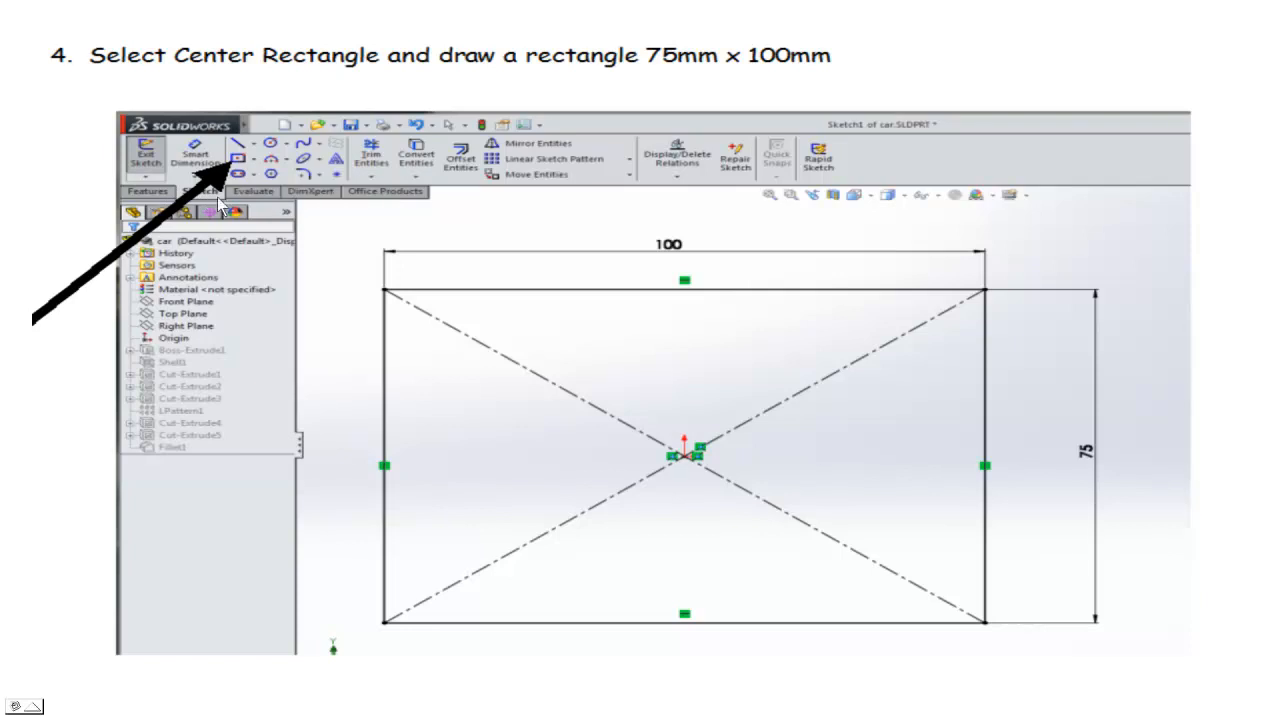
mouse_move(208, 204)
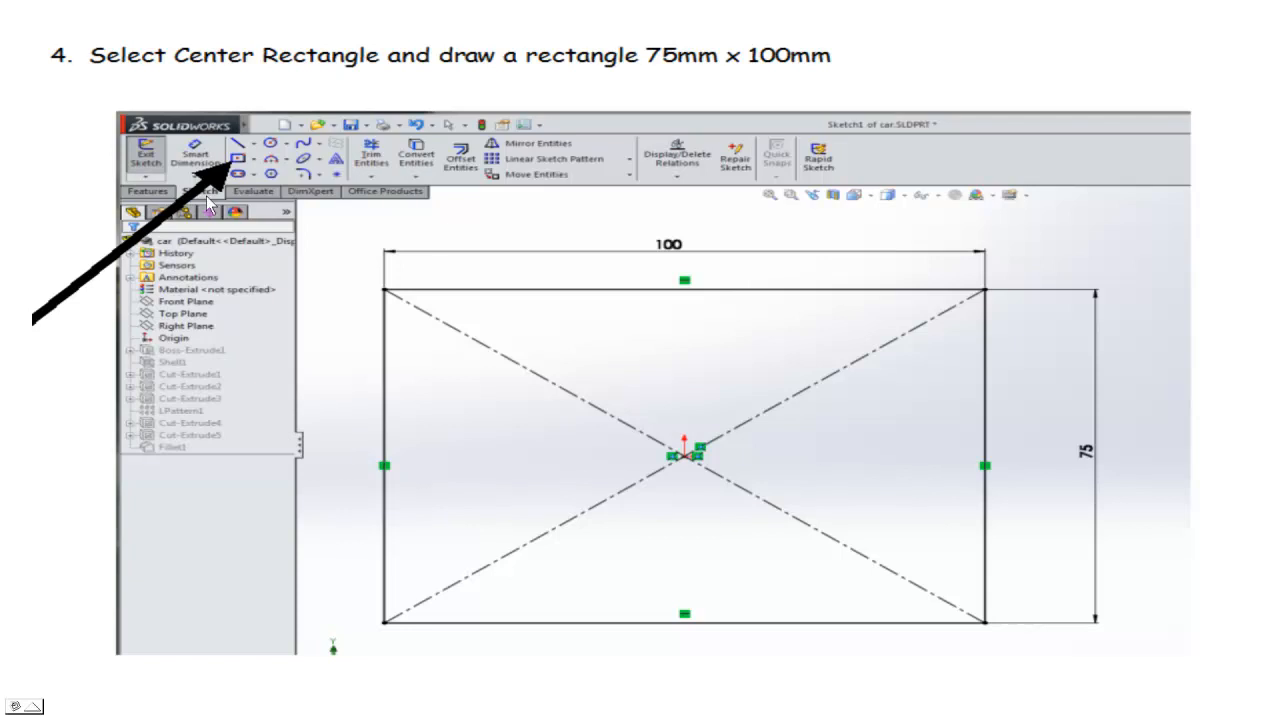
mouse_move(264, 138)
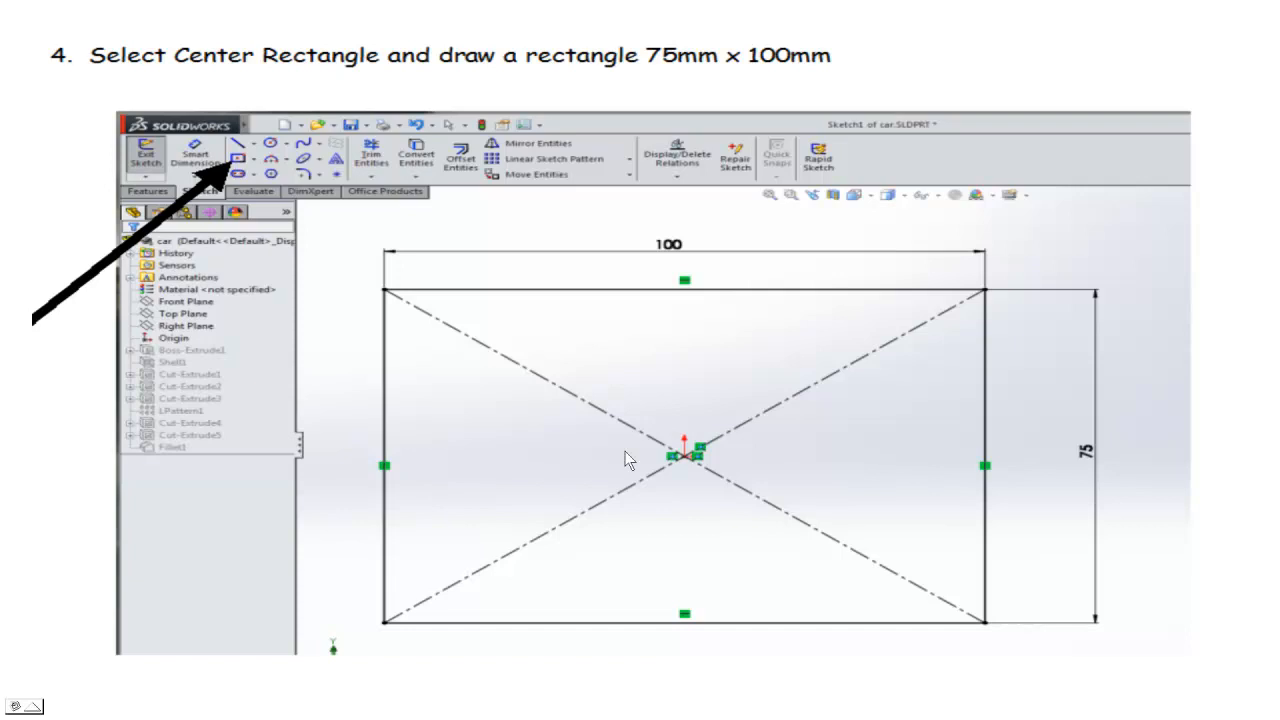
mouse_move(696, 456)
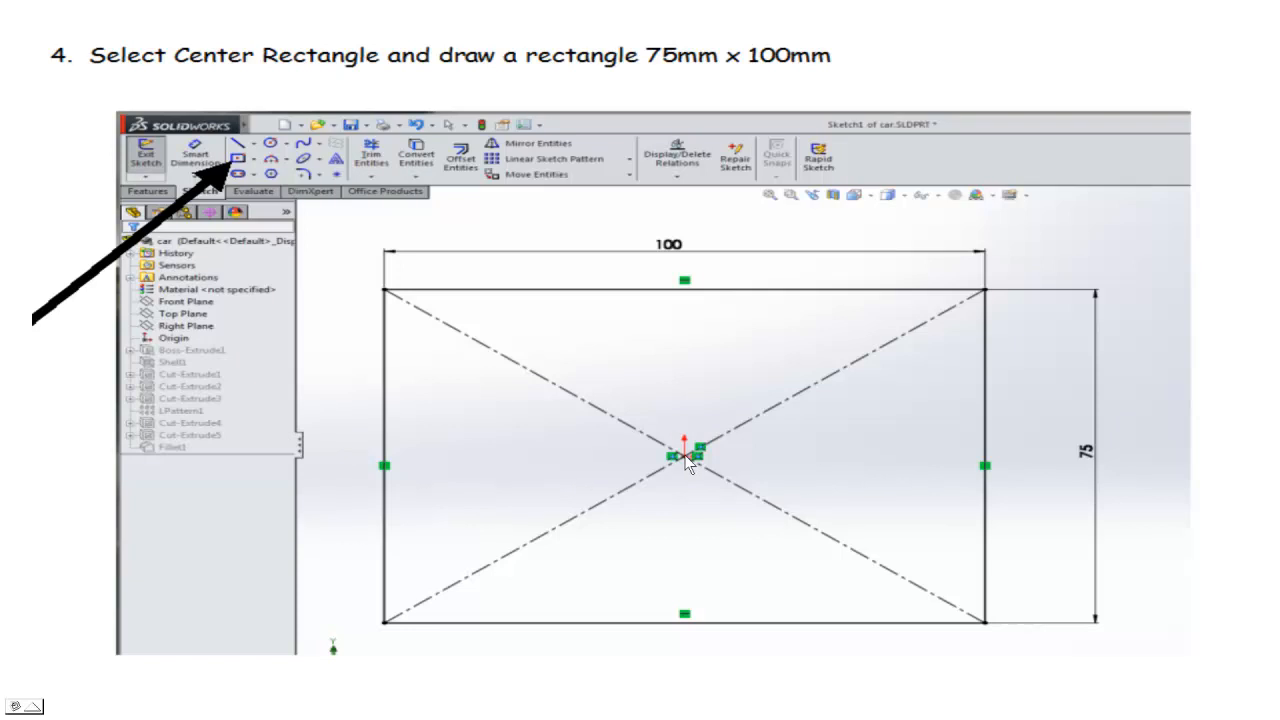
mouse_move(770, 348)
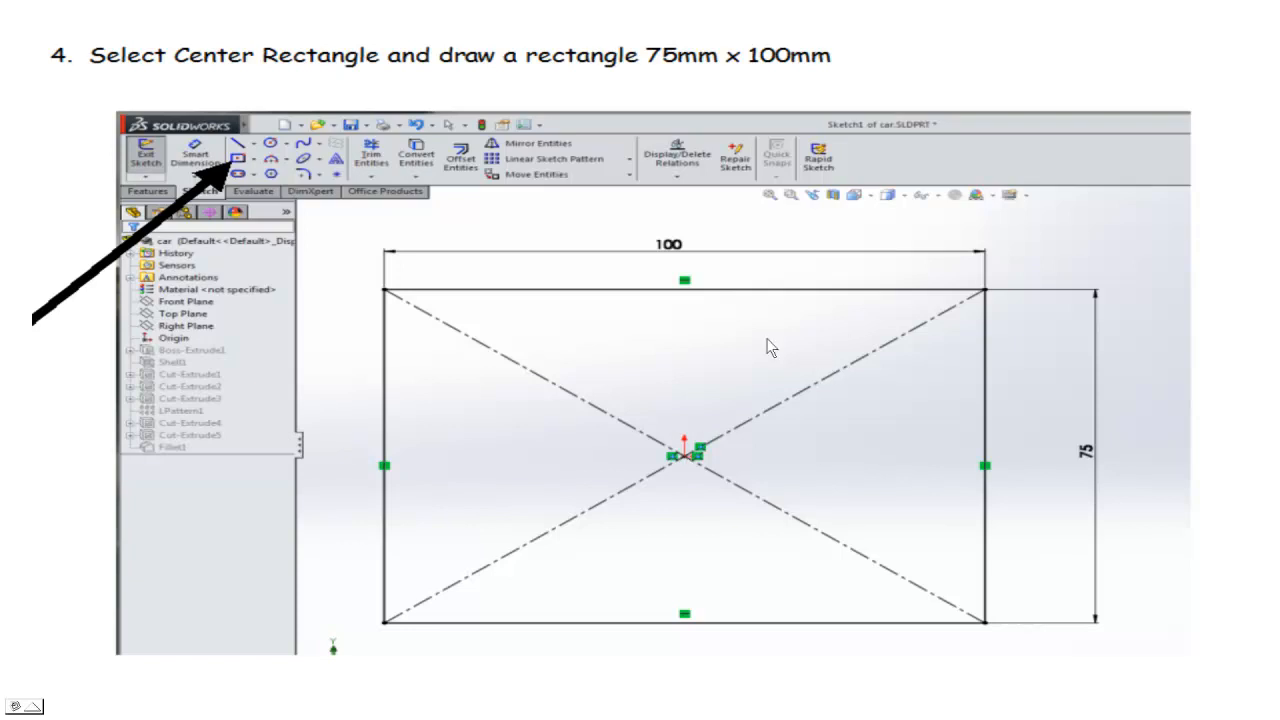
mouse_move(840, 322)
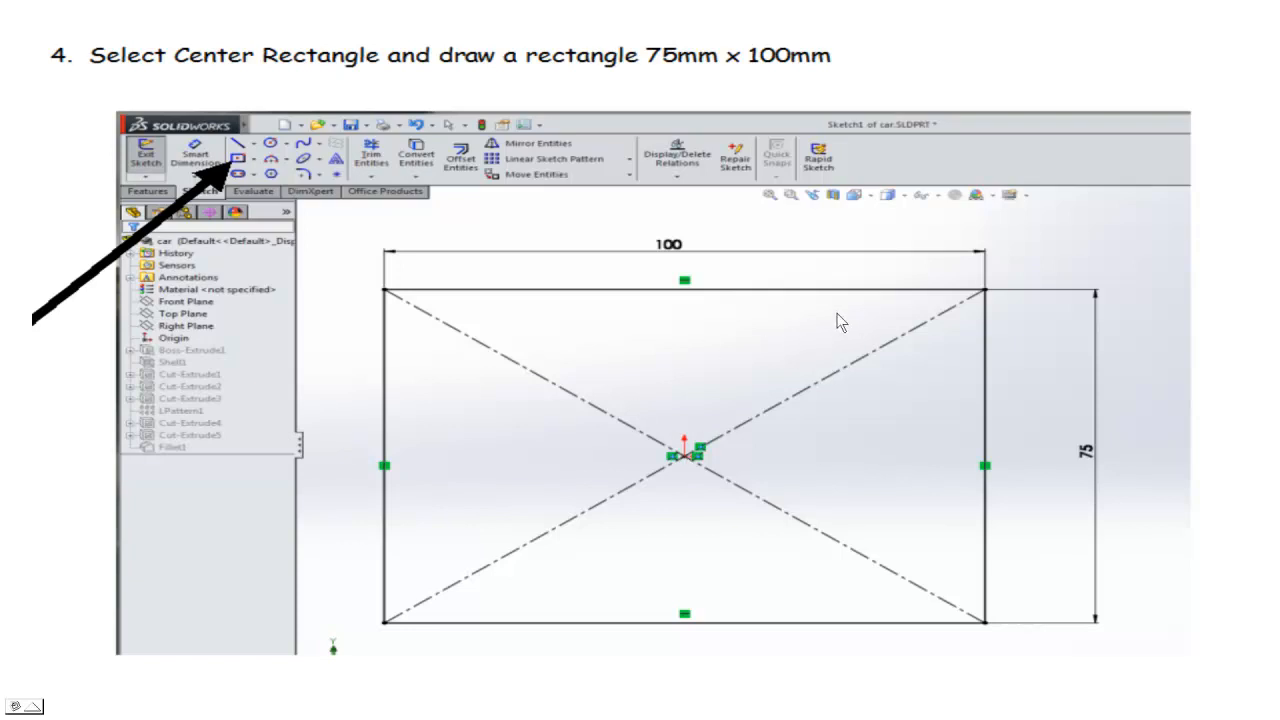
mouse_move(208, 130)
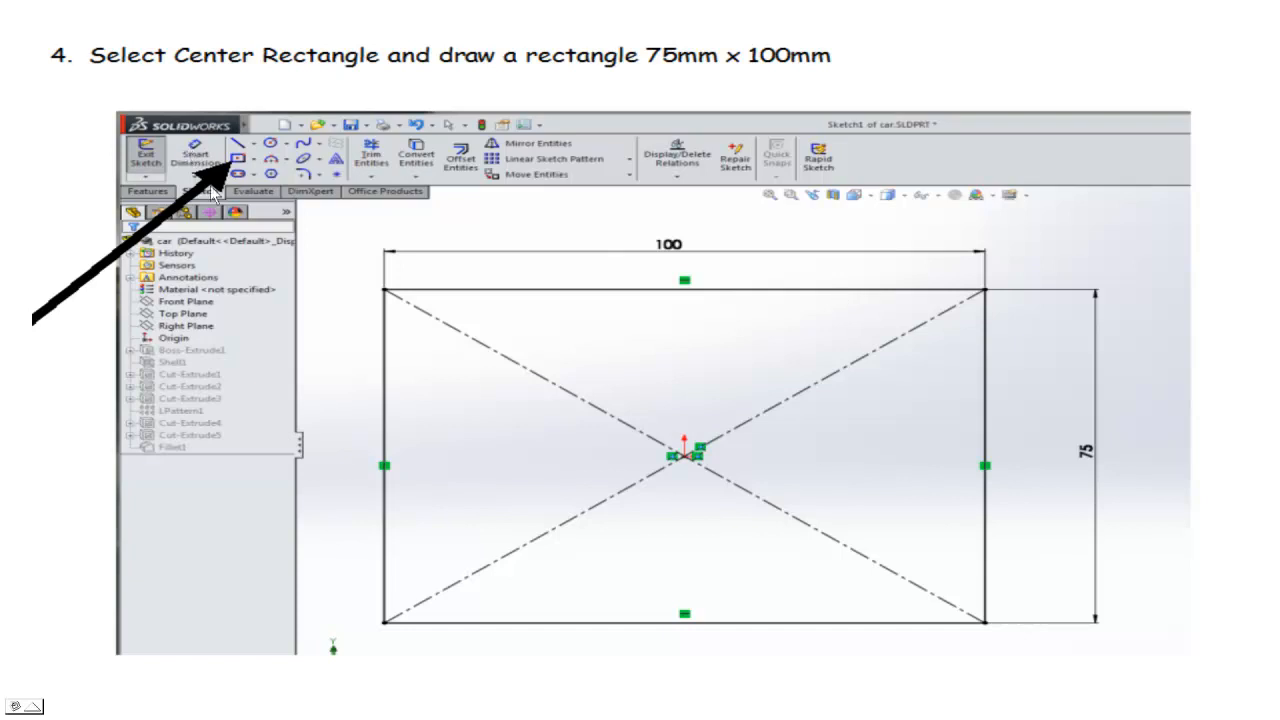
mouse_move(708, 292)
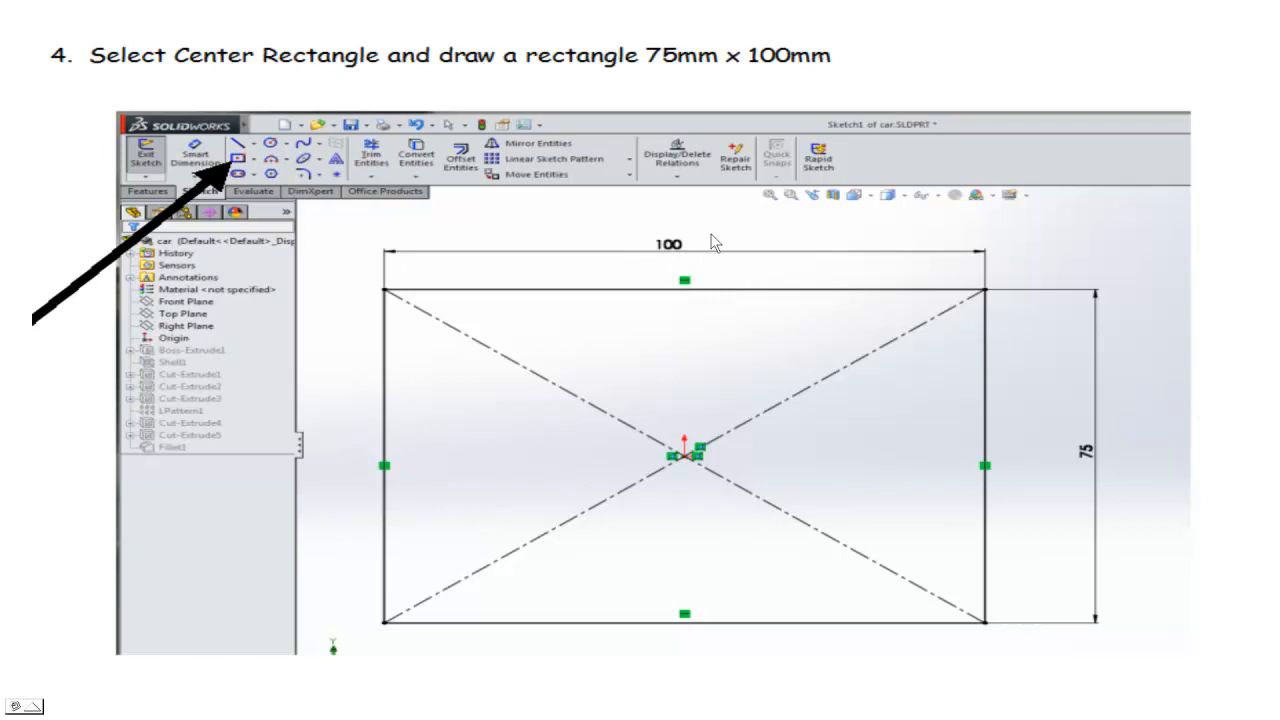
mouse_move(1108, 440)
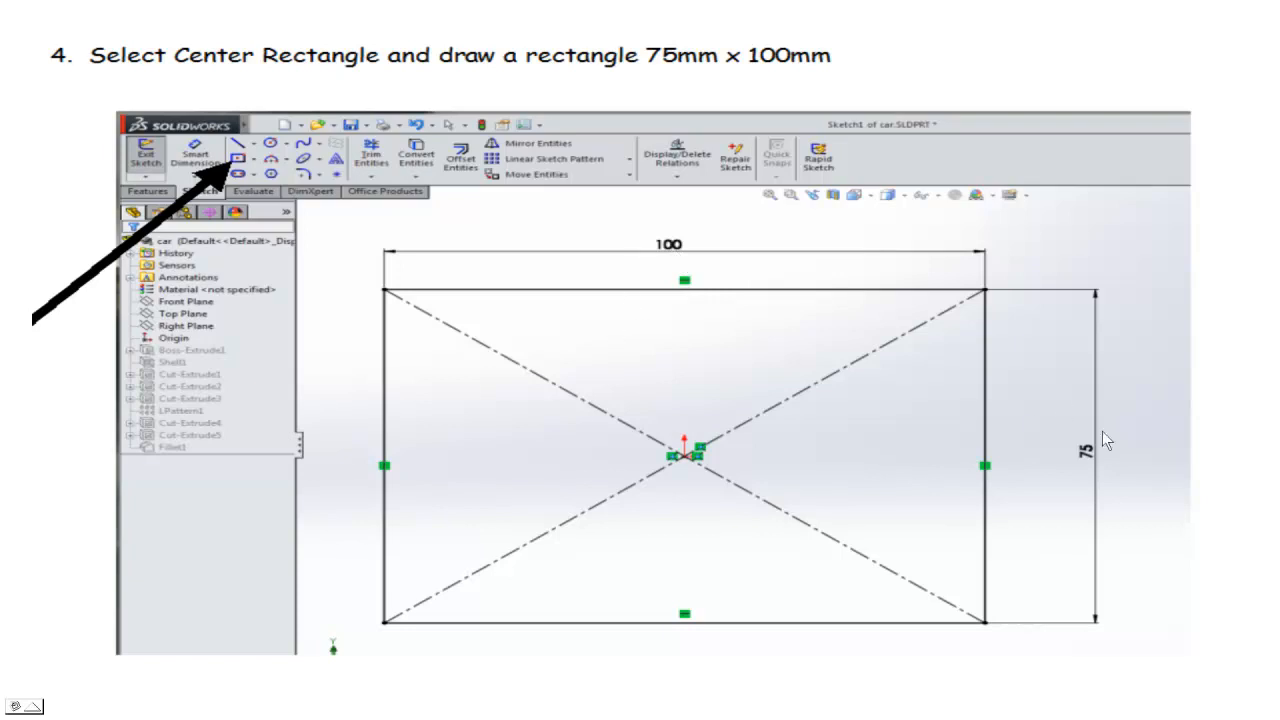
mouse_move(868, 430)
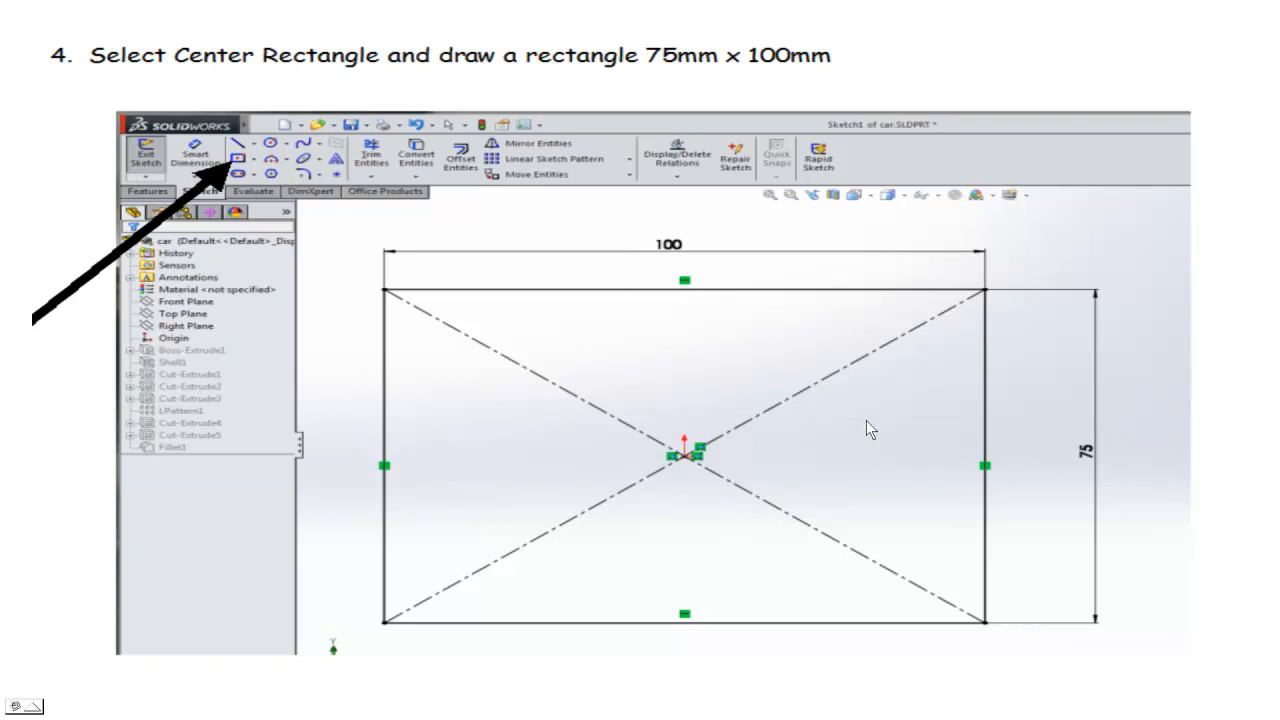
Step: Advance to step 5: extruding the centre rectangle 34mm with Extruded Boss/Base
click(160, 150)
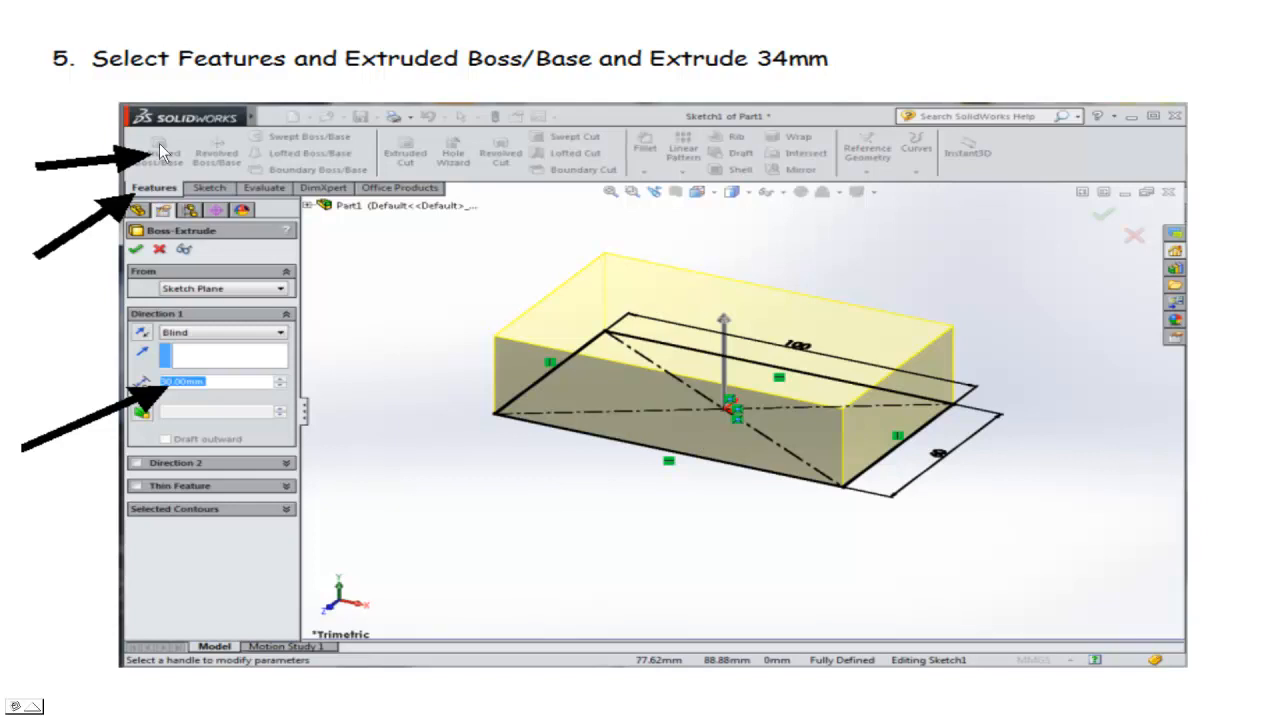
mouse_move(192, 384)
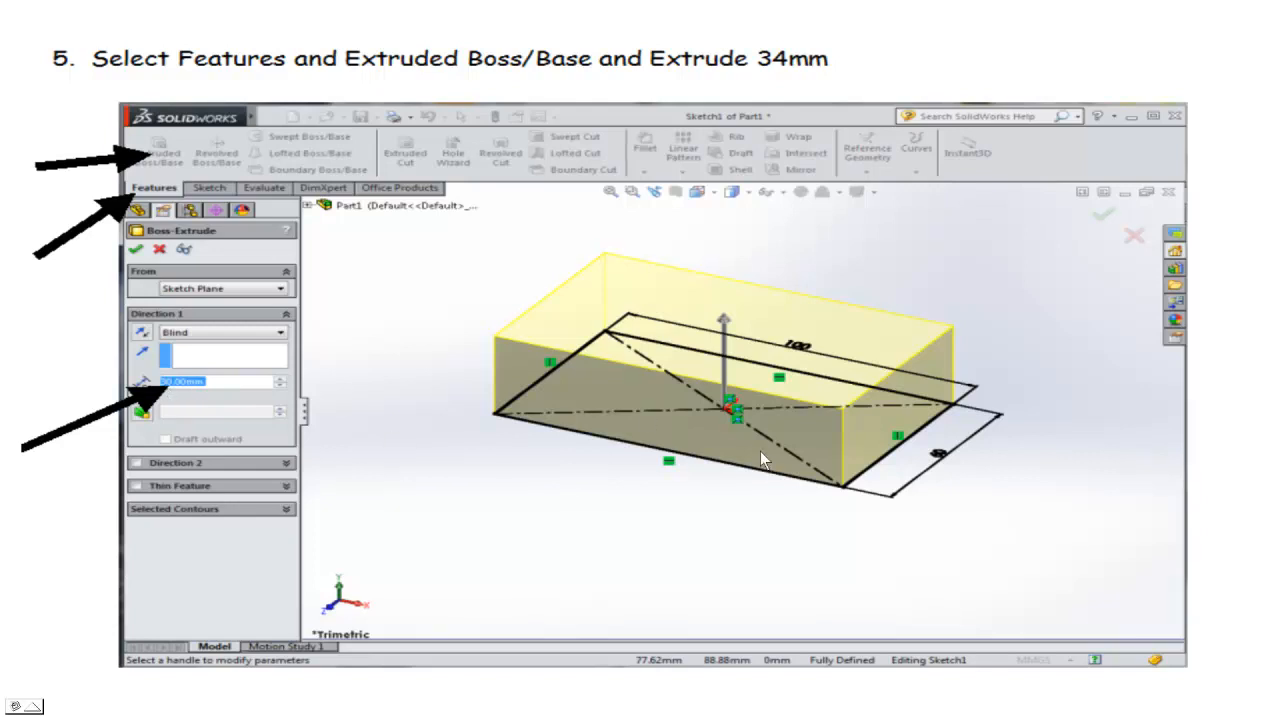
mouse_move(740, 368)
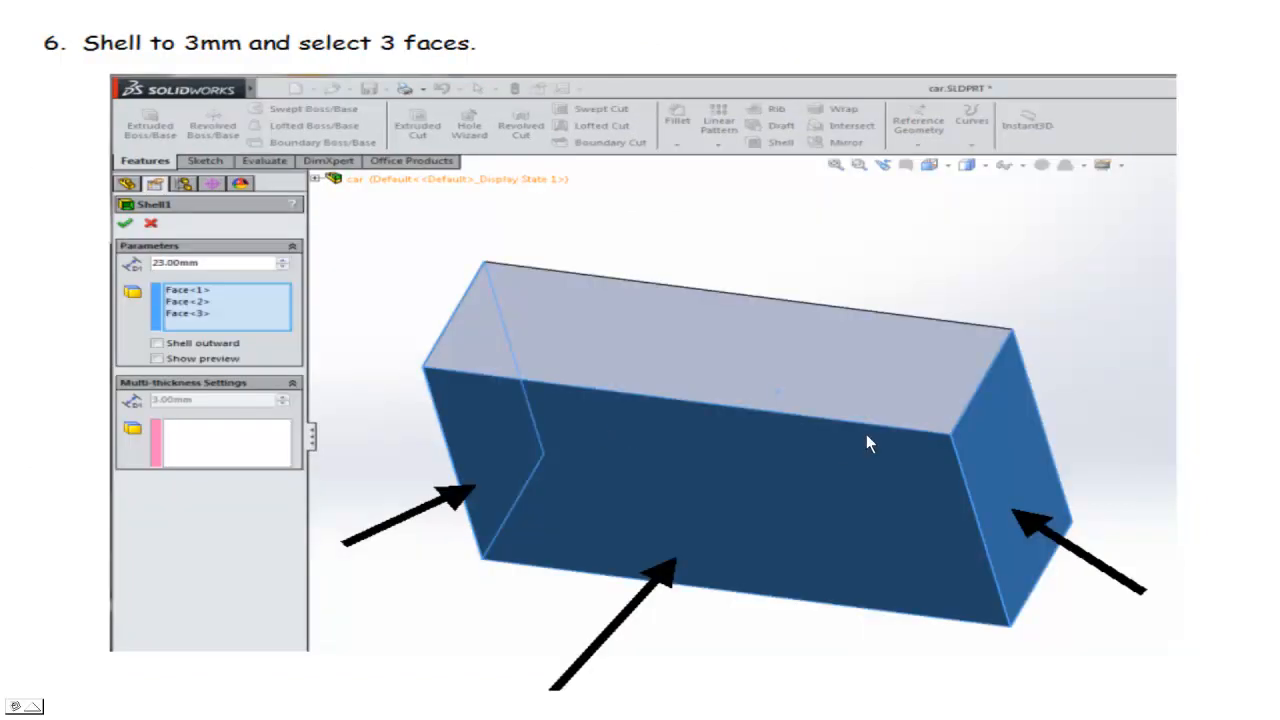
mouse_move(782, 416)
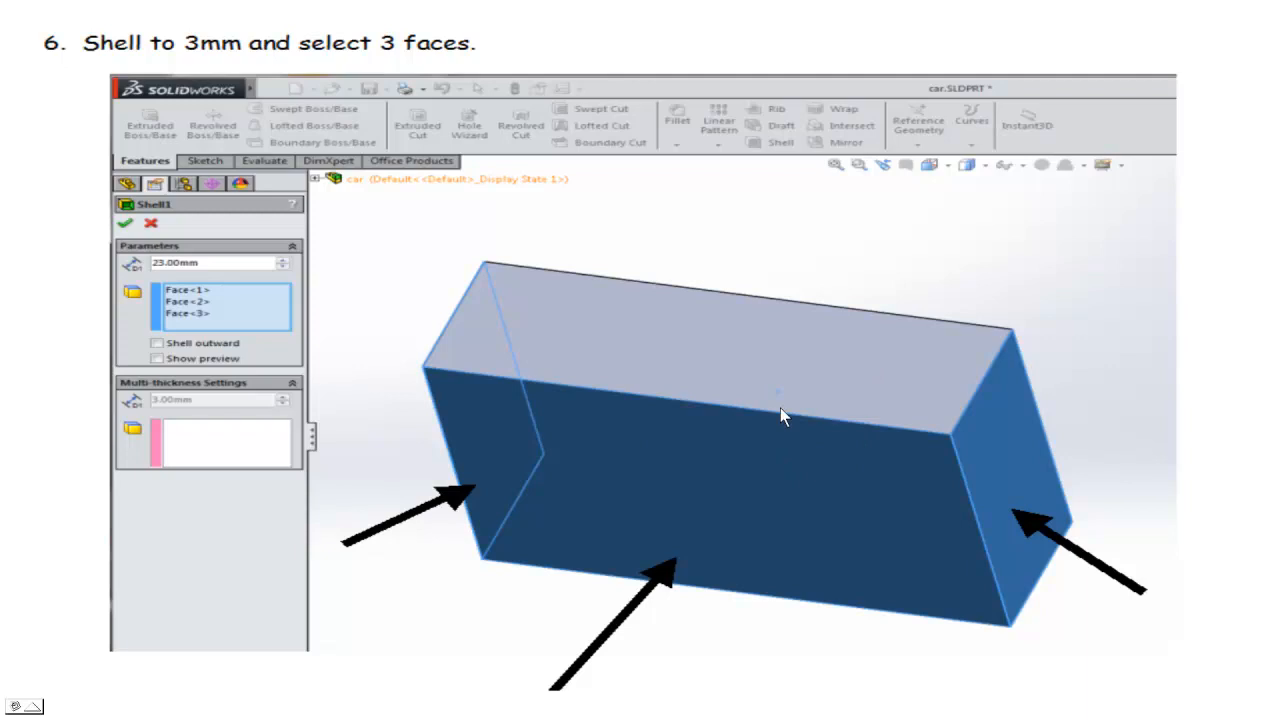
mouse_move(776, 496)
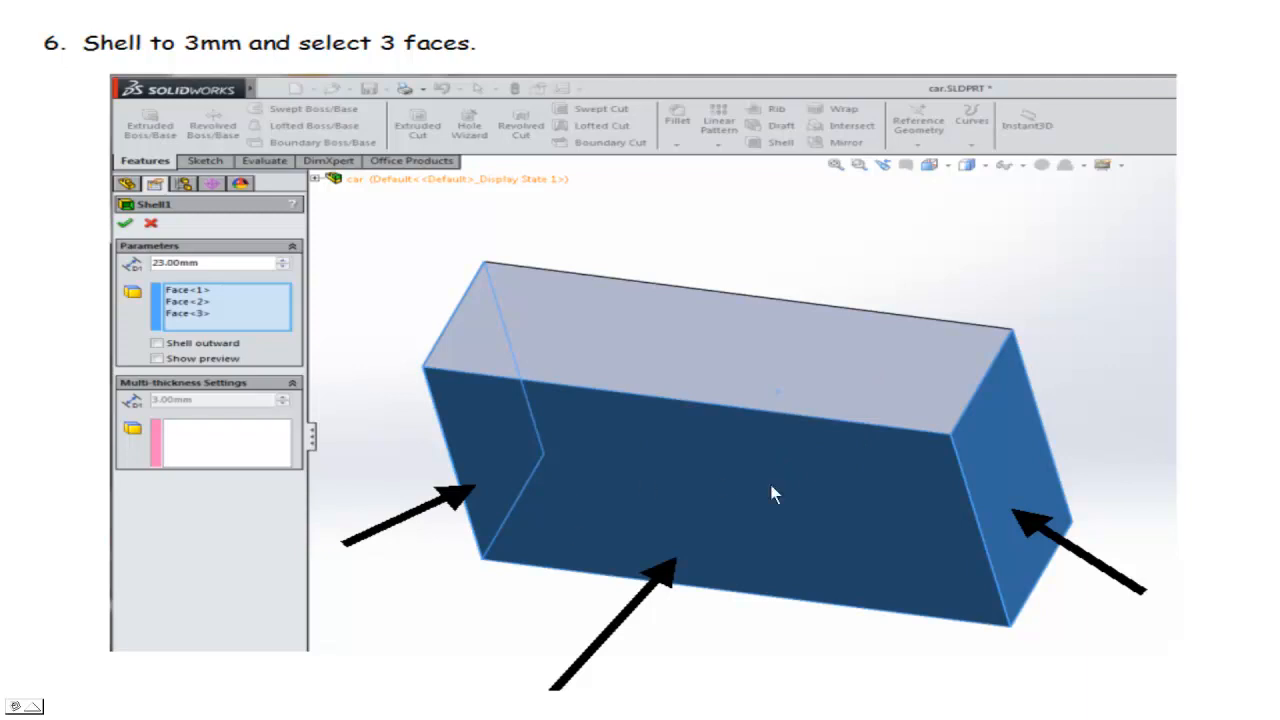
mouse_move(856, 490)
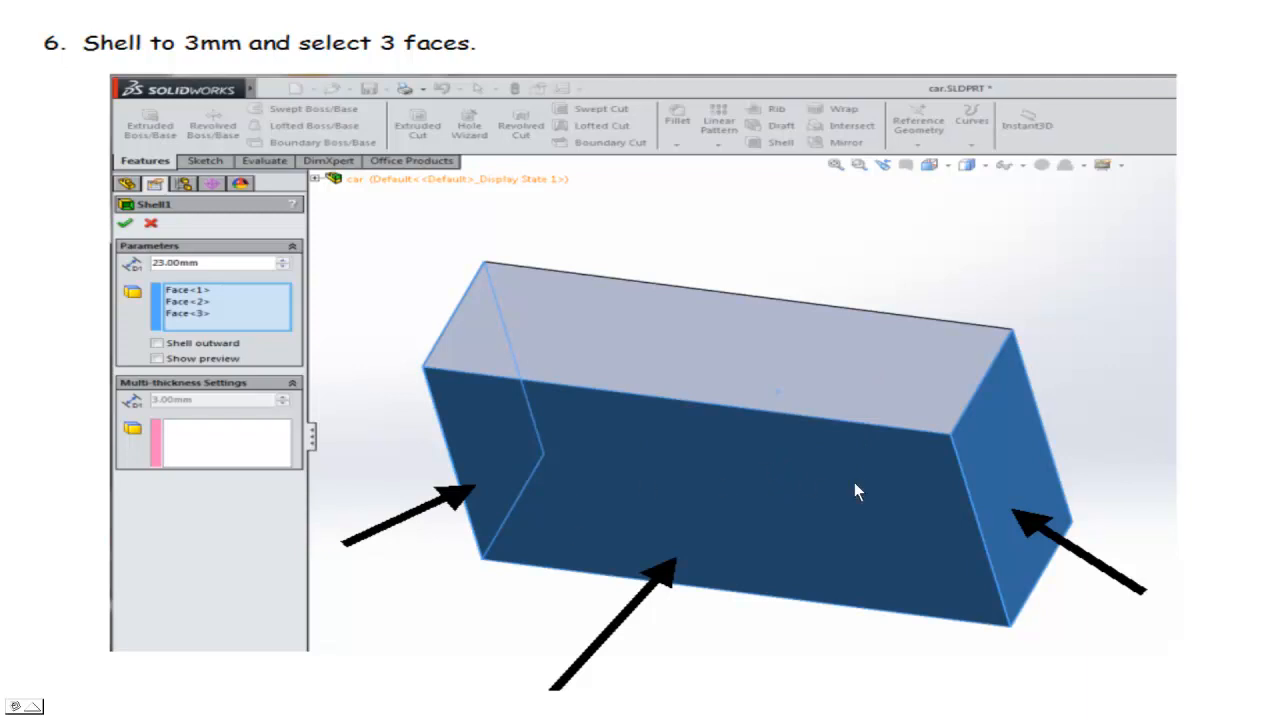
mouse_move(238, 270)
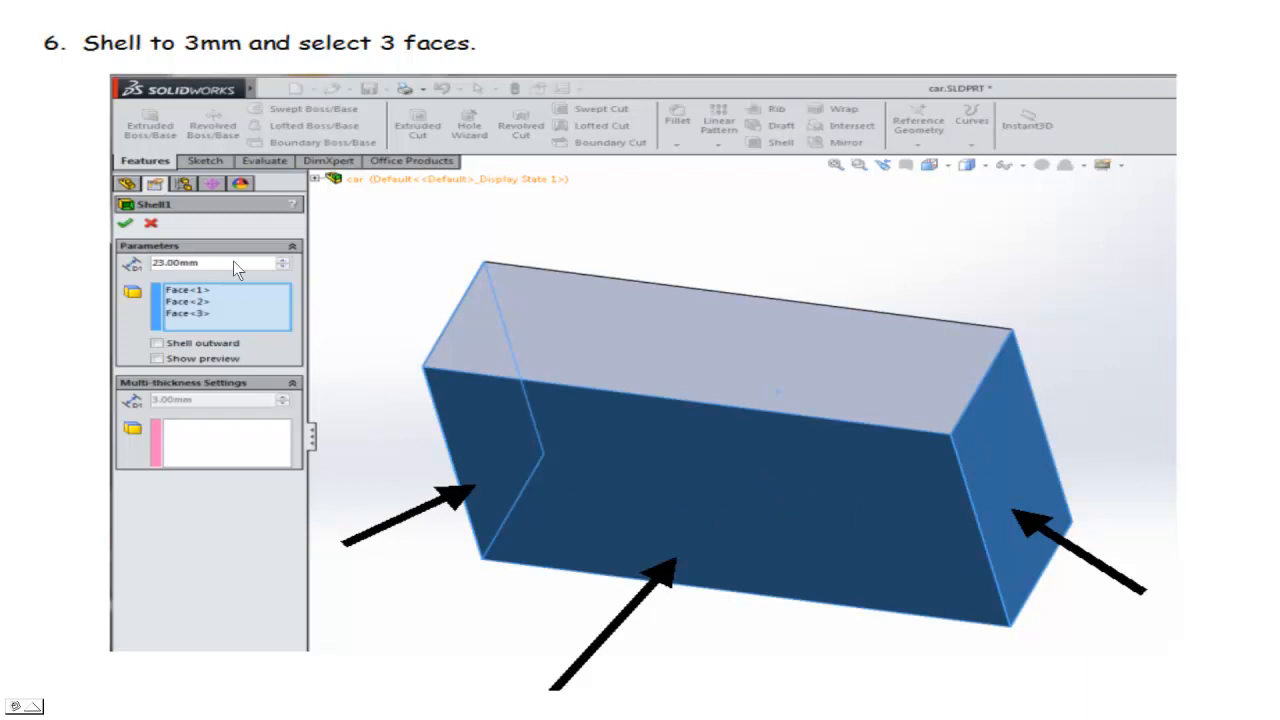
mouse_move(528, 422)
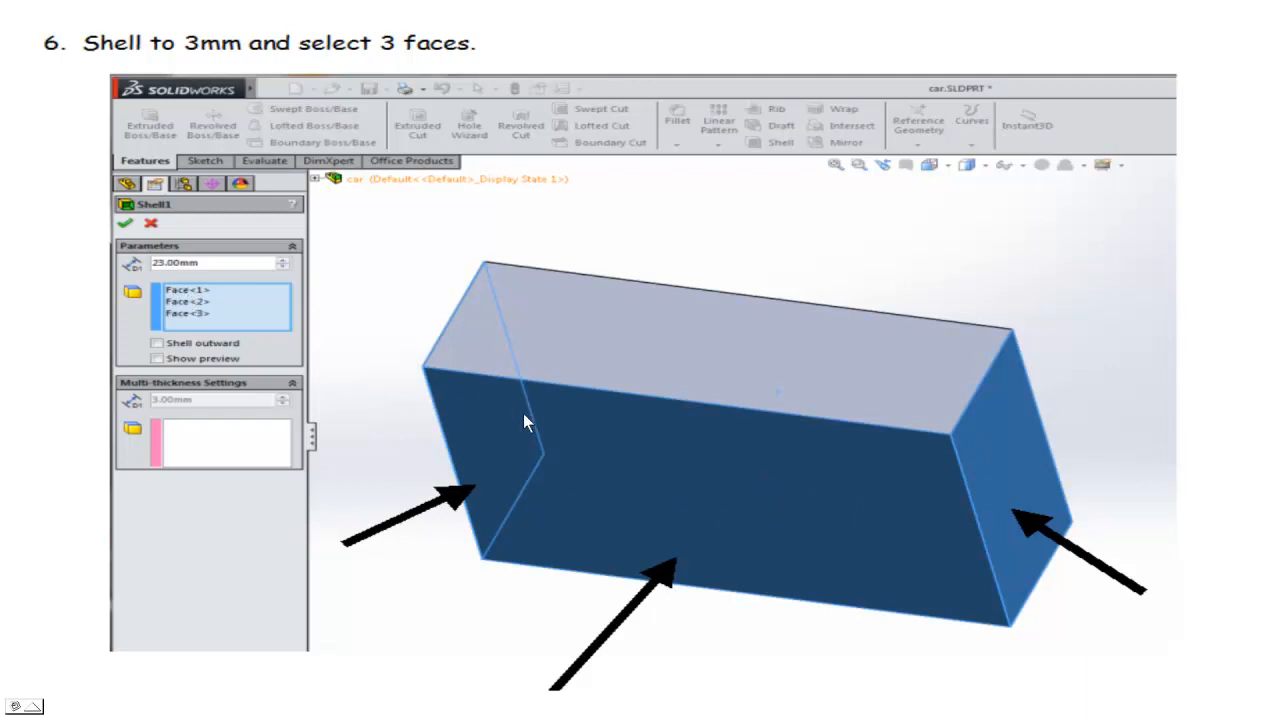
mouse_move(488, 470)
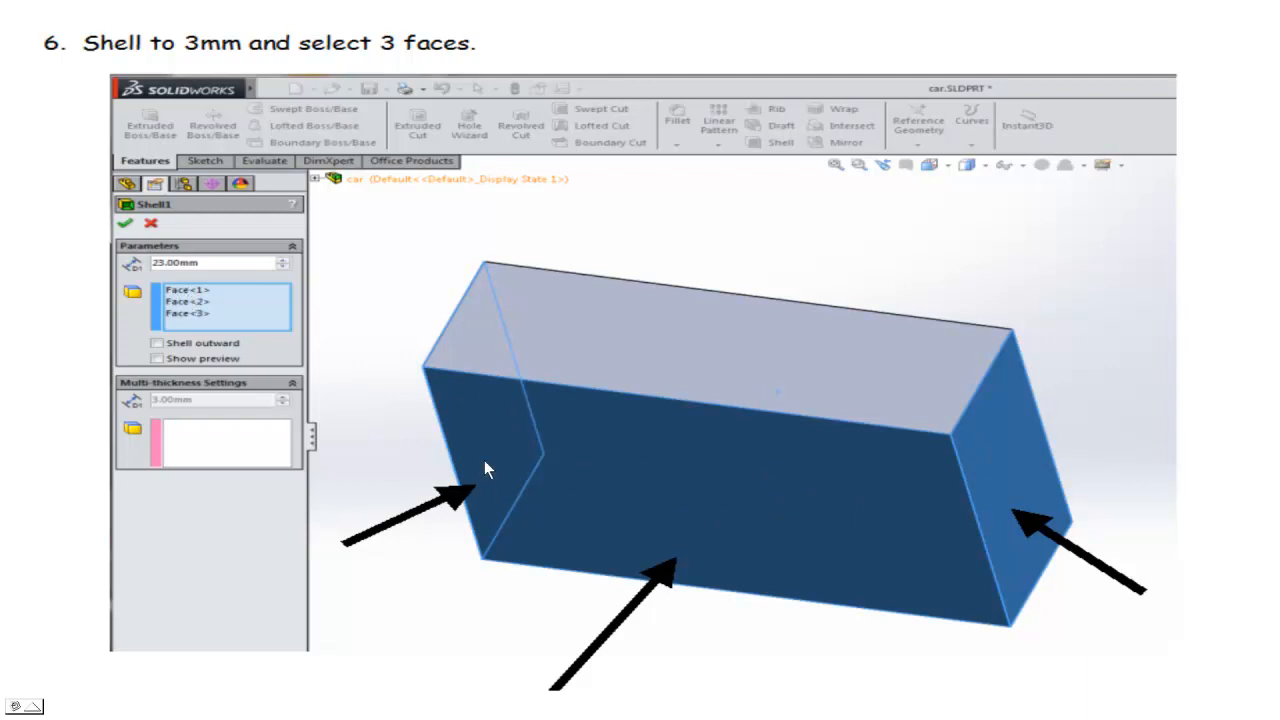
mouse_move(848, 496)
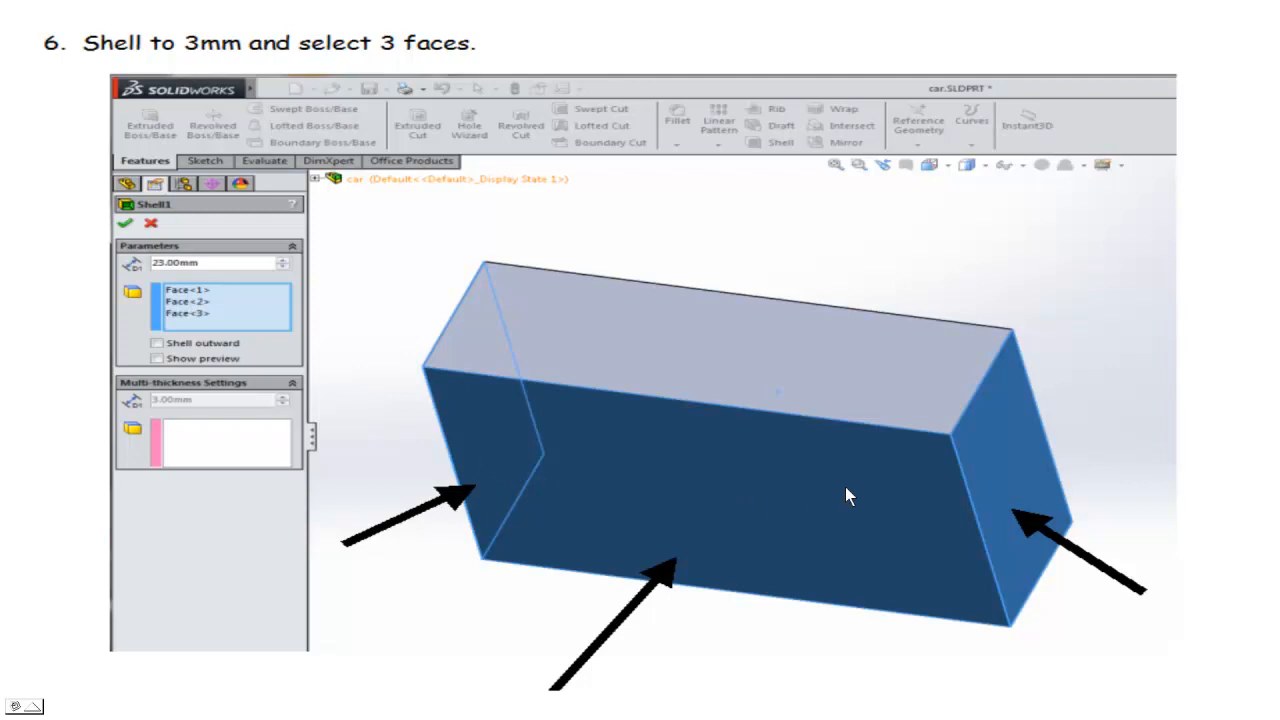
mouse_move(450, 440)
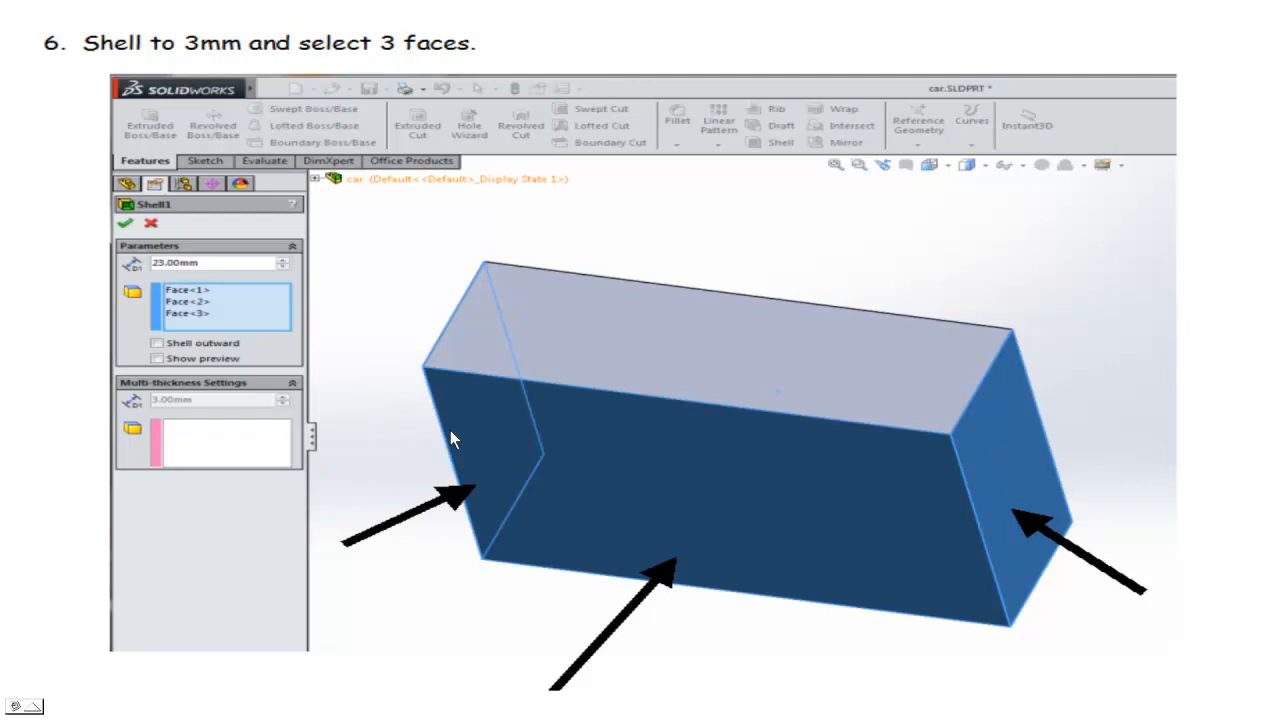
mouse_move(164, 412)
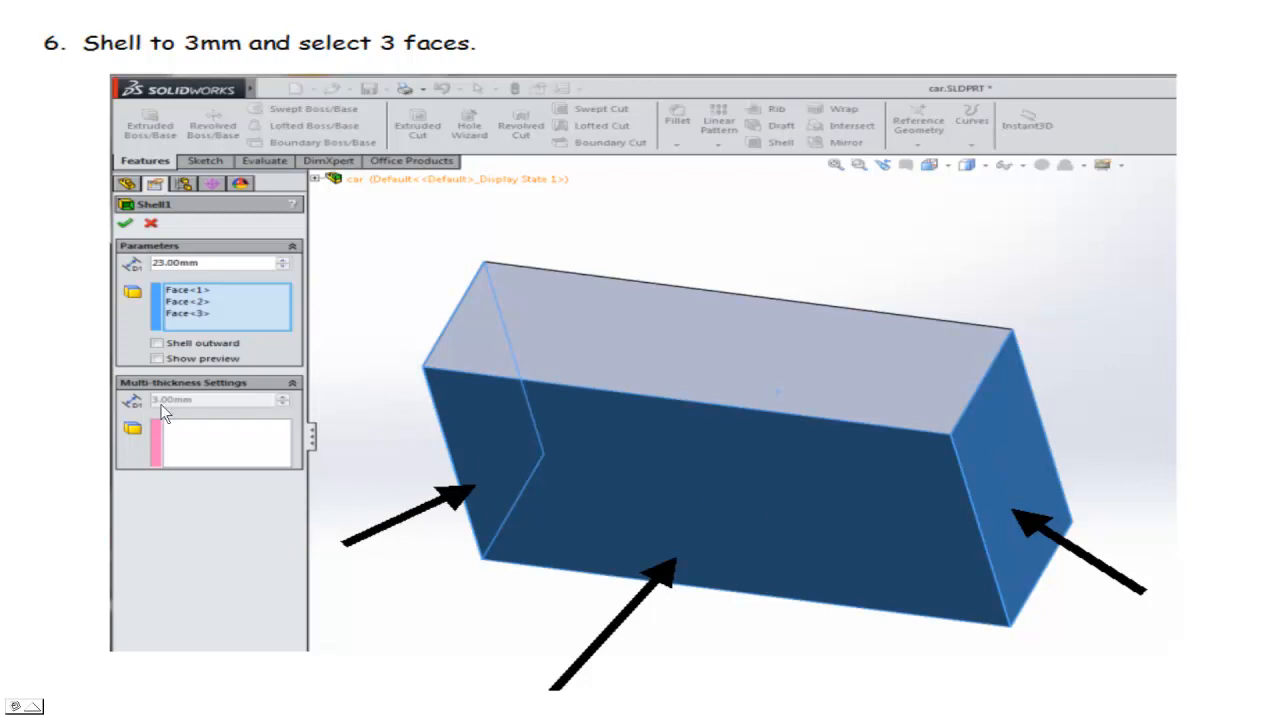
mouse_move(948, 400)
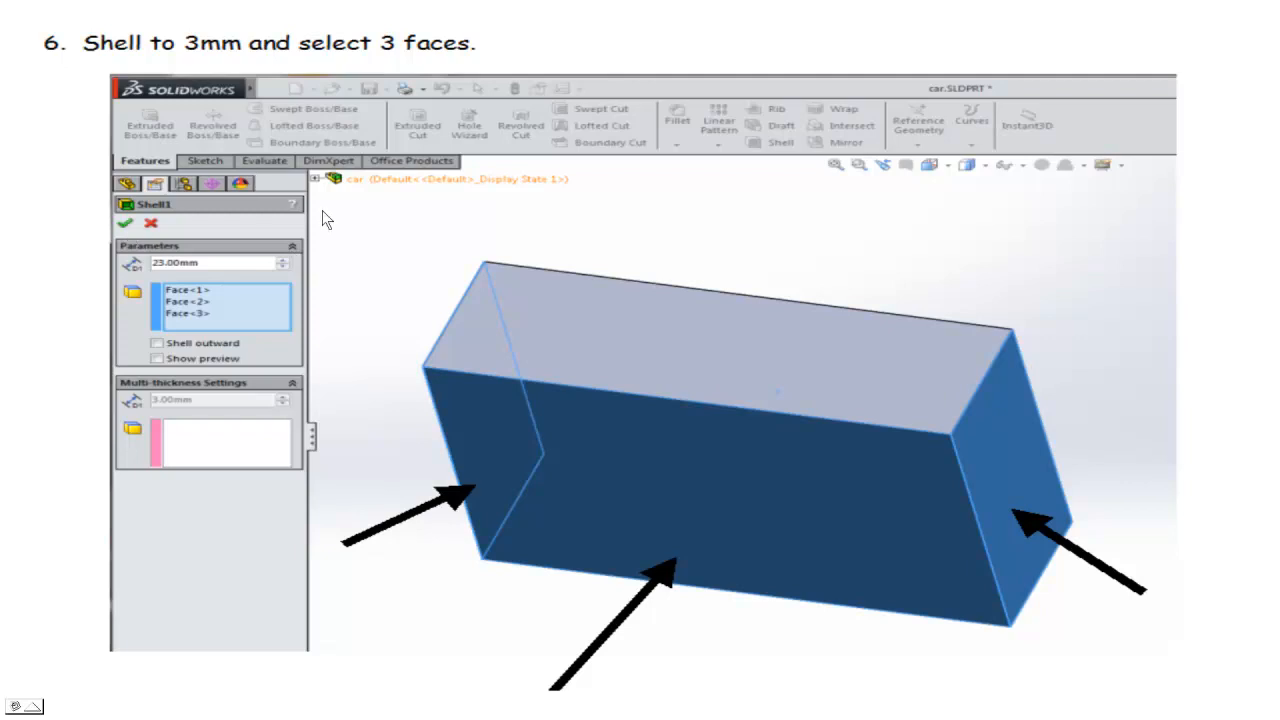
Step: Advance to step 7 showing the shelled thin-walled chassis after OK
click(124, 222)
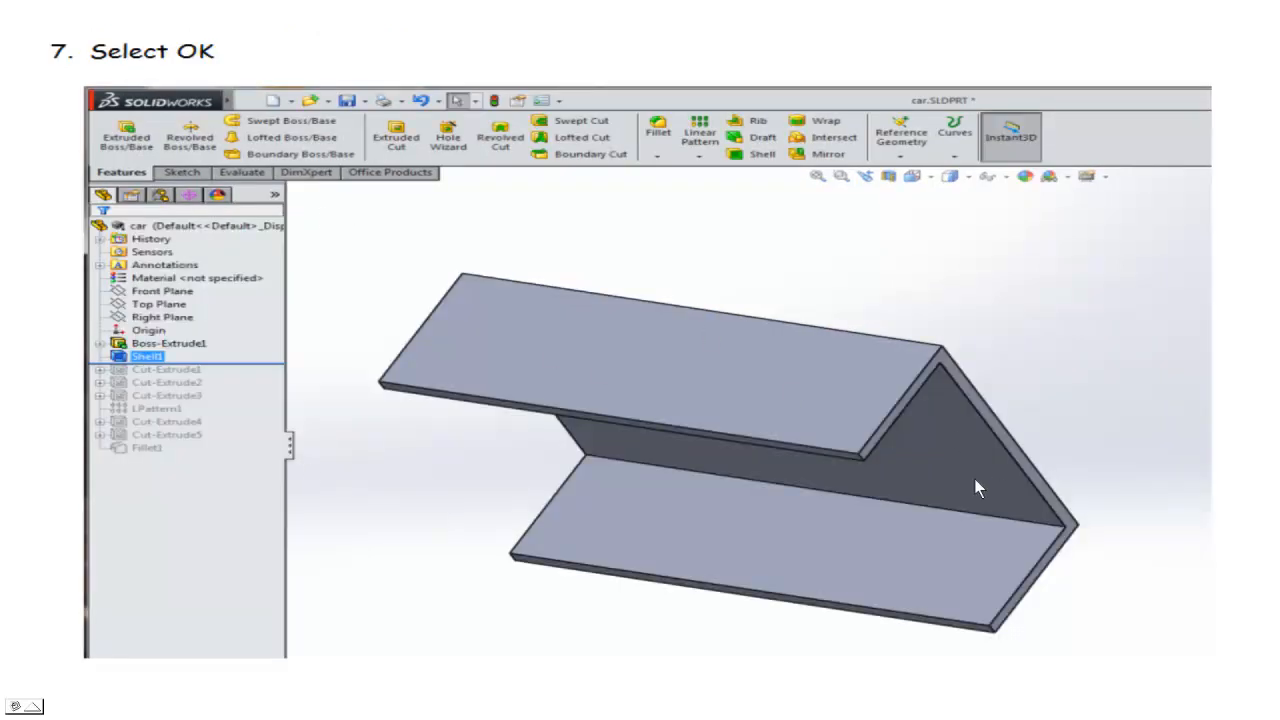
mouse_move(926, 528)
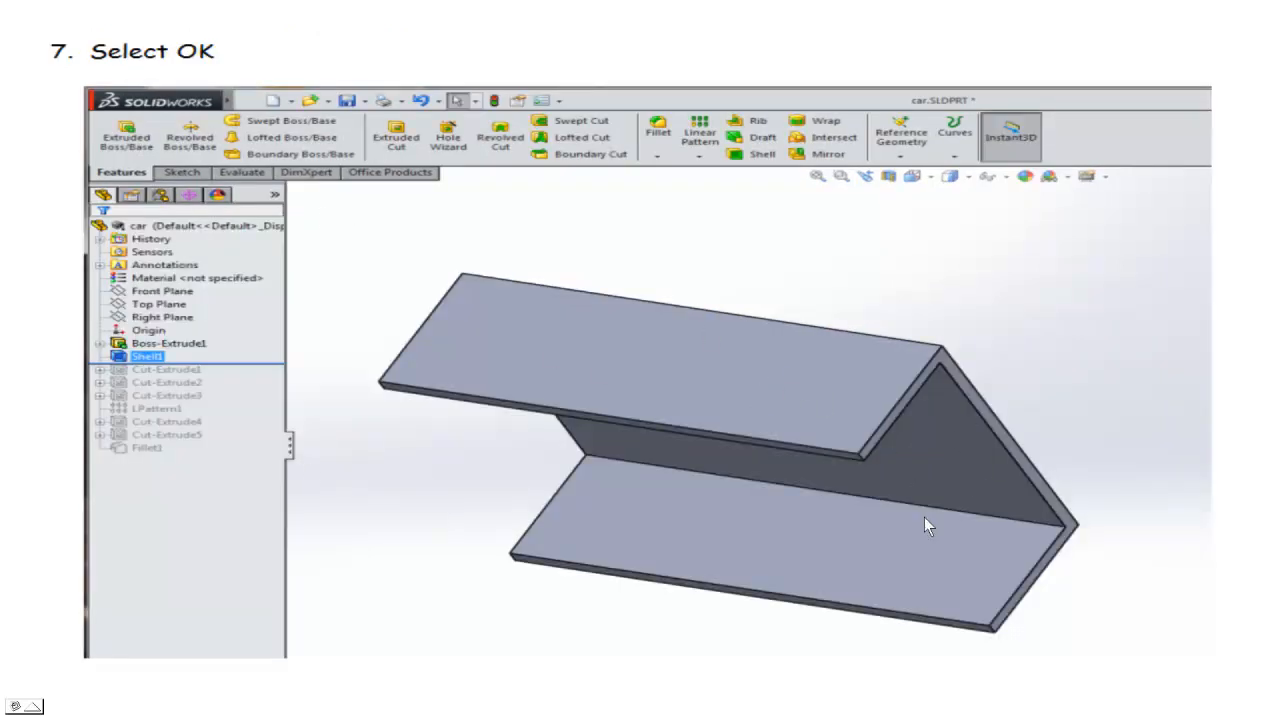
mouse_move(644, 362)
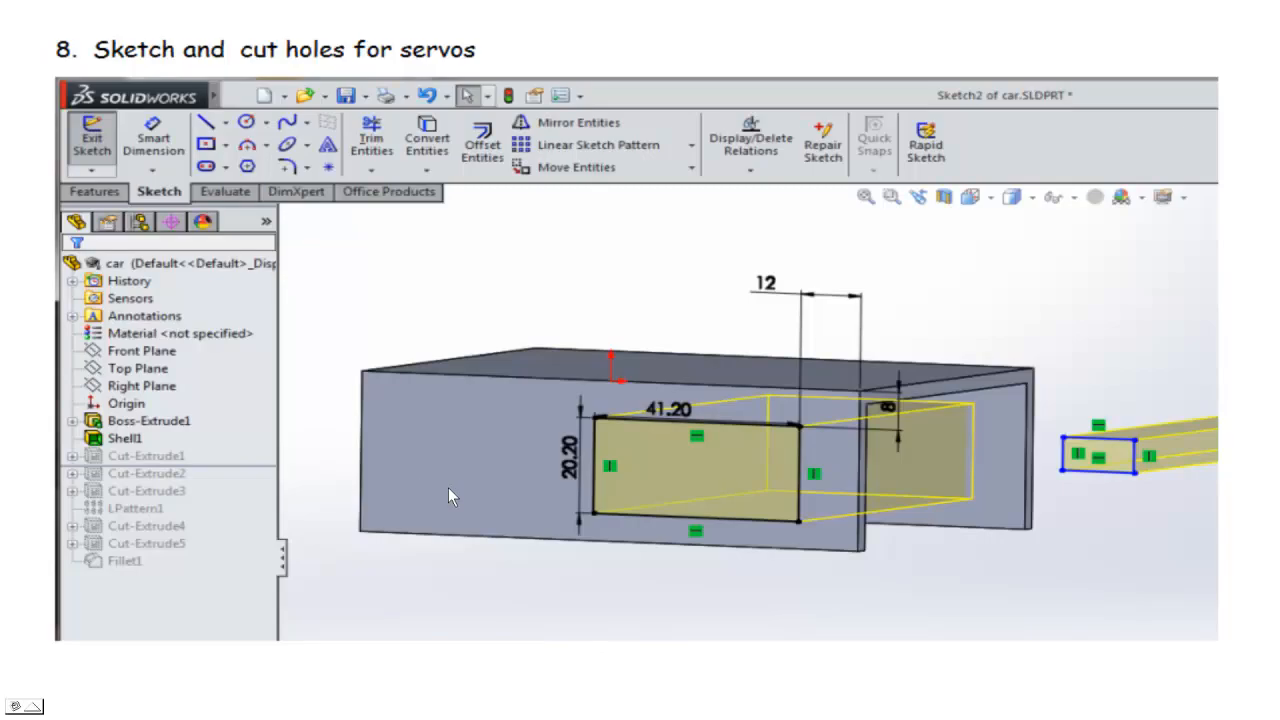
mouse_move(640, 414)
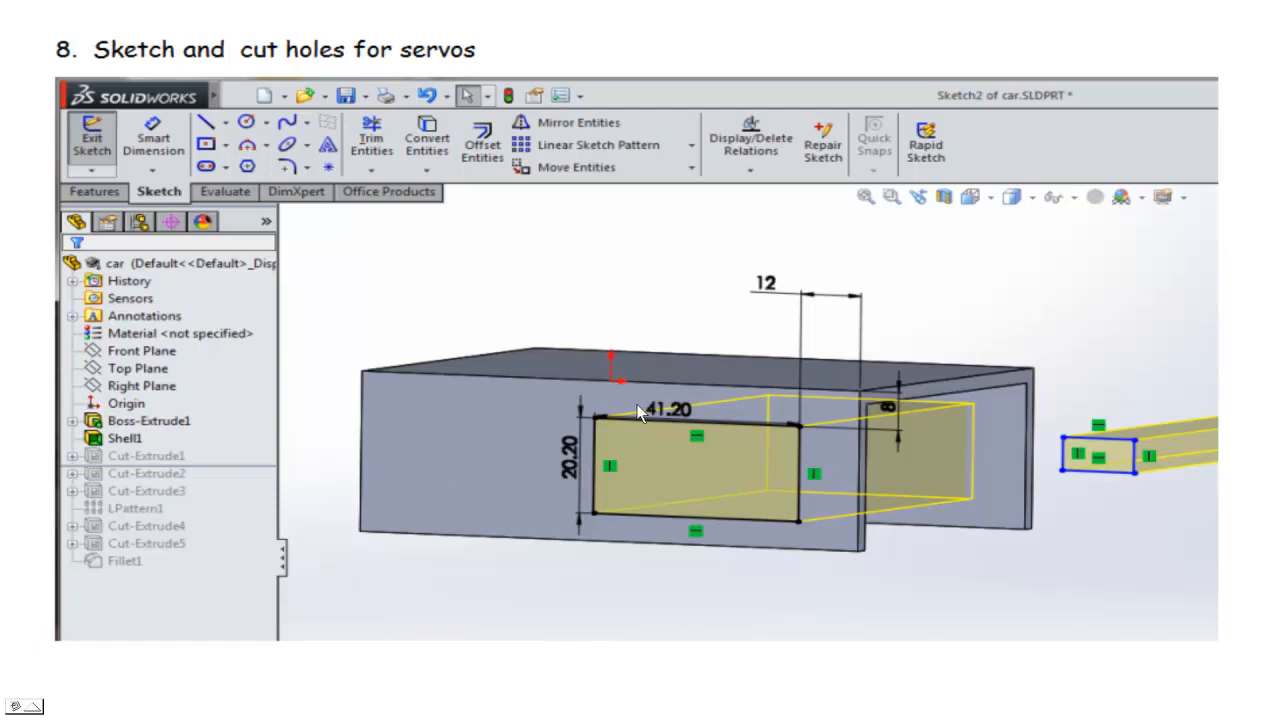
mouse_move(572, 478)
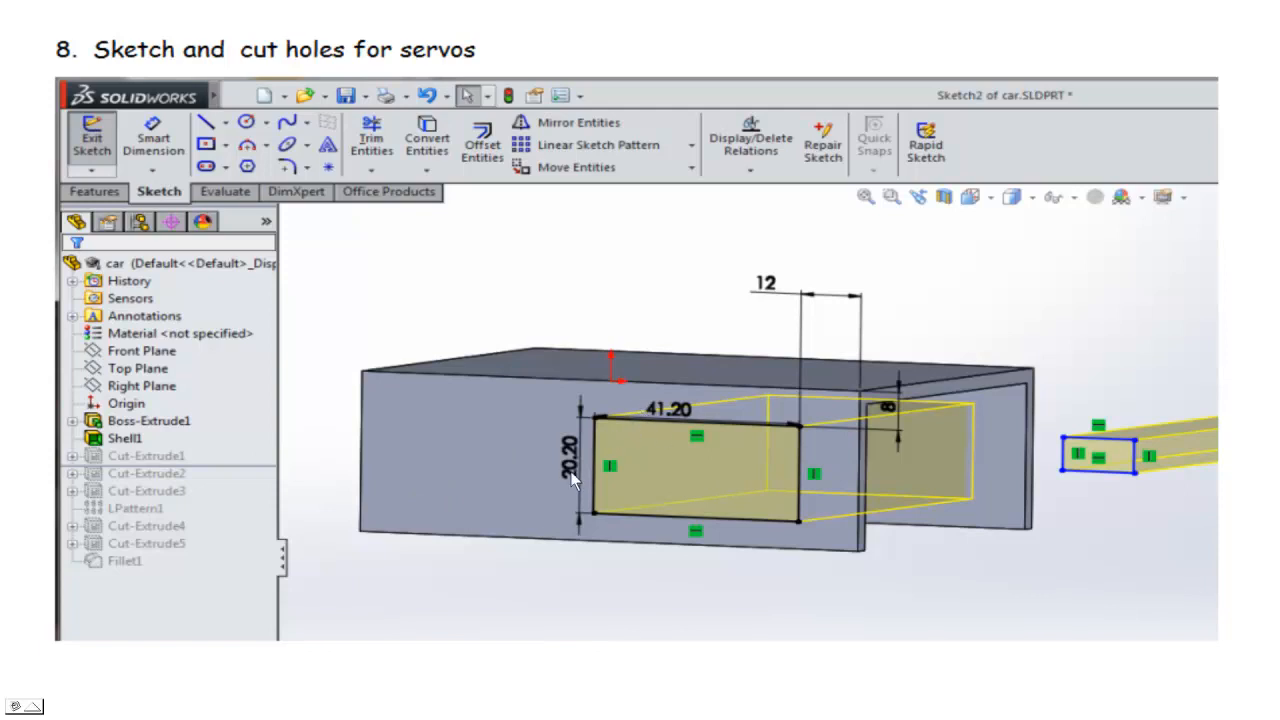
mouse_move(656, 420)
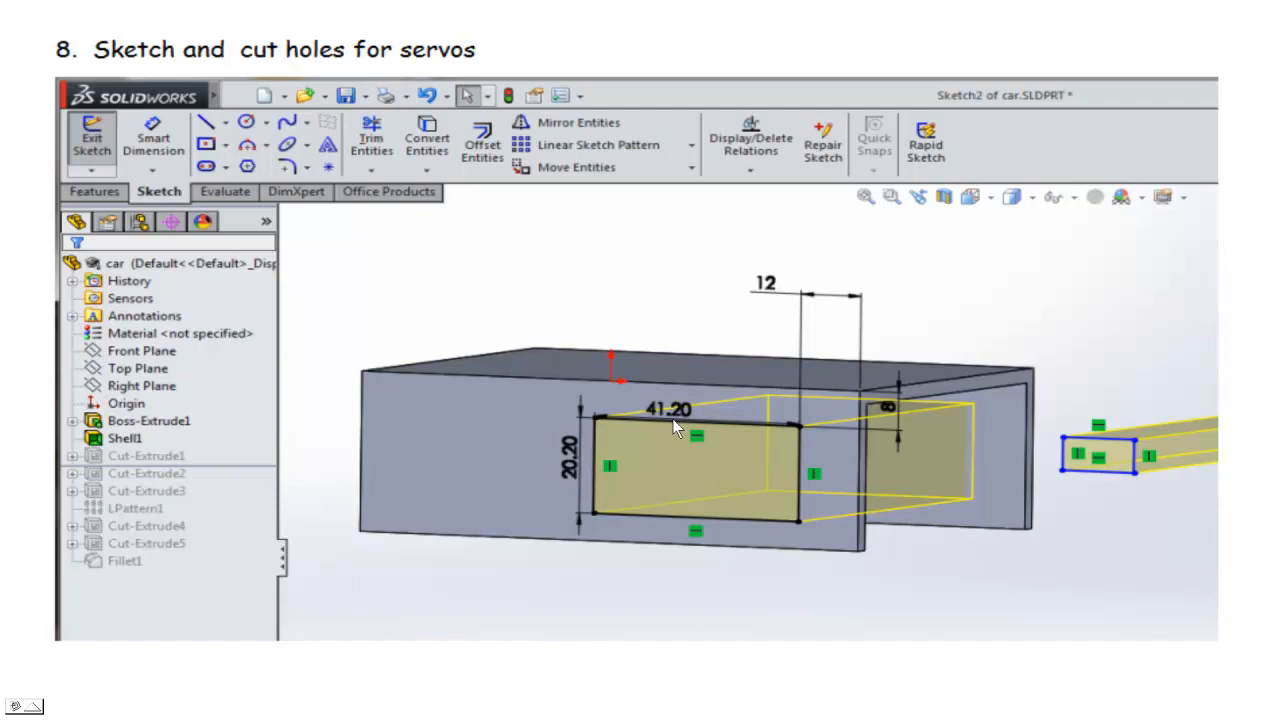
mouse_move(684, 432)
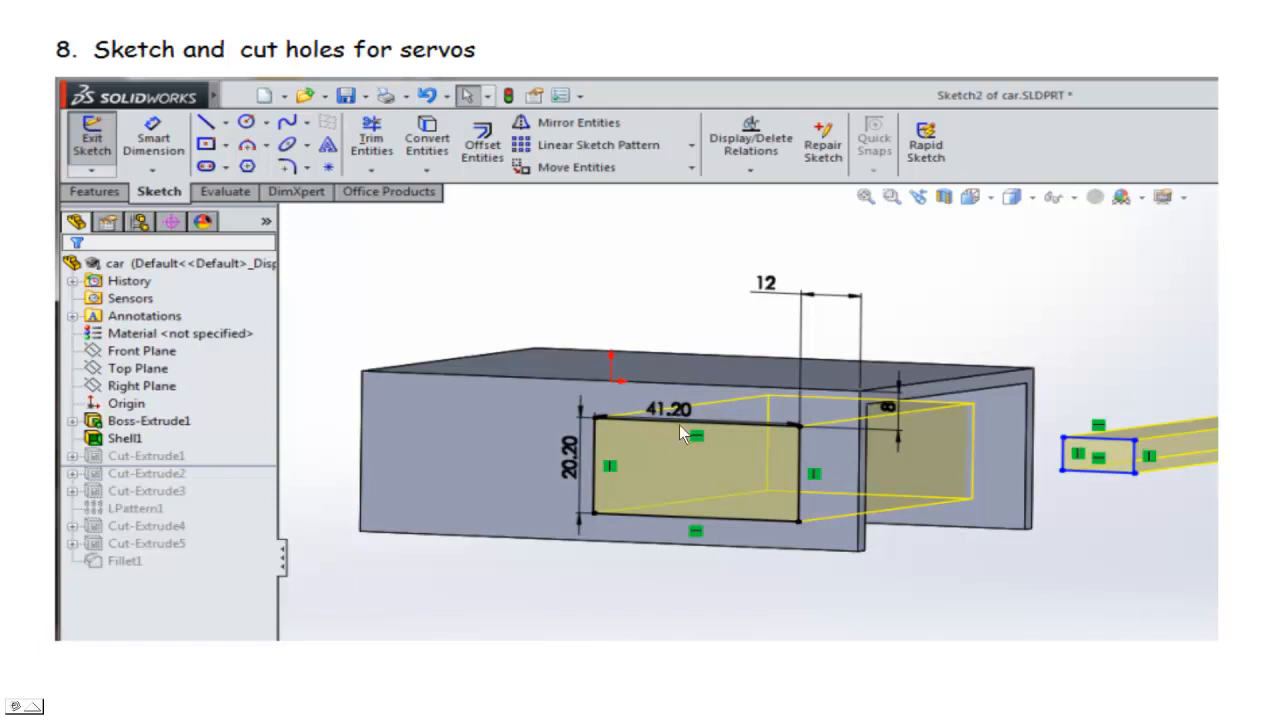
mouse_move(672, 424)
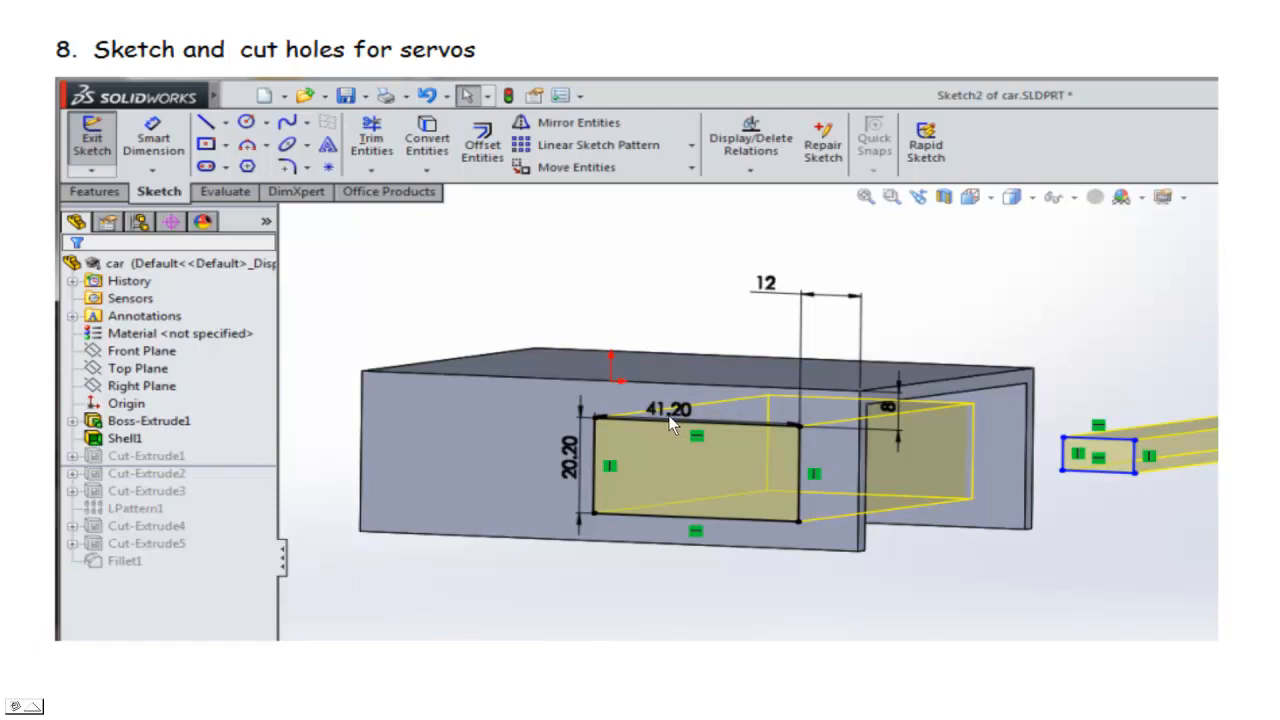
mouse_move(548, 550)
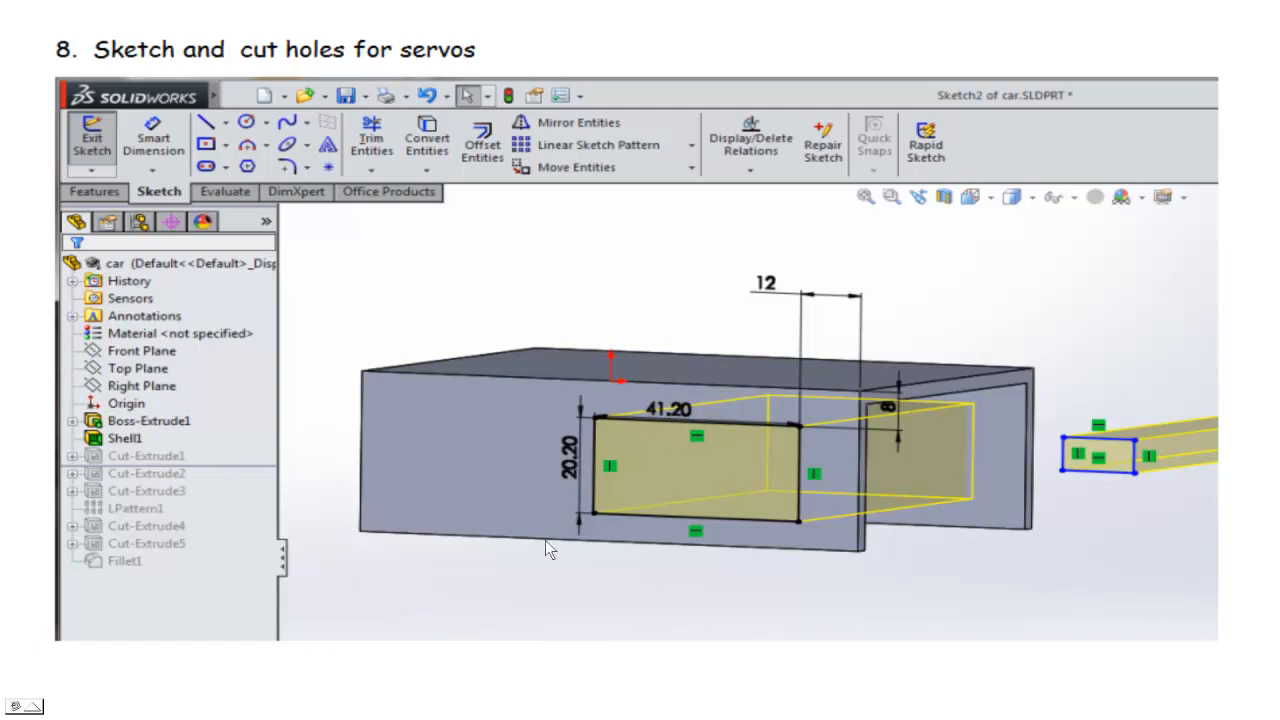
mouse_move(678, 538)
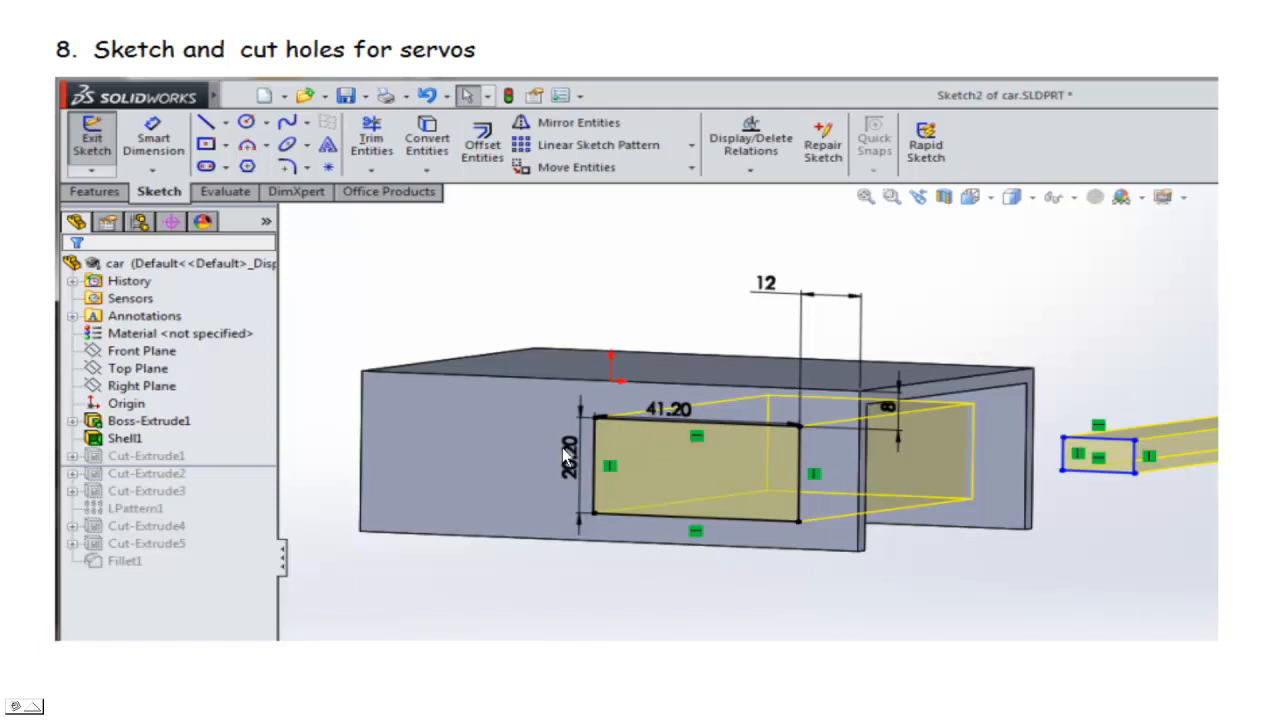
mouse_move(590, 458)
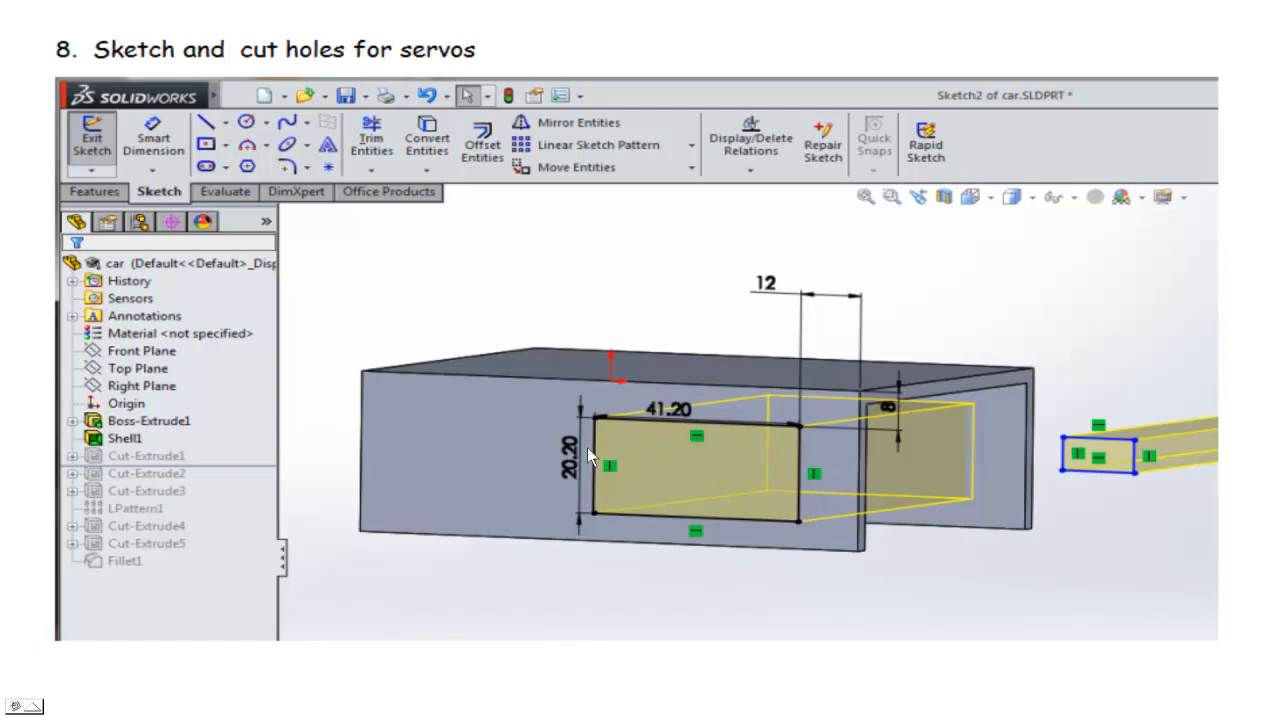
mouse_move(476, 490)
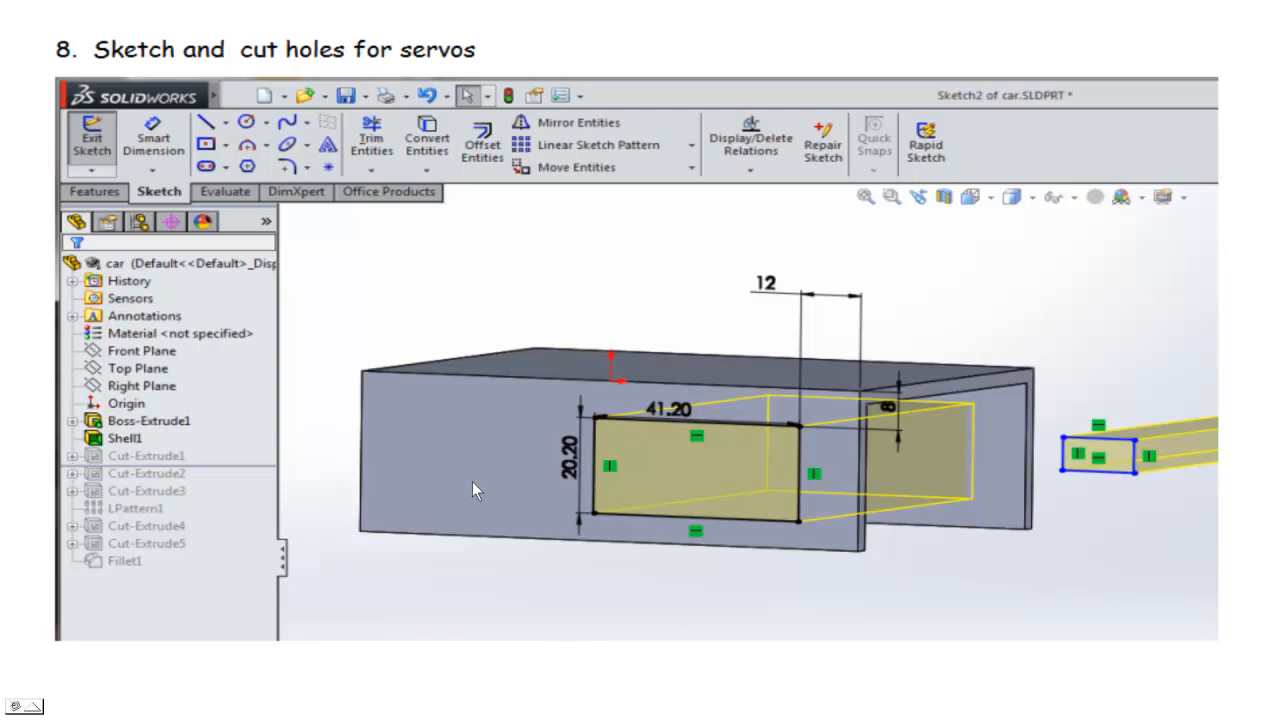
mouse_move(640, 472)
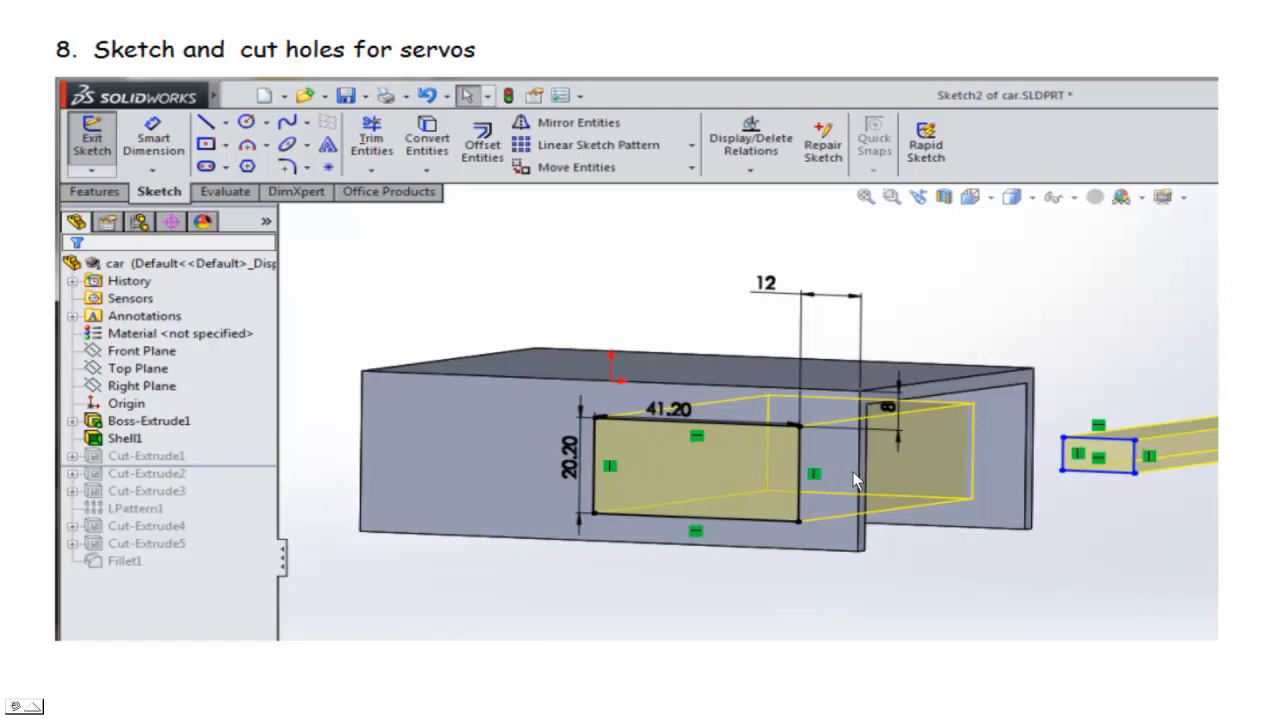
mouse_move(816, 448)
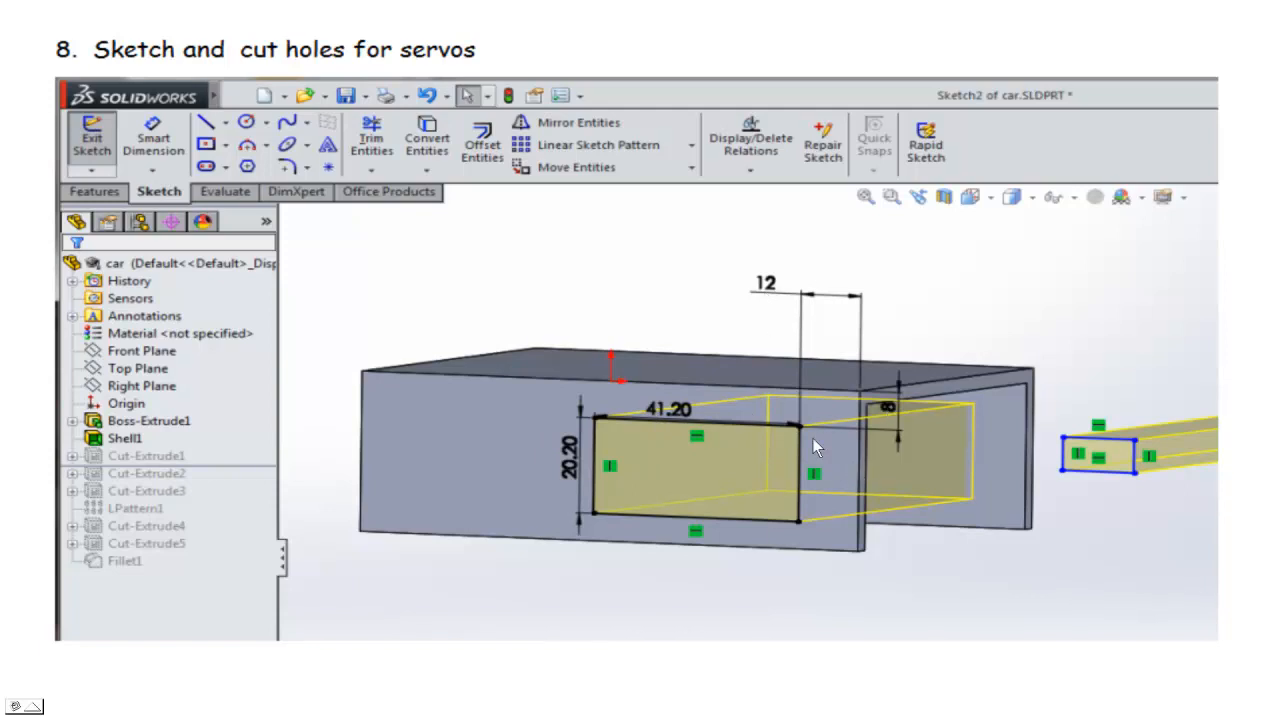
mouse_move(764, 532)
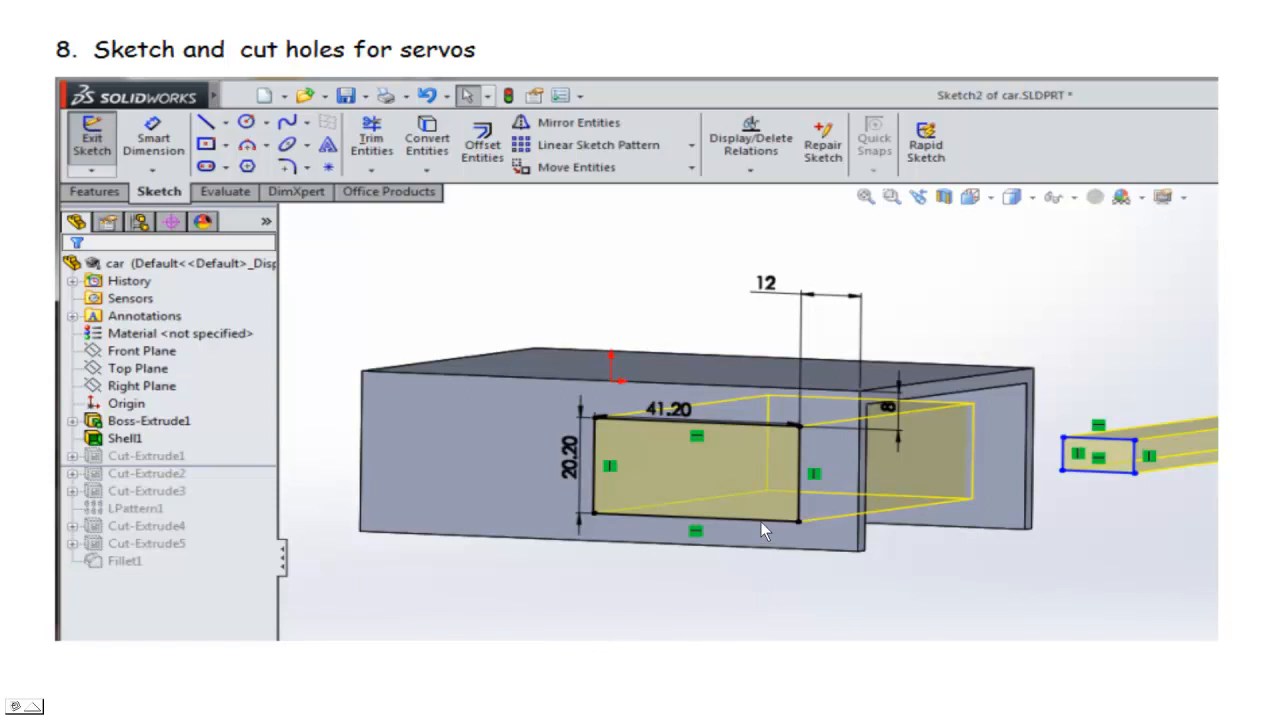
mouse_move(762, 408)
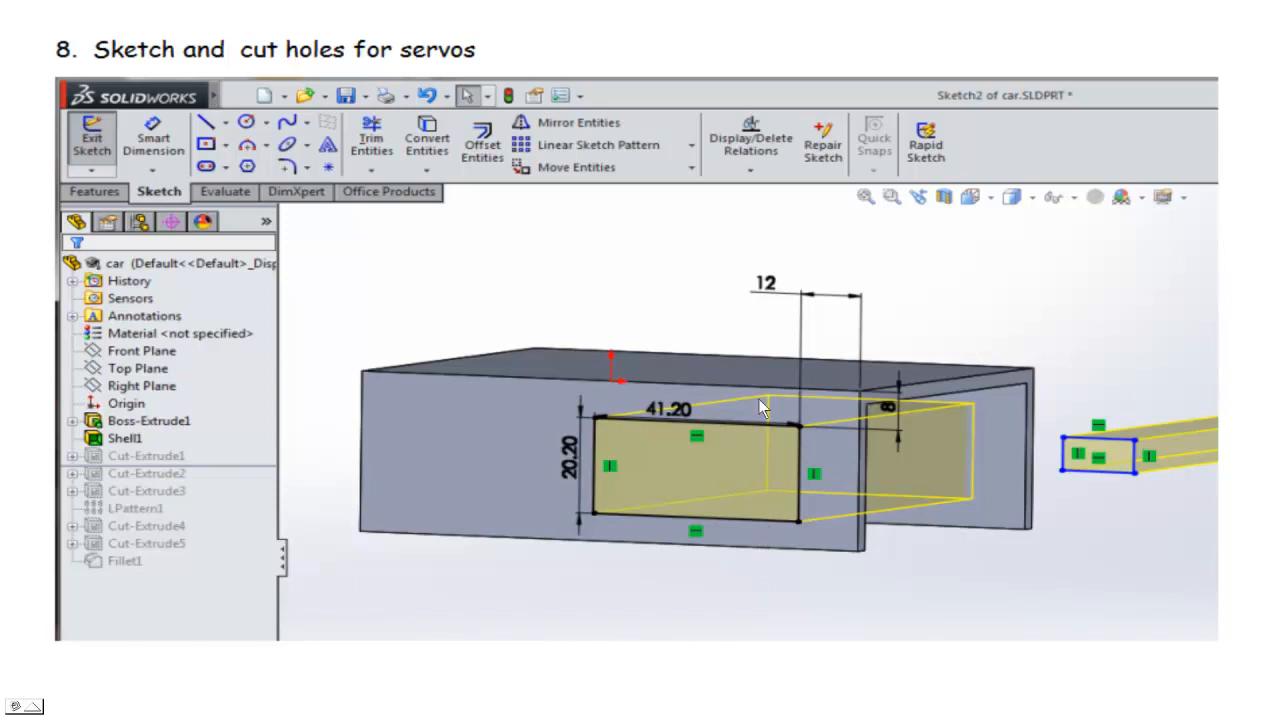
mouse_move(944, 388)
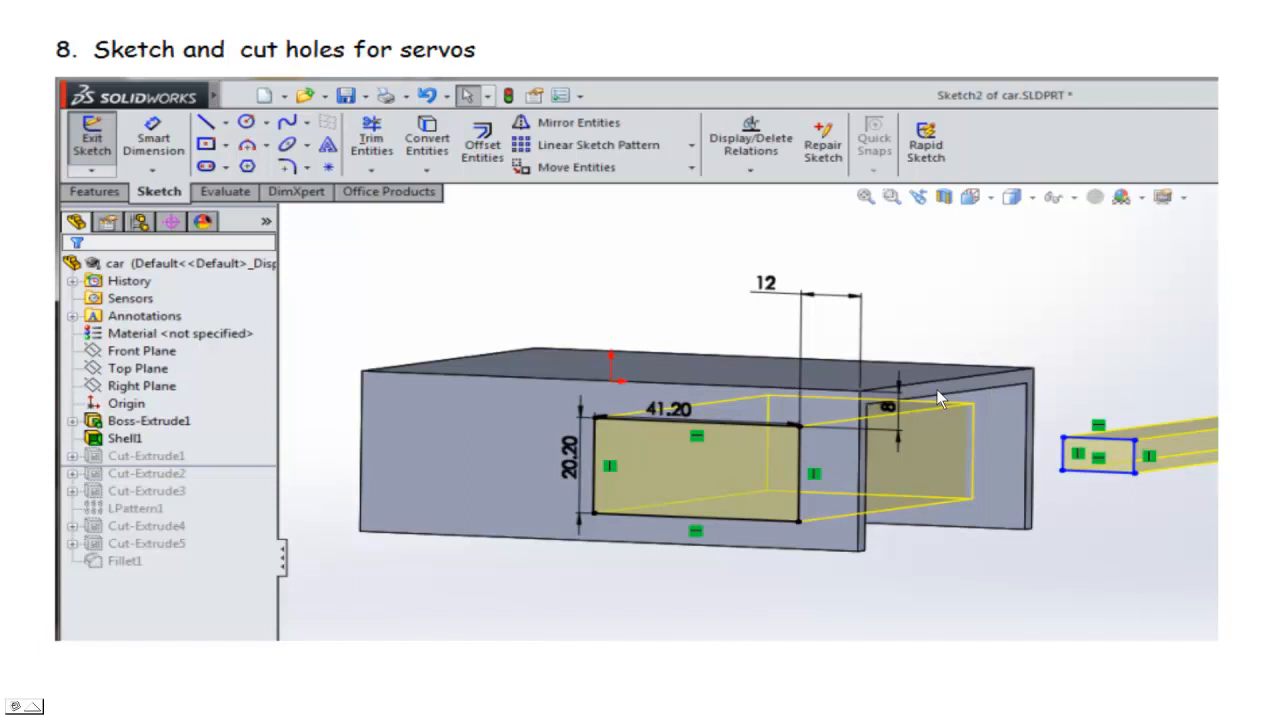
mouse_move(982, 486)
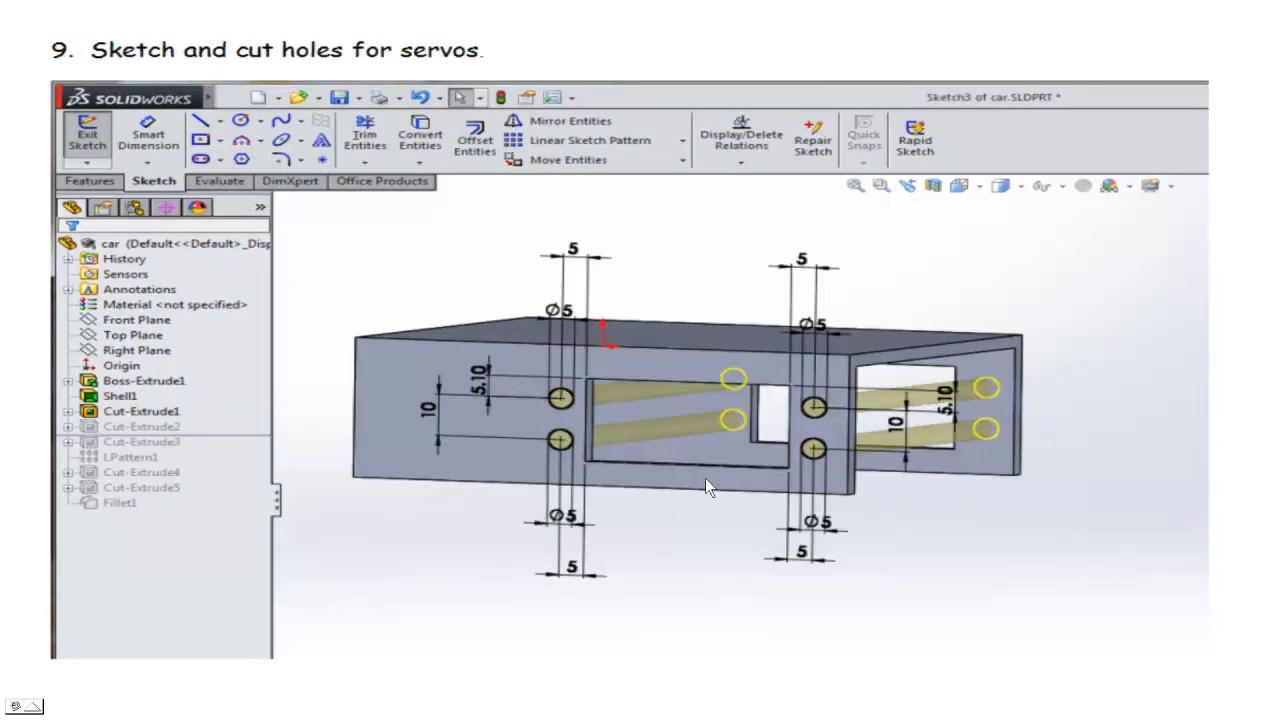
mouse_move(476, 458)
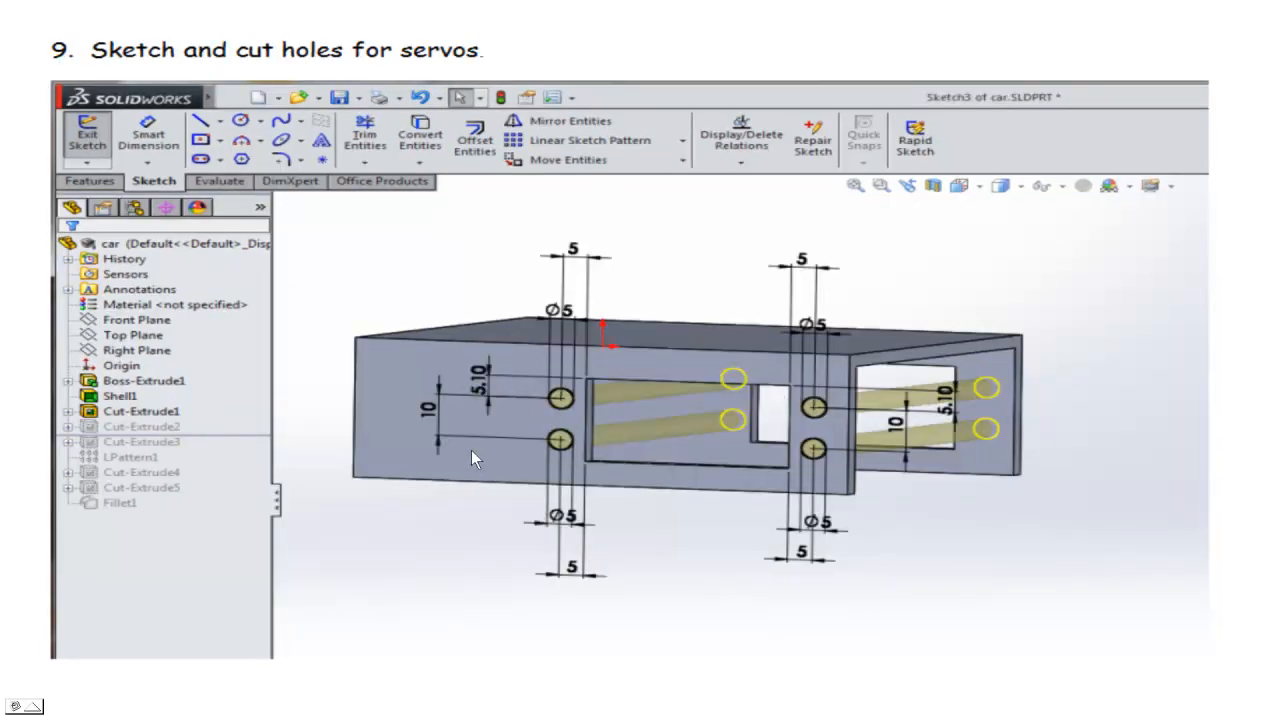
mouse_move(572, 452)
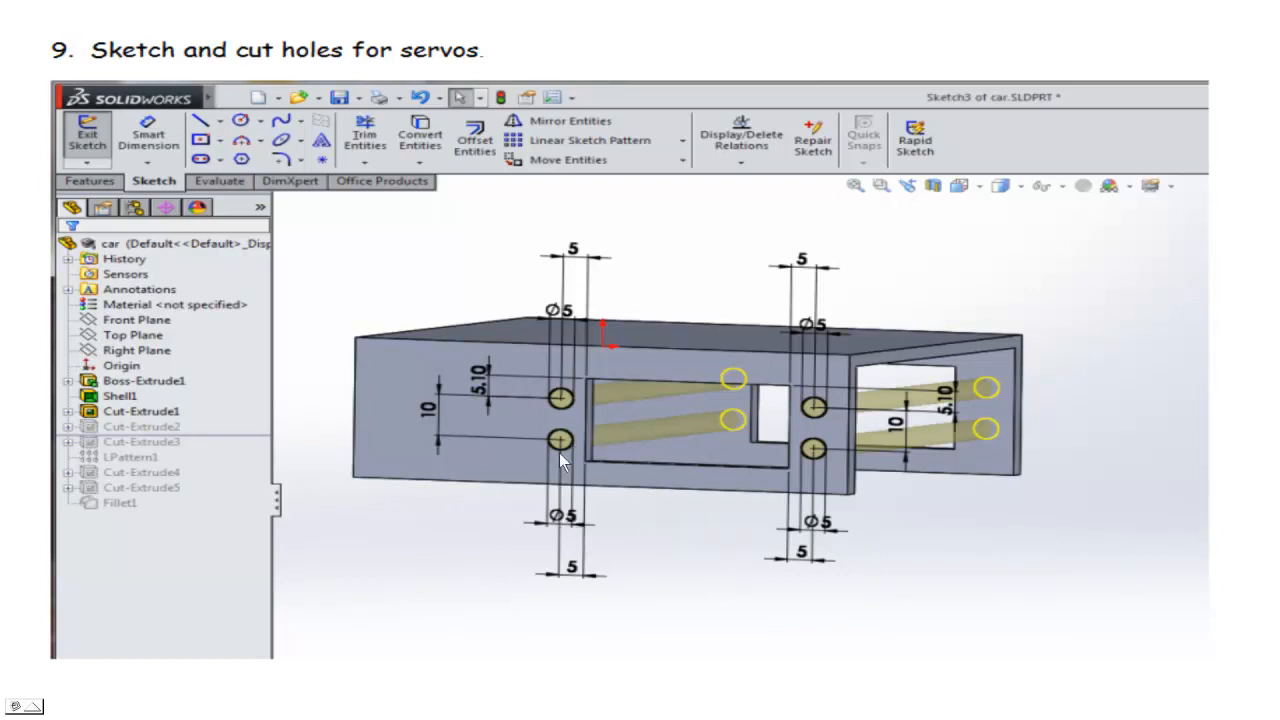
mouse_move(576, 578)
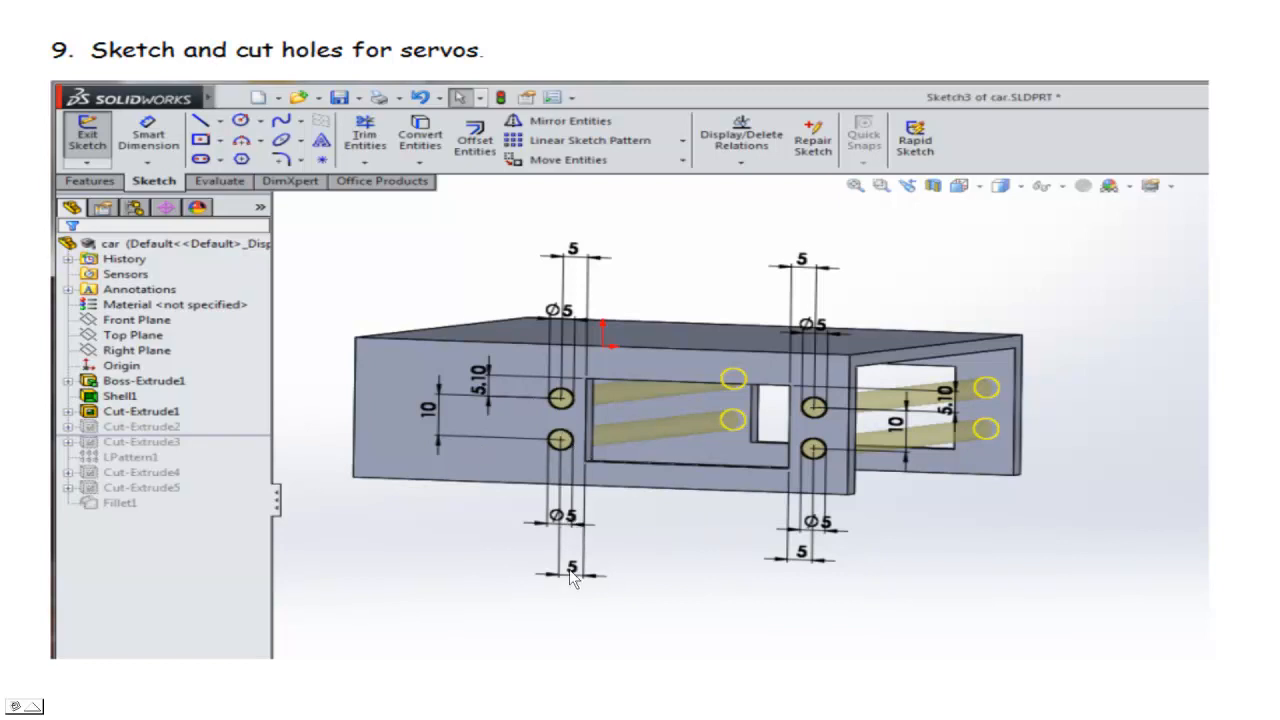
mouse_move(558, 418)
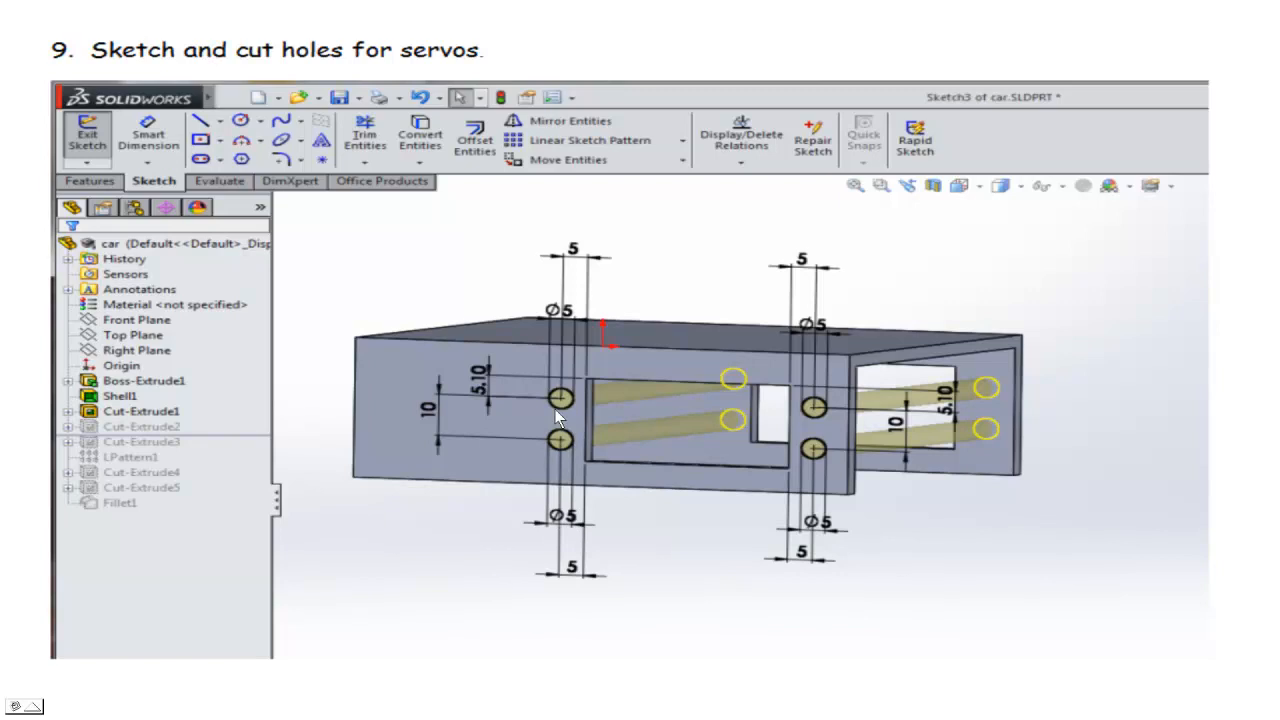
mouse_move(672, 388)
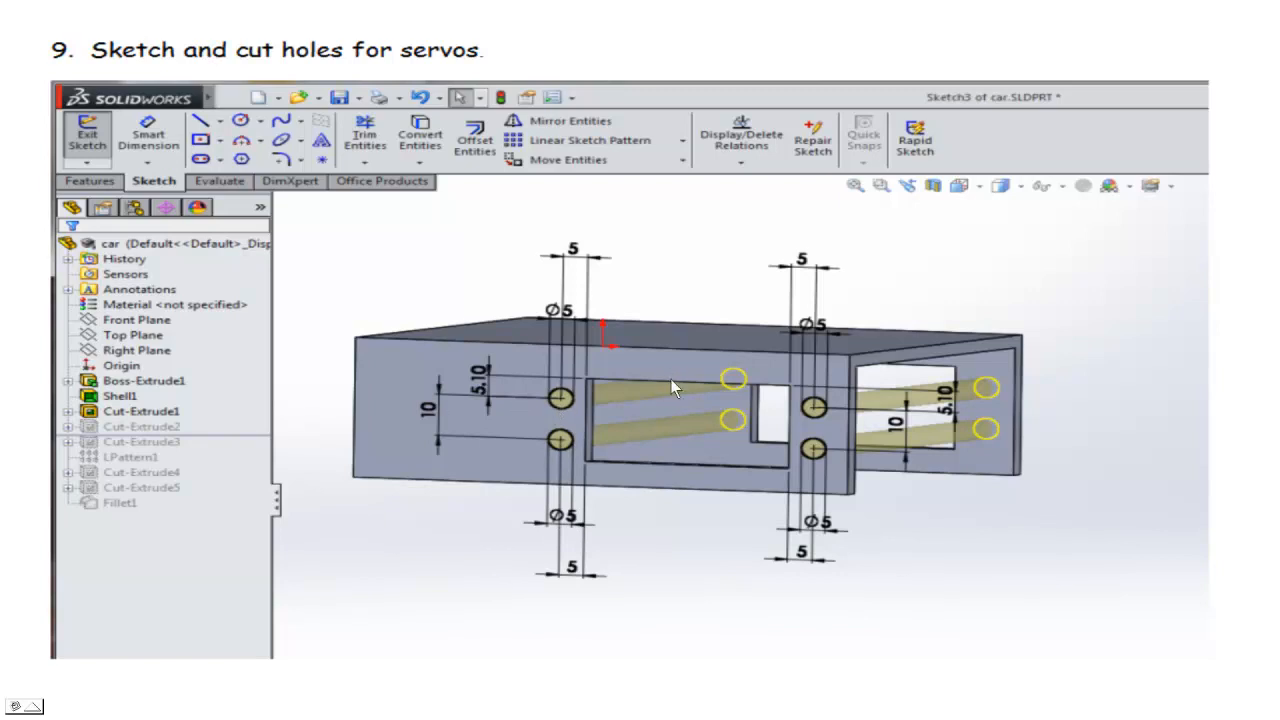
mouse_move(478, 392)
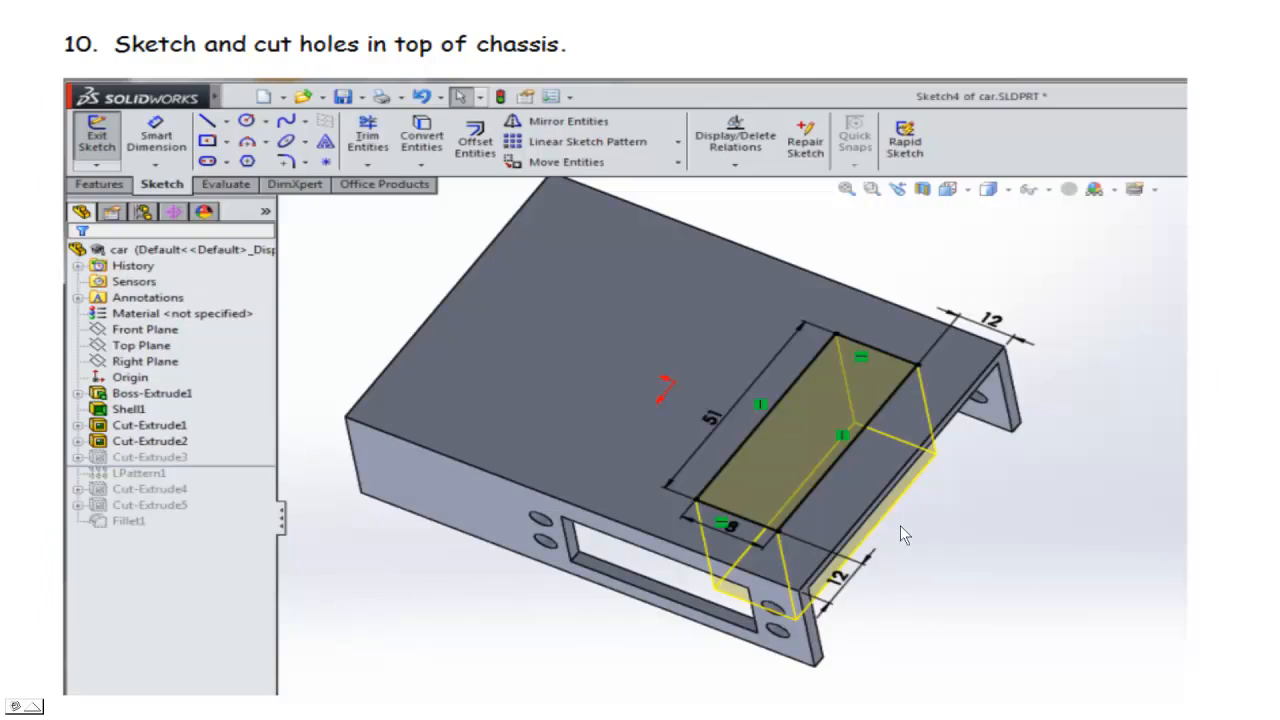
mouse_move(584, 370)
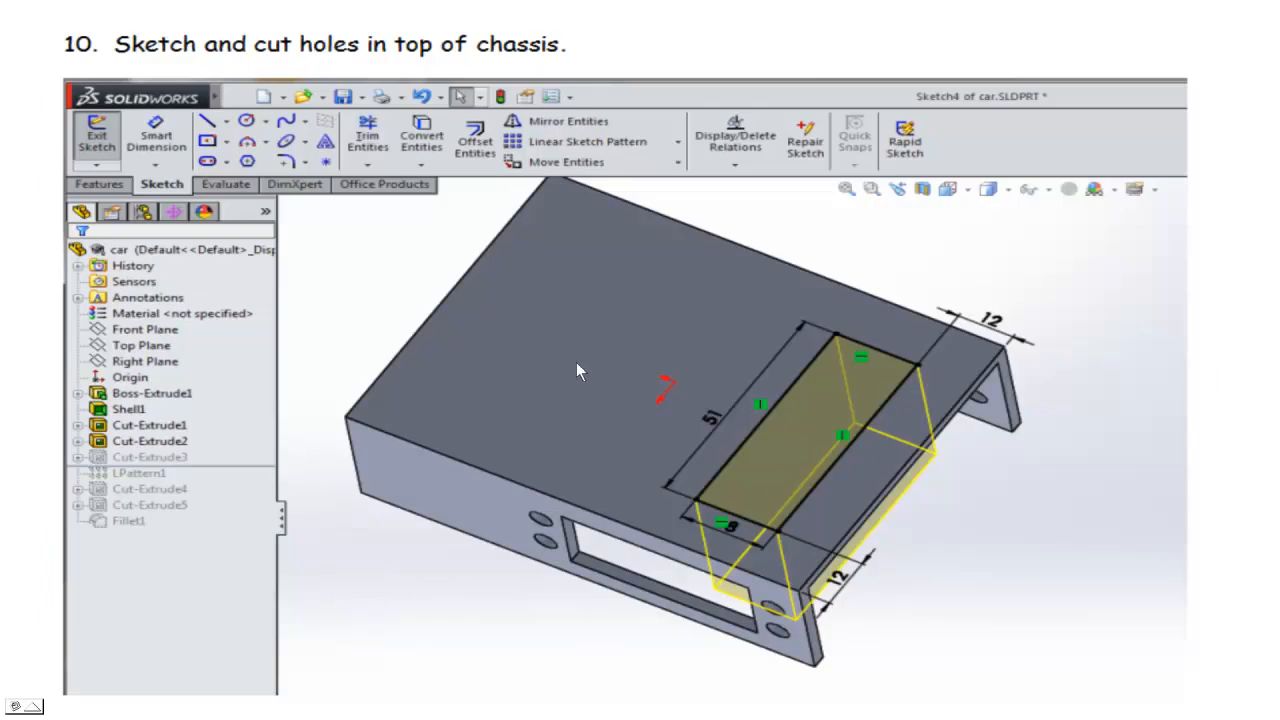
mouse_move(798, 456)
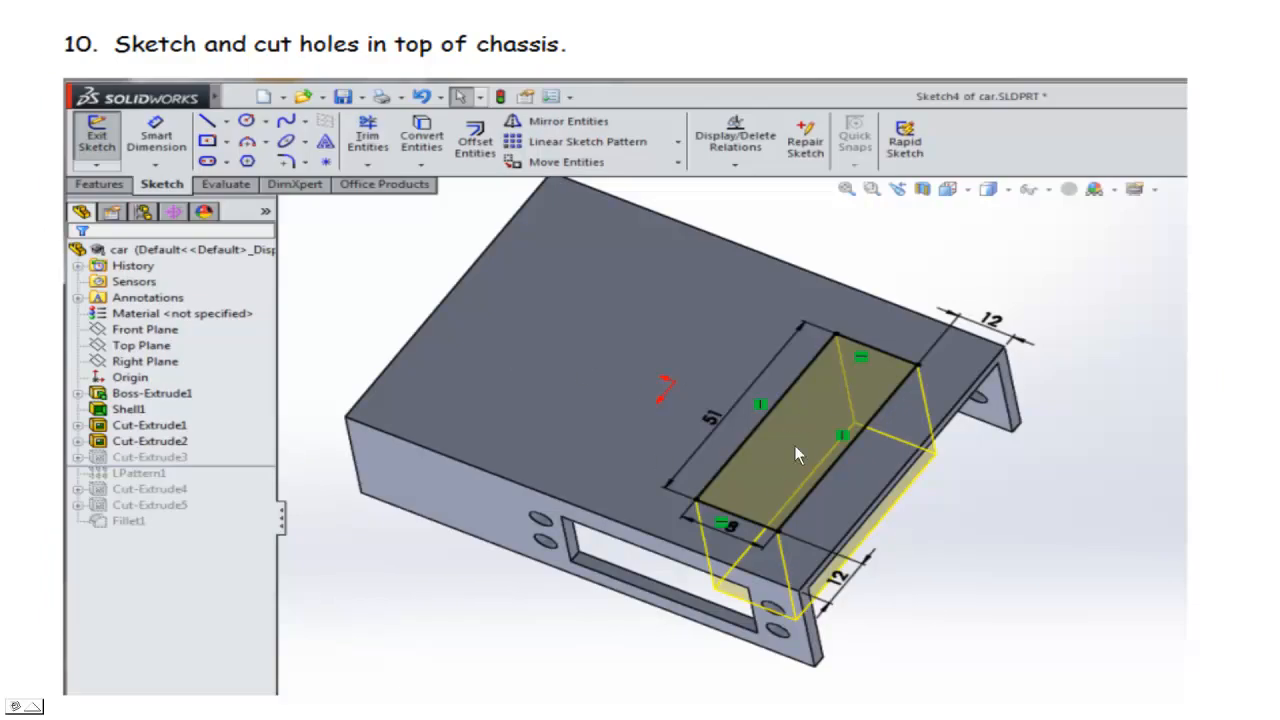
mouse_move(856, 508)
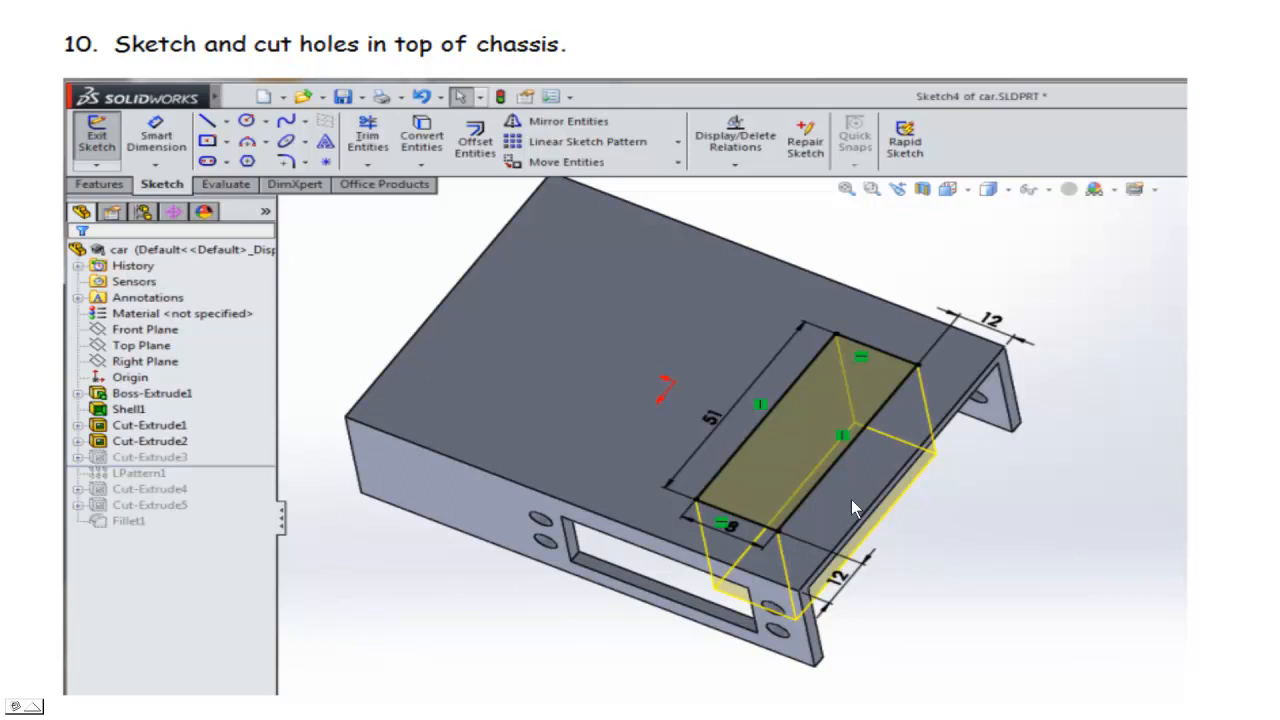
mouse_move(864, 420)
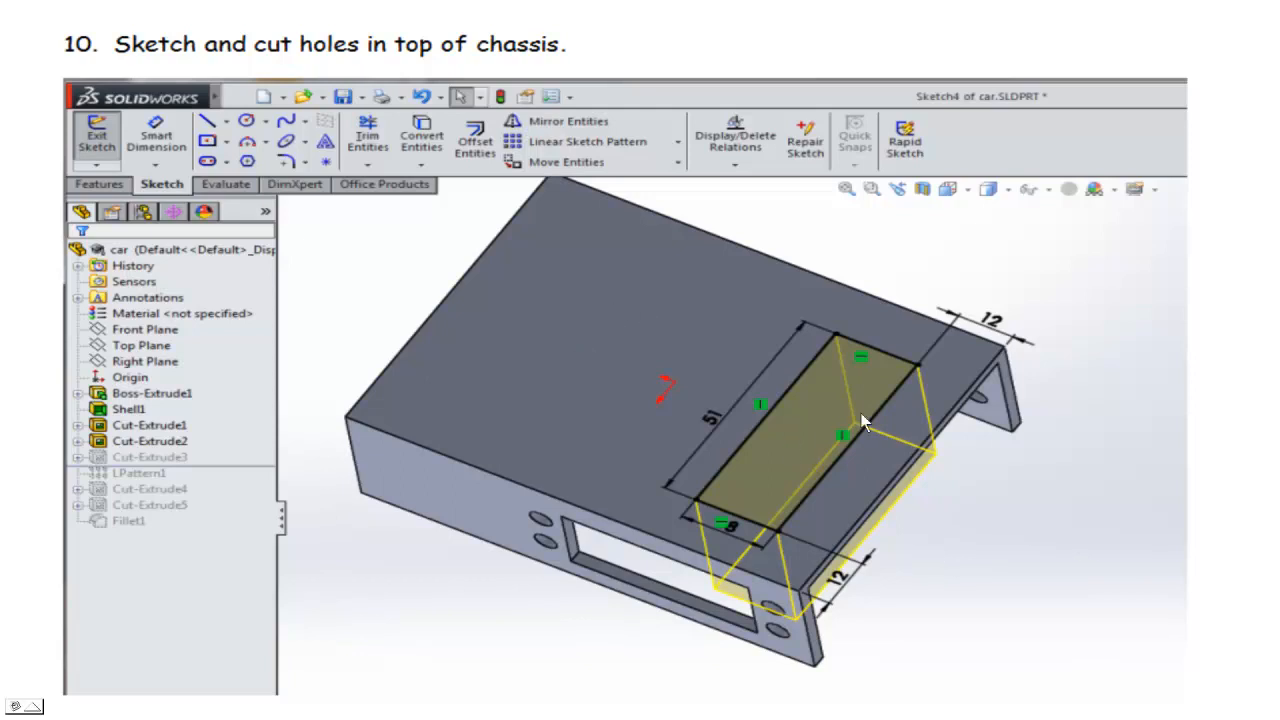
mouse_move(738, 540)
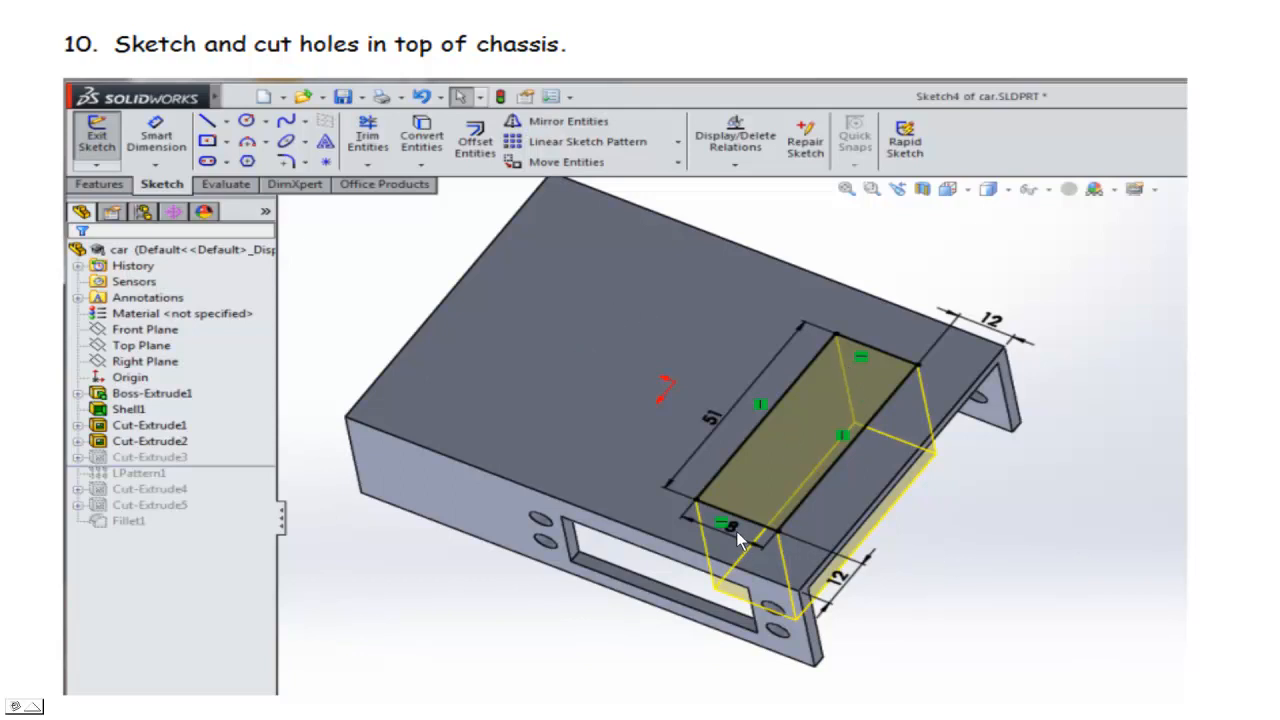
mouse_move(998, 532)
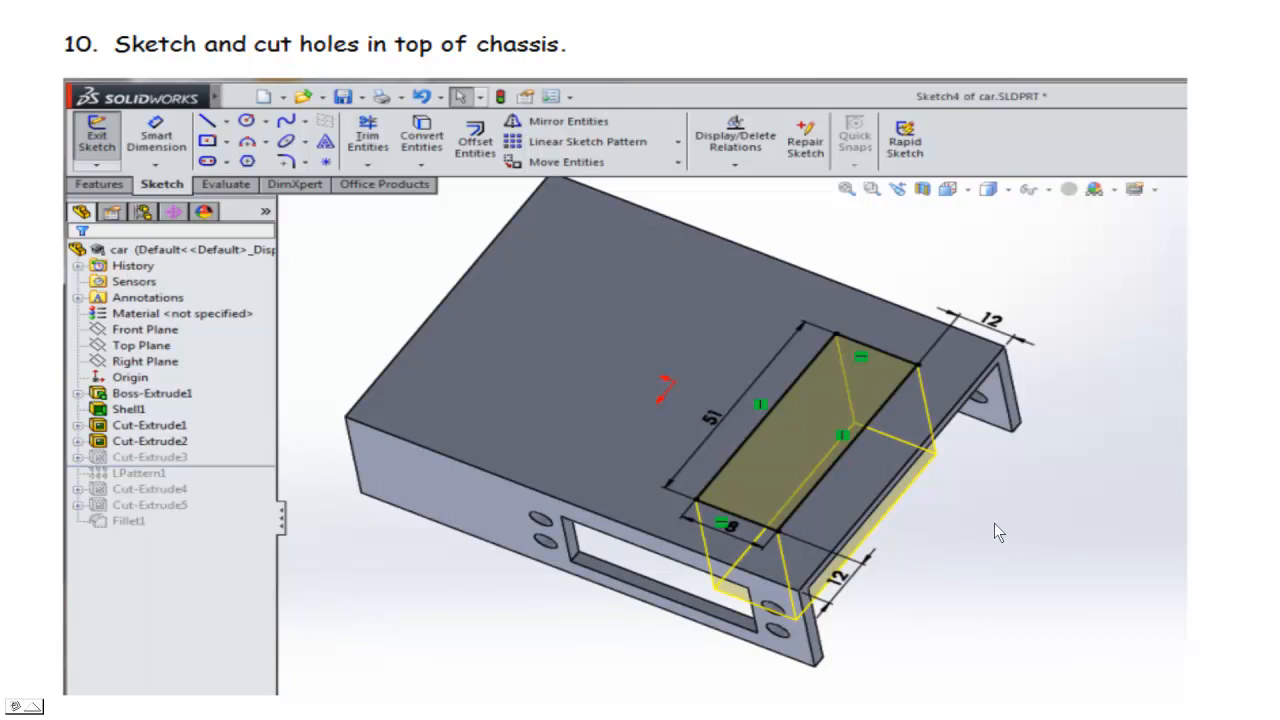
mouse_move(476, 464)
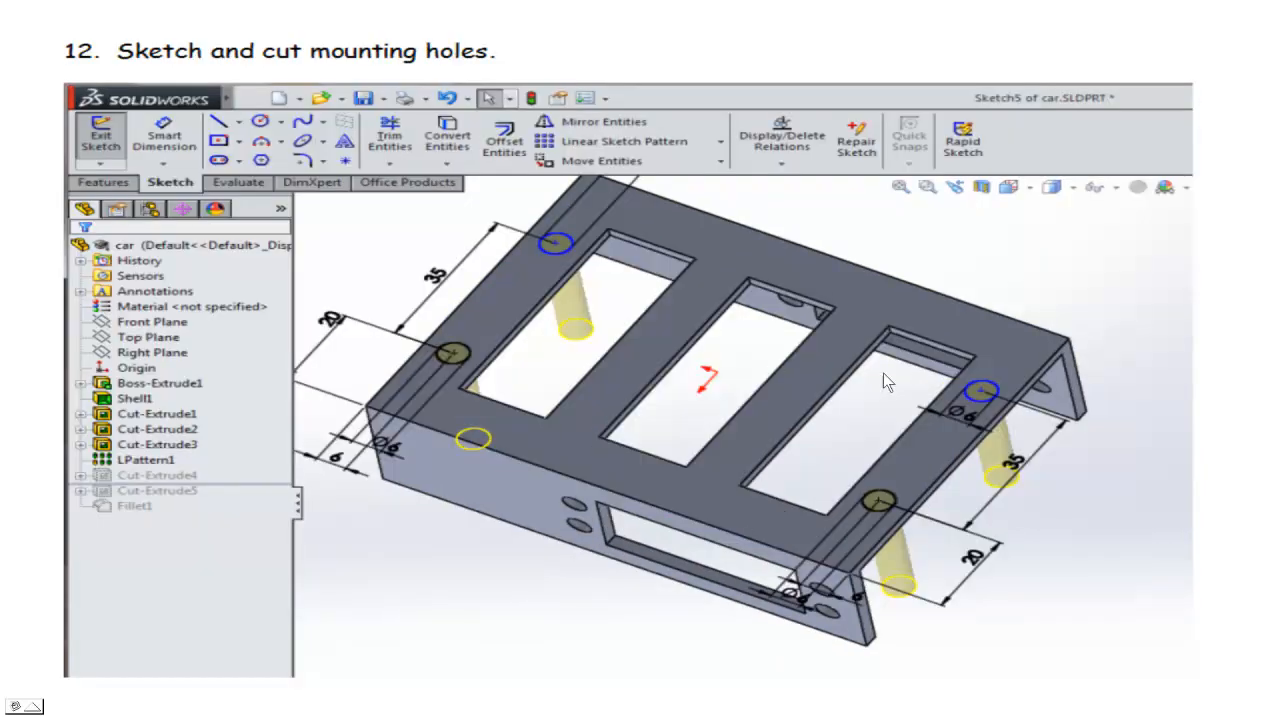
mouse_move(560, 264)
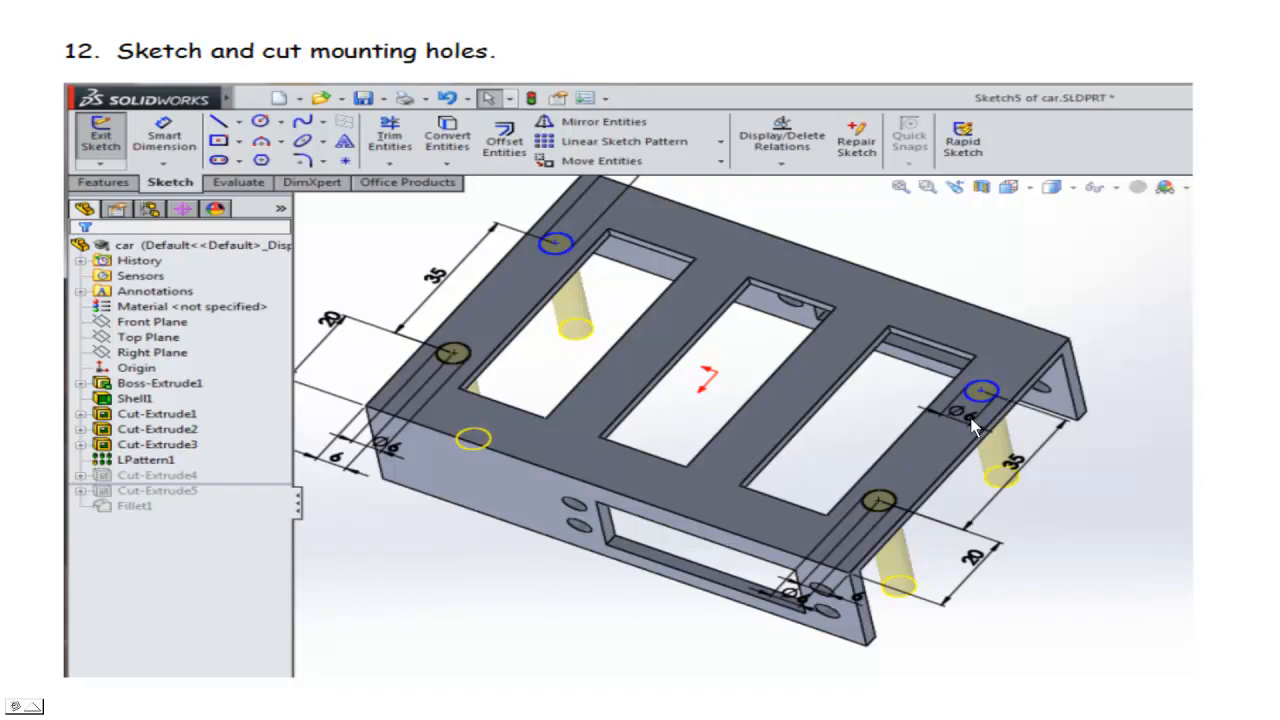
mouse_move(504, 390)
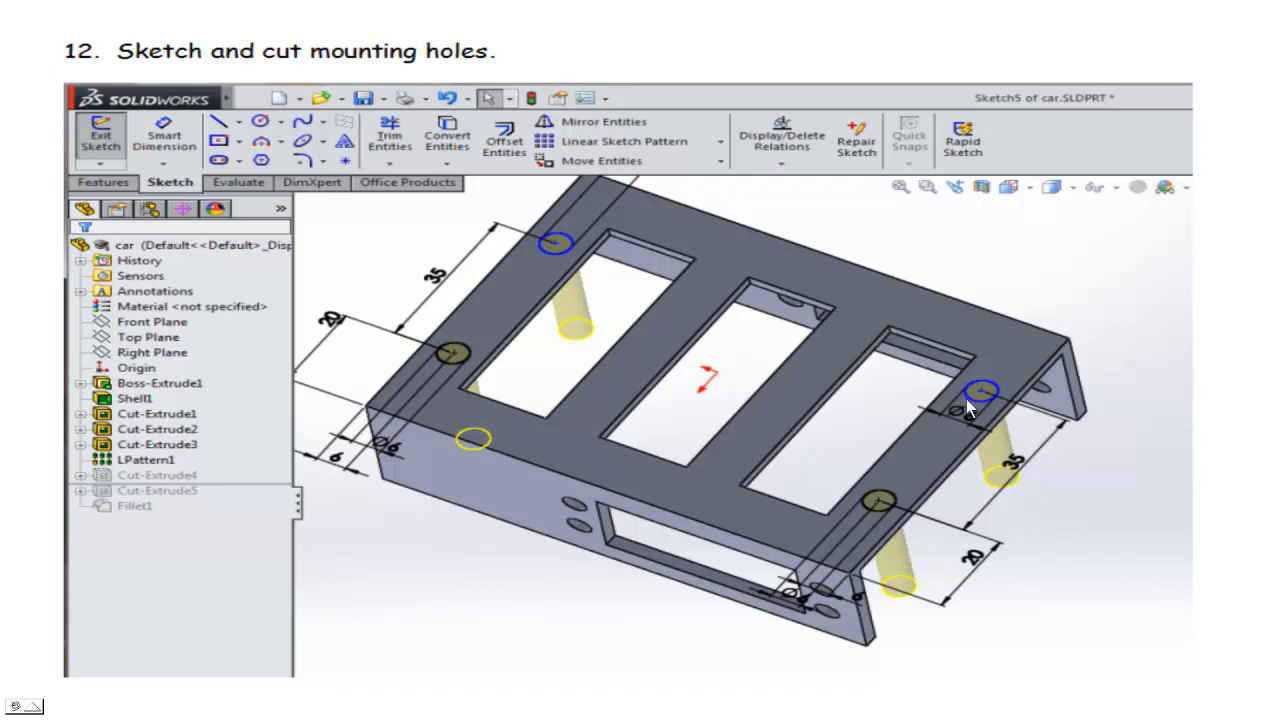
mouse_move(954, 452)
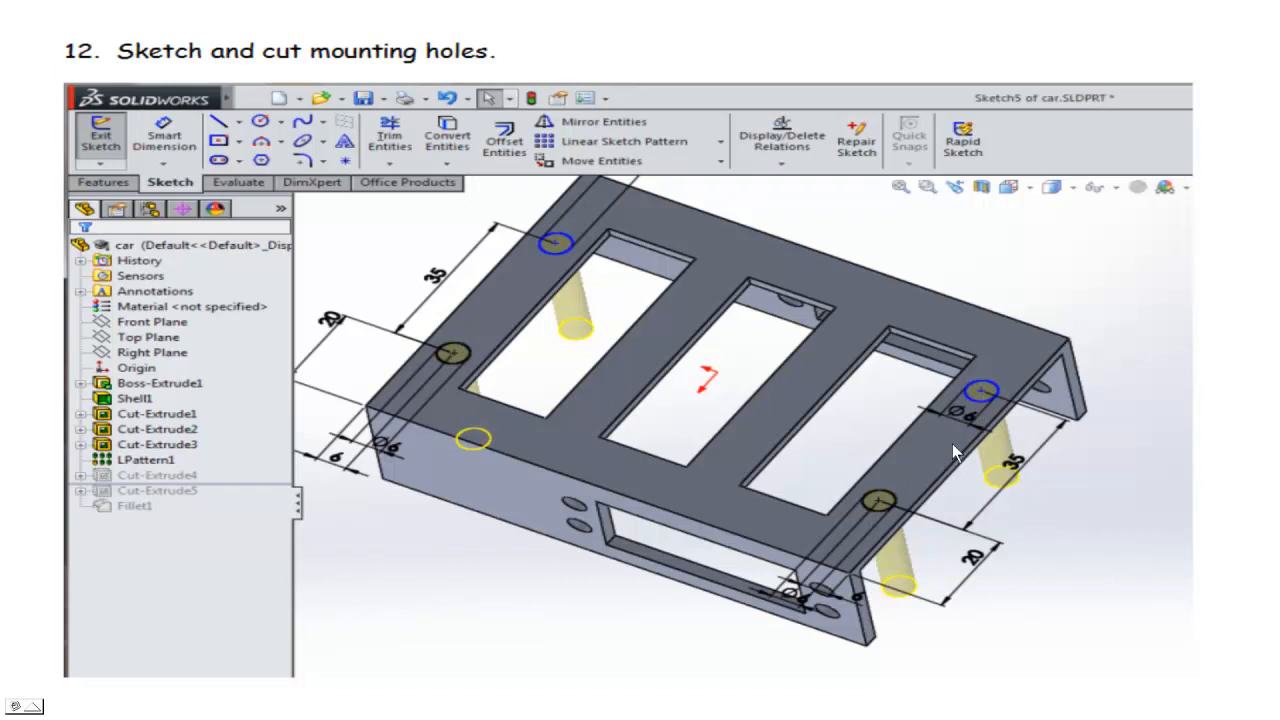
mouse_move(988, 624)
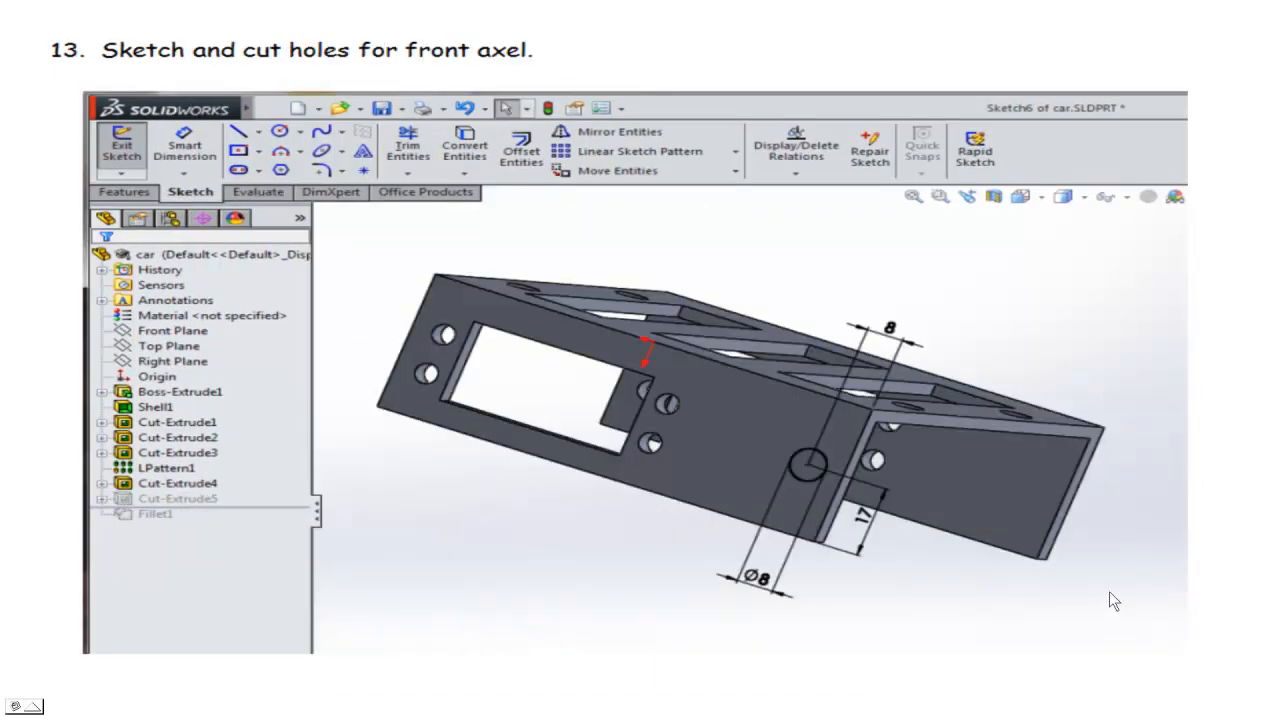
mouse_move(808, 474)
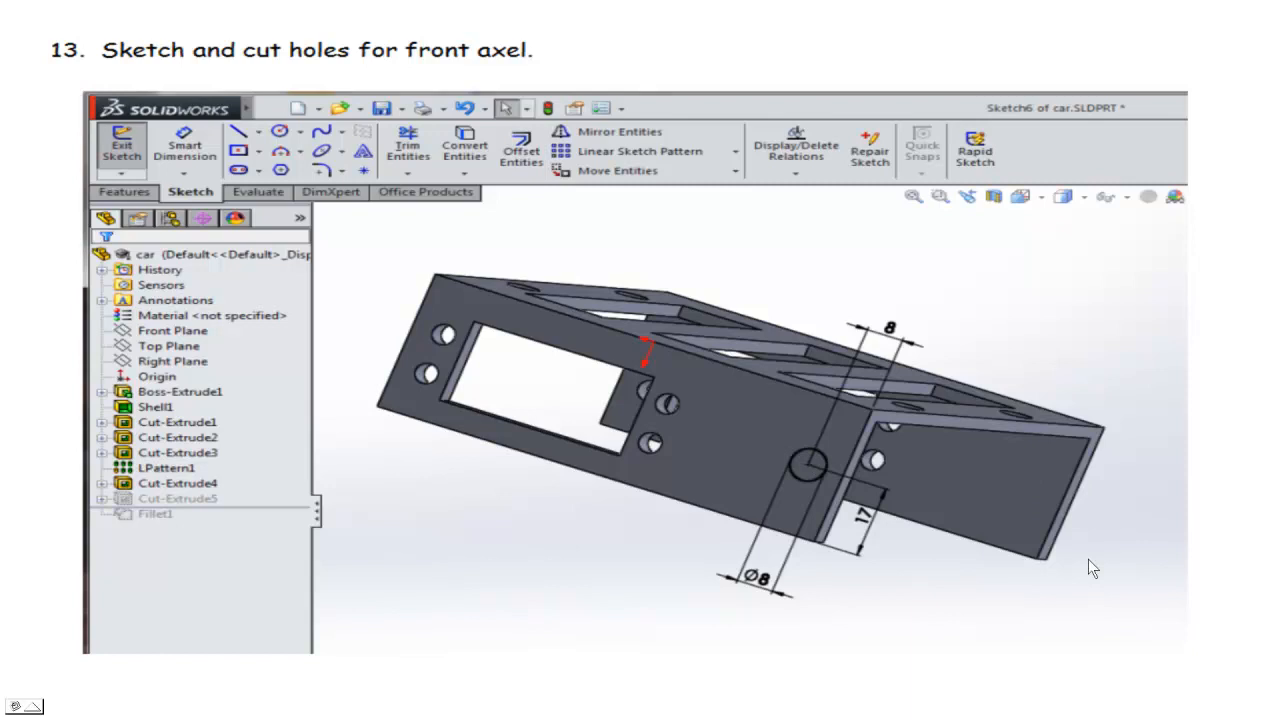
mouse_move(944, 614)
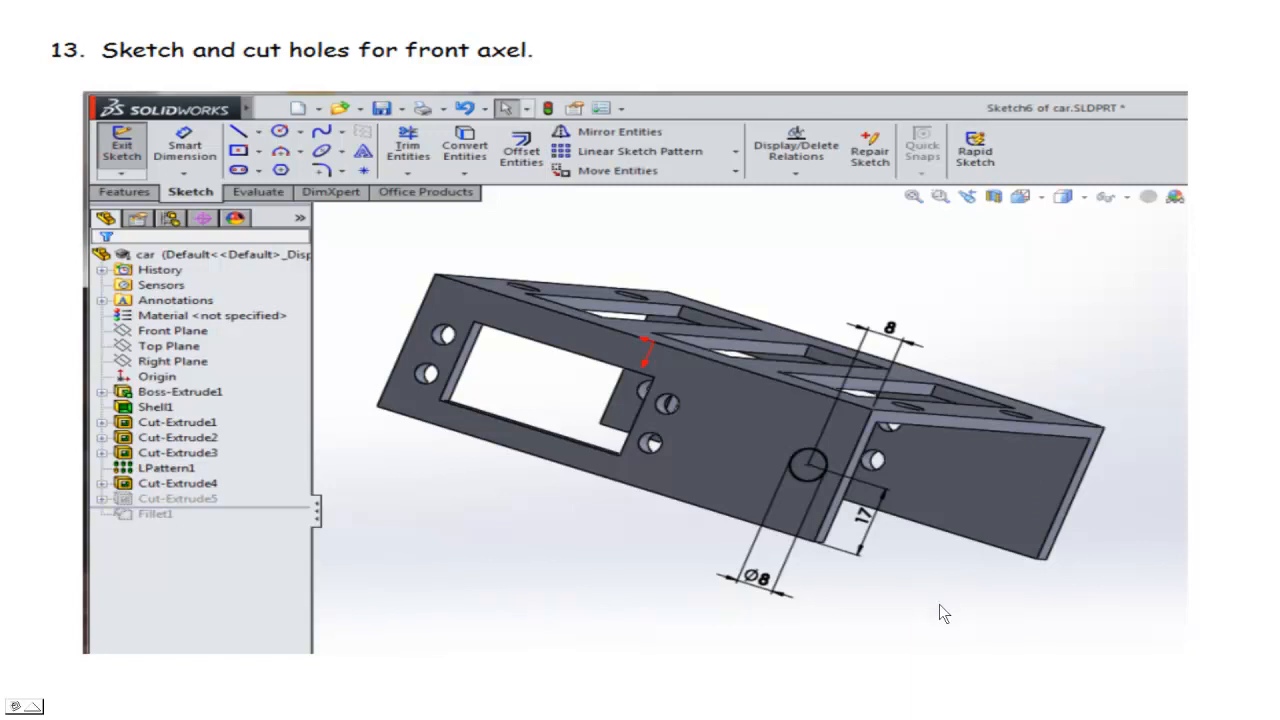
mouse_move(930, 610)
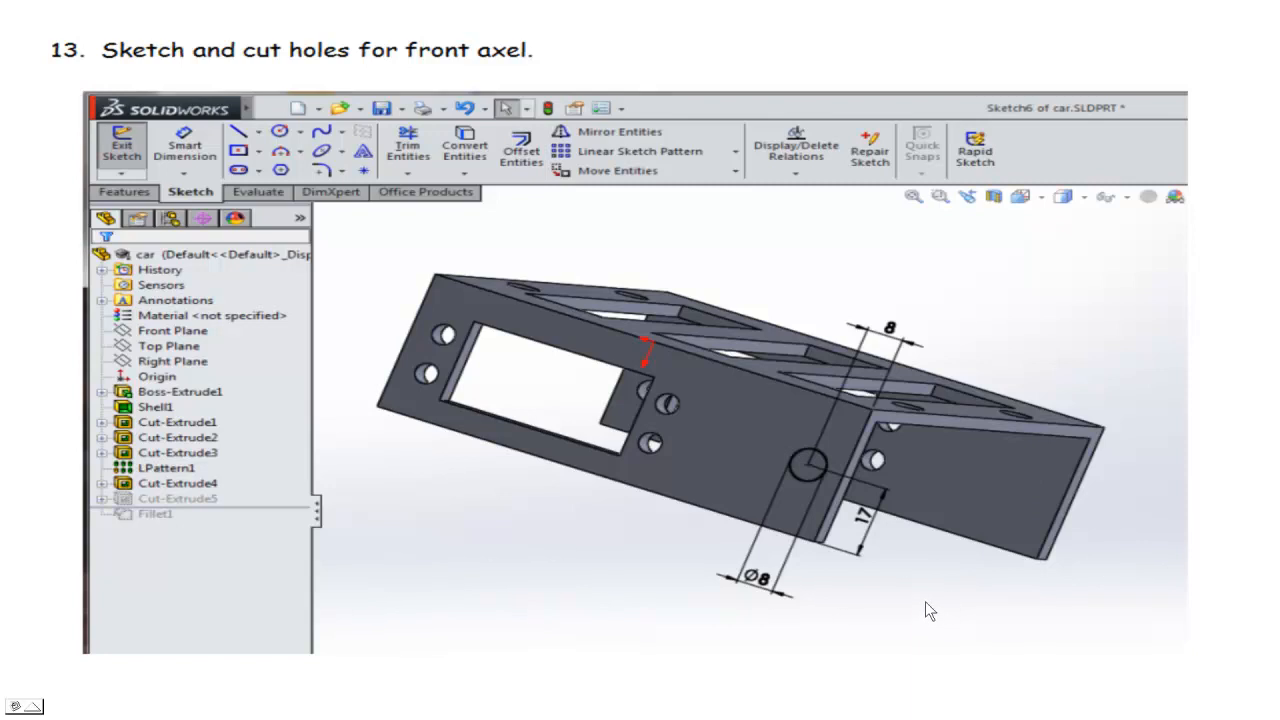
Step: Advance to step 14: filleting the chassis corners at 5mm
click(732, 160)
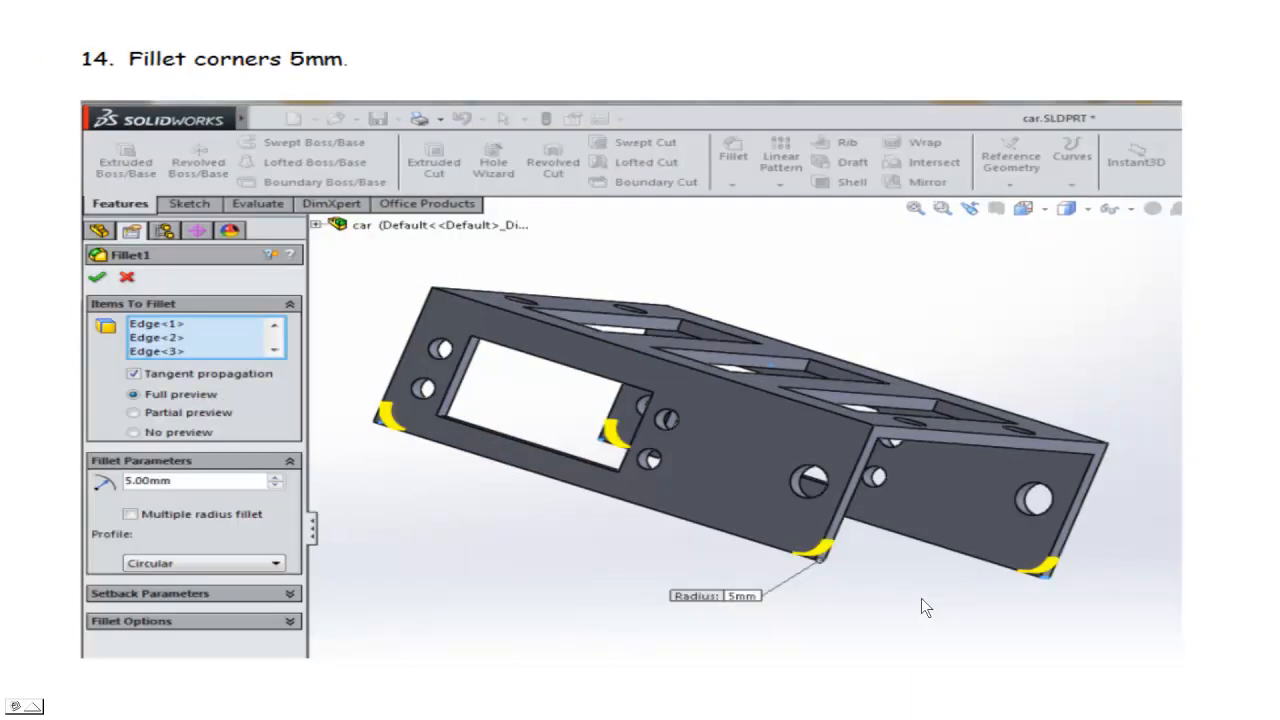
mouse_move(576, 488)
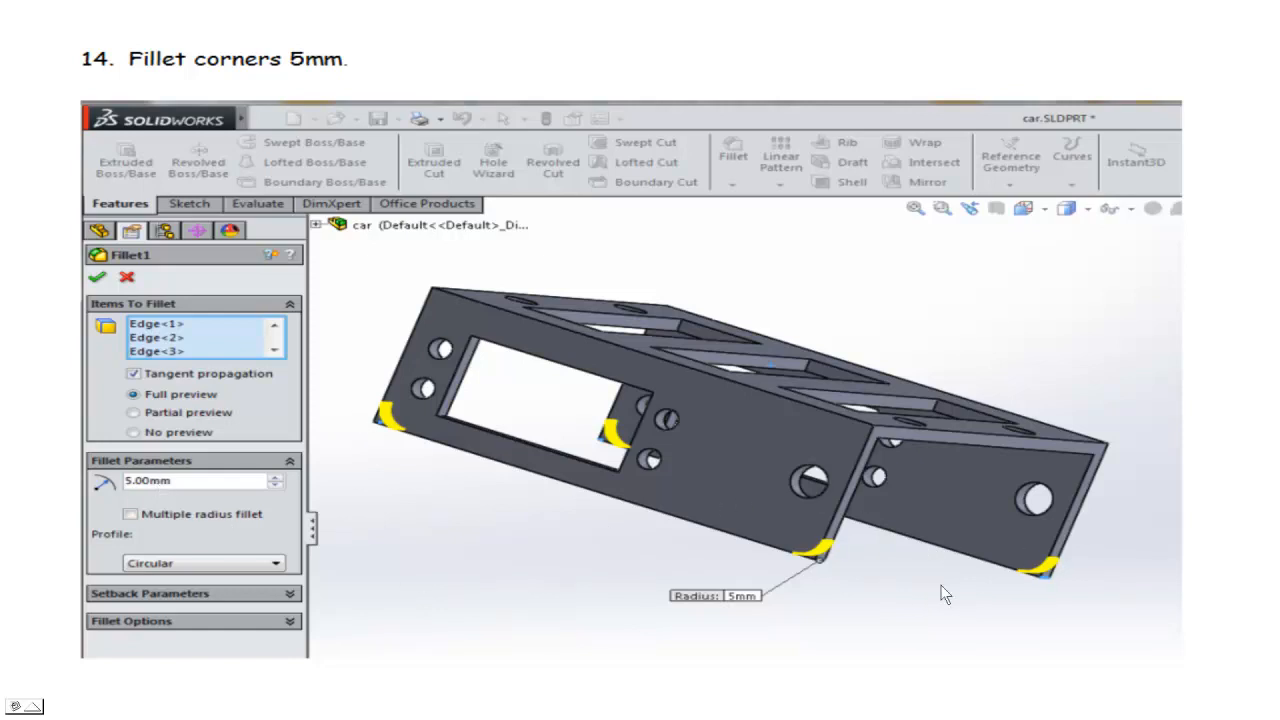
Step: Advance to step 15 announcing the finished chassis and upcoming rear ball support
click(96, 276)
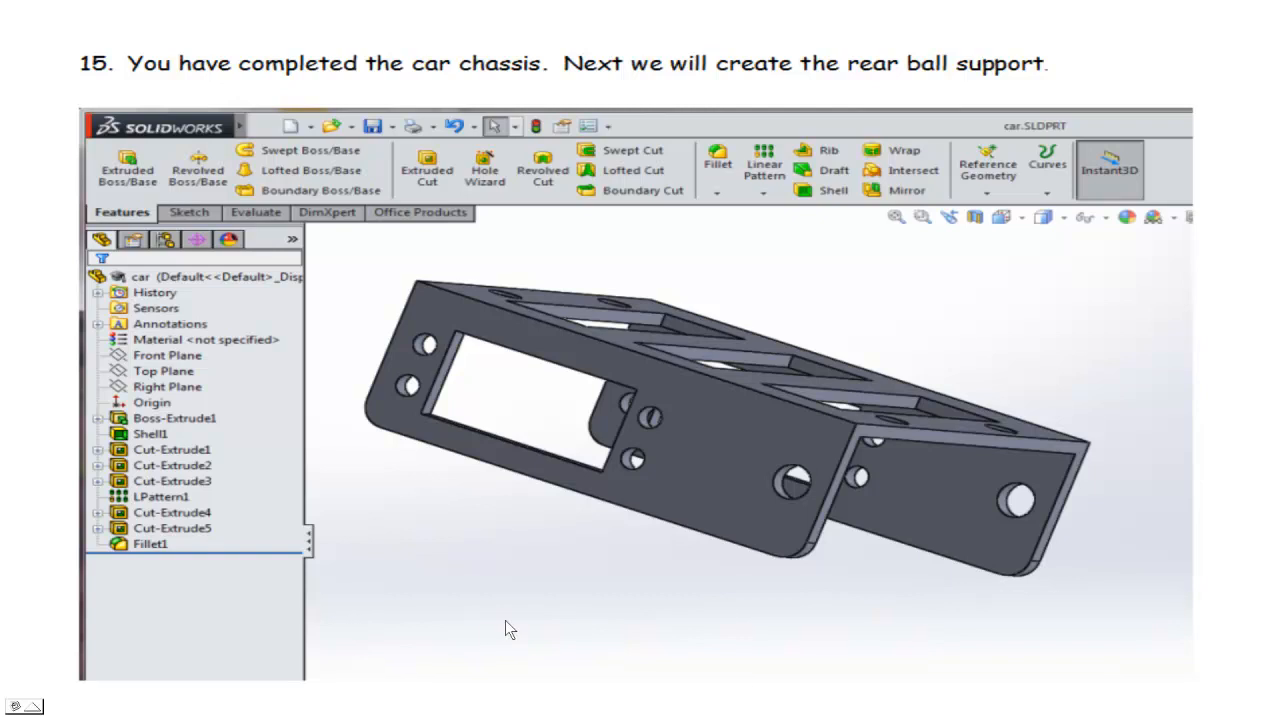
mouse_move(916, 80)
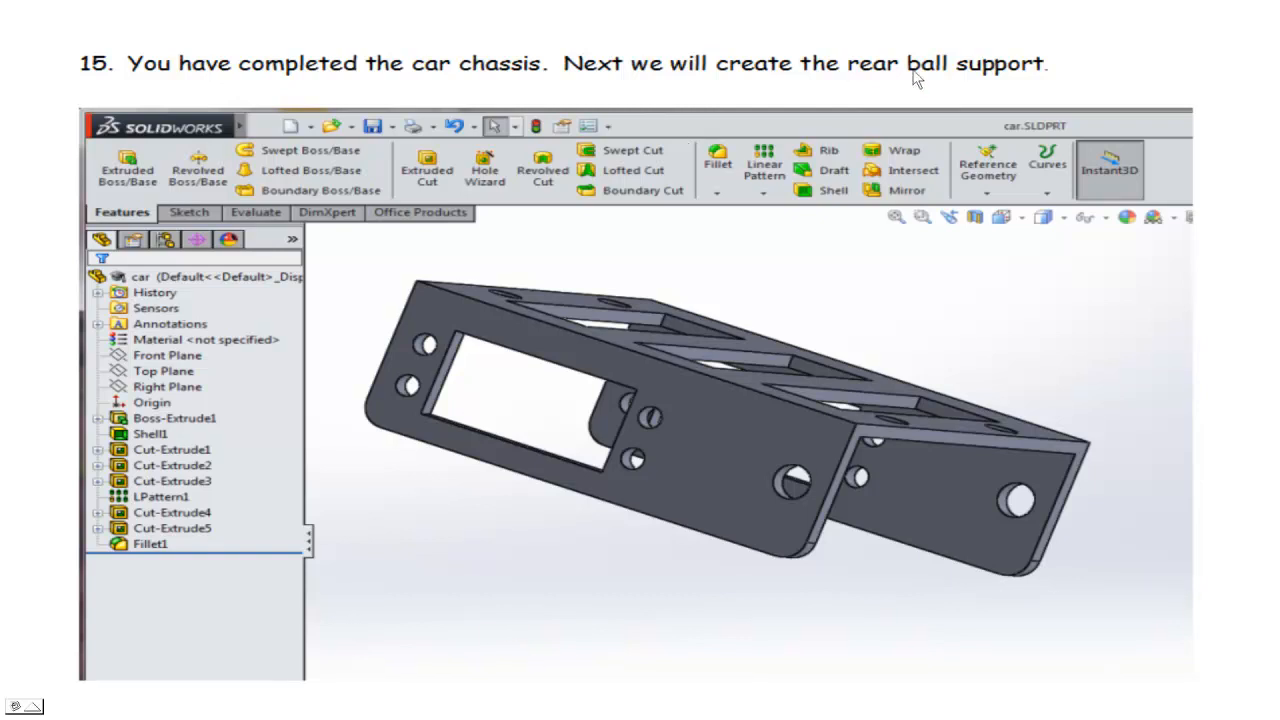
mouse_move(896, 536)
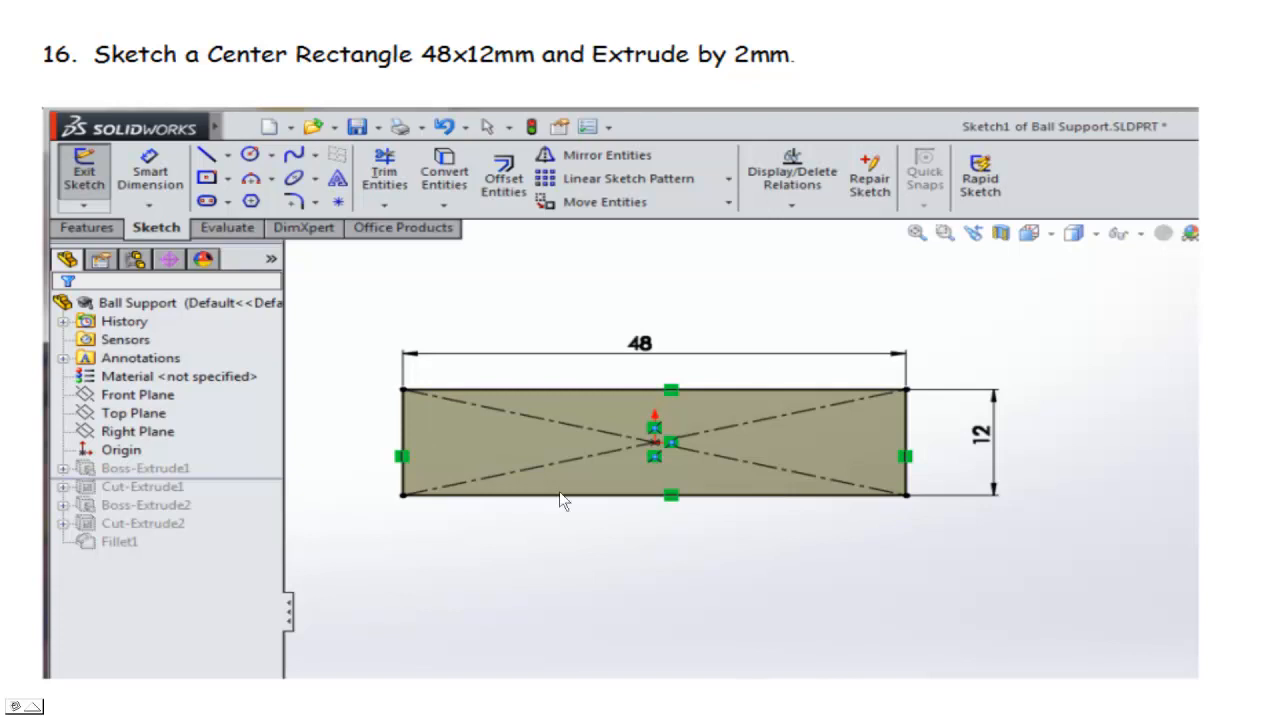
mouse_move(556, 404)
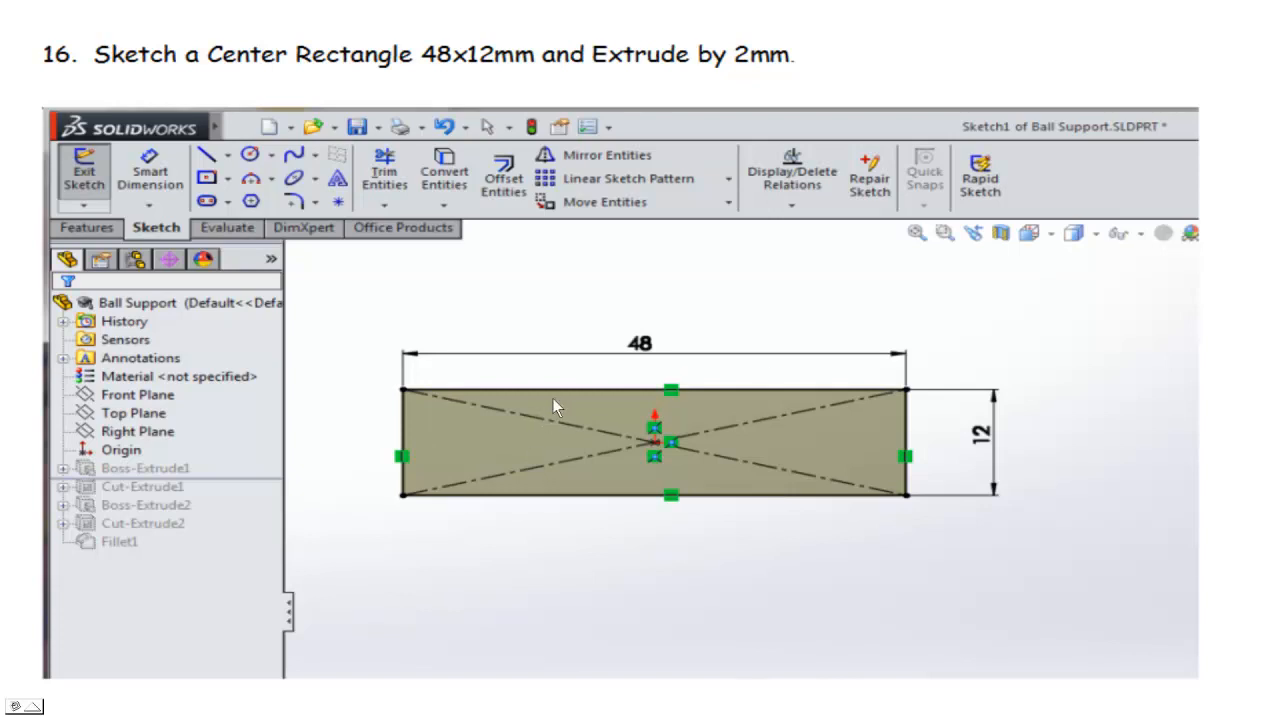
mouse_move(958, 428)
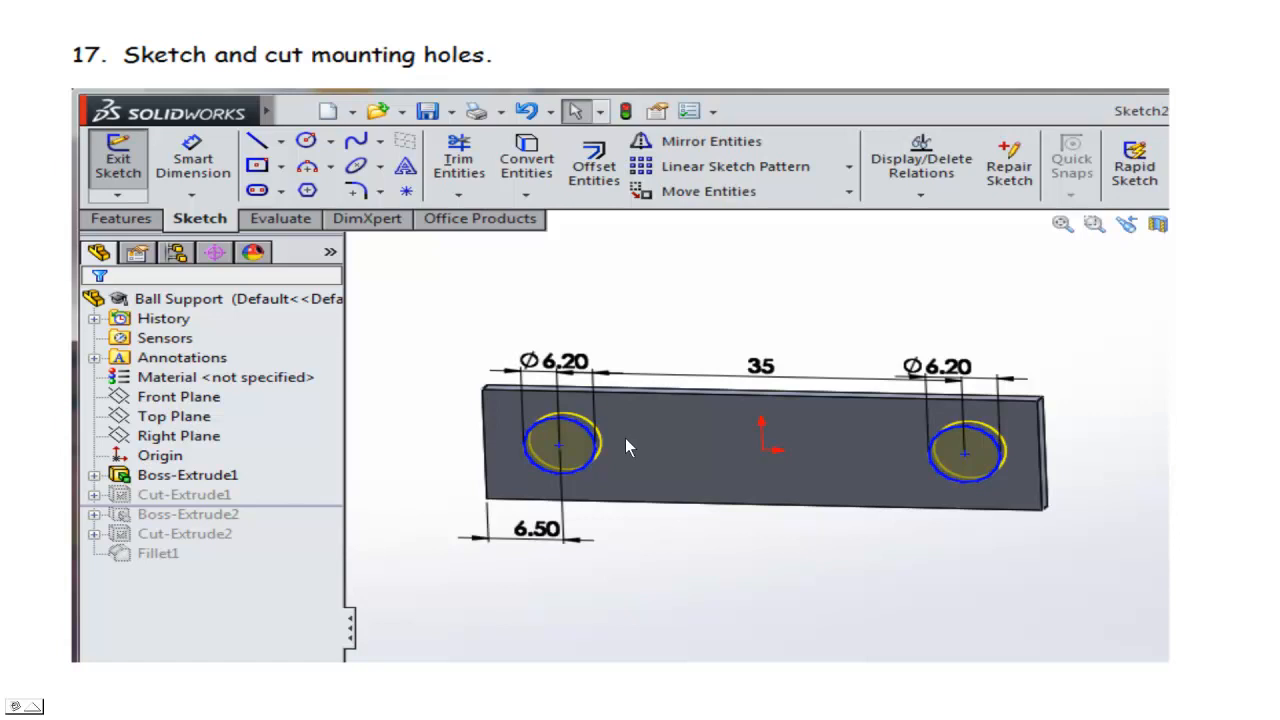
mouse_move(1008, 452)
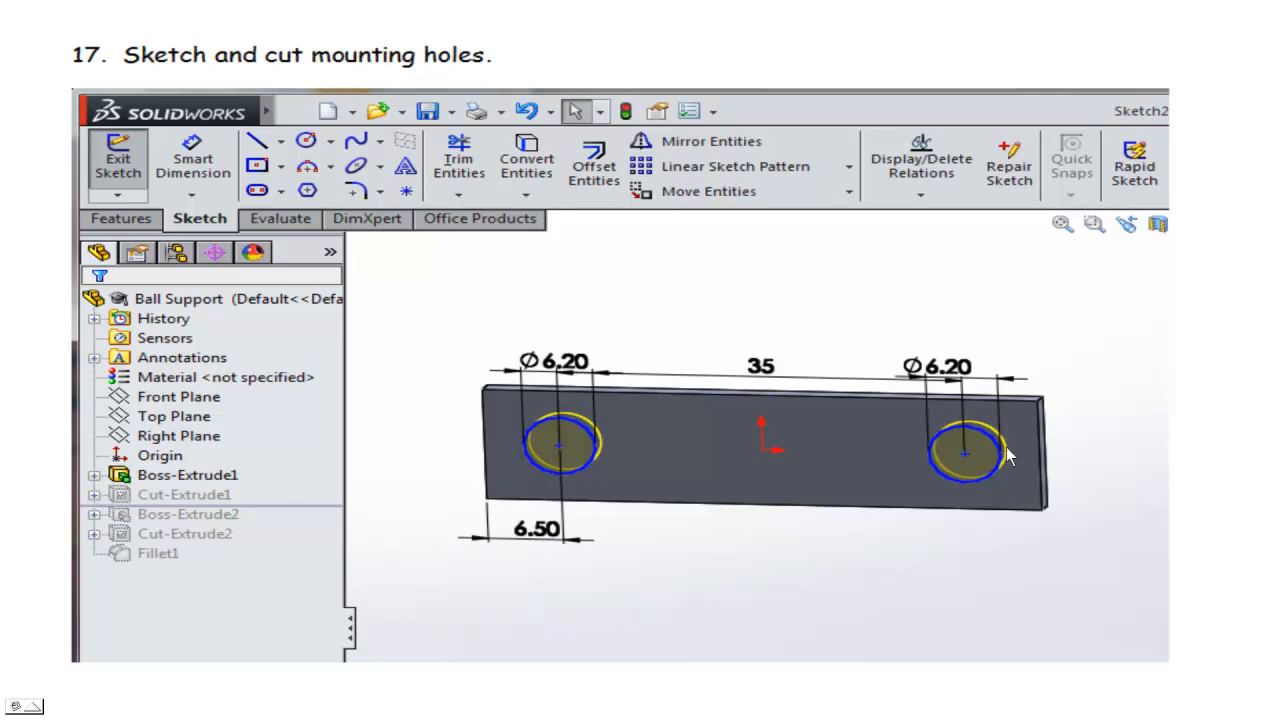
mouse_move(762, 422)
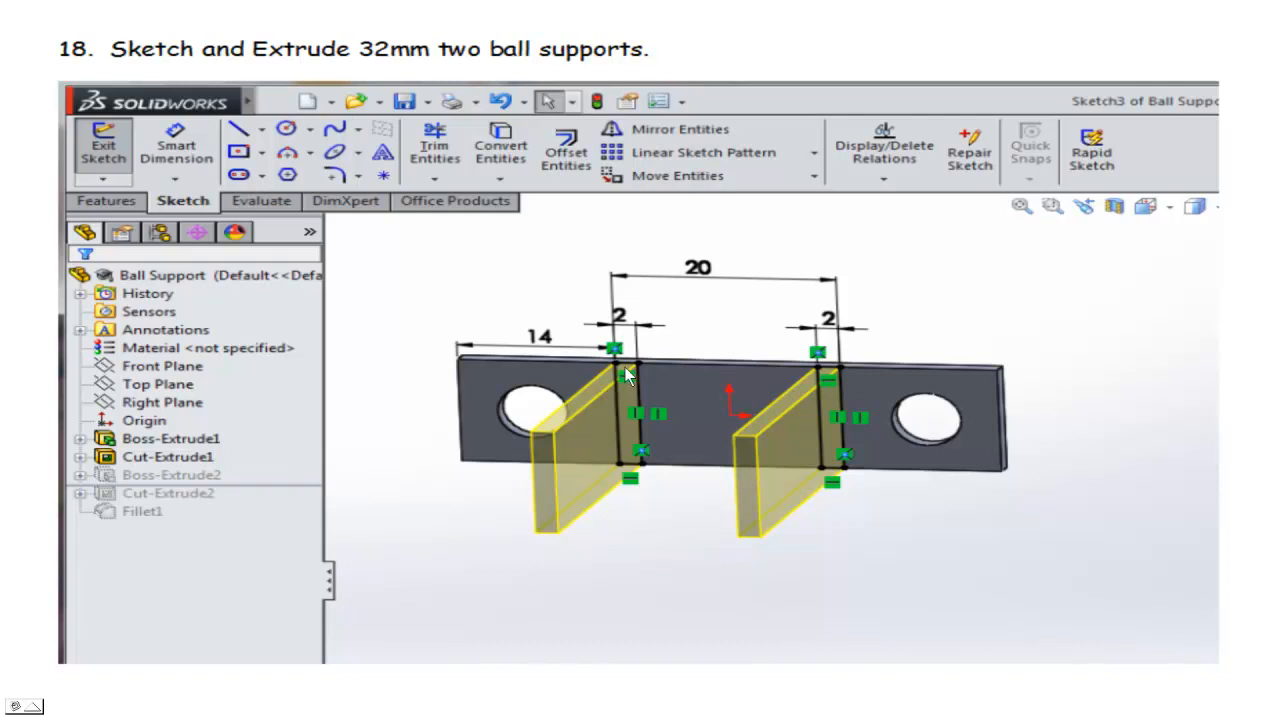
mouse_move(752, 528)
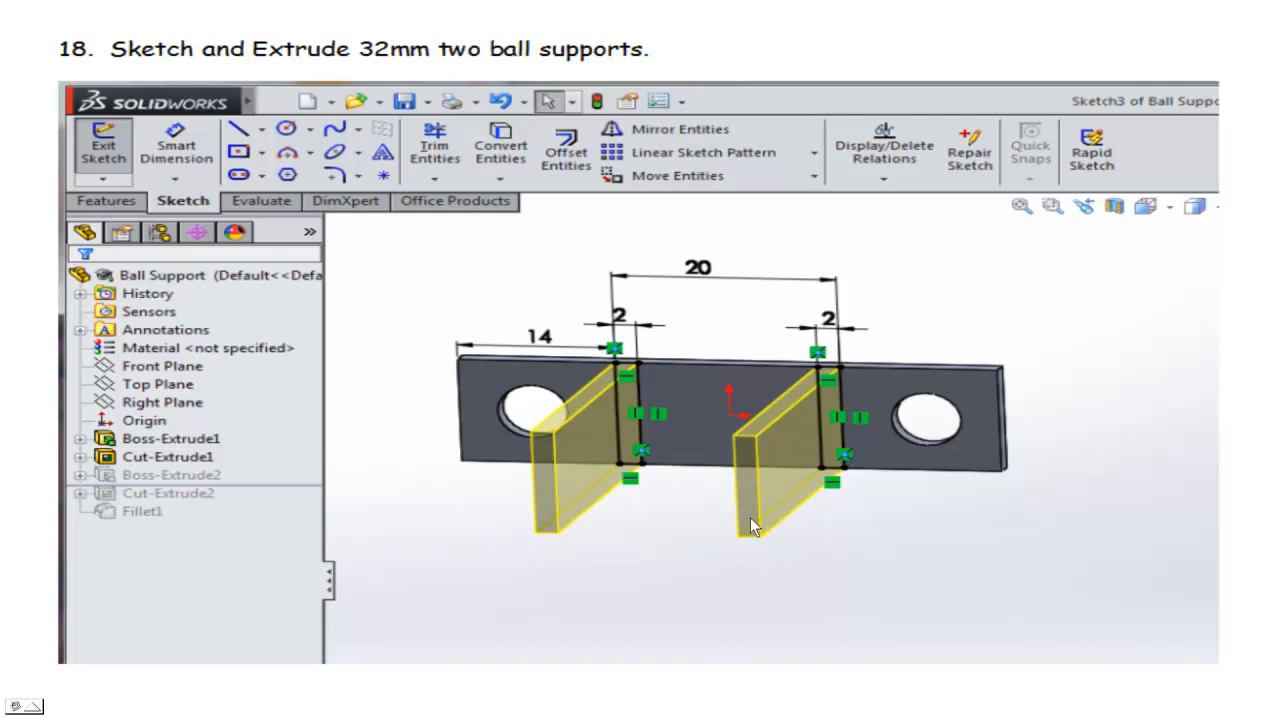
mouse_move(804, 544)
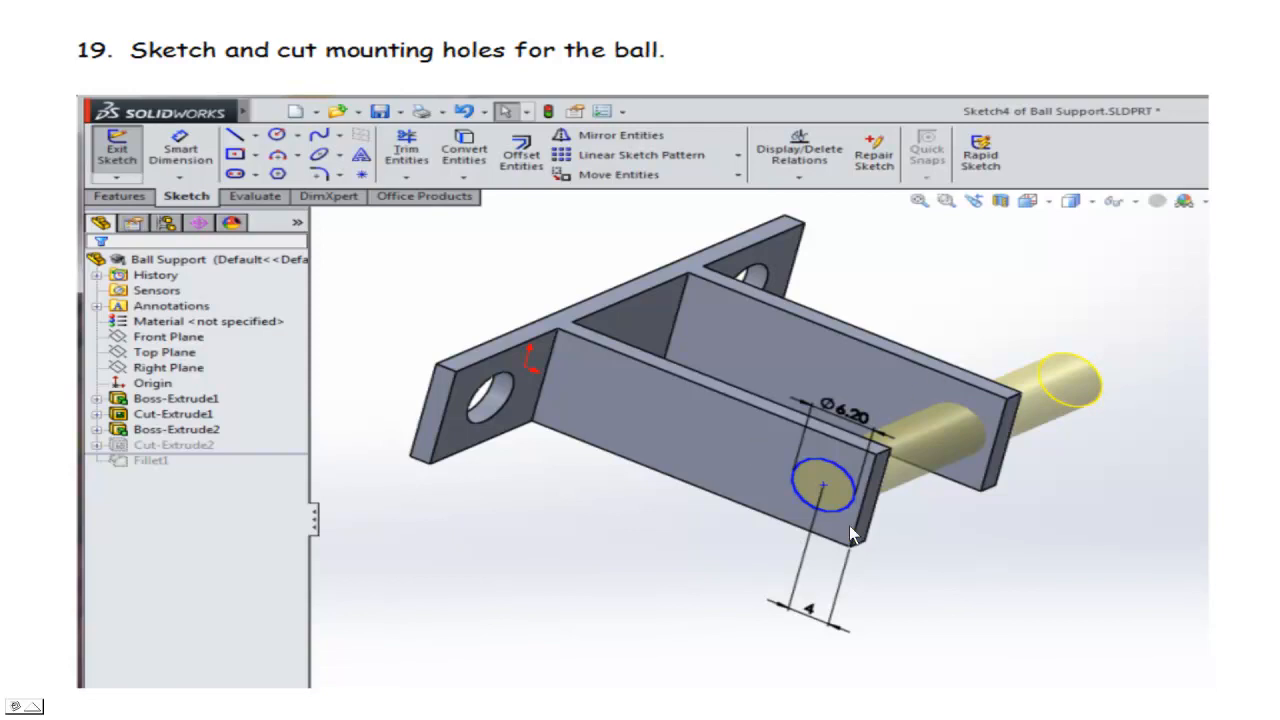
mouse_move(904, 476)
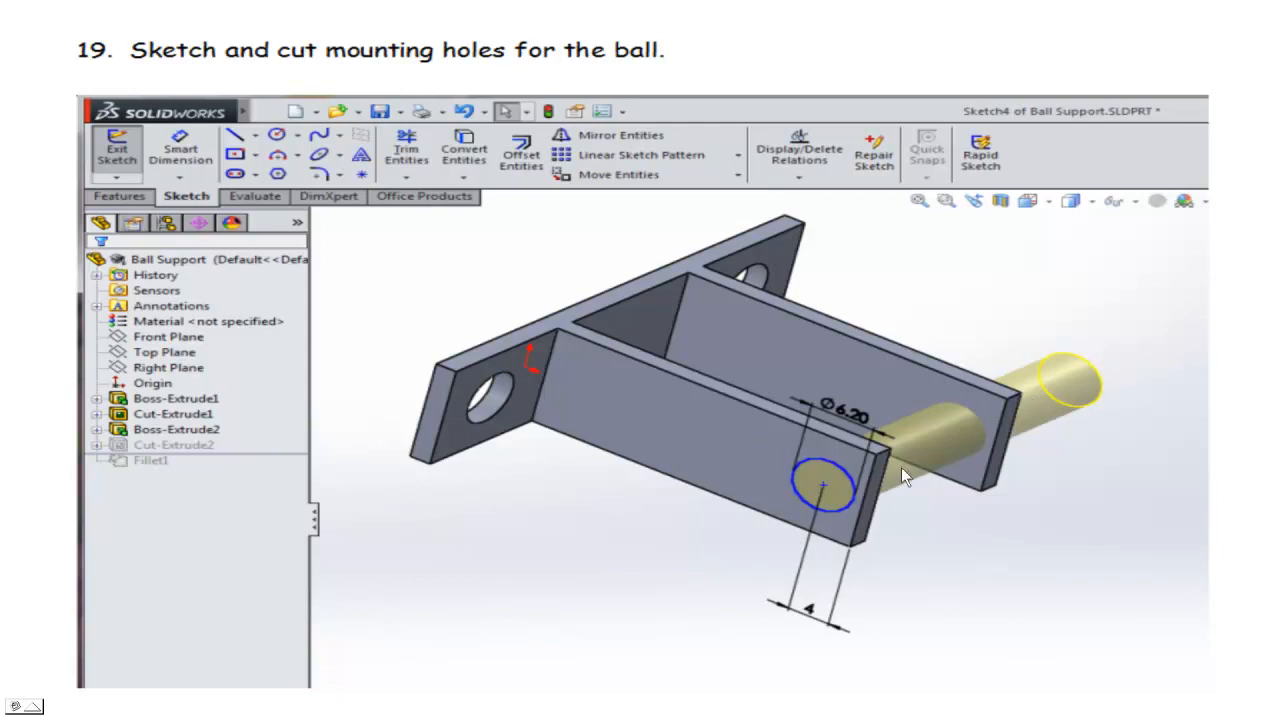
mouse_move(876, 536)
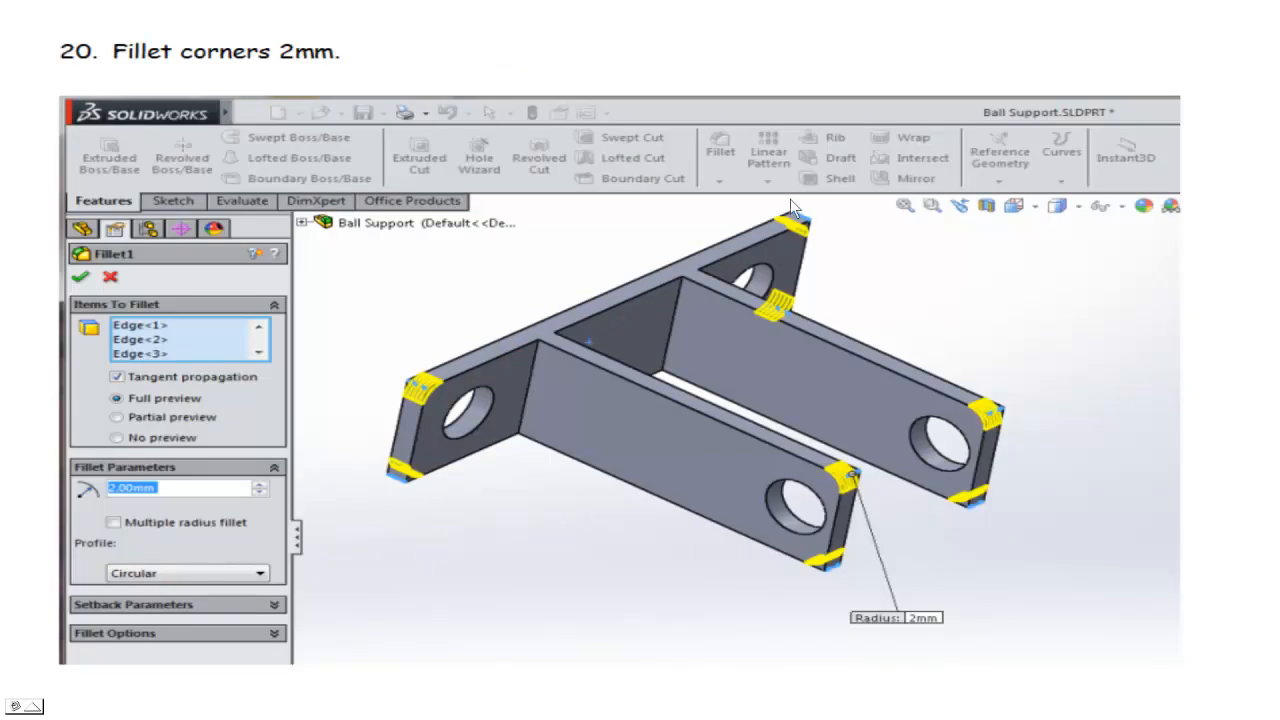
mouse_move(784, 530)
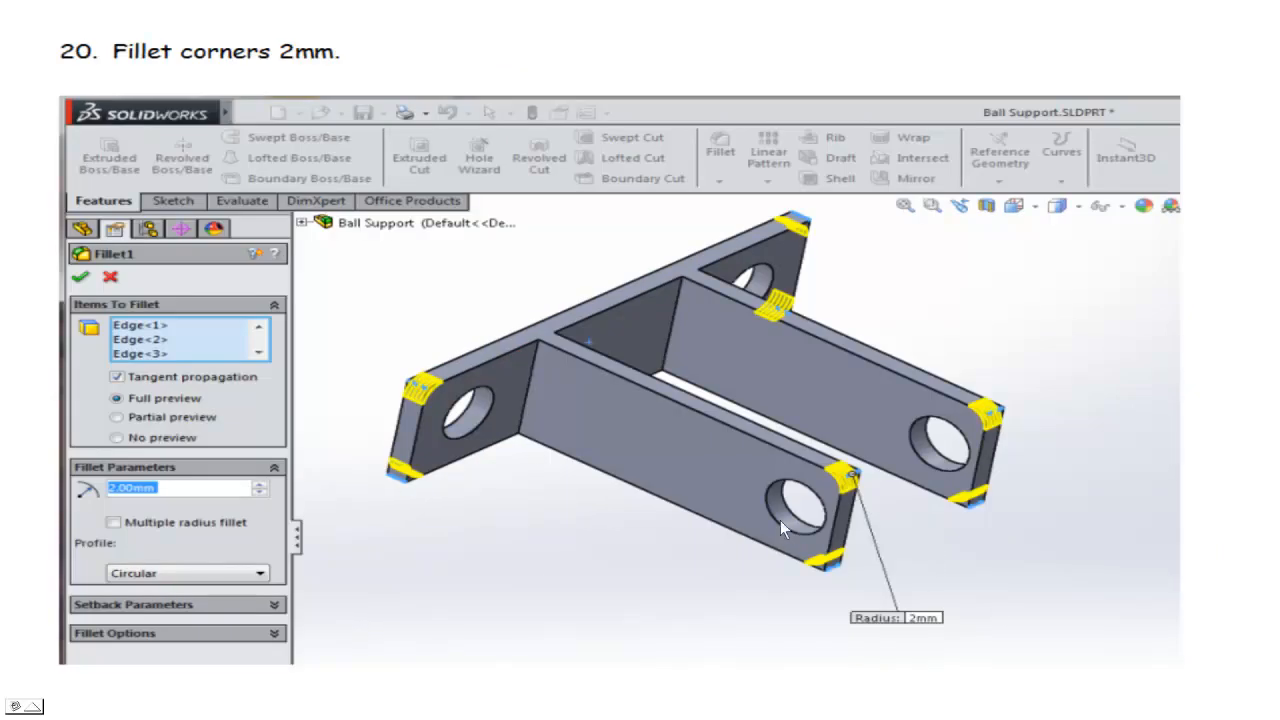
Step: Advance through the ball support steps to the 20mm circle extruded 16mm slide
click(80, 276)
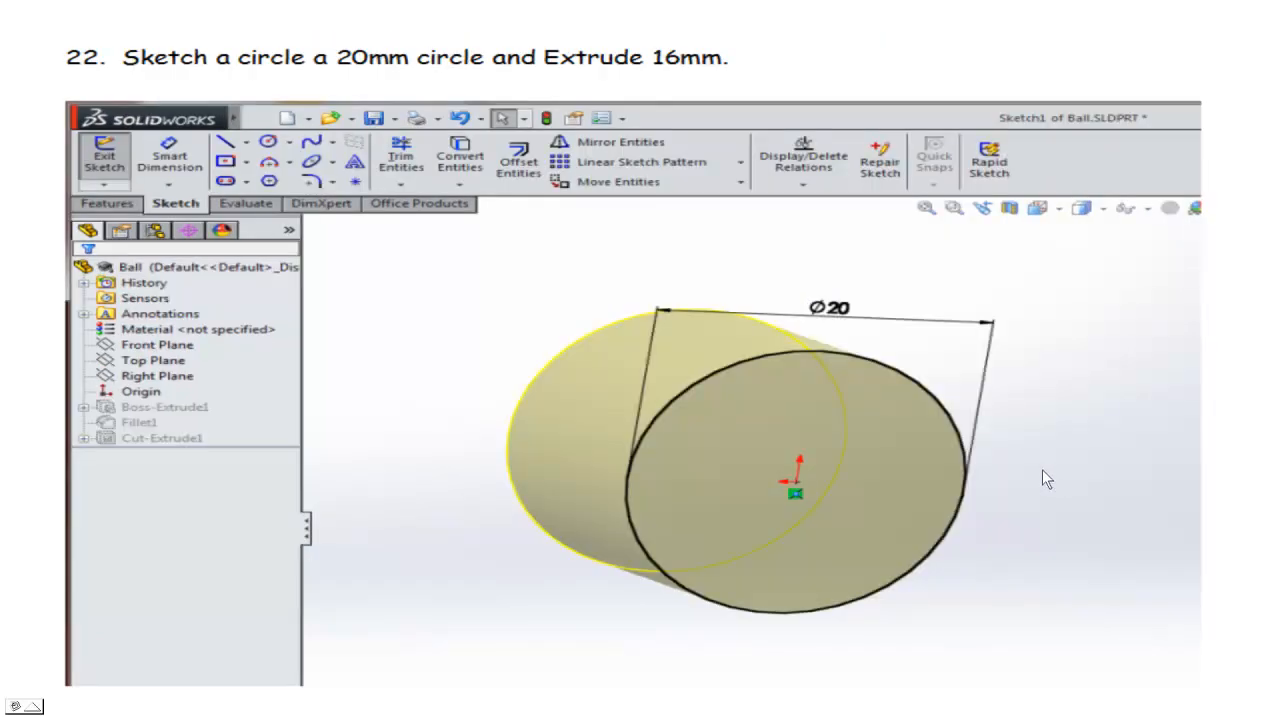
mouse_move(650, 476)
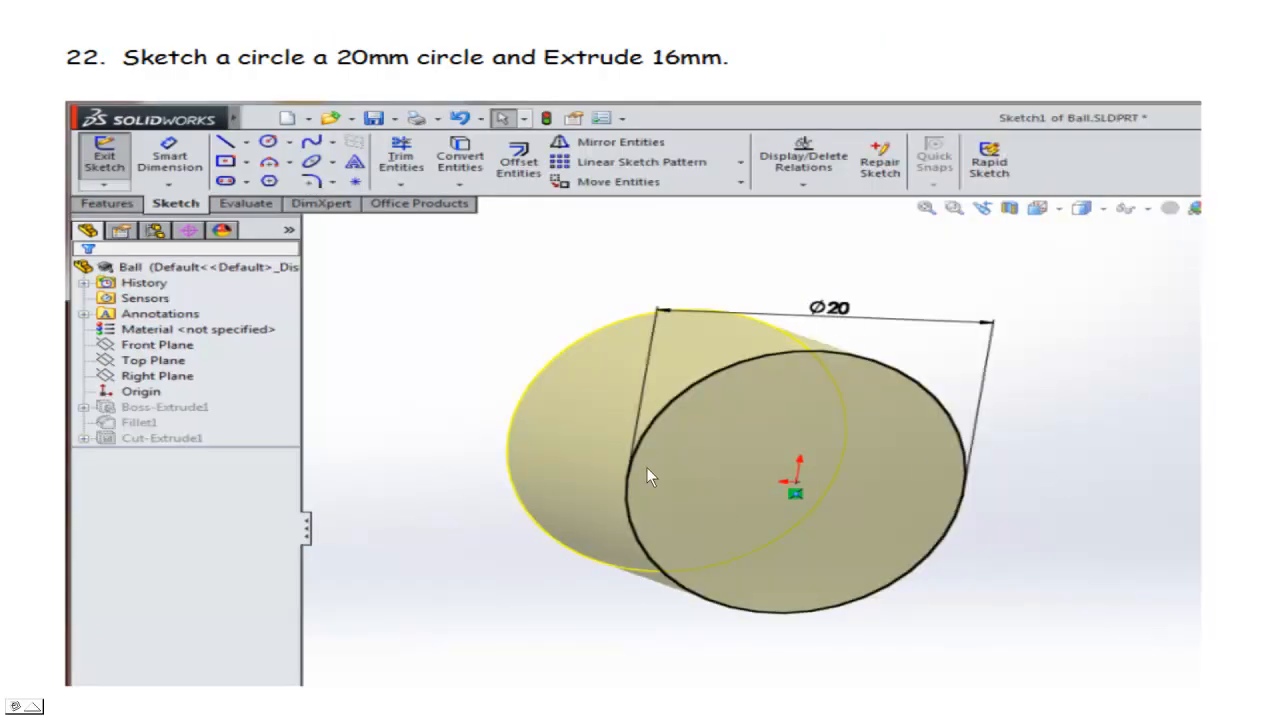
mouse_move(1070, 448)
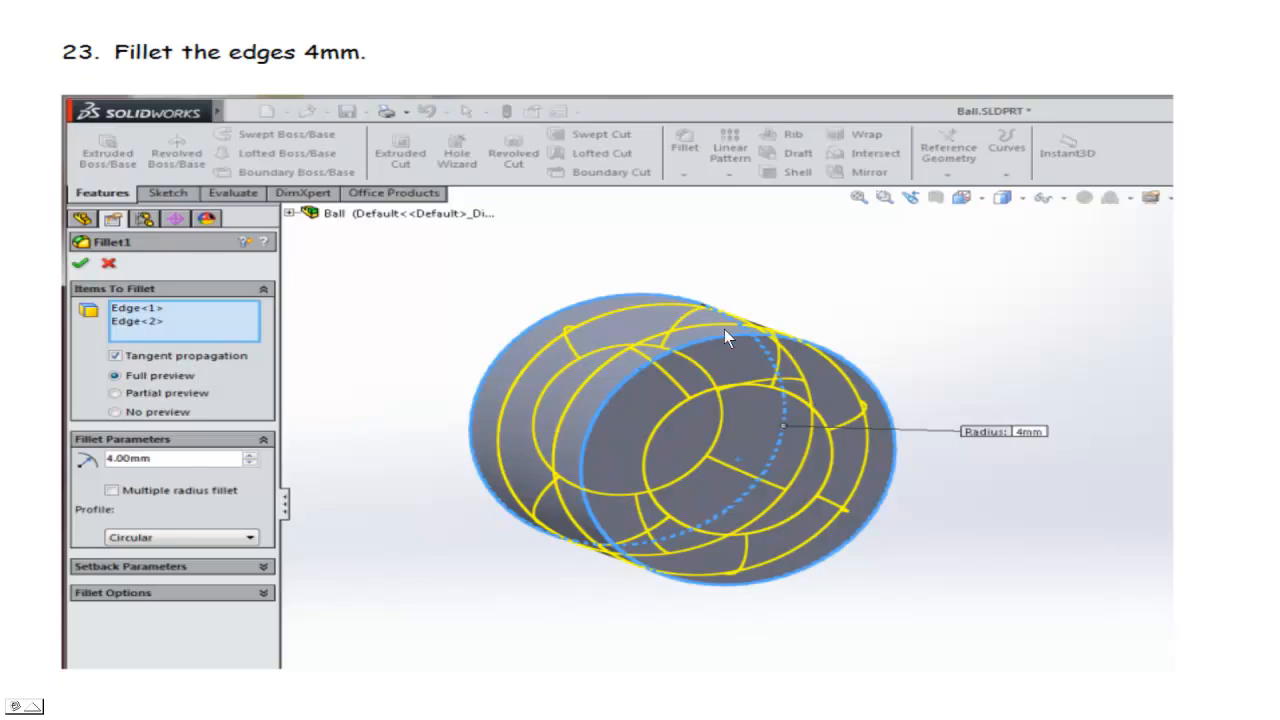
mouse_move(472, 492)
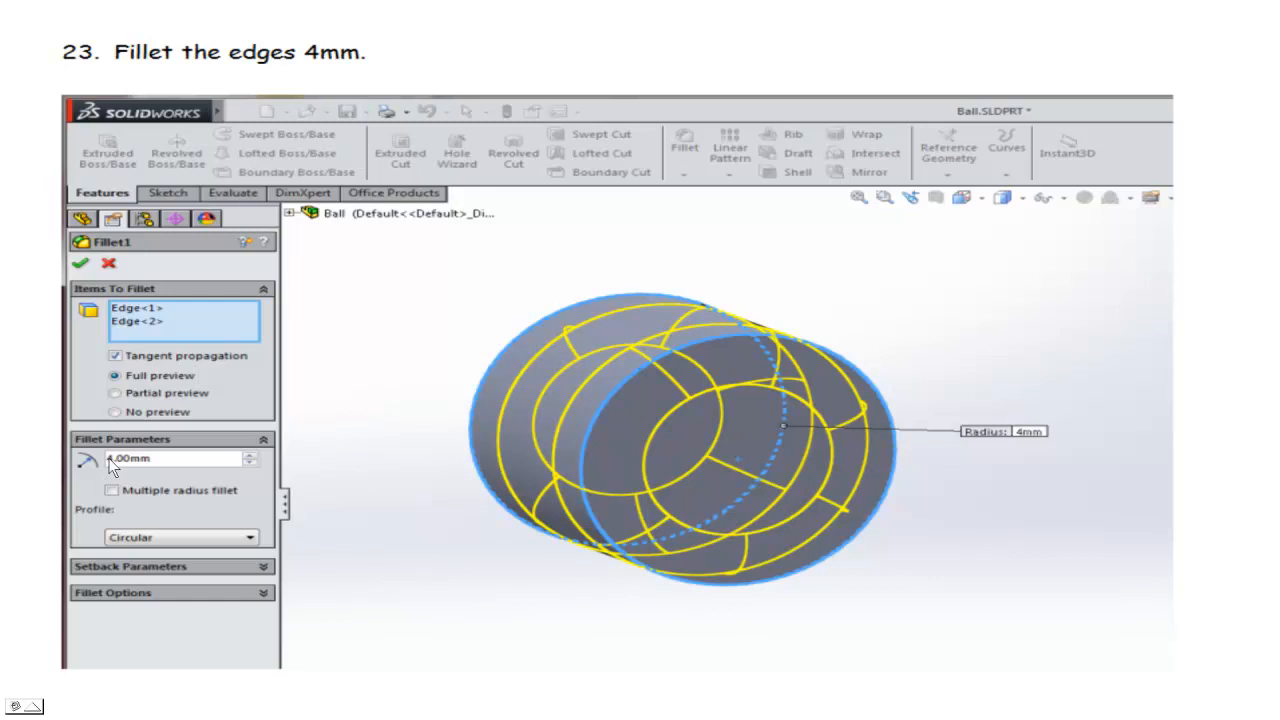
mouse_move(310, 430)
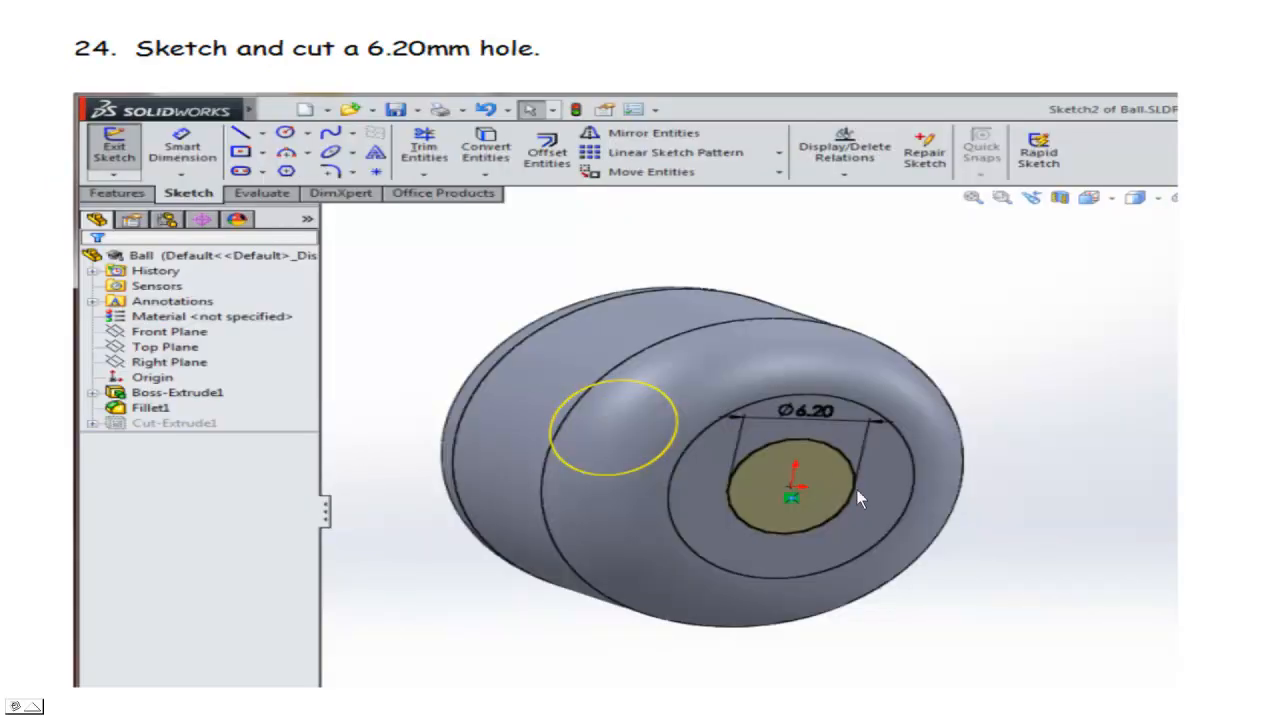
mouse_move(400, 296)
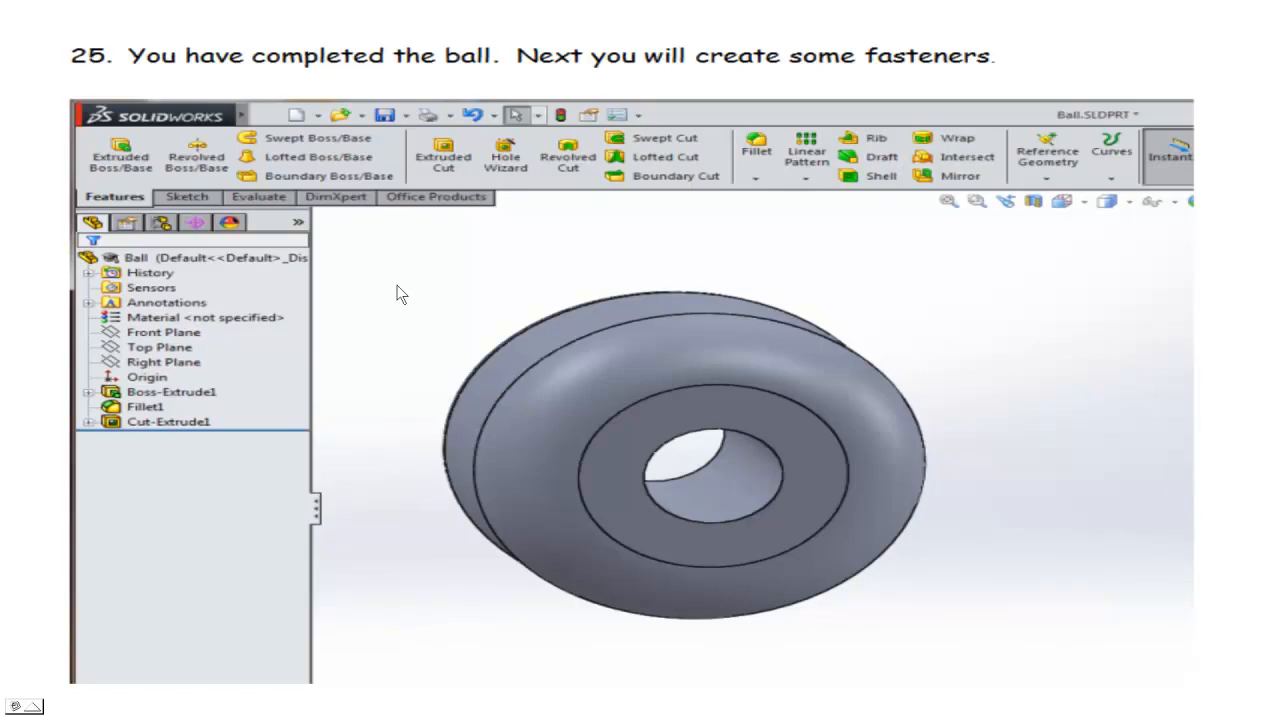
mouse_move(604, 10)
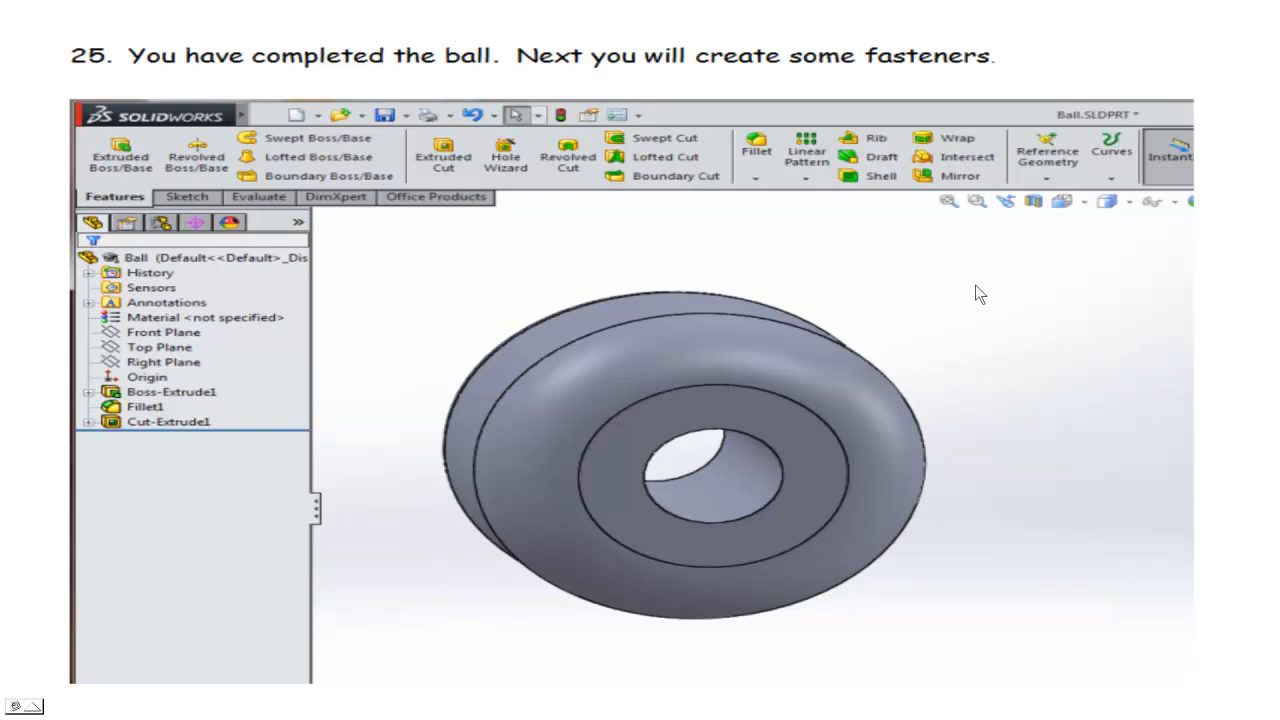
mouse_move(974, 296)
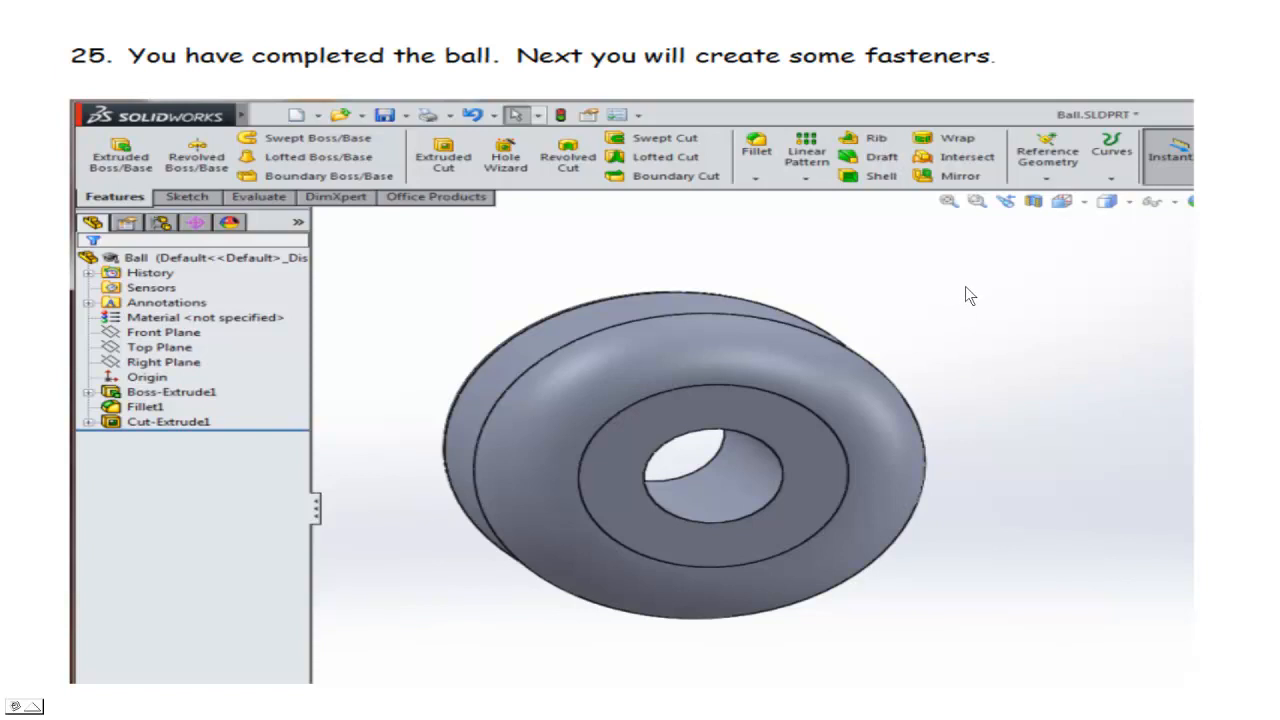
mouse_move(976, 292)
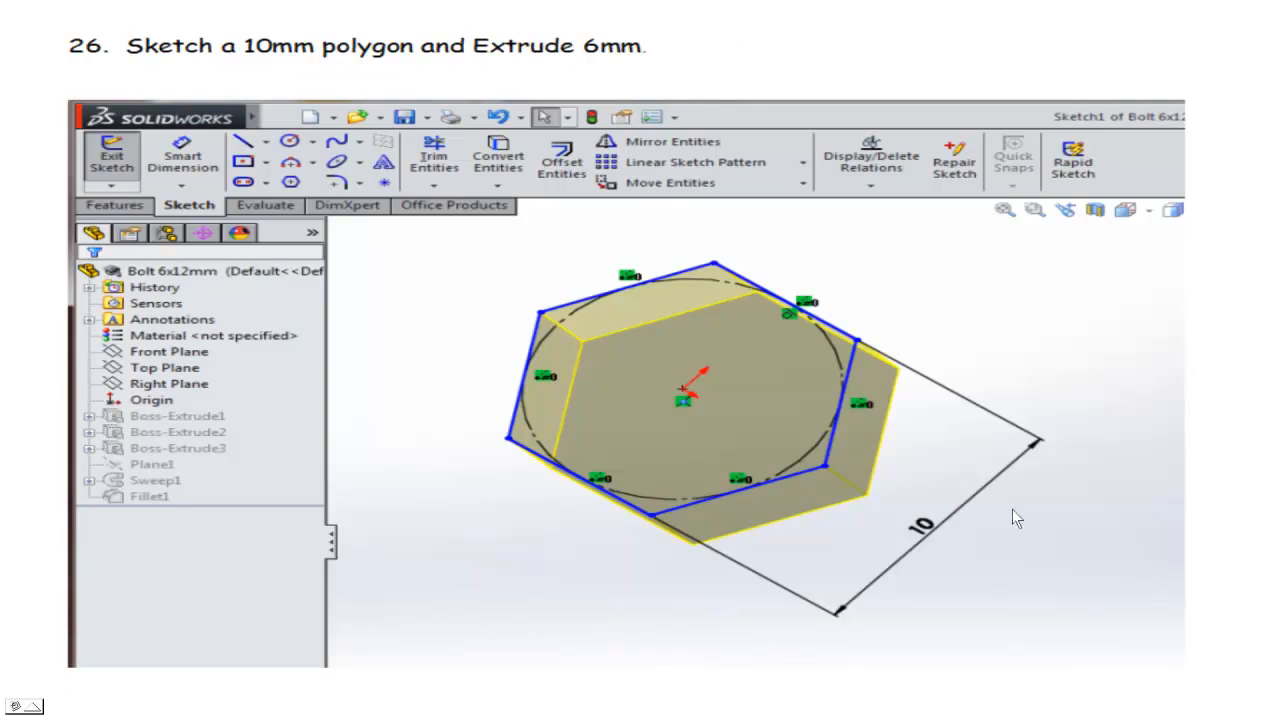
mouse_move(968, 402)
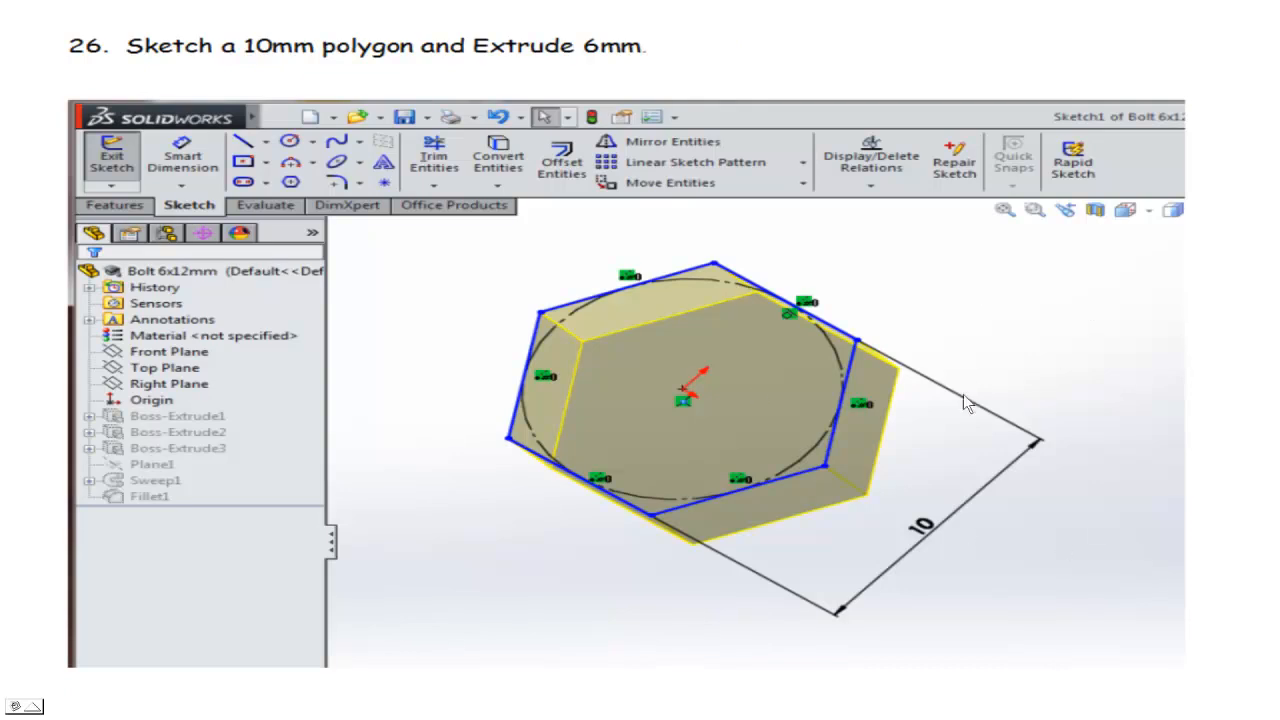
mouse_move(644, 344)
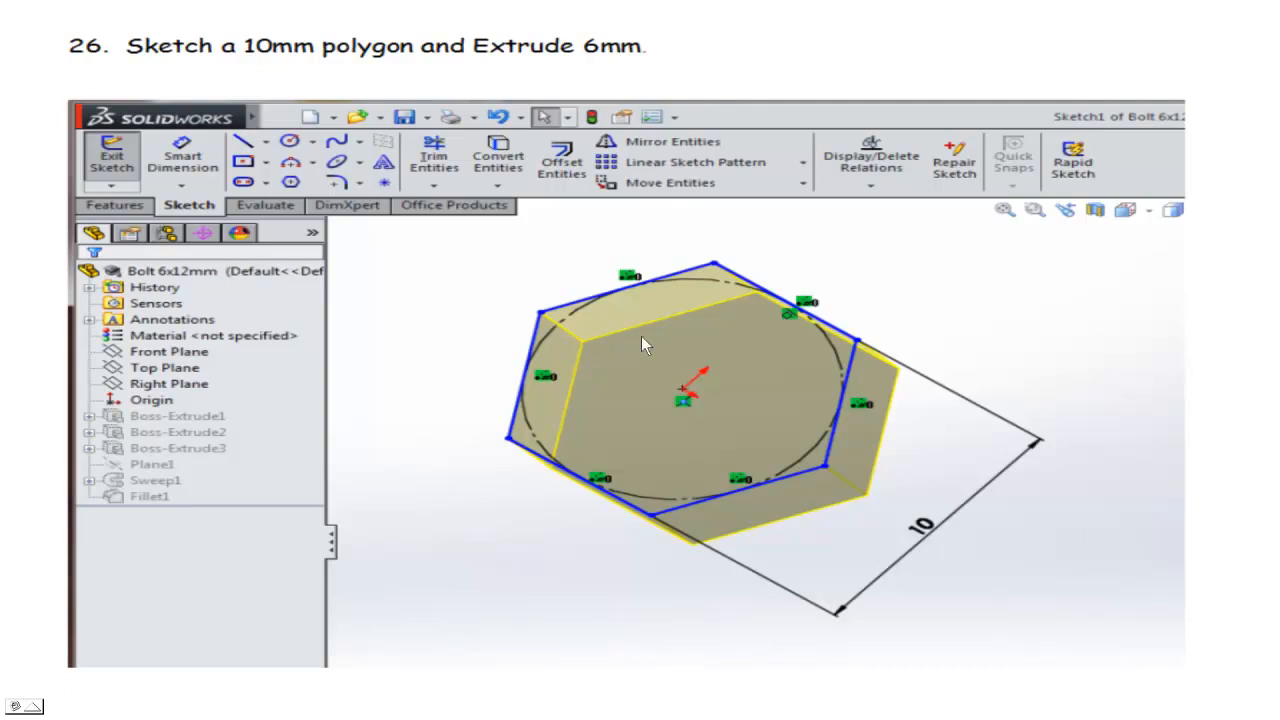
mouse_move(536, 580)
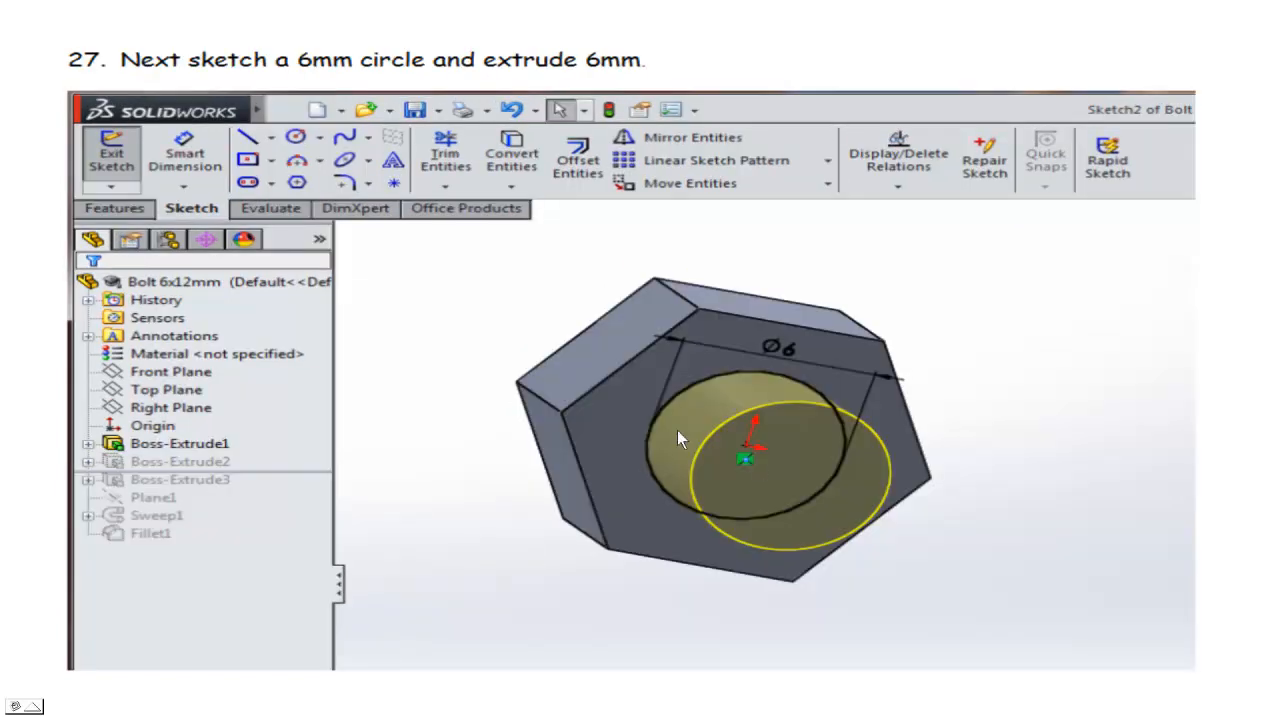
mouse_move(732, 364)
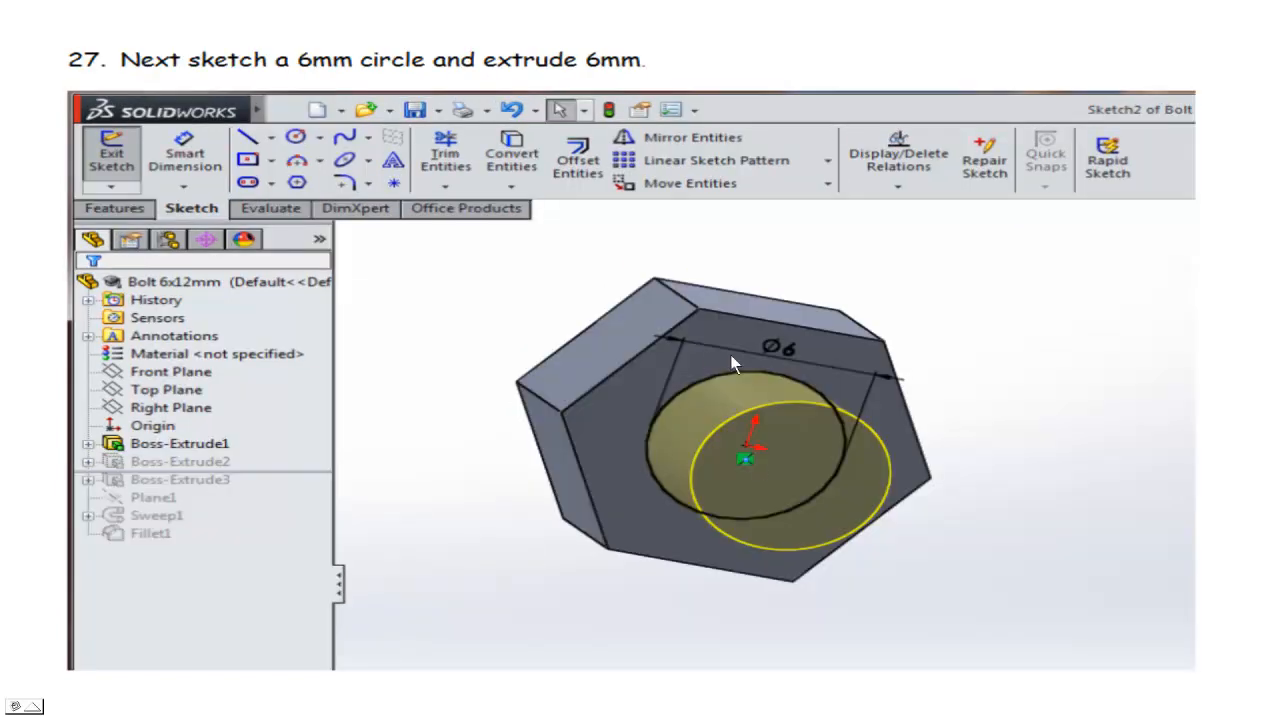
mouse_move(464, 524)
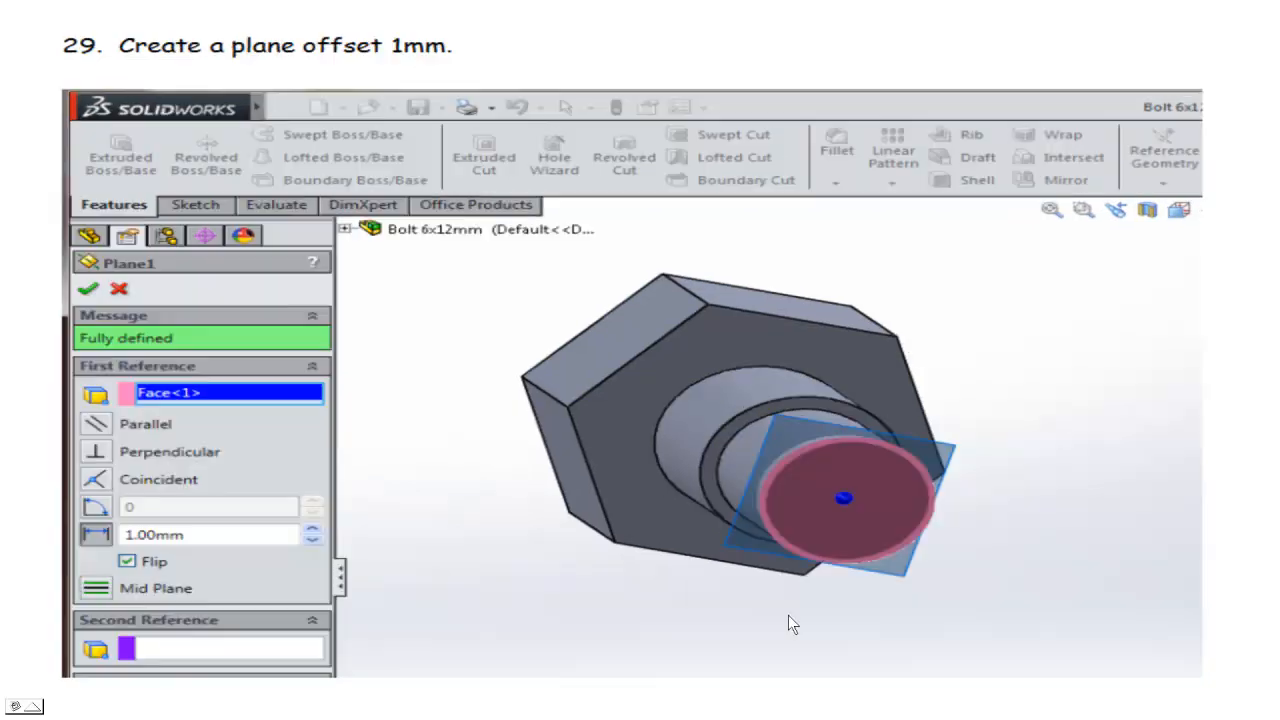
mouse_move(770, 504)
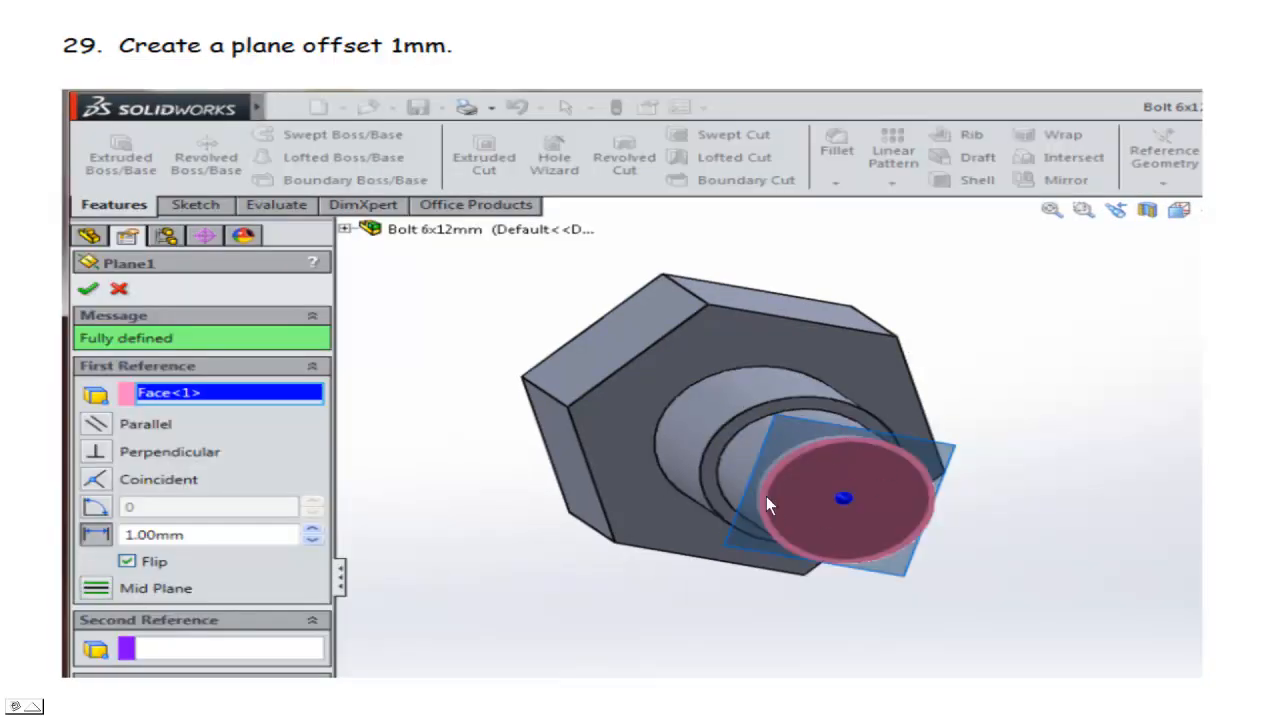
mouse_move(856, 472)
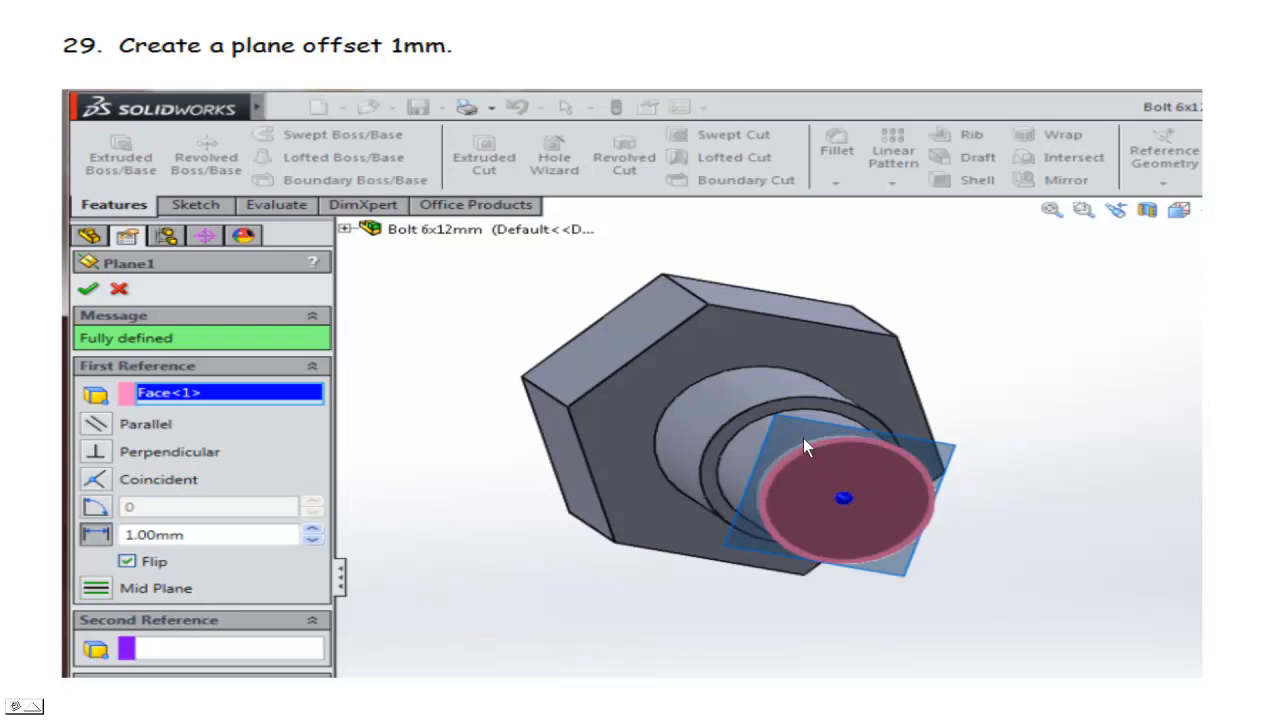
mouse_move(816, 448)
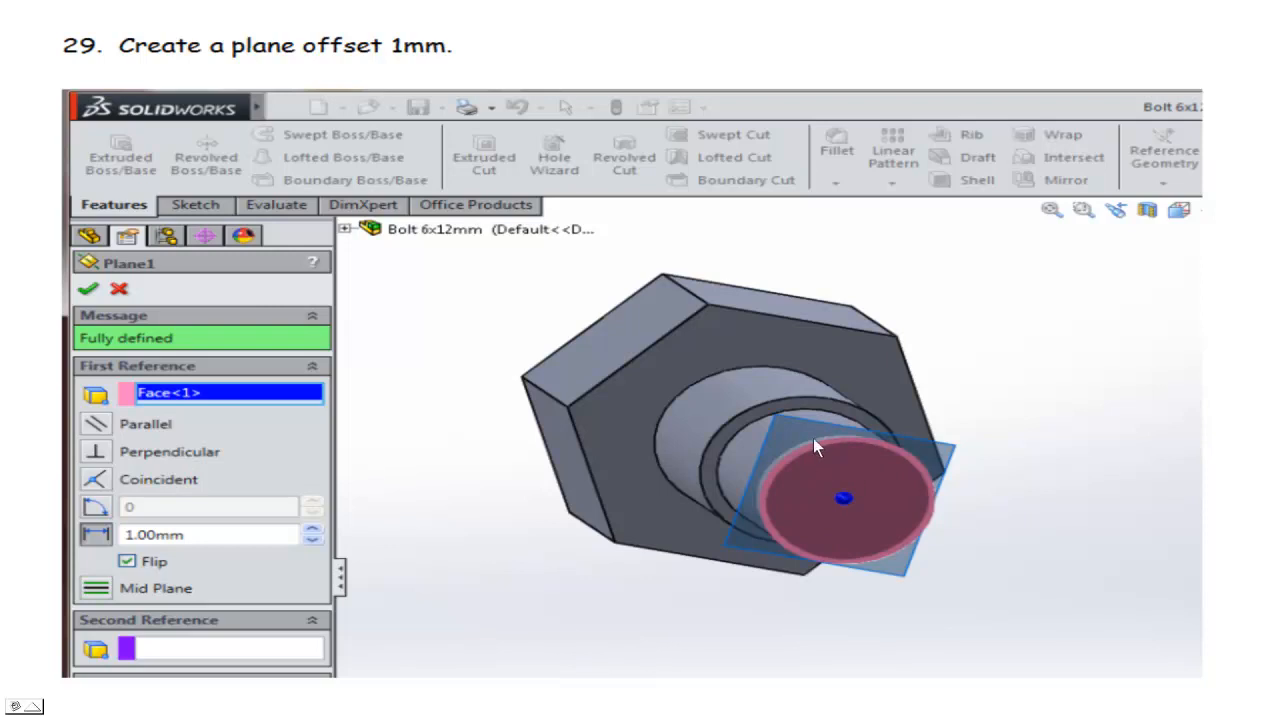
mouse_move(844, 452)
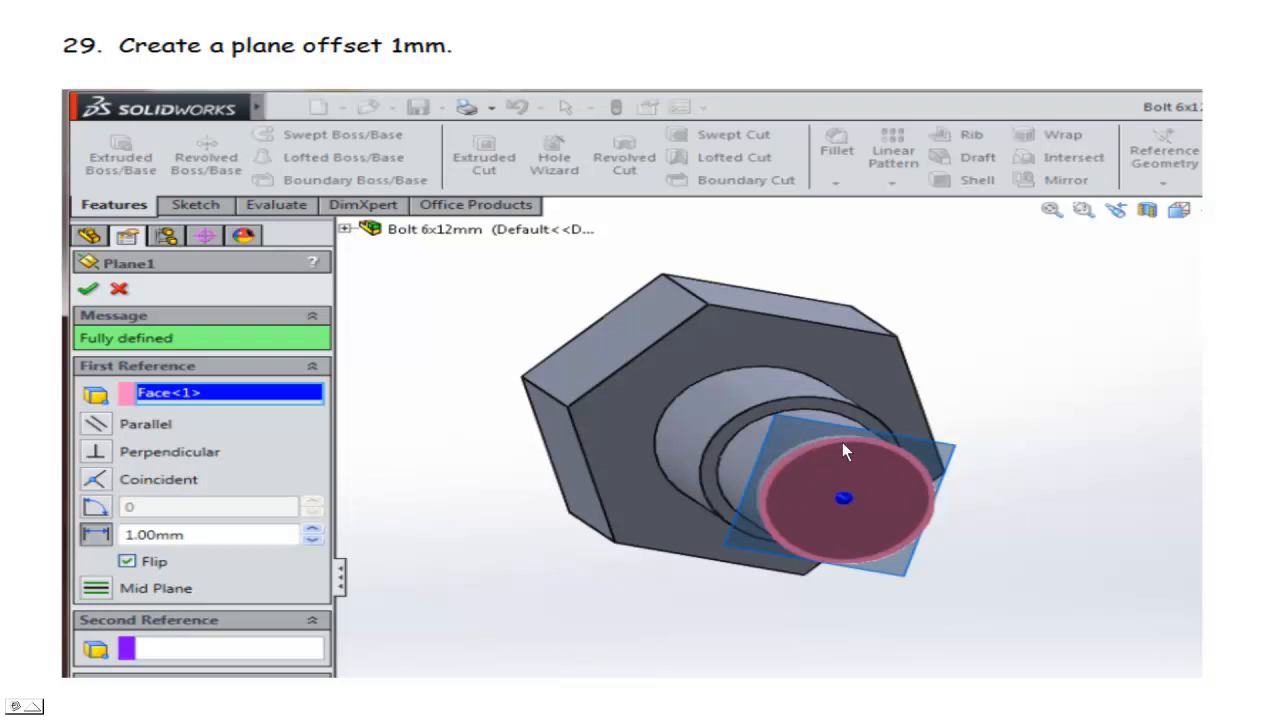
mouse_move(820, 444)
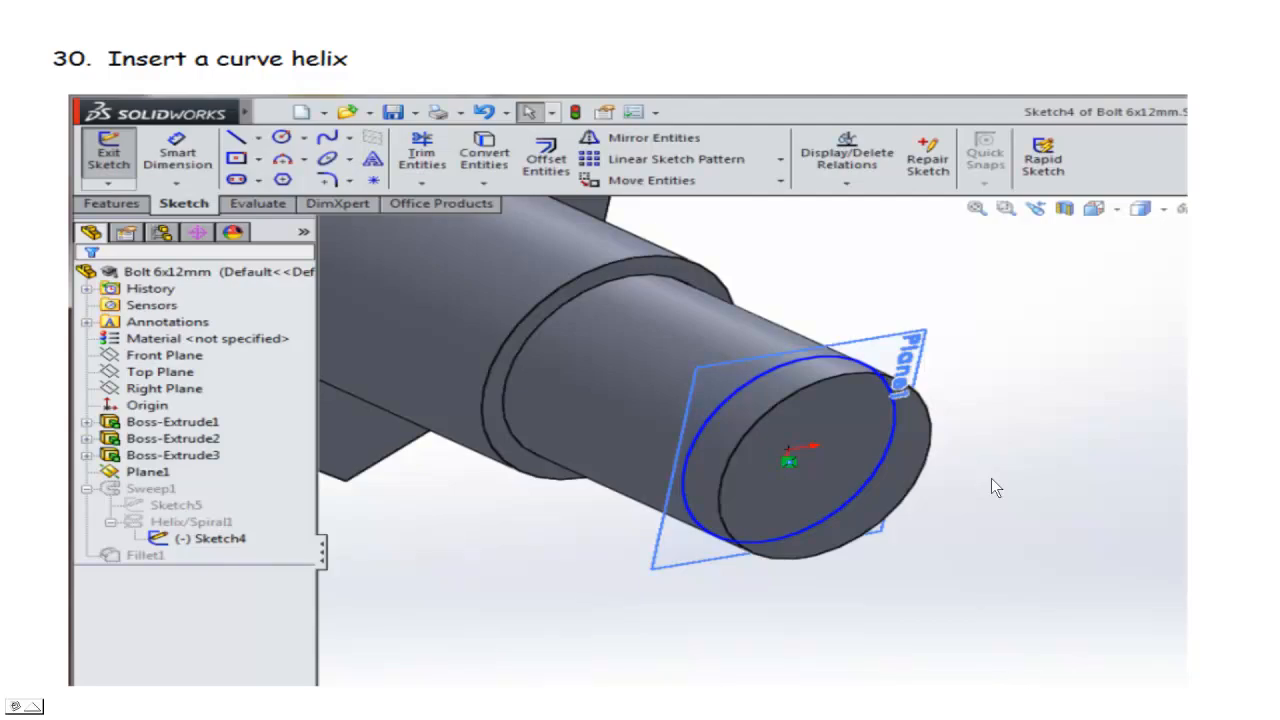
mouse_move(688, 550)
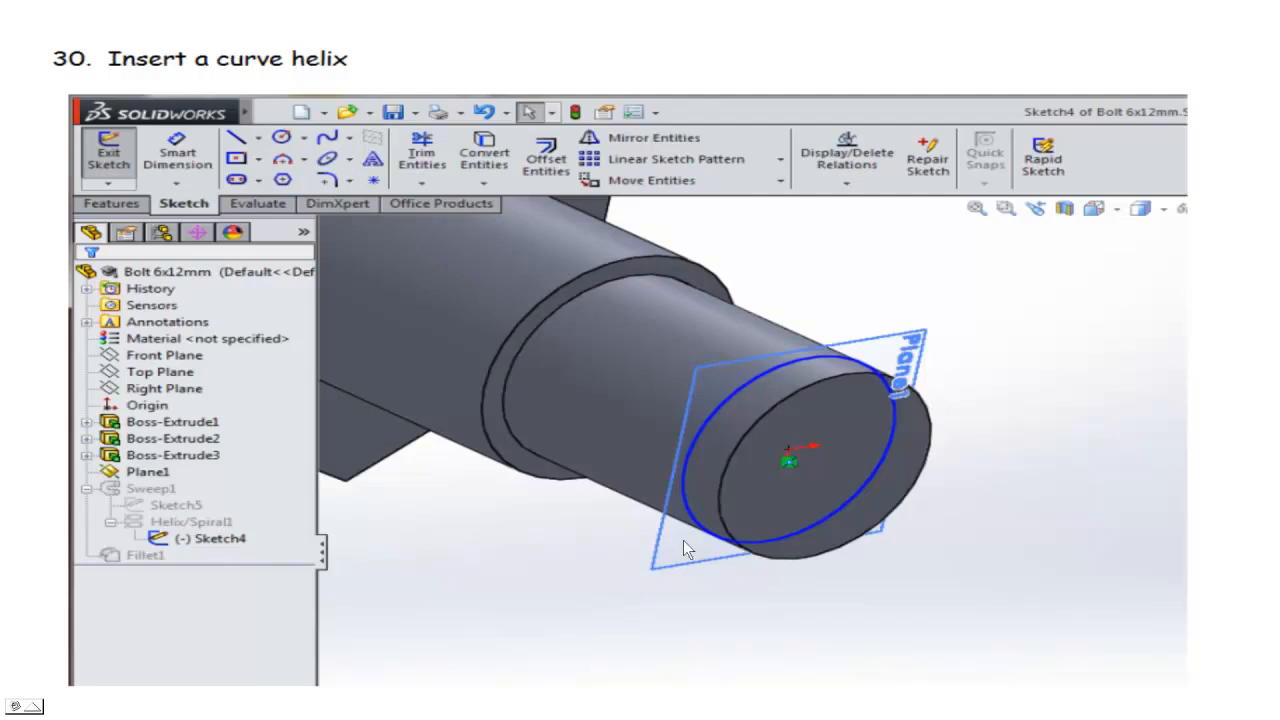
mouse_move(736, 400)
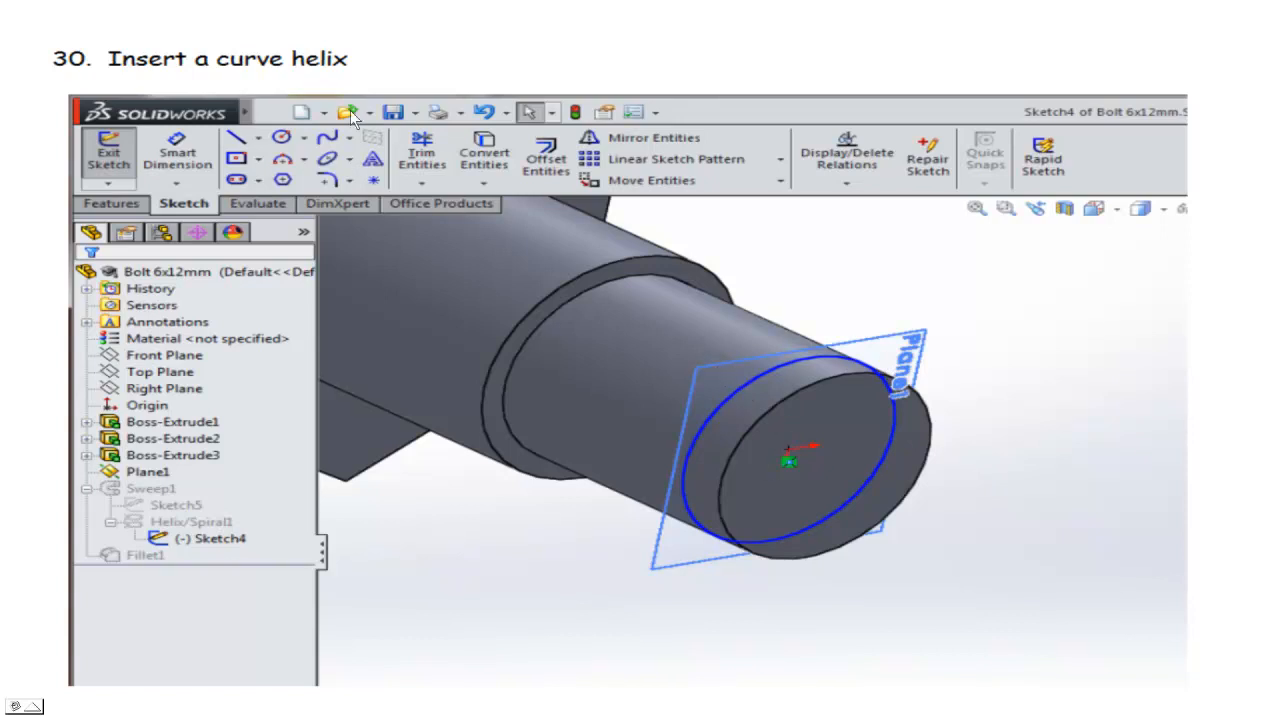
mouse_move(544, 344)
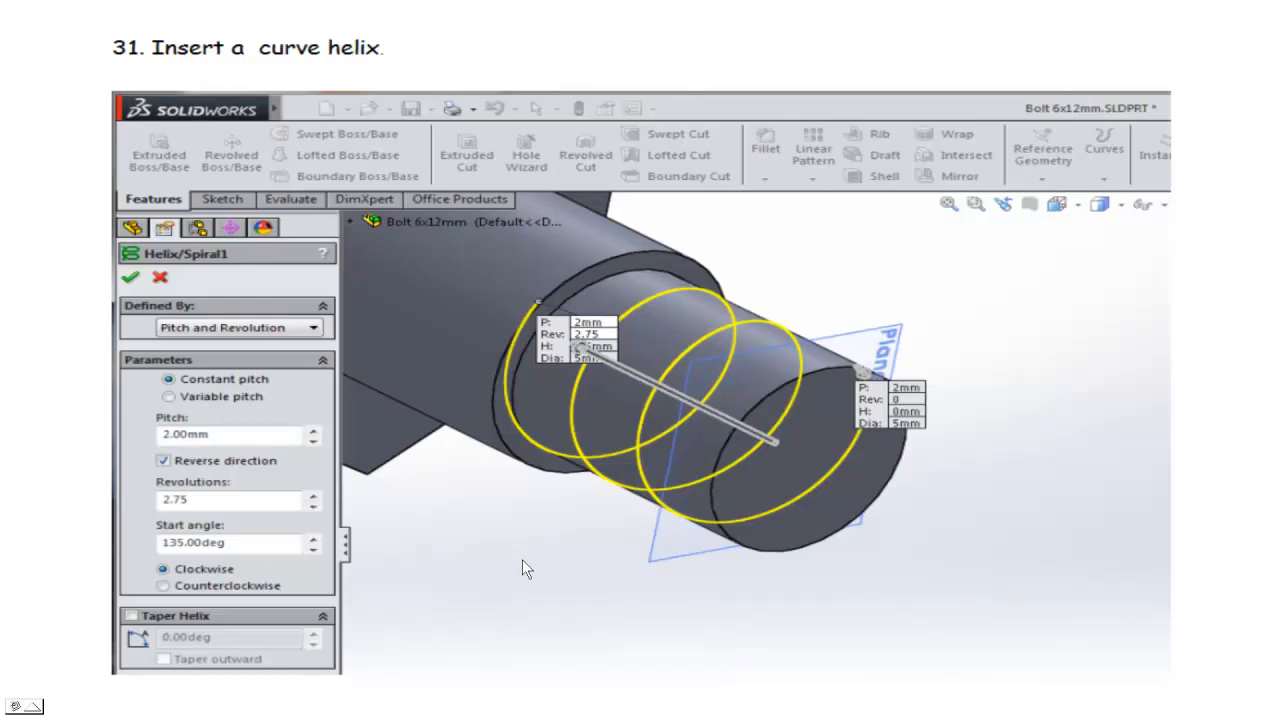
mouse_move(502, 528)
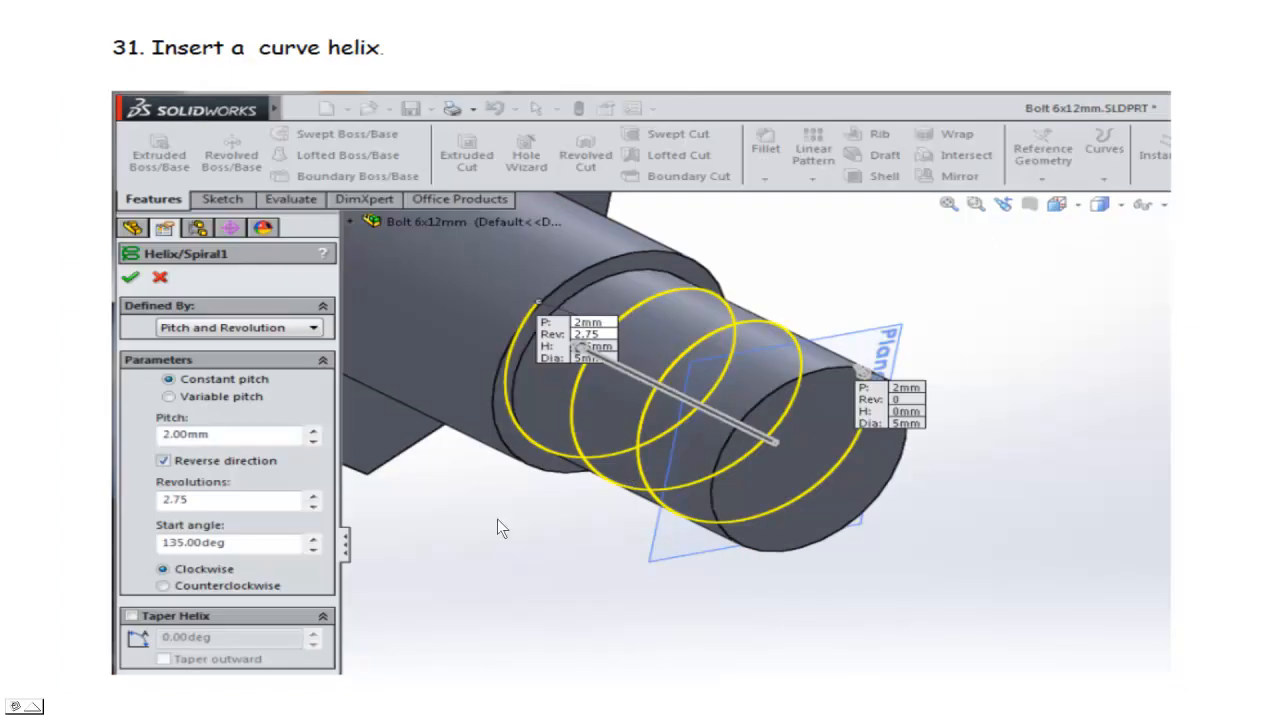
mouse_move(712, 316)
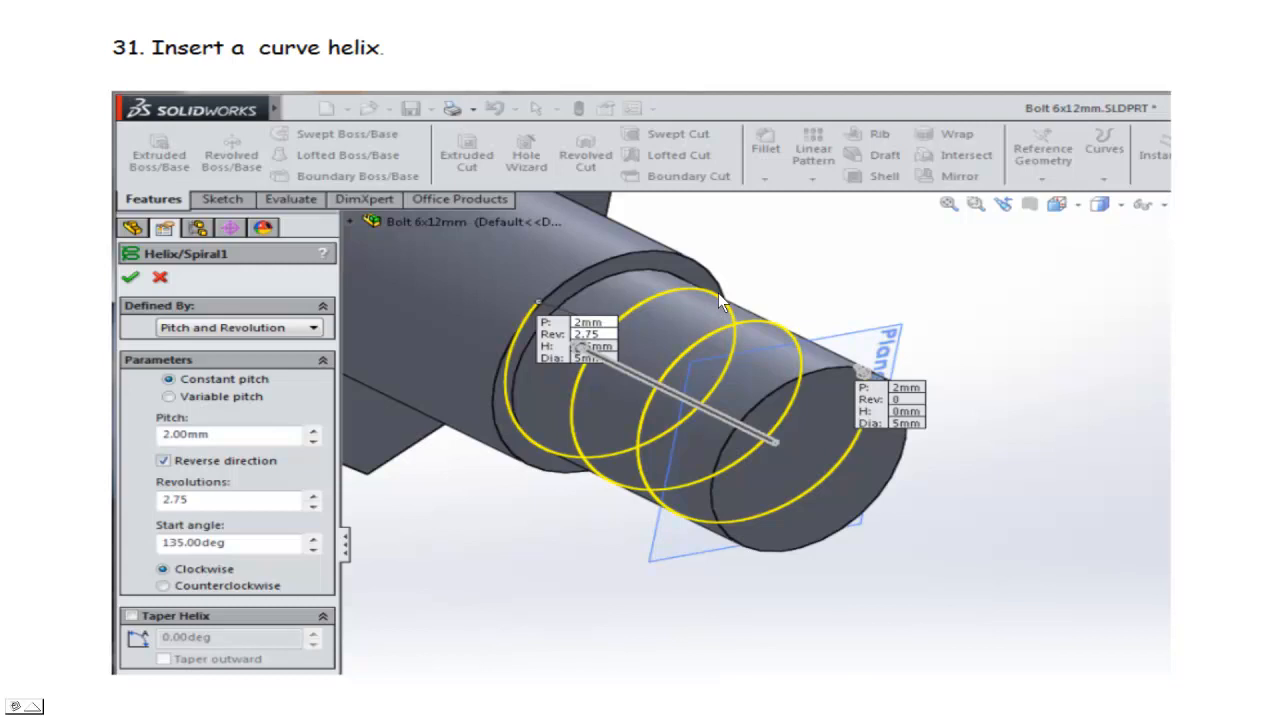
Step: Advance past the 1mm thread circle step to step 35, the finished Bolt 6x12mm fastener
click(128, 276)
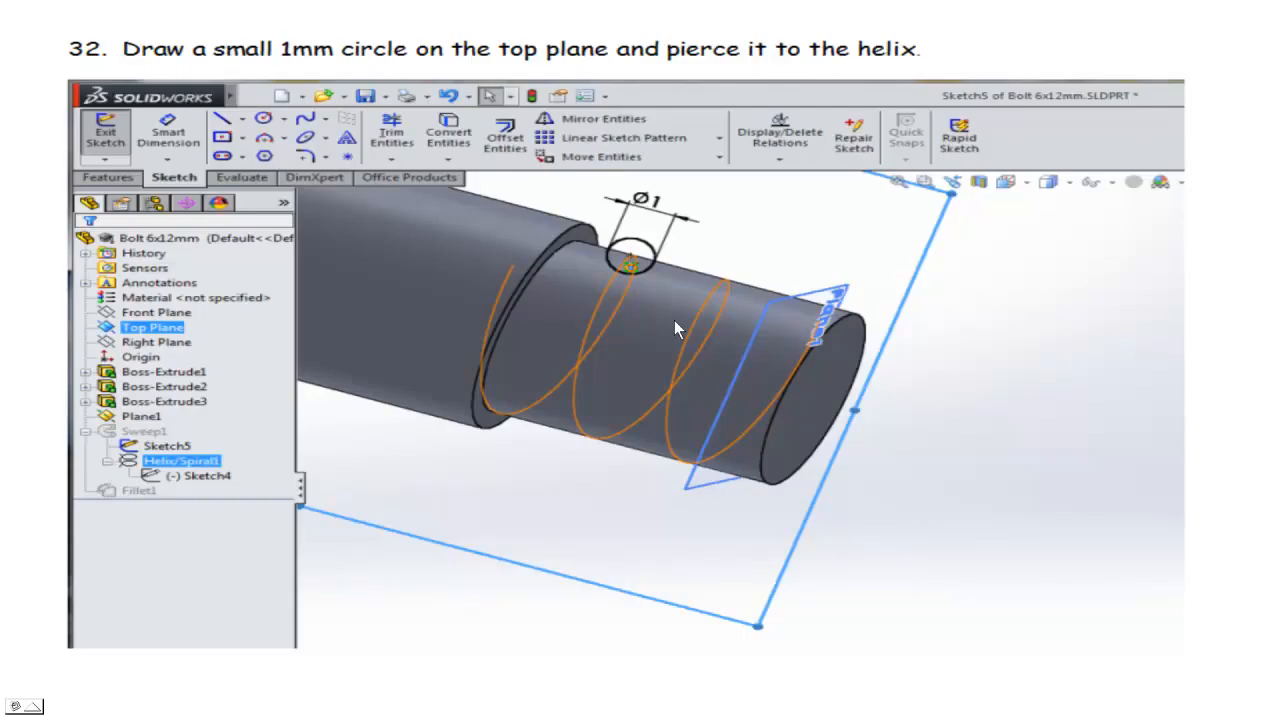
mouse_move(640, 250)
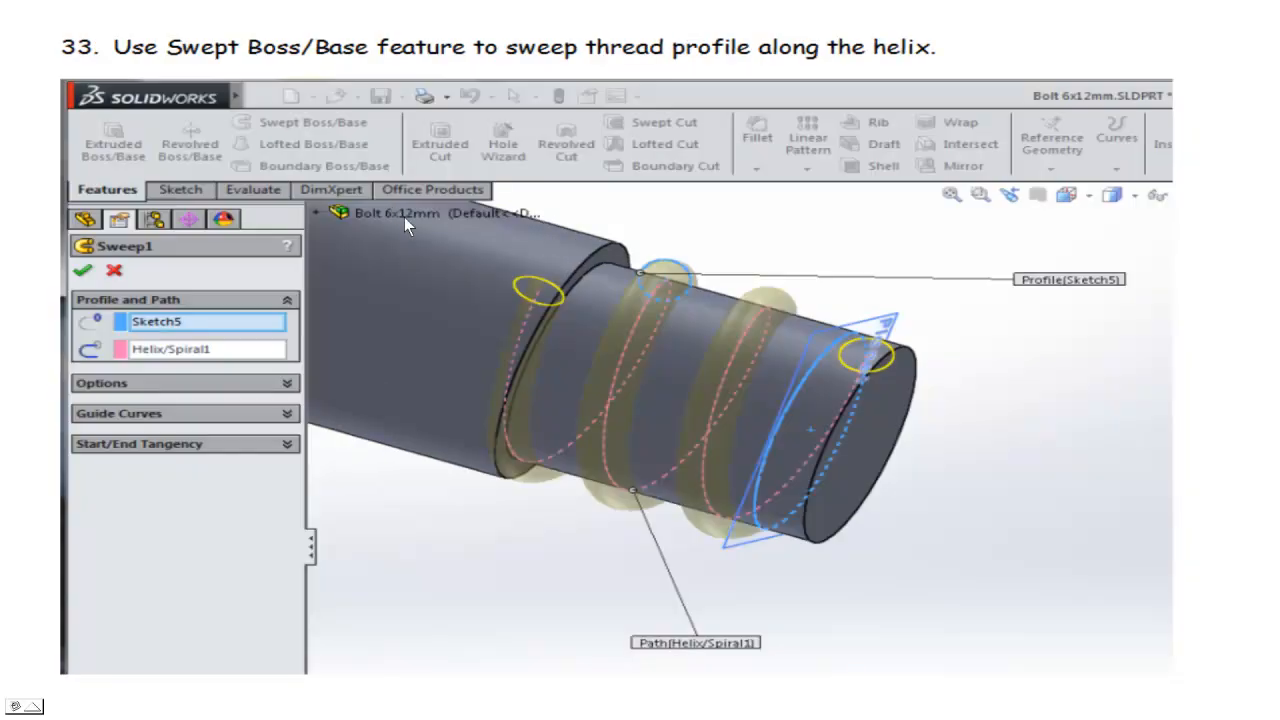
mouse_move(376, 136)
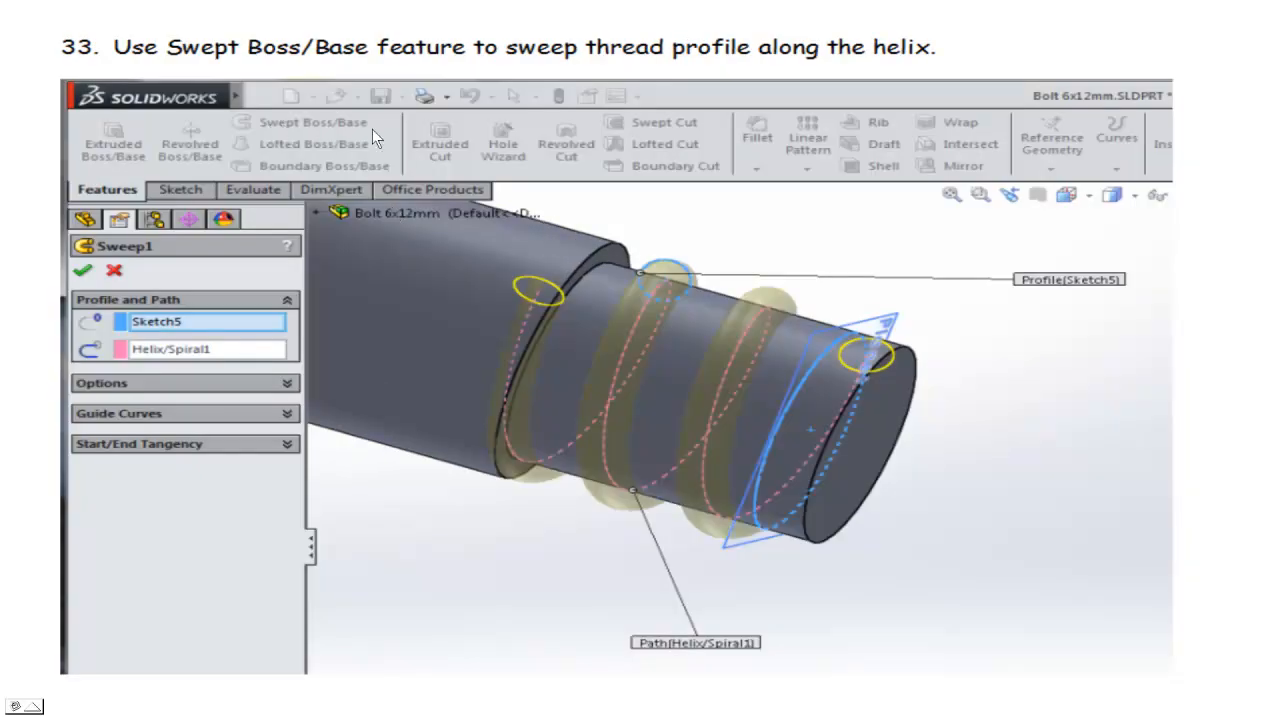
mouse_move(718, 492)
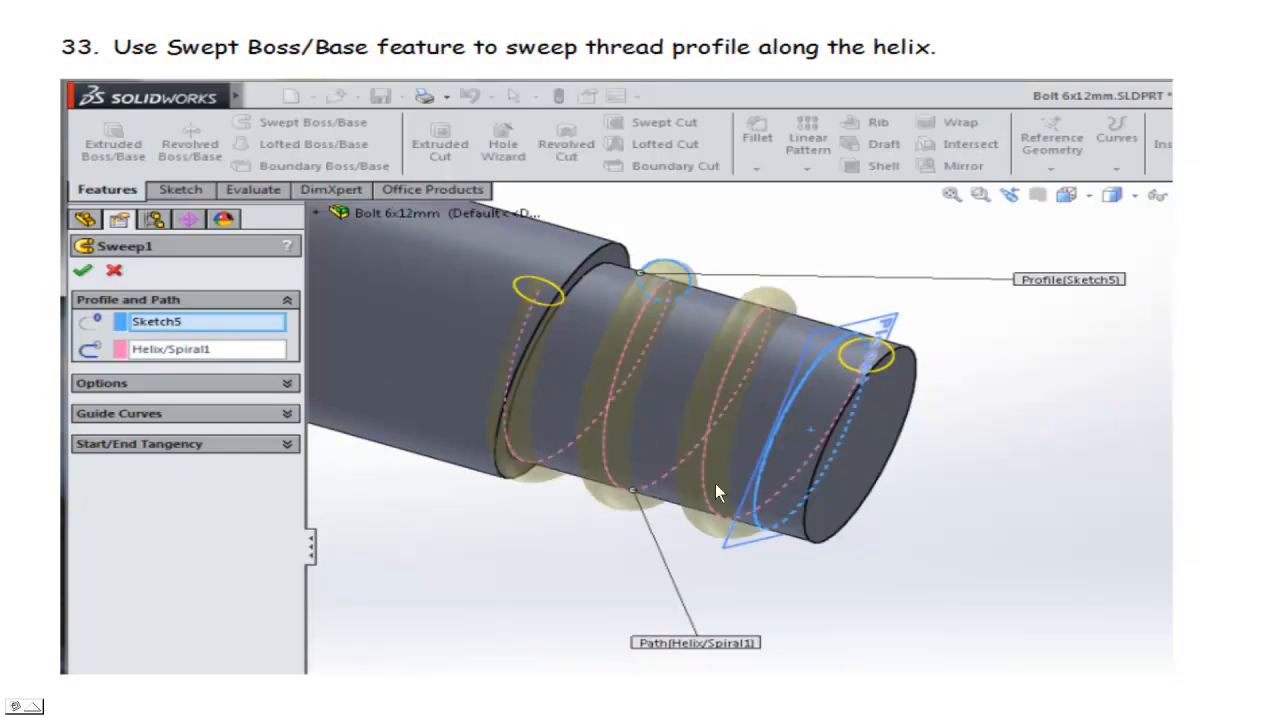
mouse_move(500, 384)
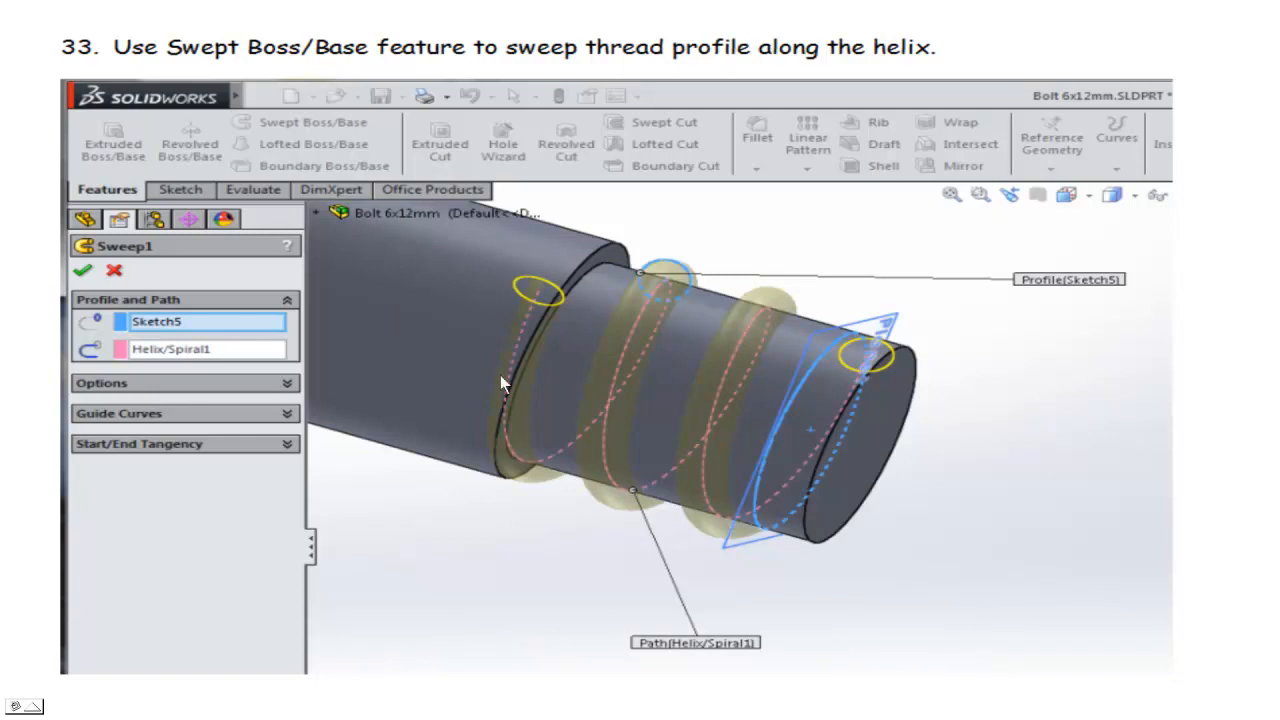
mouse_move(984, 338)
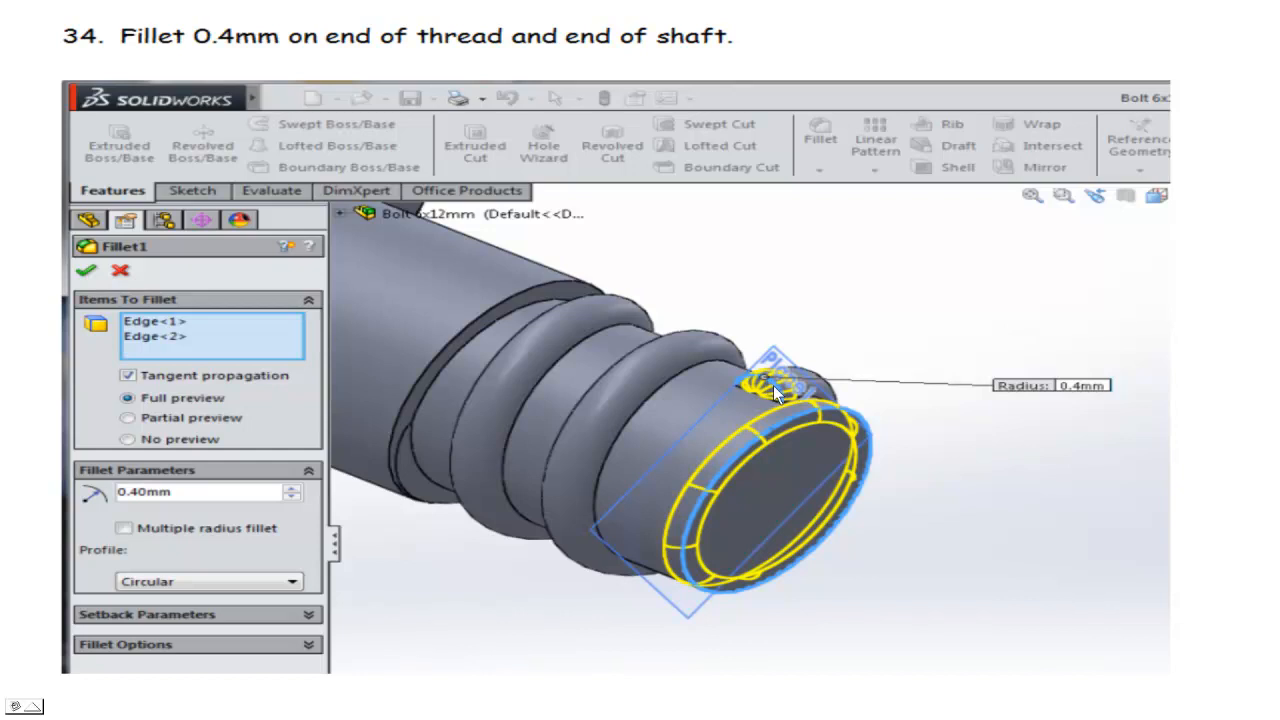
mouse_move(724, 580)
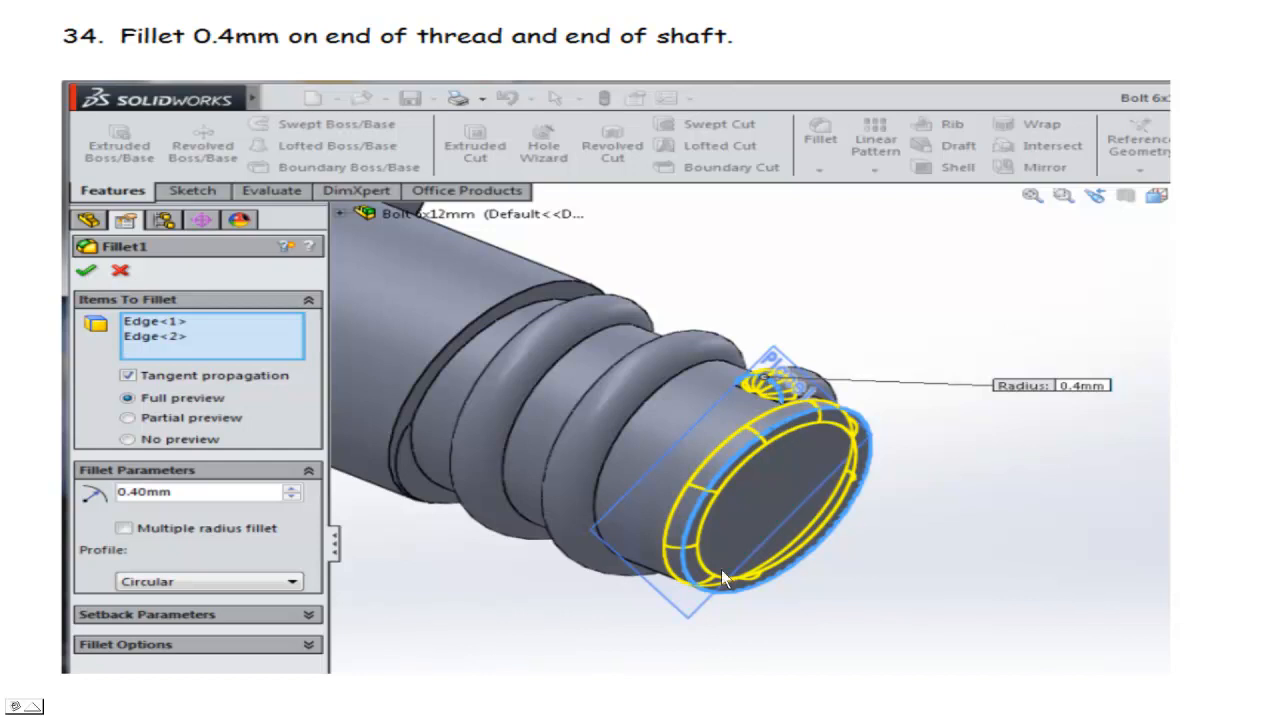
mouse_move(948, 476)
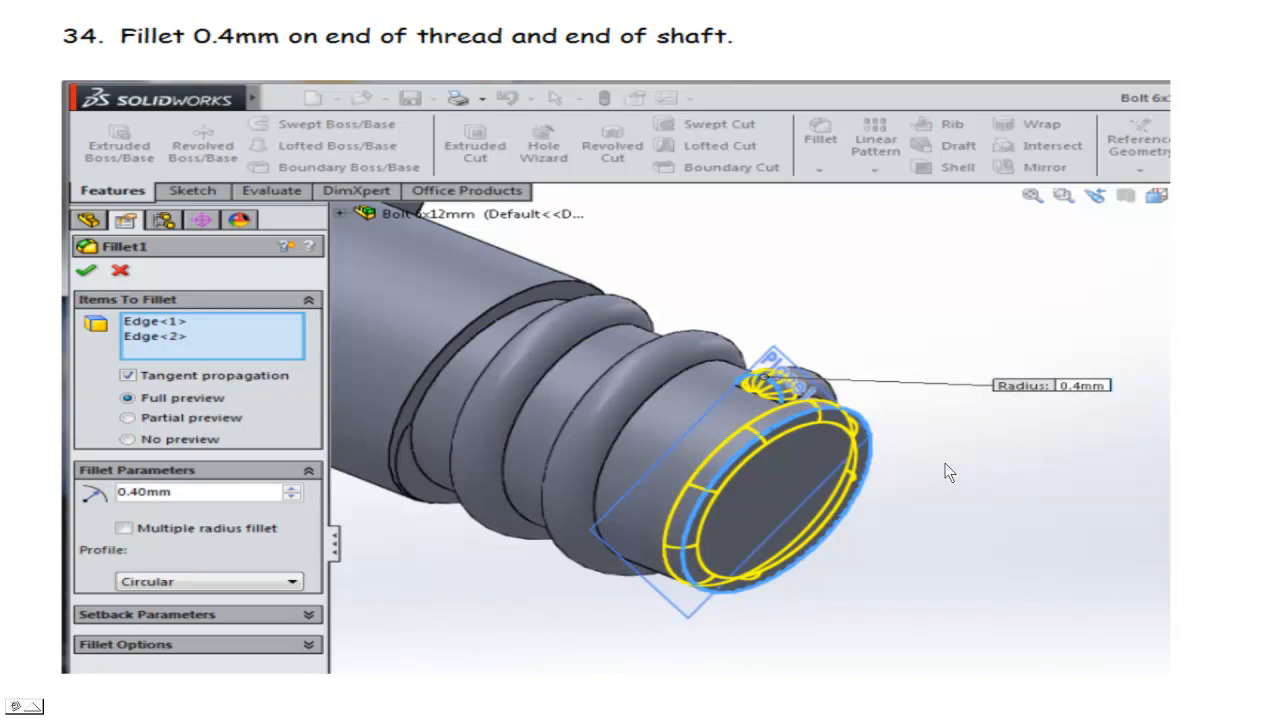
click(86, 270)
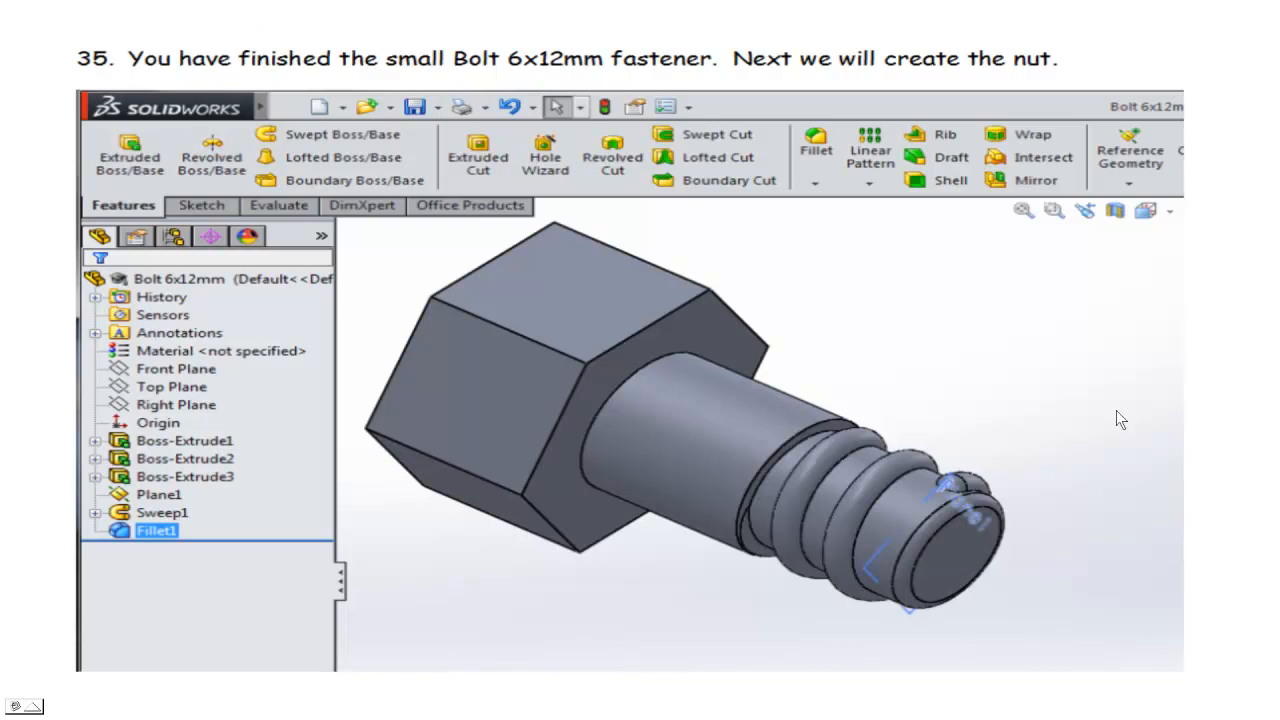
mouse_move(784, 248)
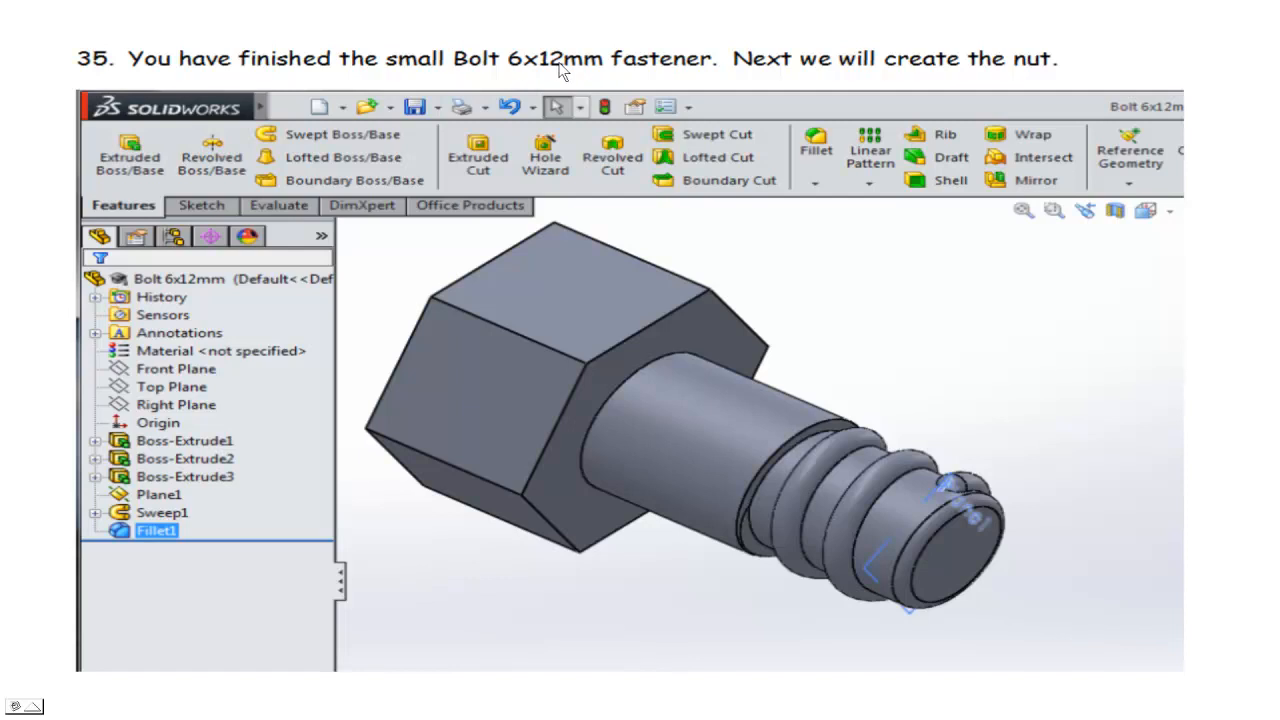
mouse_move(956, 248)
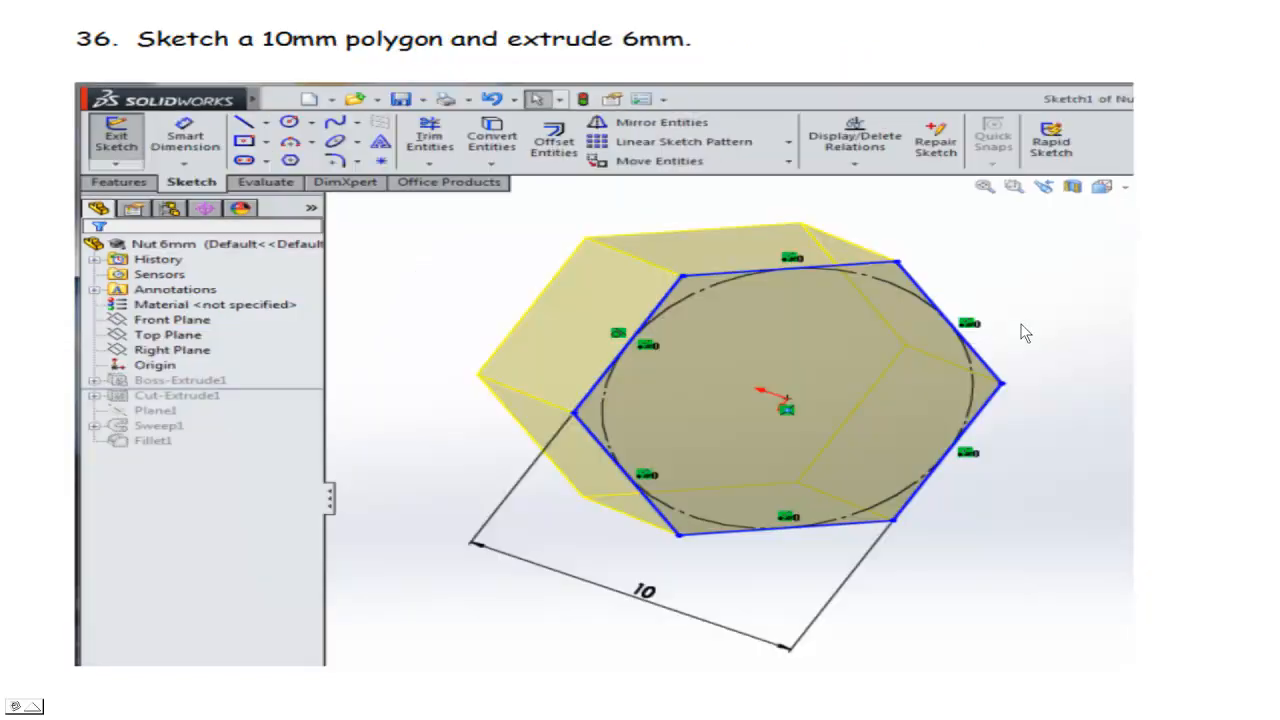
mouse_move(964, 260)
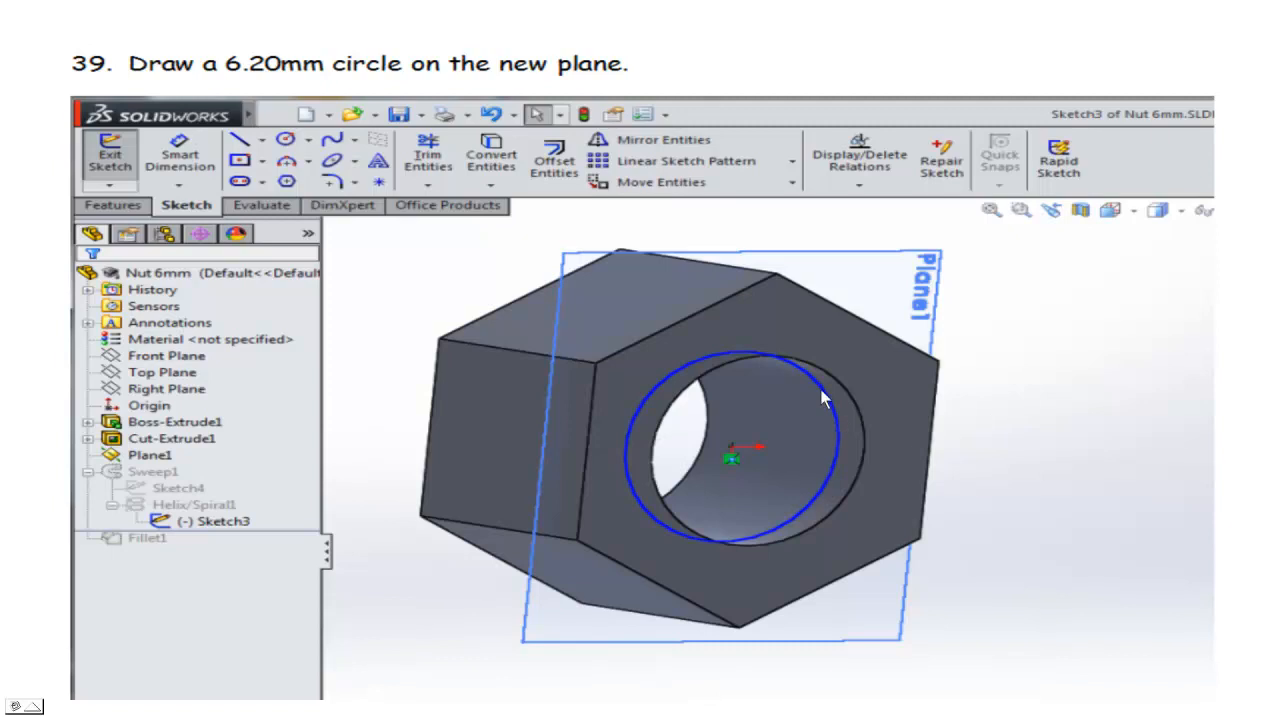
mouse_move(892, 300)
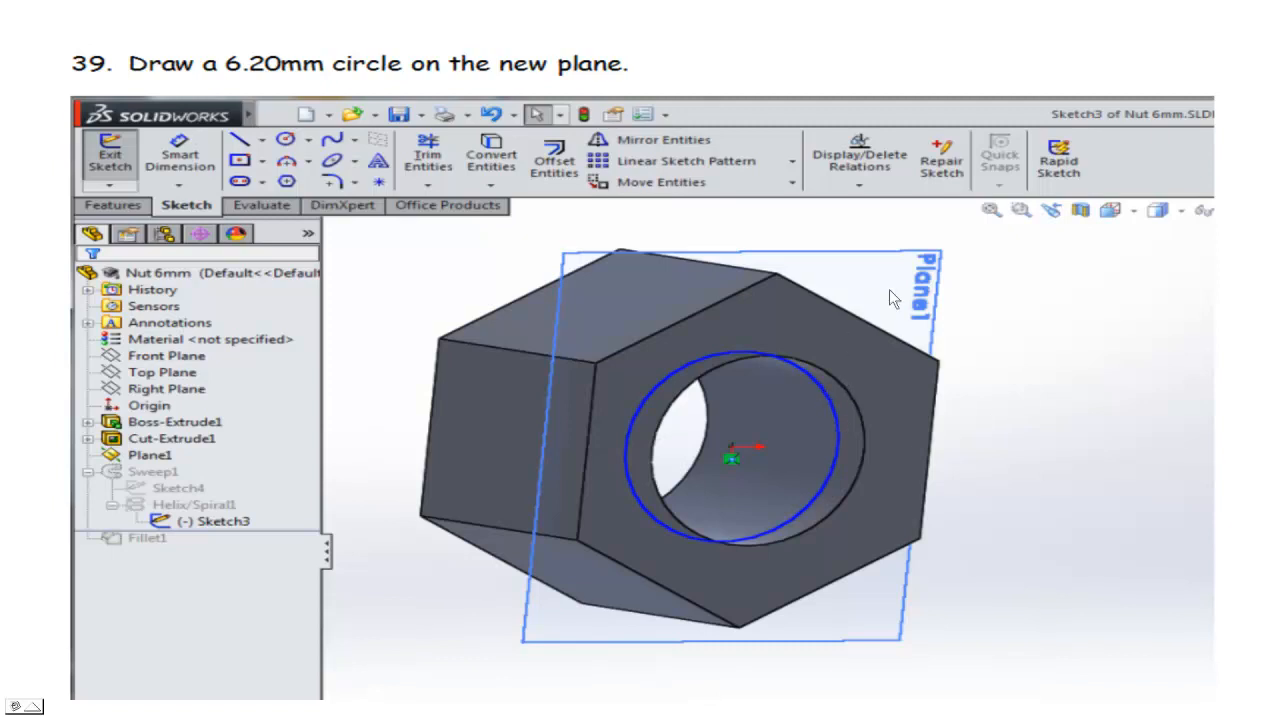
mouse_move(584, 444)
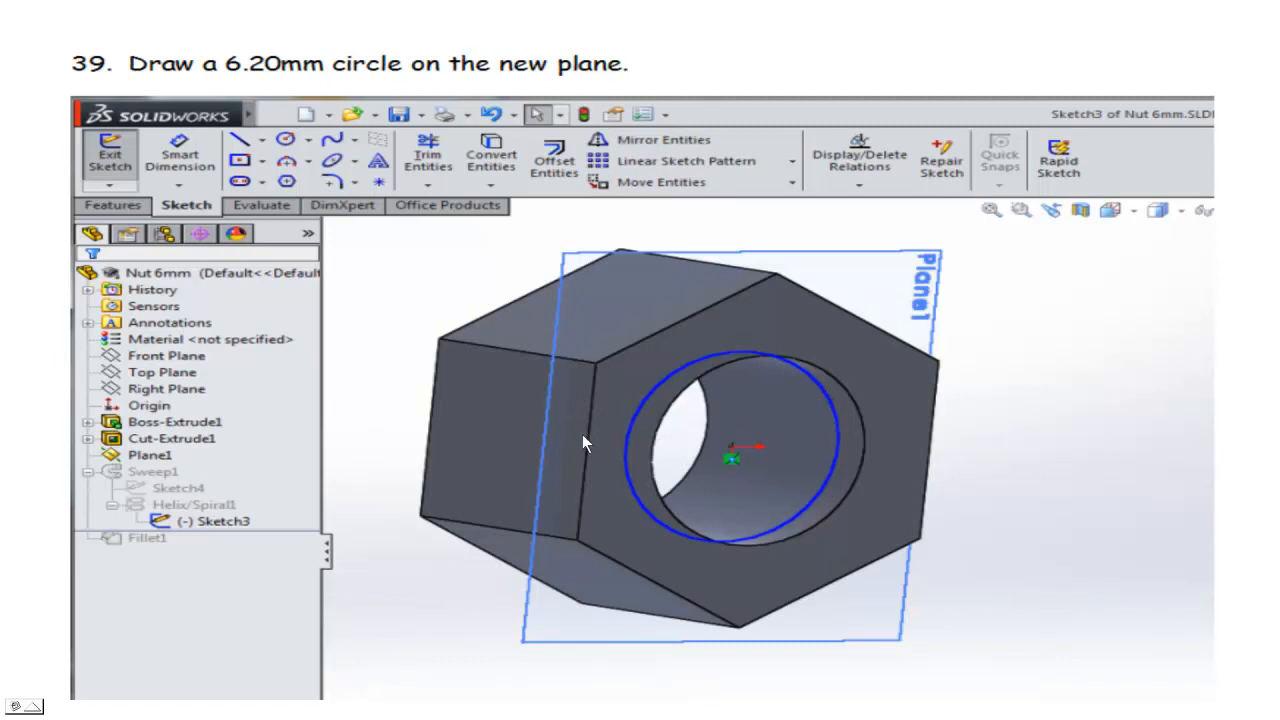
mouse_move(844, 376)
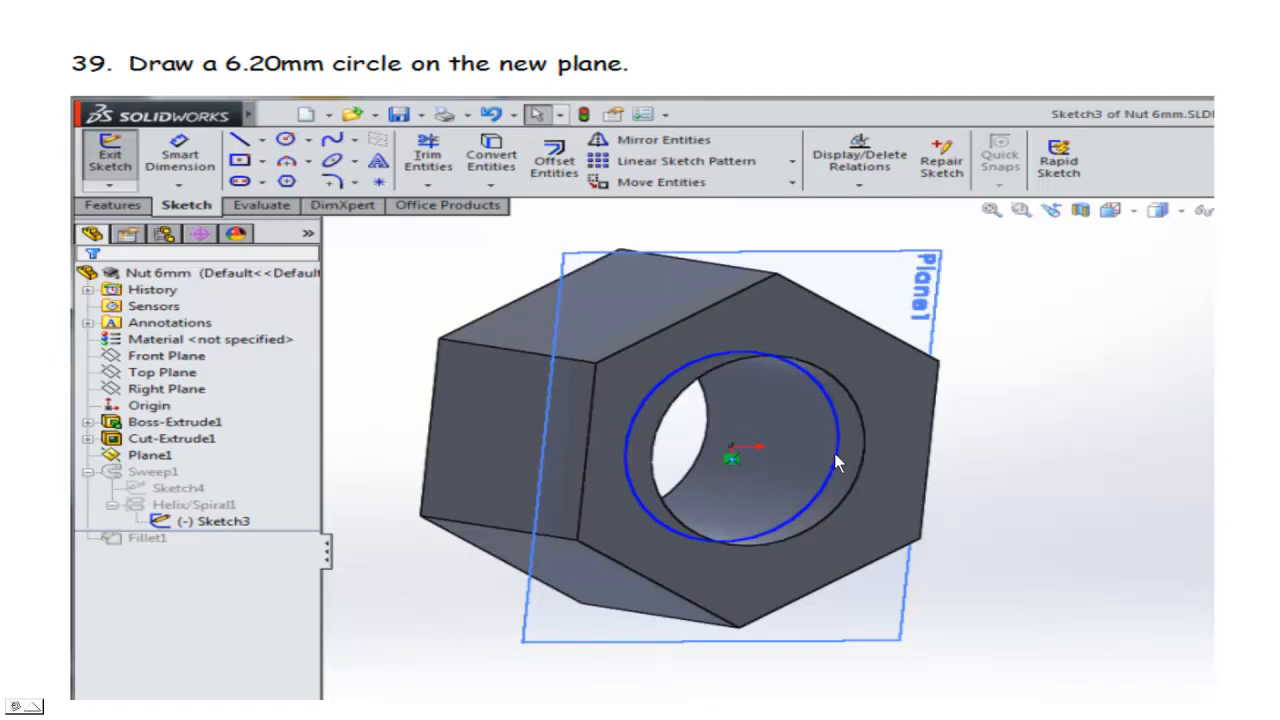
mouse_move(862, 472)
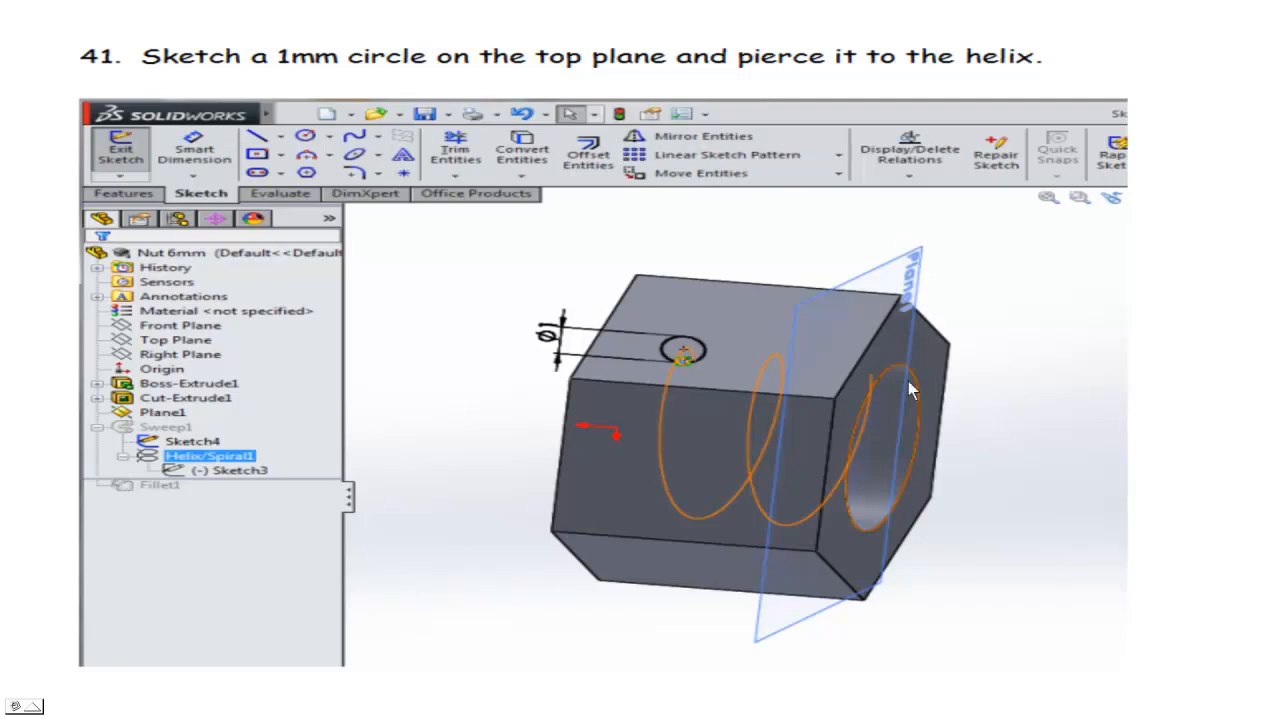
mouse_move(1056, 392)
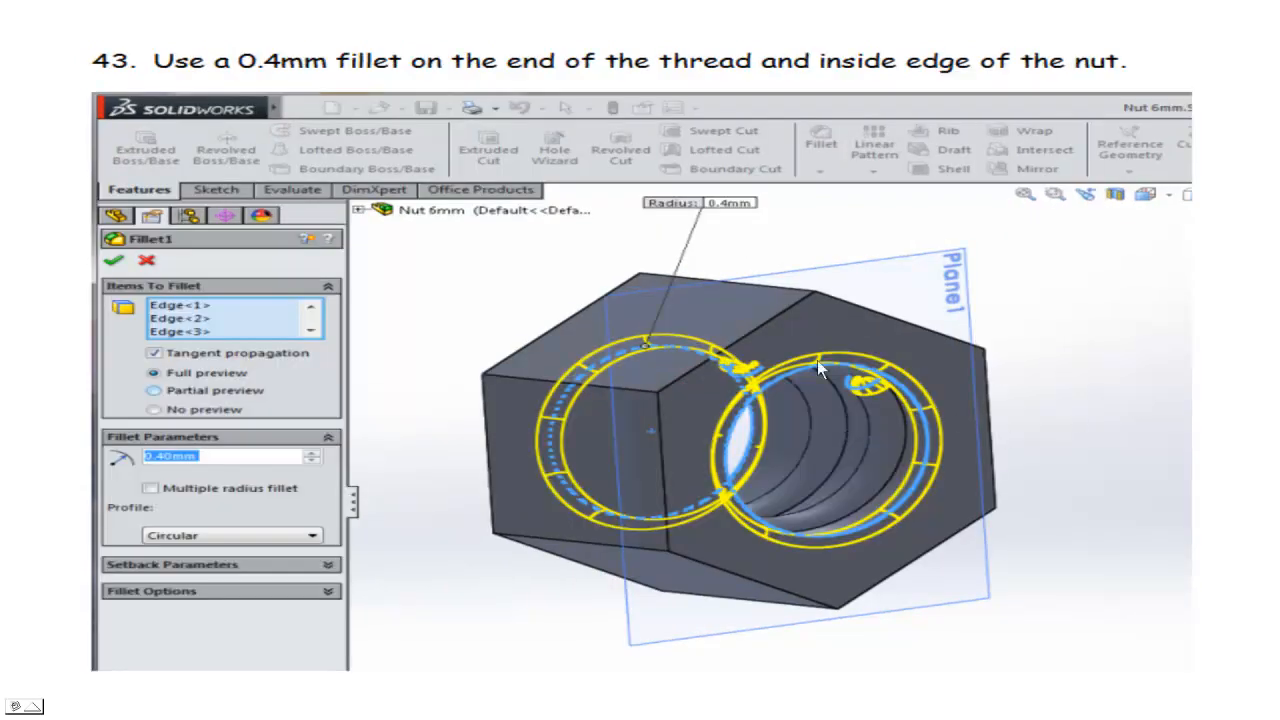
Step: Advance through the nut steps to step 44, the finished nut fastener
click(112, 260)
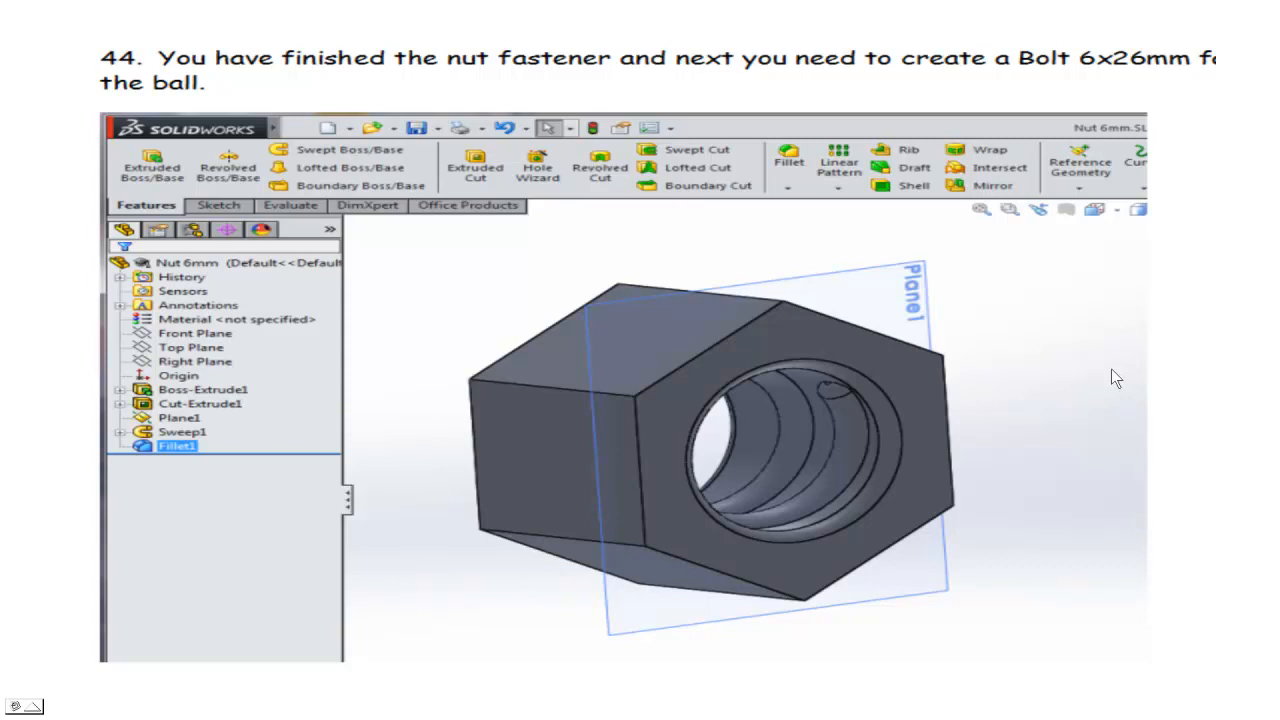
mouse_move(1090, 362)
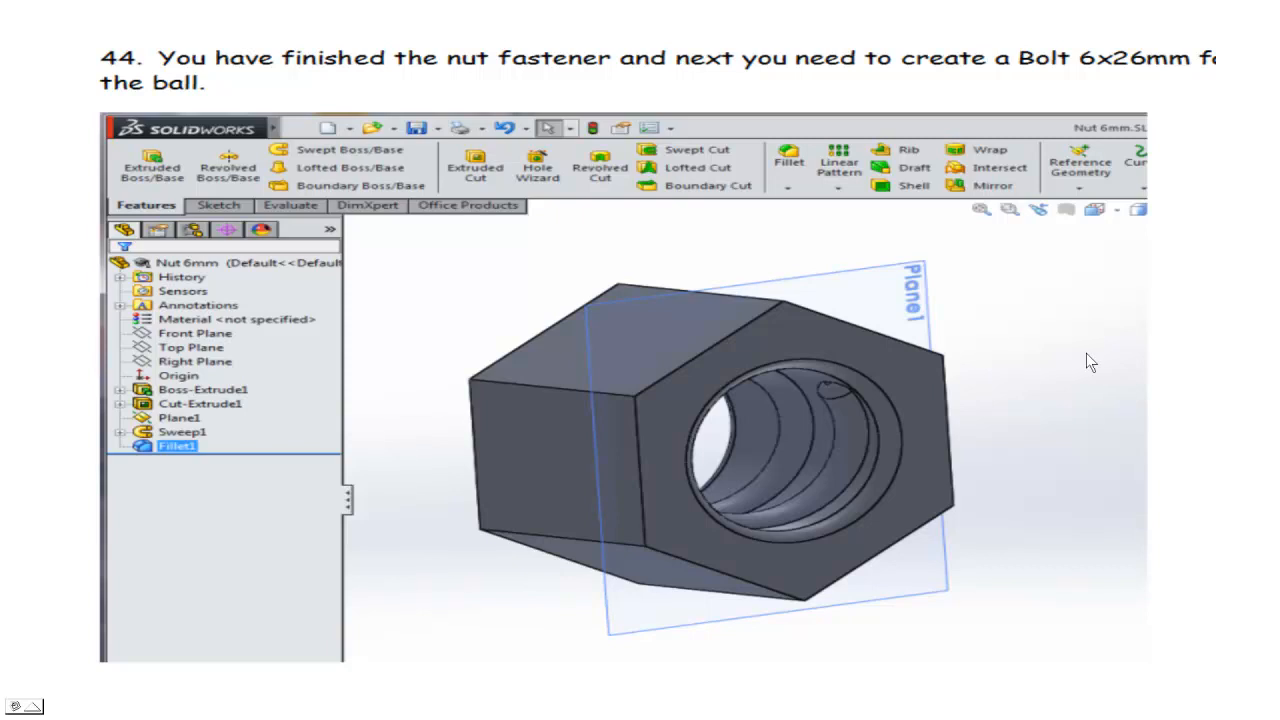
mouse_move(1064, 334)
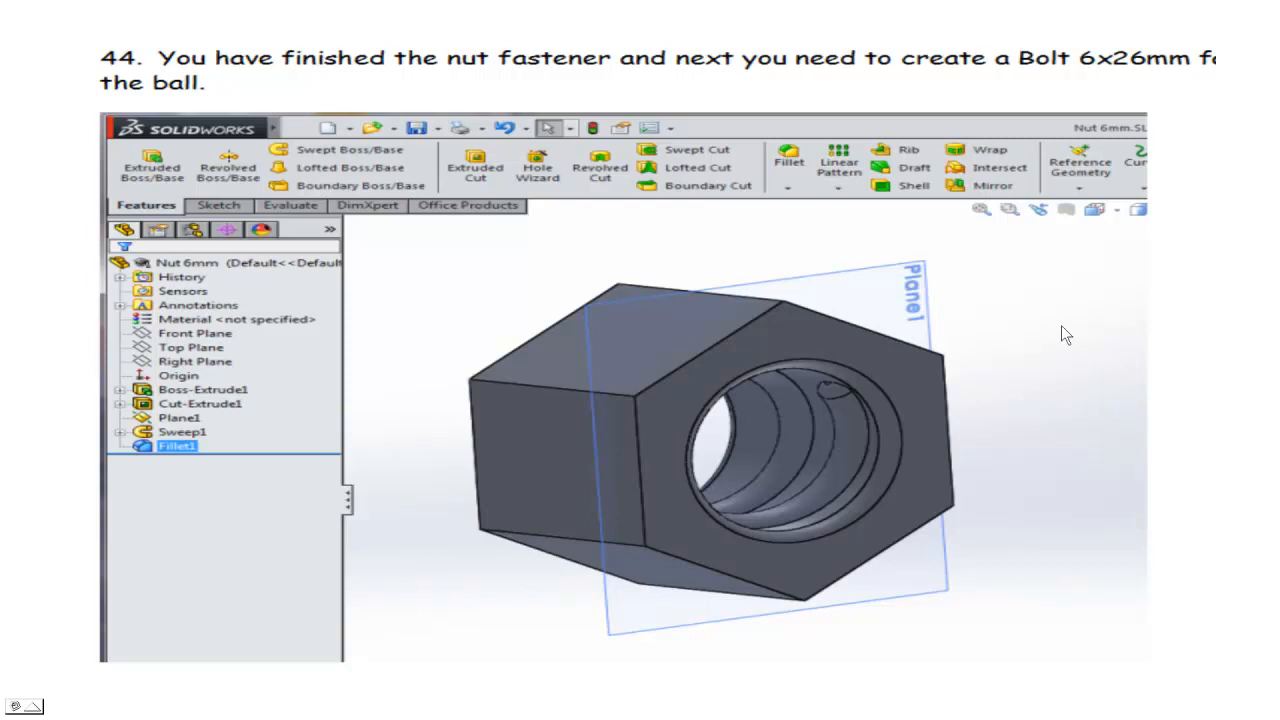
mouse_move(1052, 118)
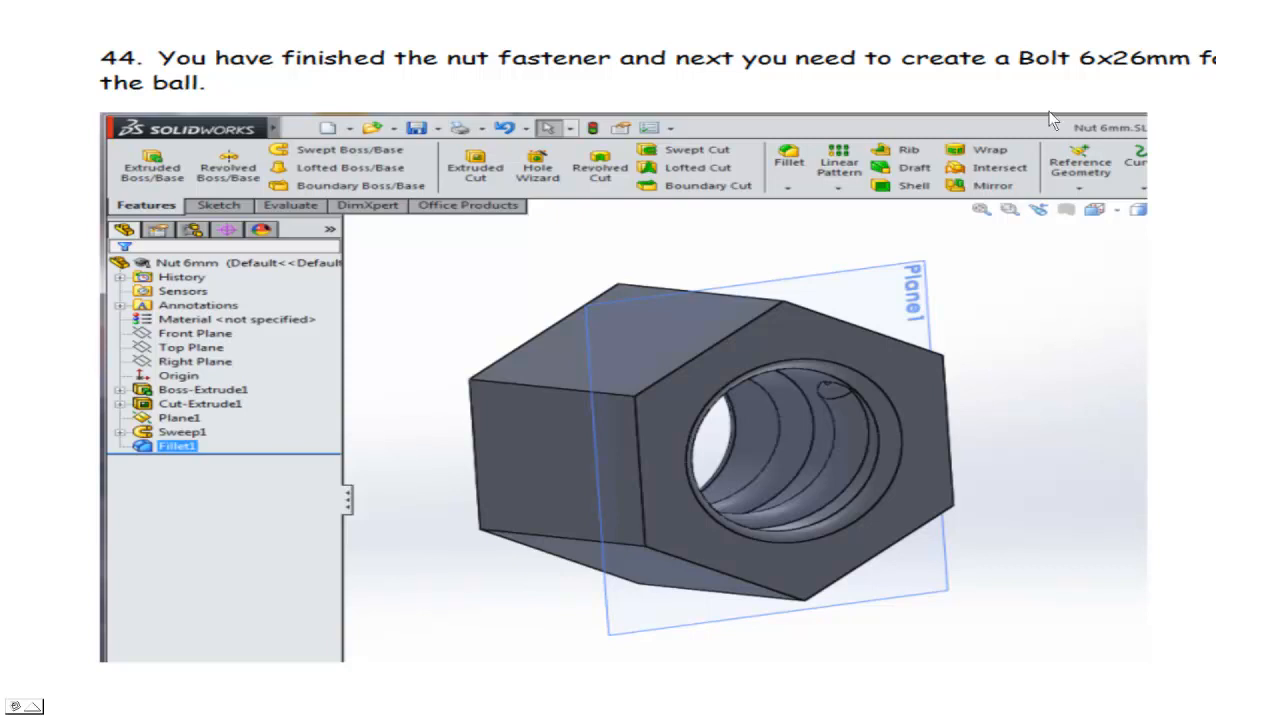
mouse_move(1032, 340)
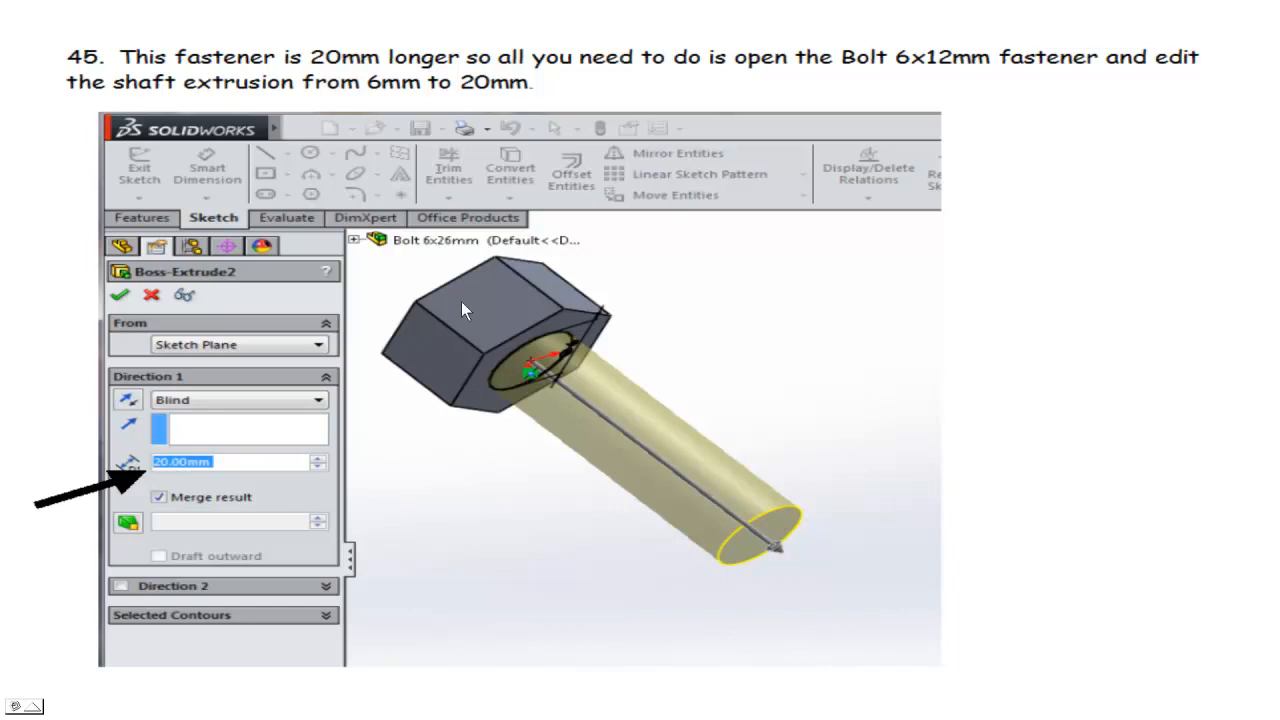
mouse_move(520, 364)
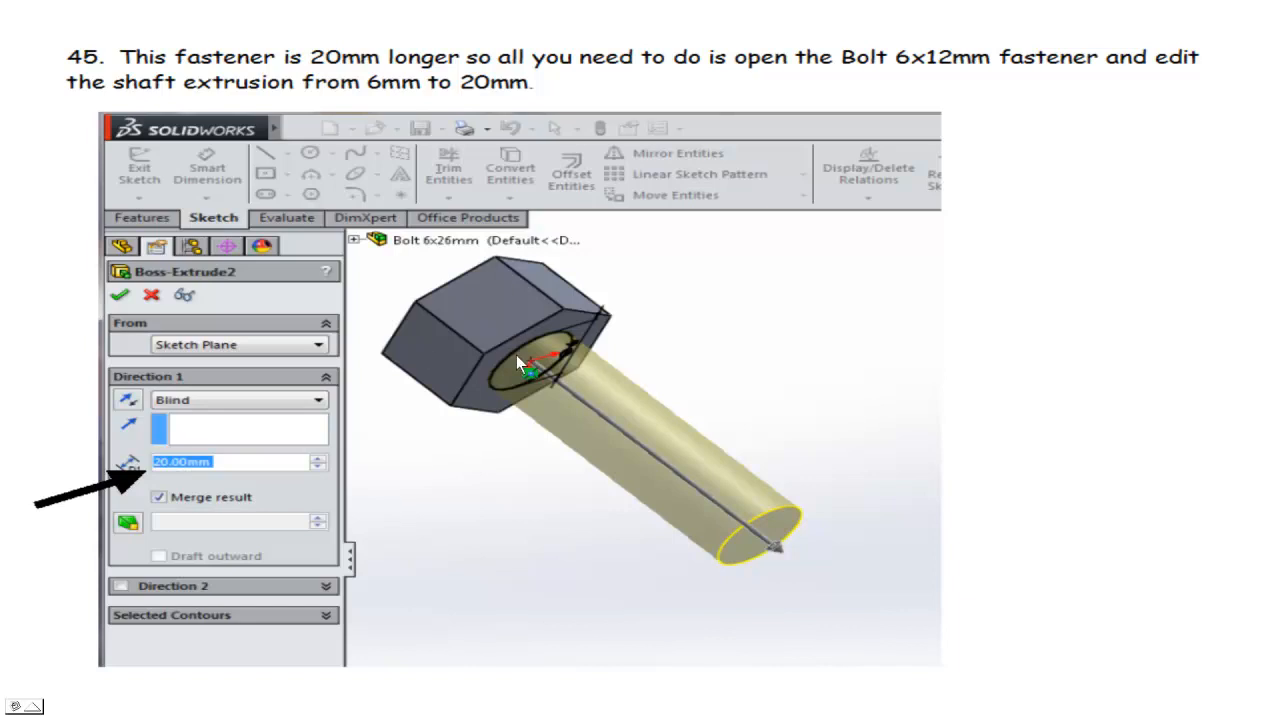
mouse_move(820, 536)
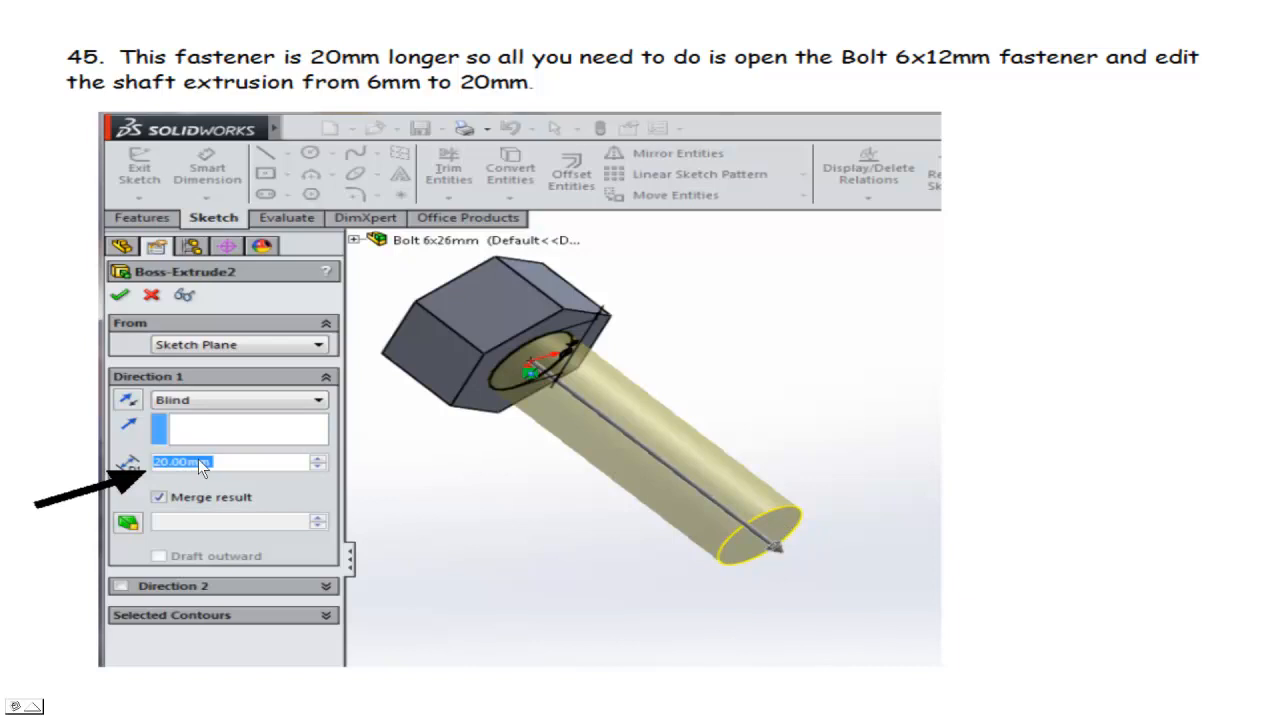
Step: Advance to step 46: the 26mm fastener saved as Bolt 6x26mm
click(120, 294)
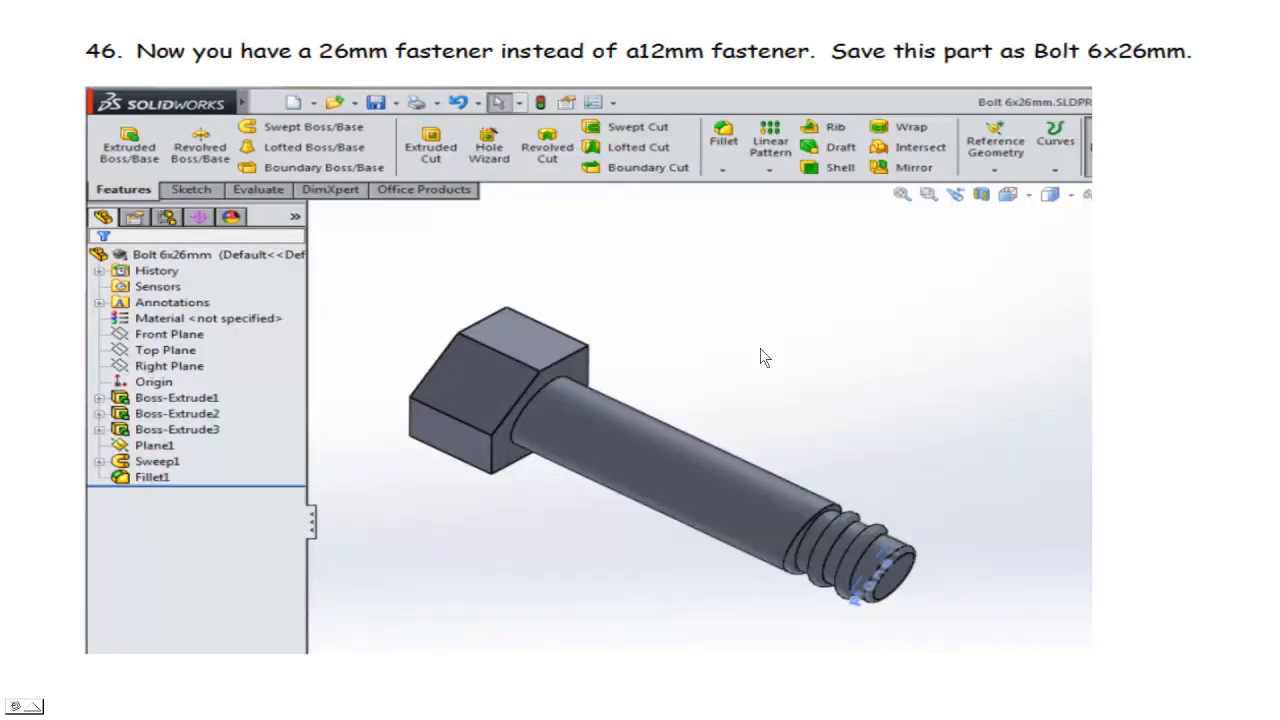
mouse_move(860, 564)
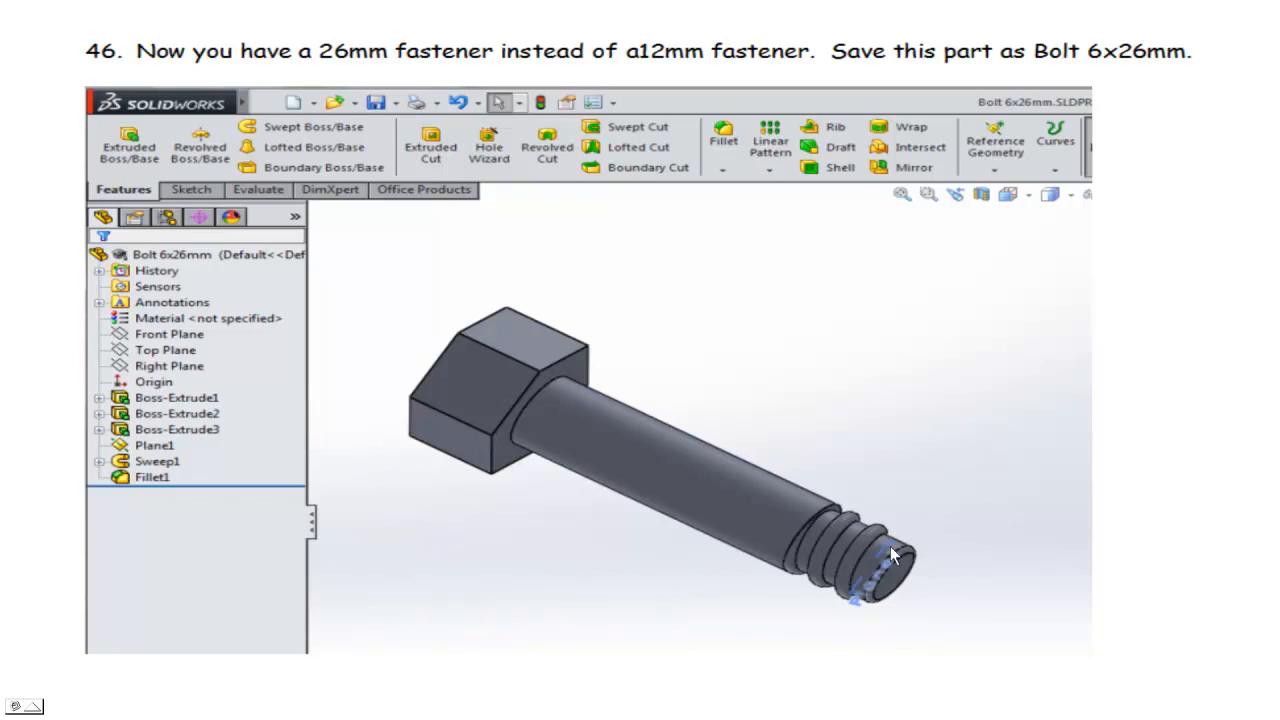
mouse_move(876, 460)
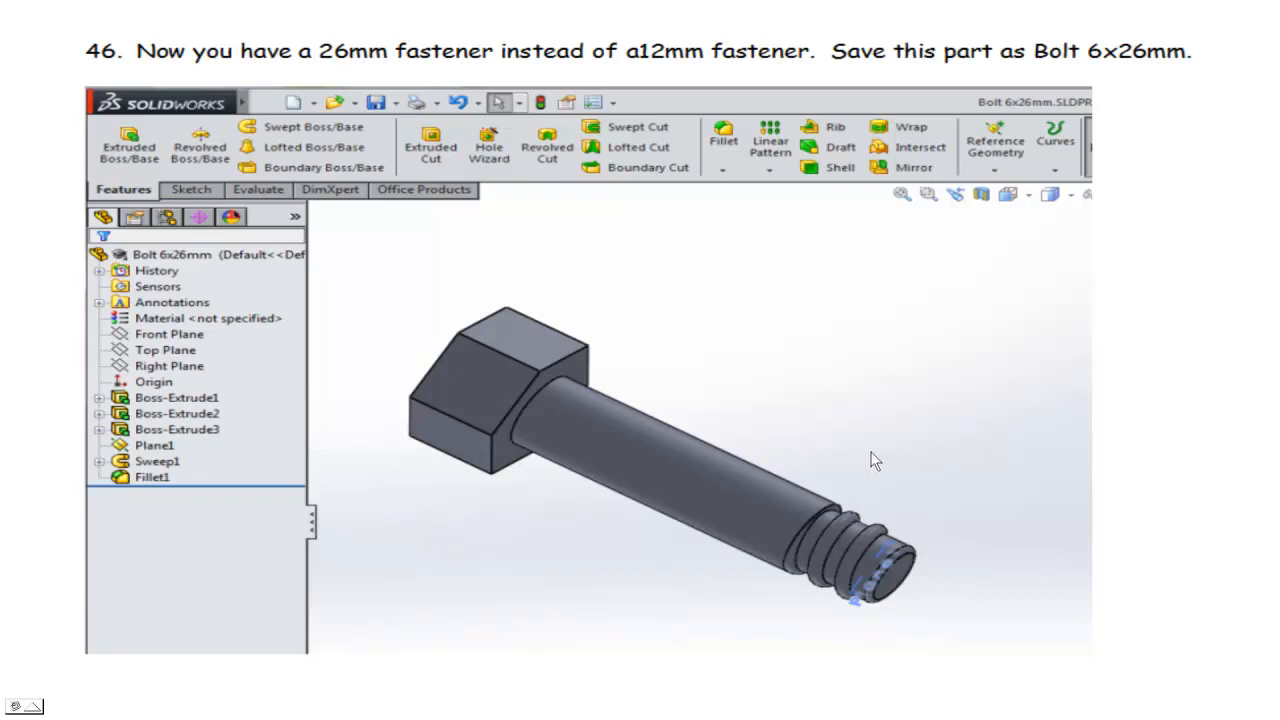
mouse_move(1104, 62)
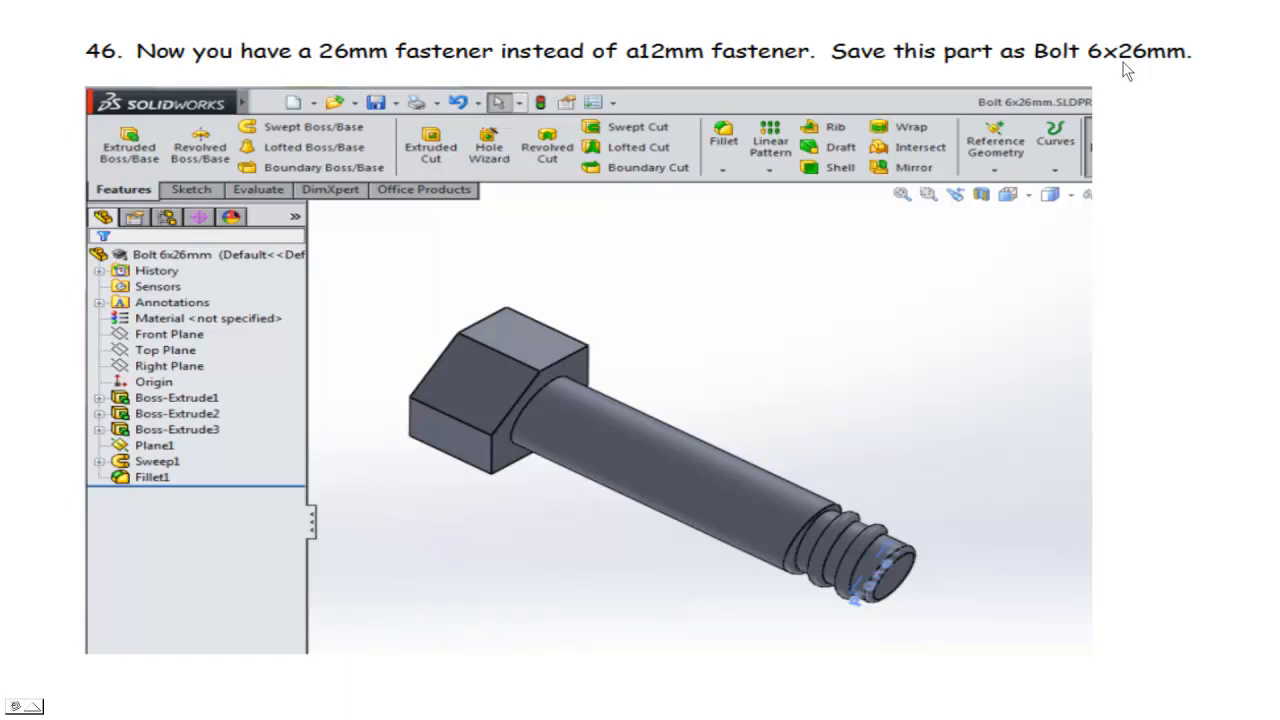
mouse_move(908, 350)
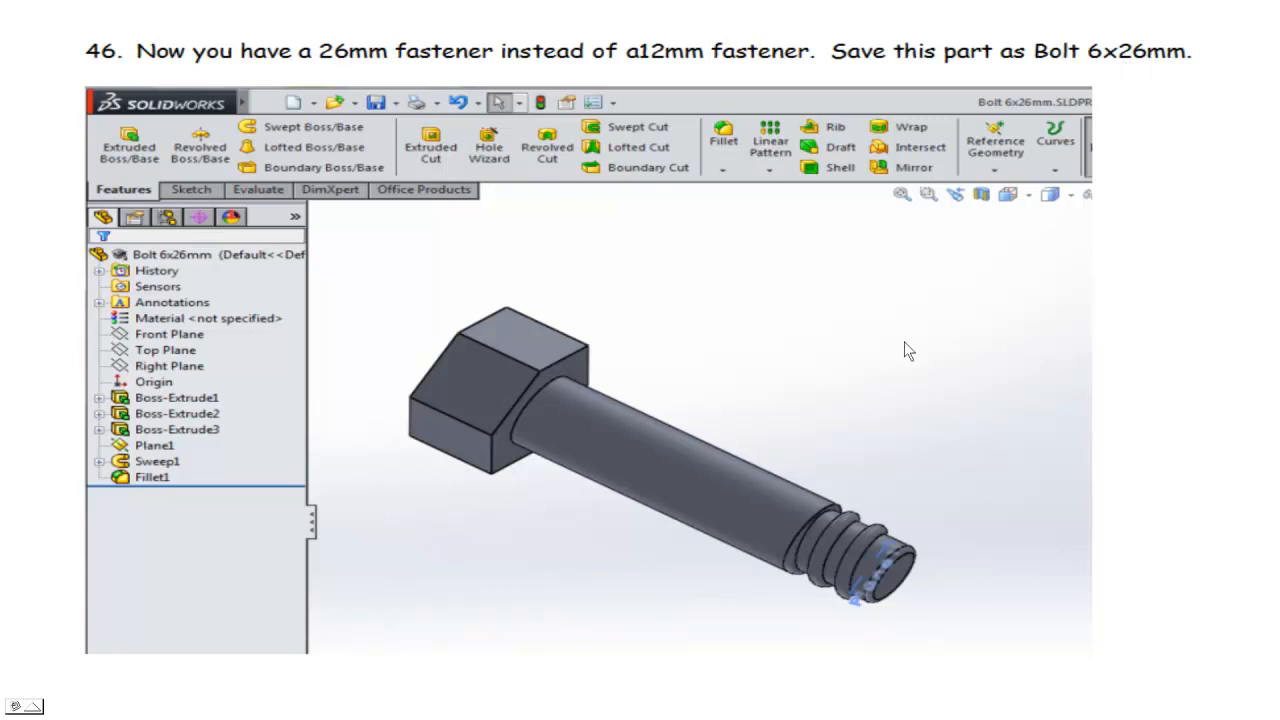
mouse_move(888, 362)
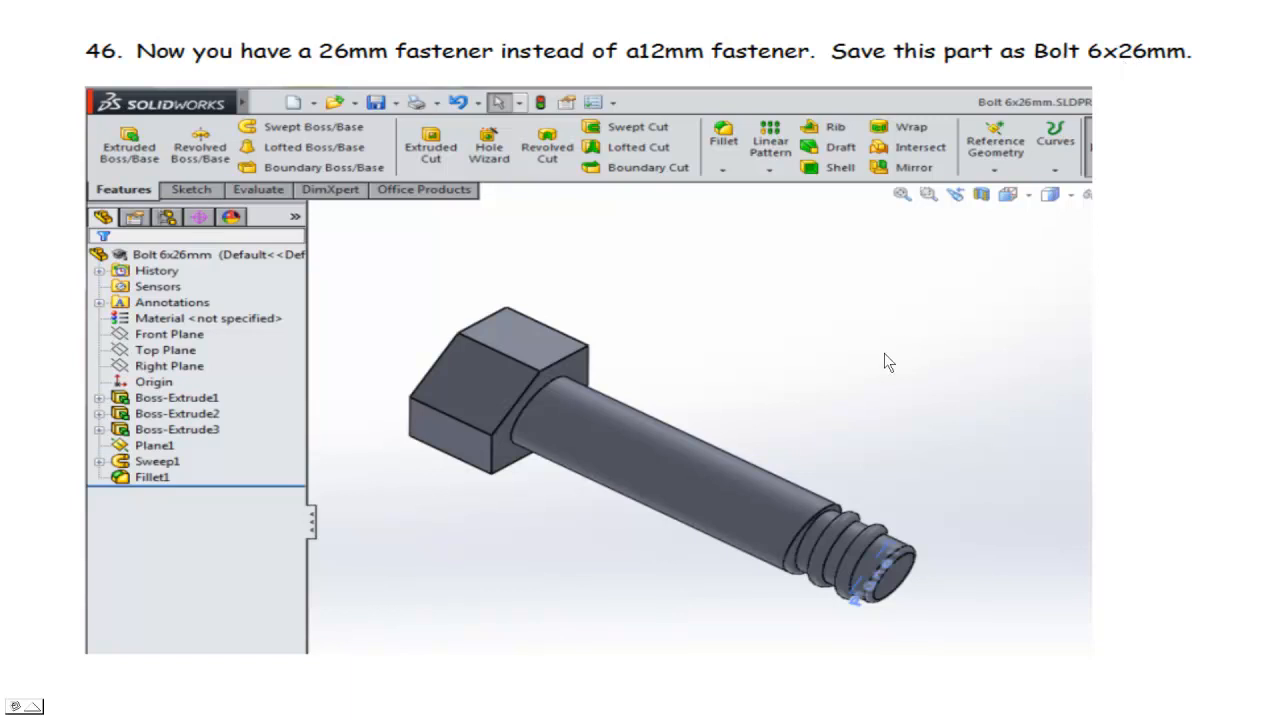
mouse_move(838, 376)
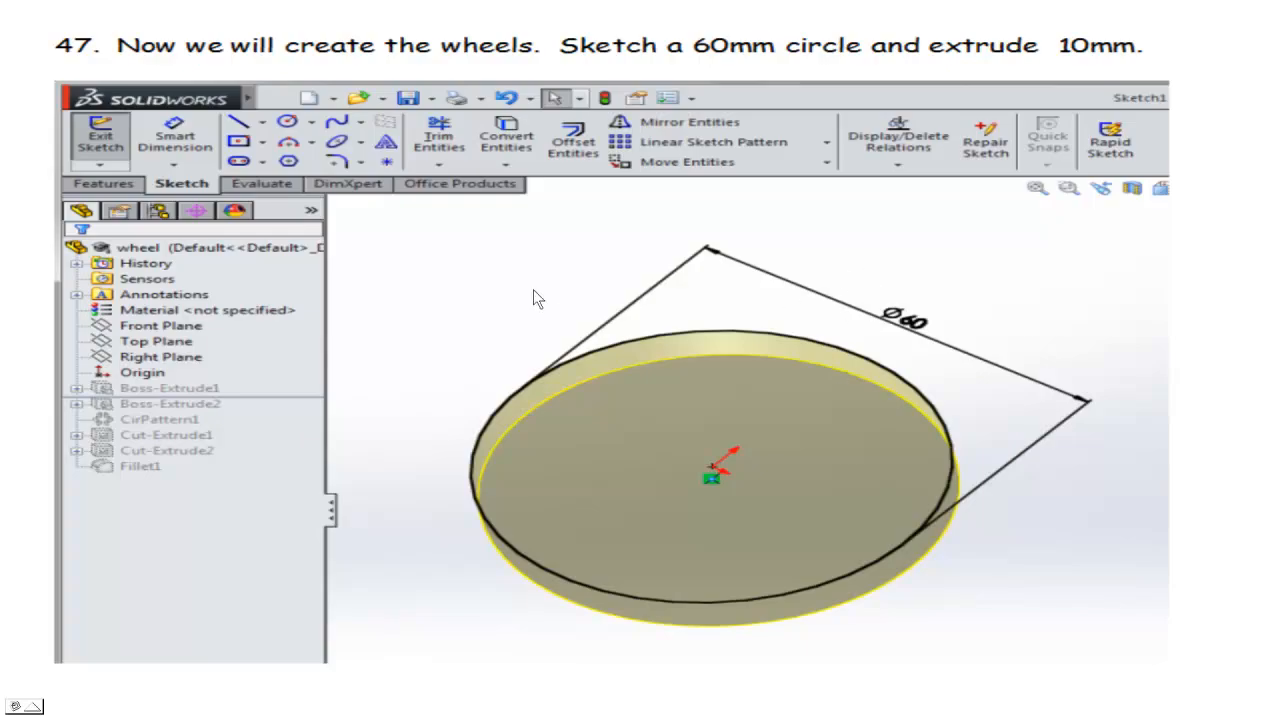
mouse_move(696, 66)
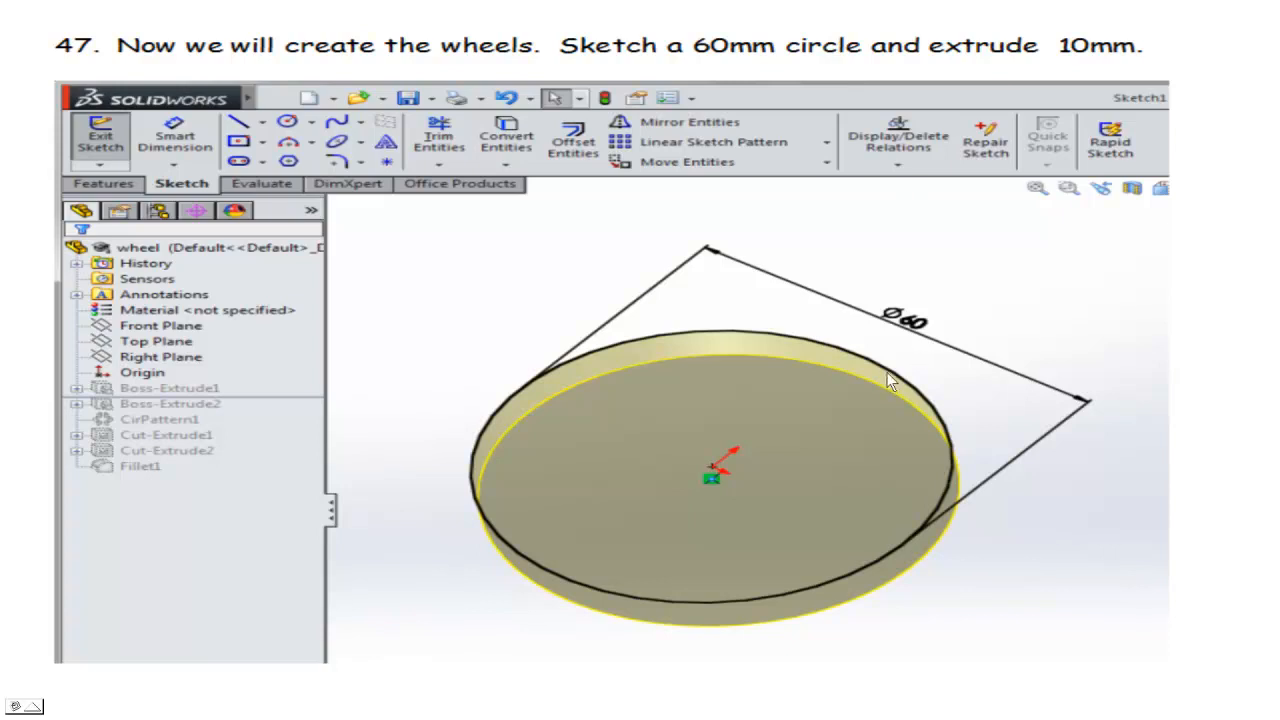
mouse_move(818, 284)
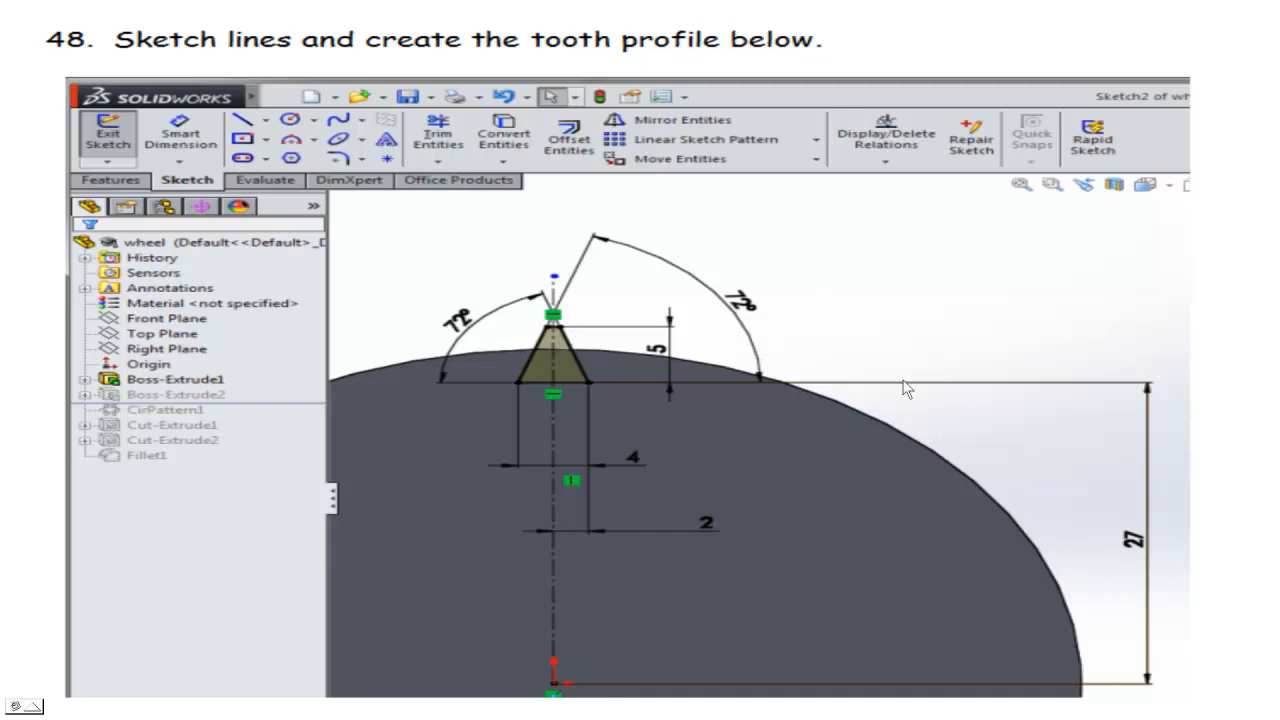
mouse_move(692, 424)
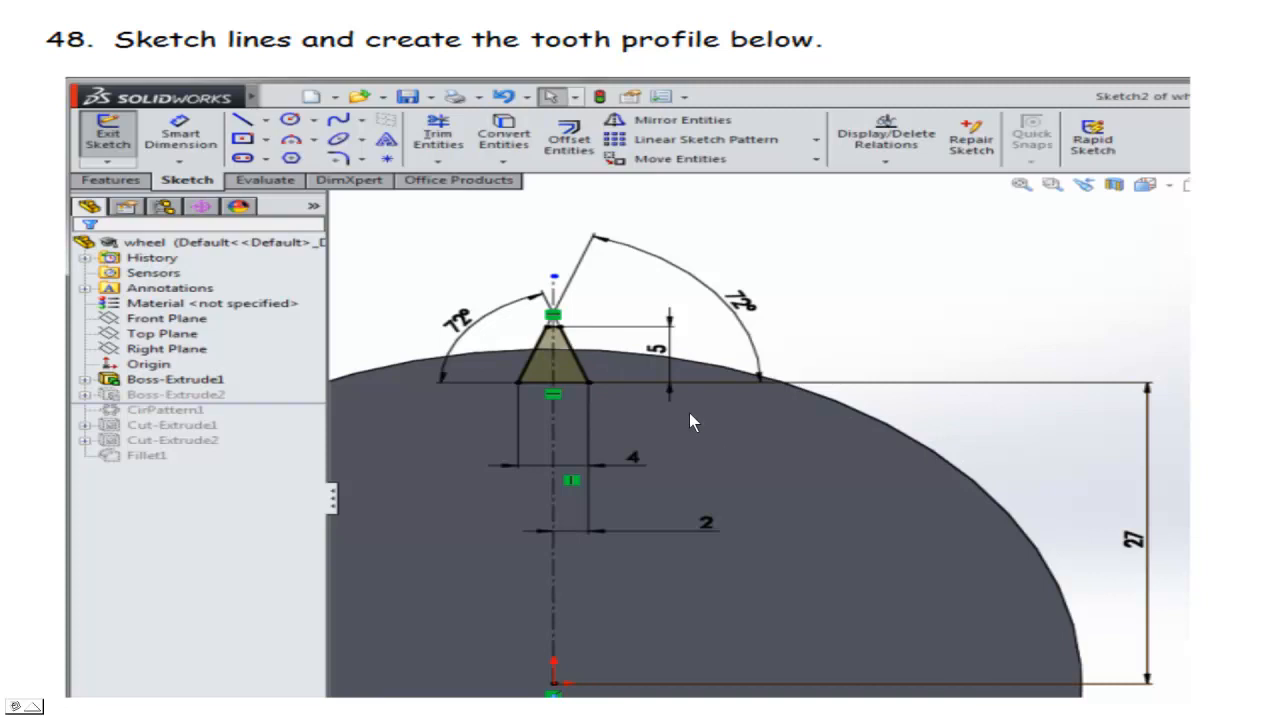
mouse_move(564, 340)
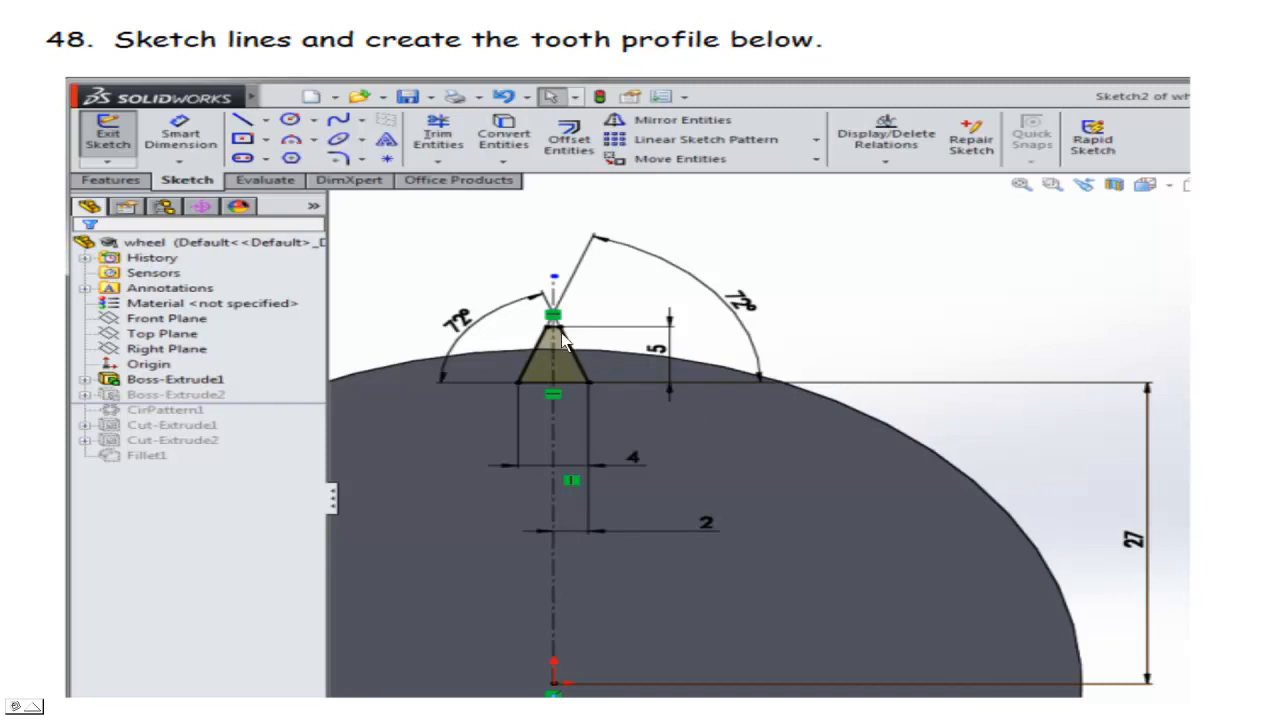
mouse_move(884, 364)
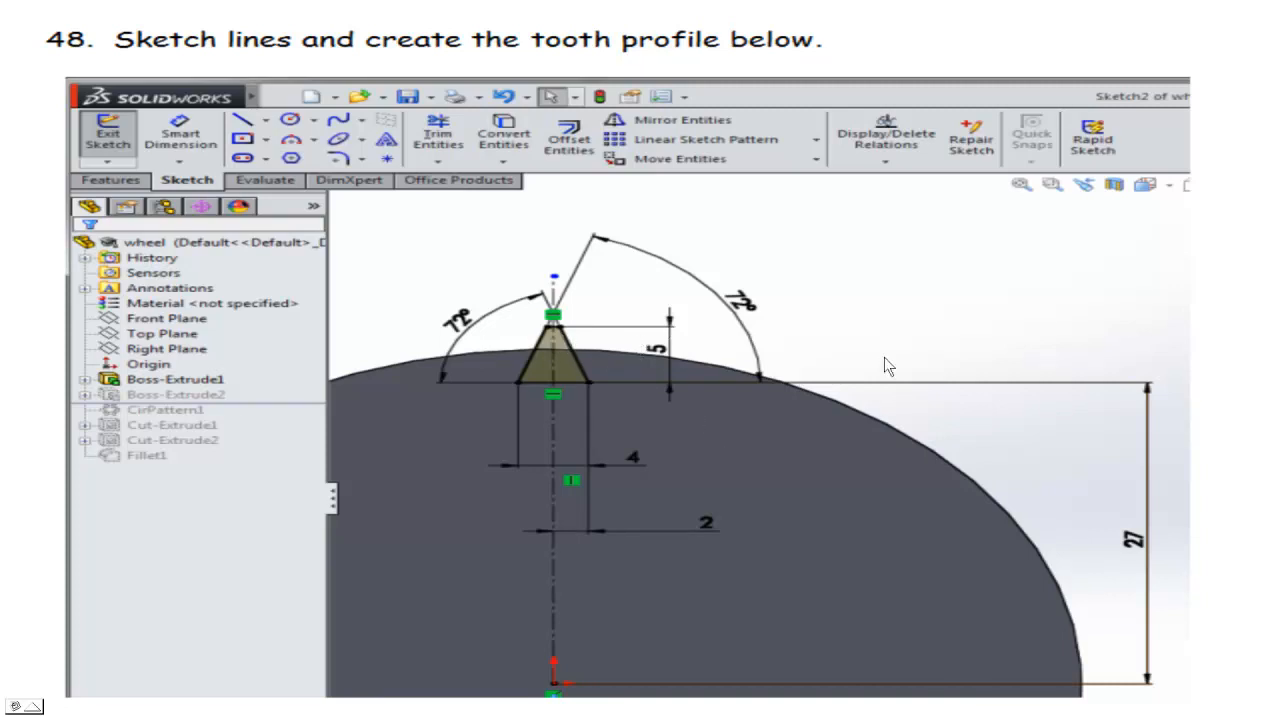
mouse_move(856, 352)
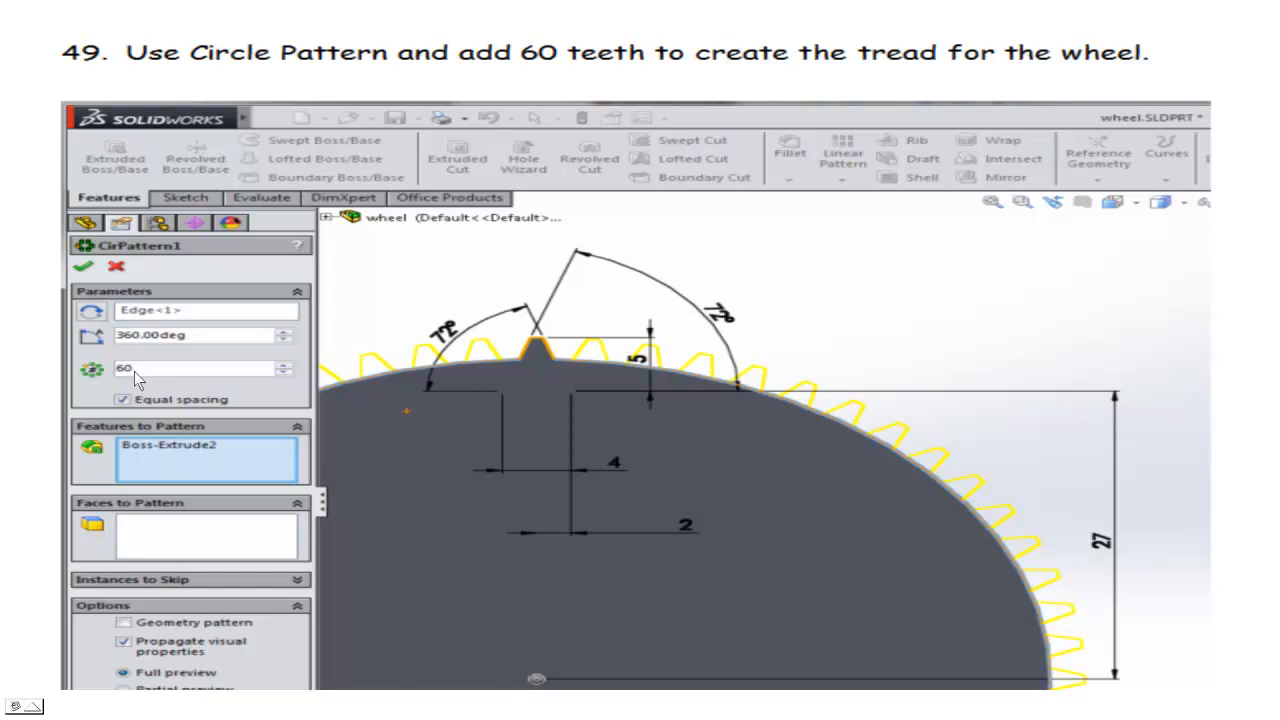
mouse_move(536, 374)
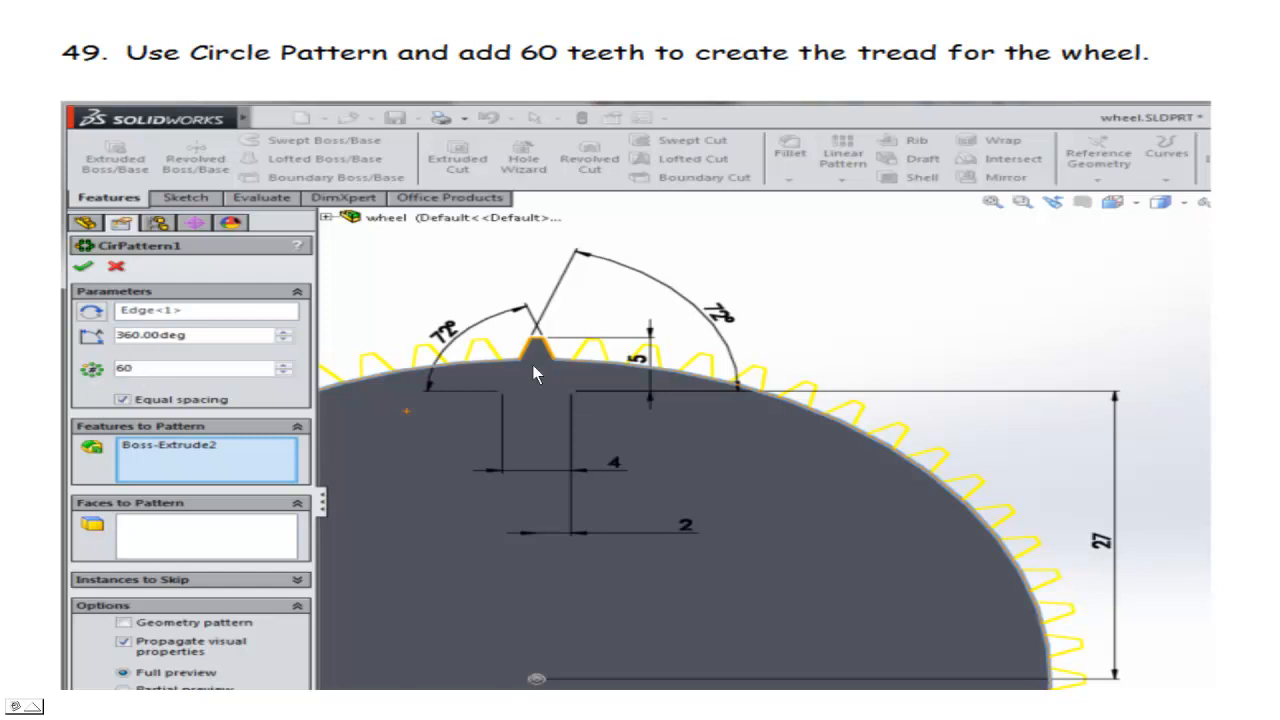
mouse_move(436, 364)
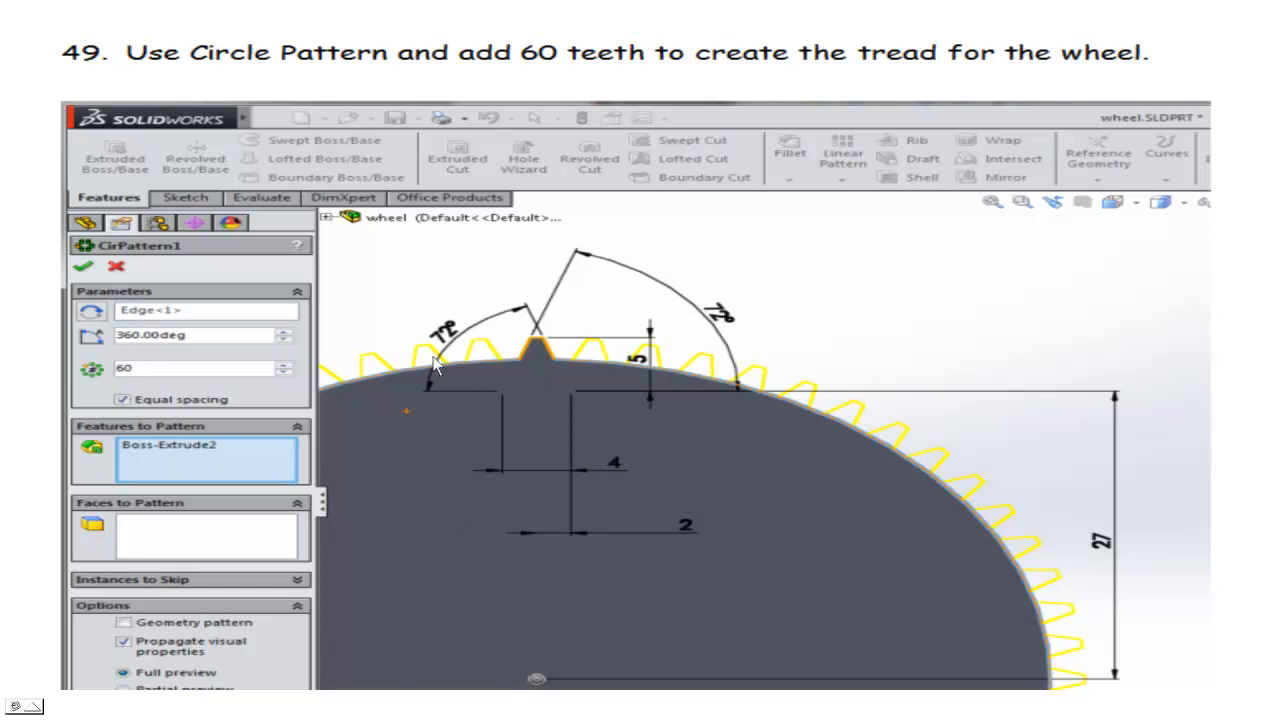
mouse_move(800, 330)
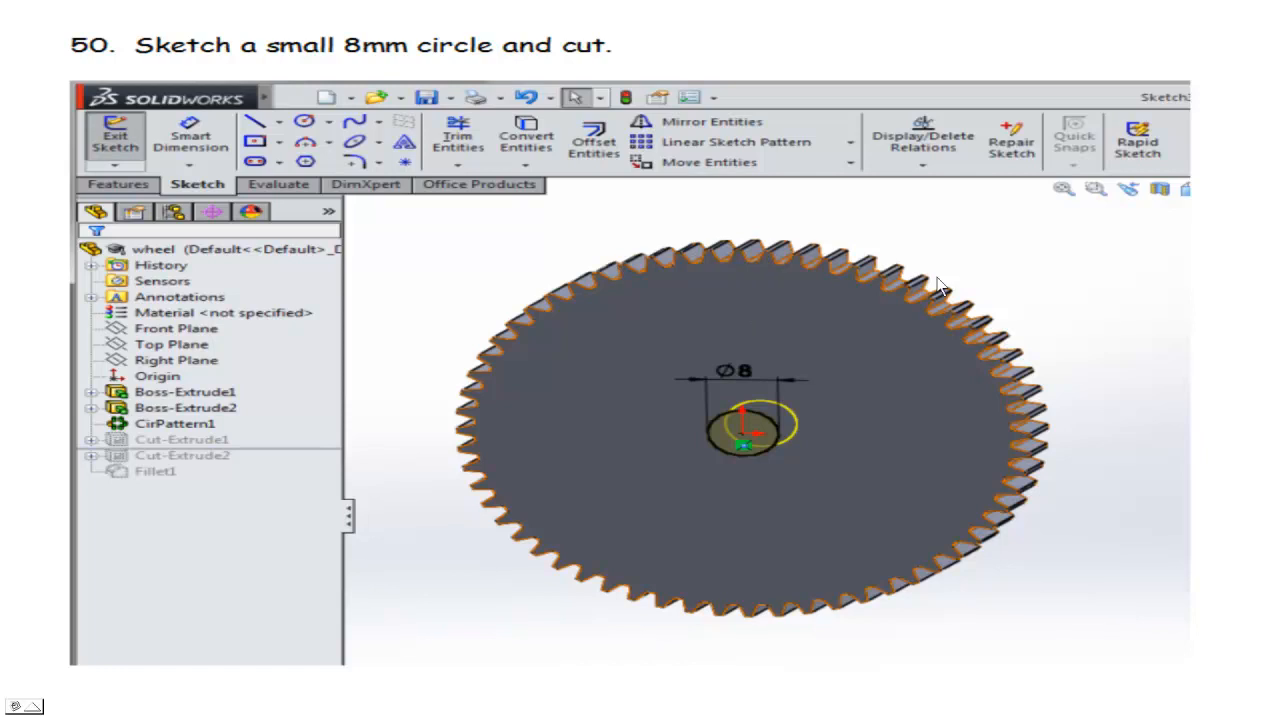
mouse_move(770, 224)
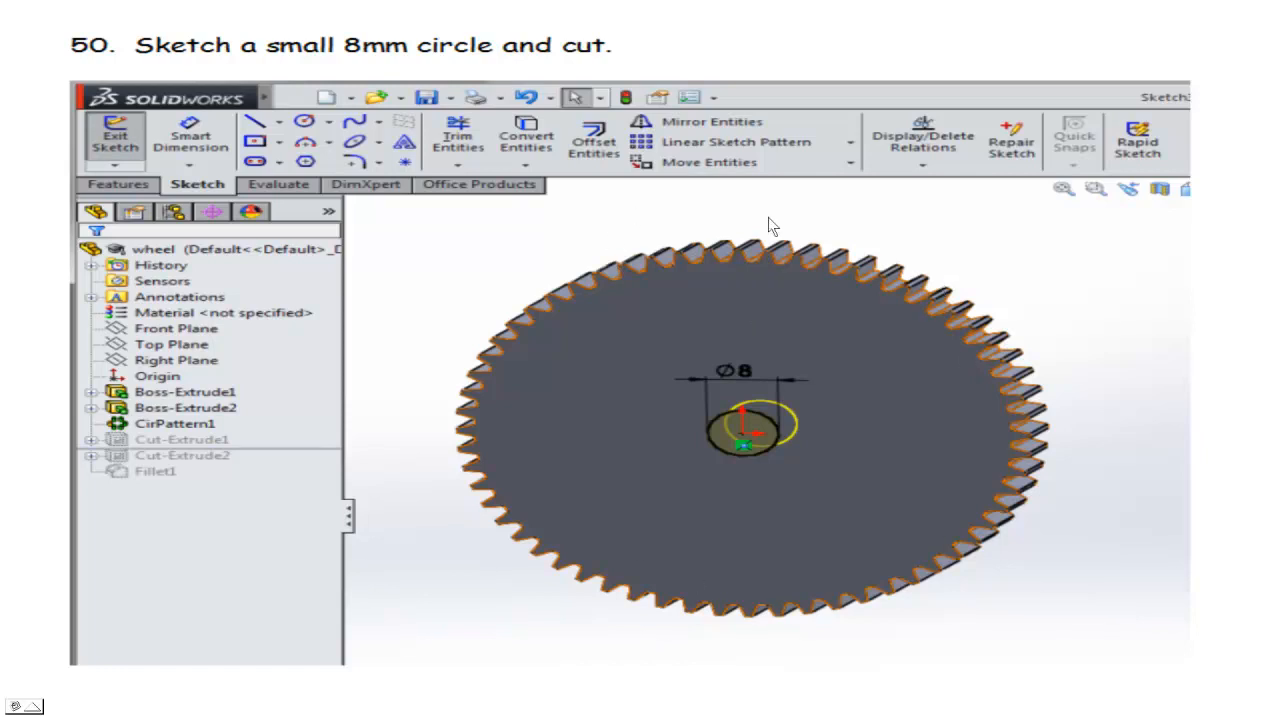
mouse_move(890, 284)
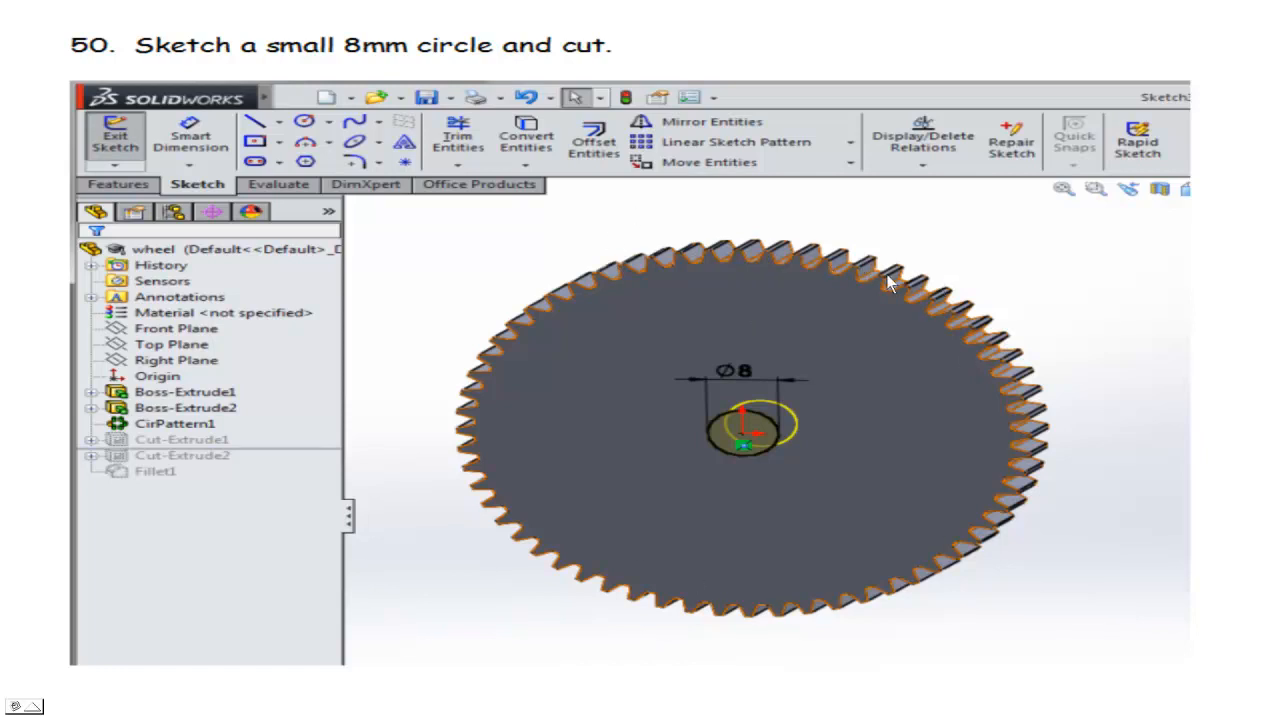
mouse_move(872, 288)
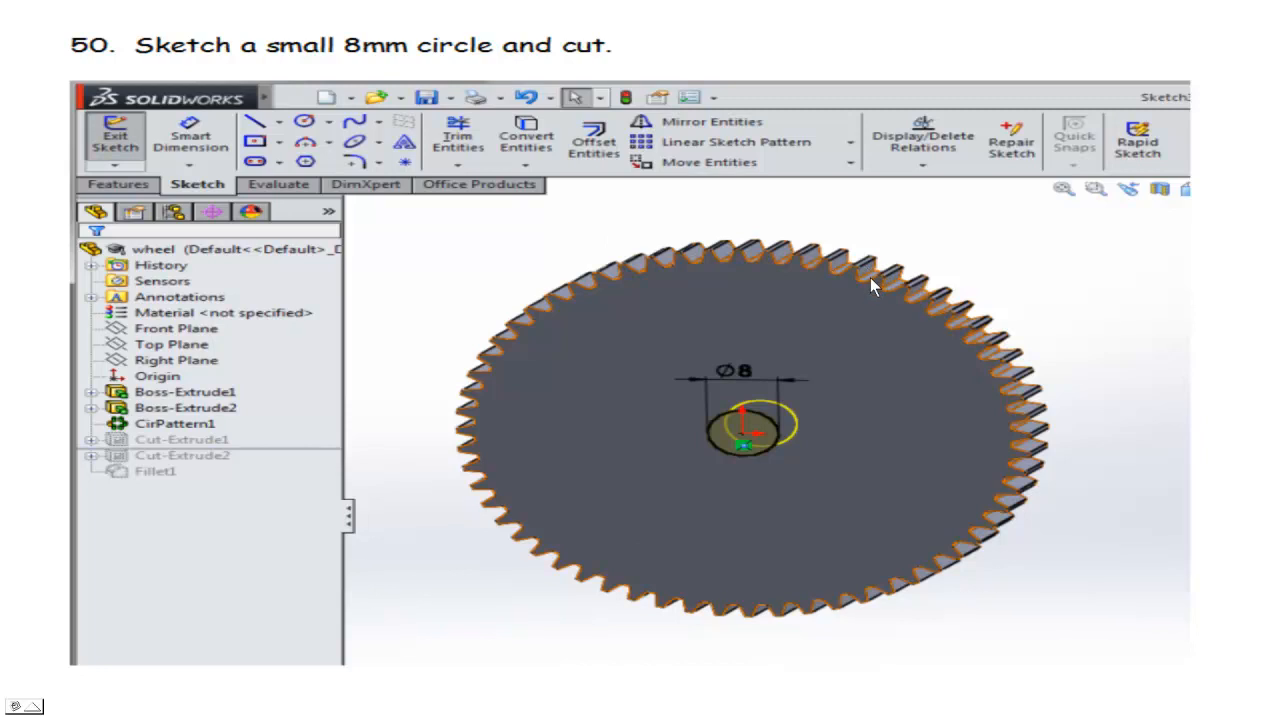
mouse_move(868, 278)
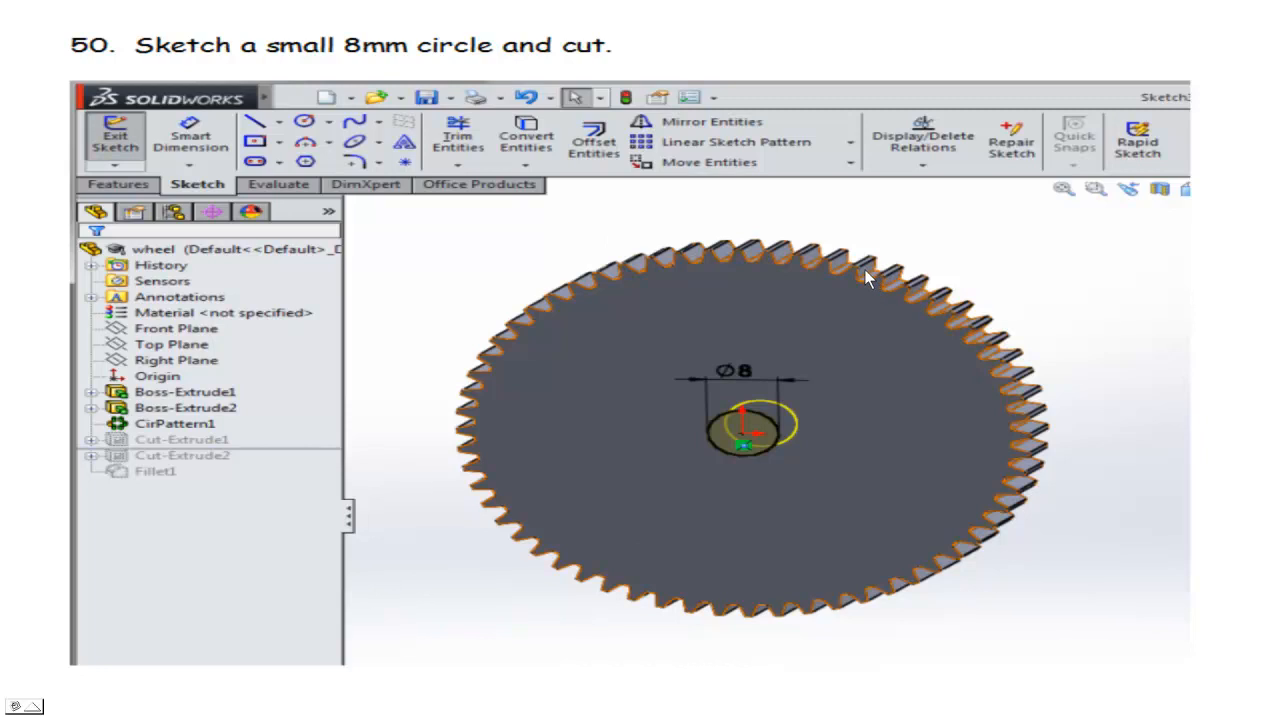
mouse_move(788, 412)
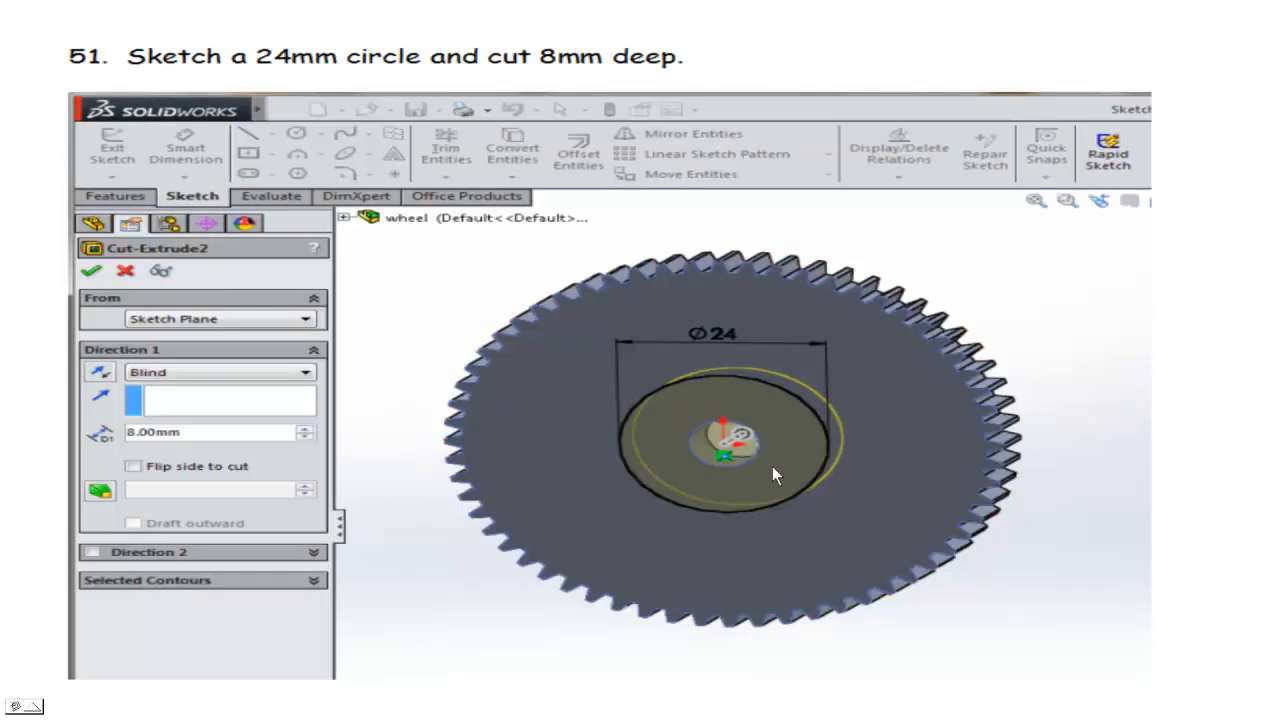
mouse_move(738, 468)
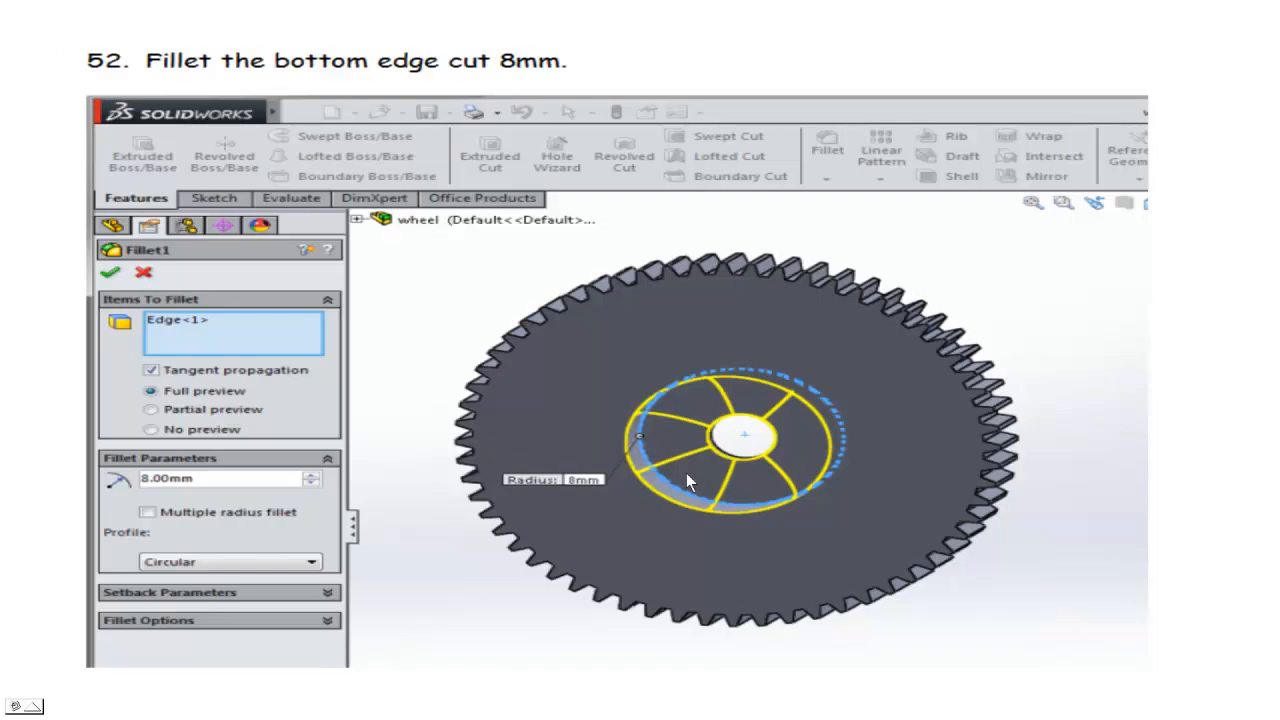
Step: Advance through the hole, recess and fillet slides to slide 53, 'This completes the wheel.'
click(110, 272)
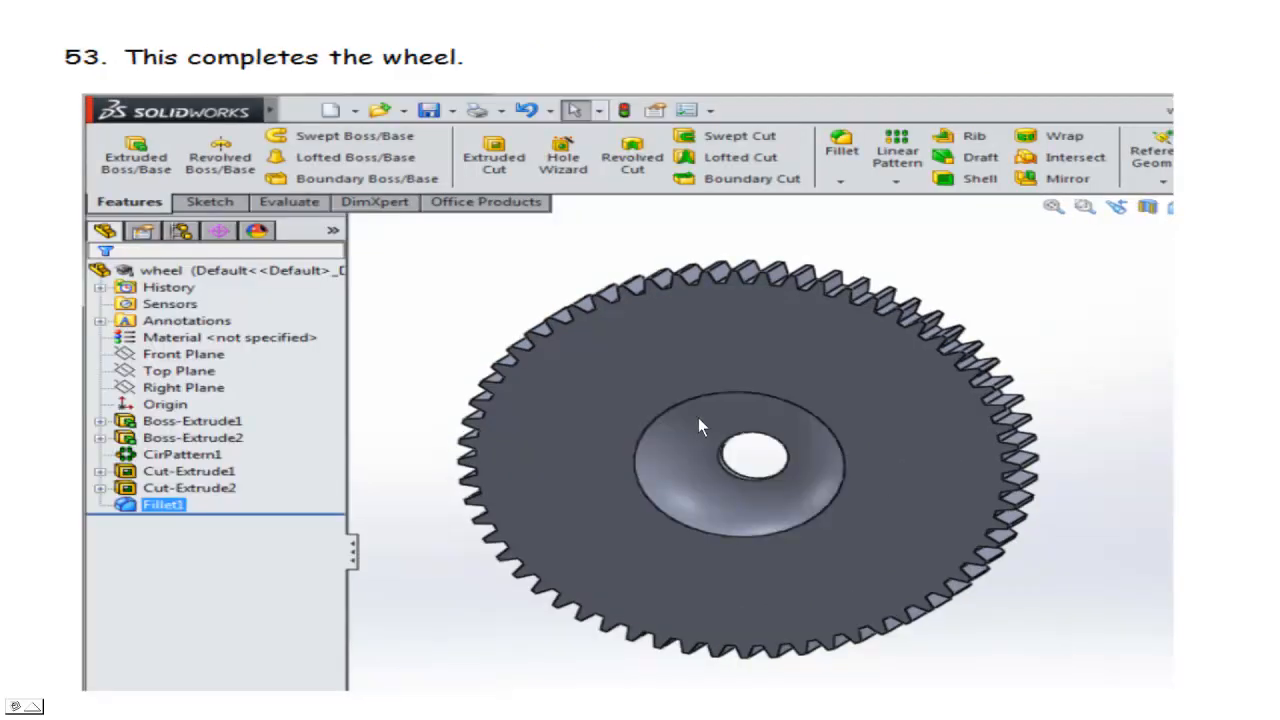
mouse_move(650, 490)
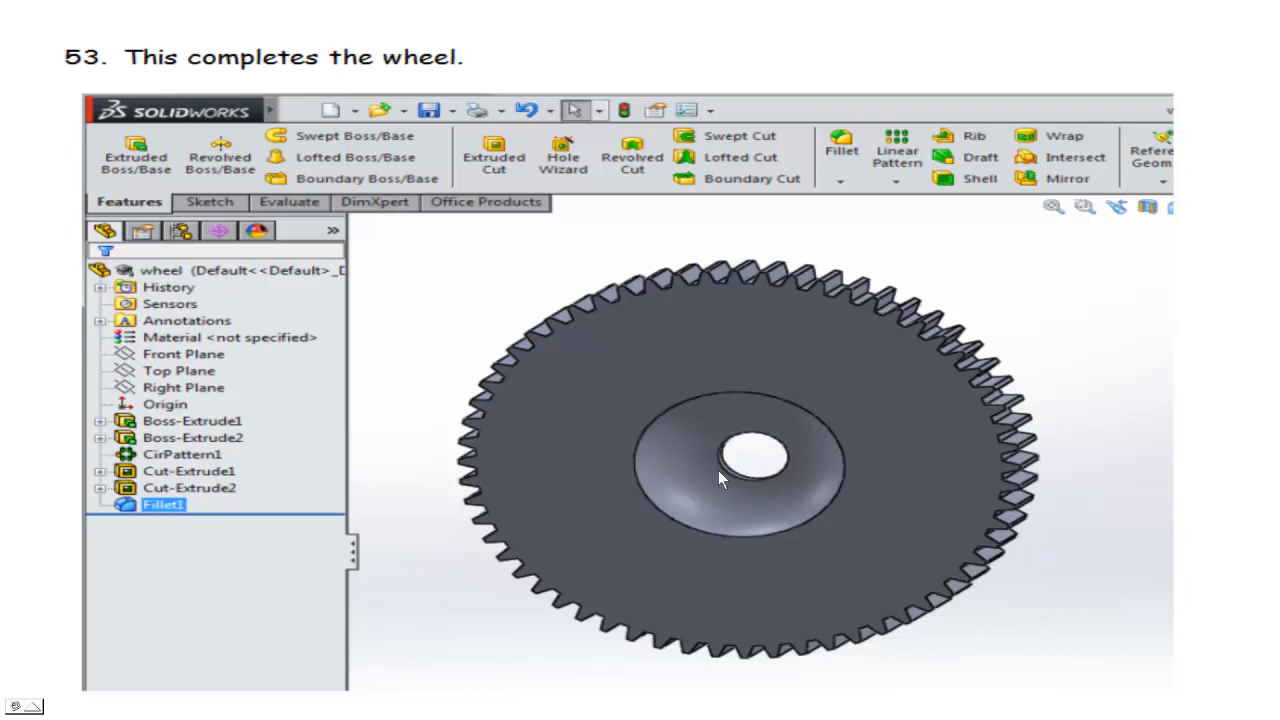
mouse_move(724, 474)
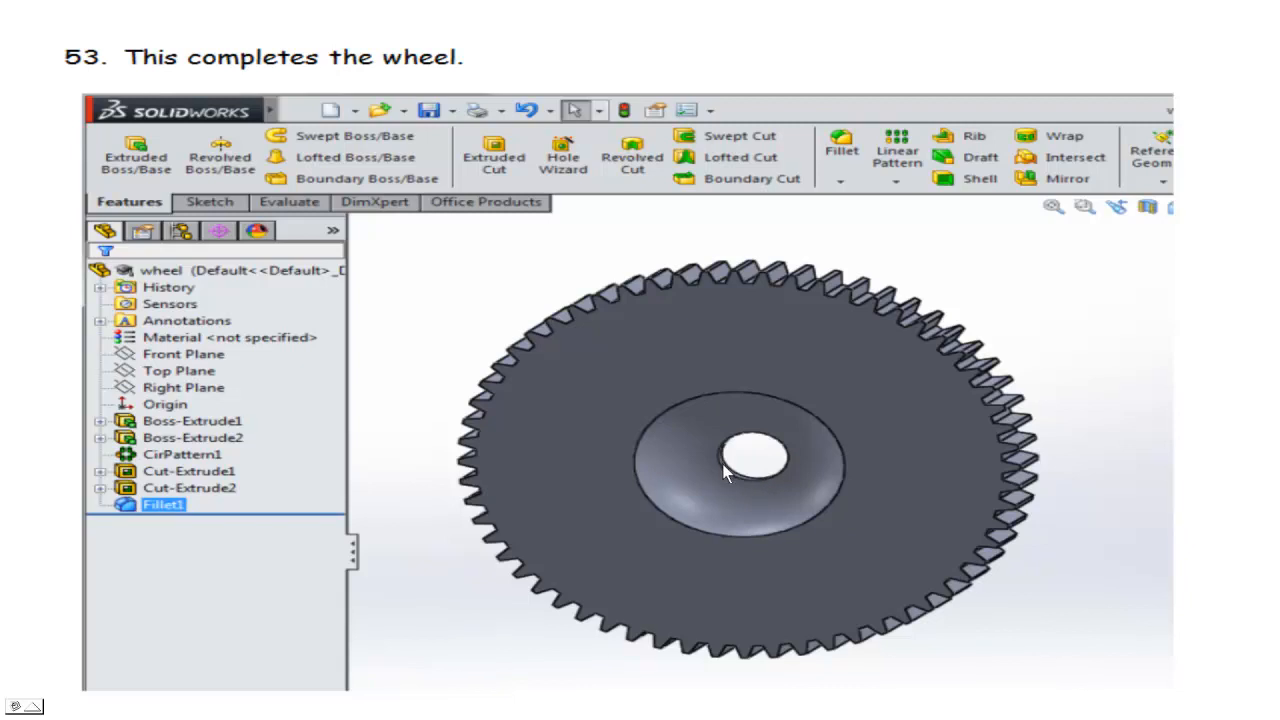
mouse_move(756, 472)
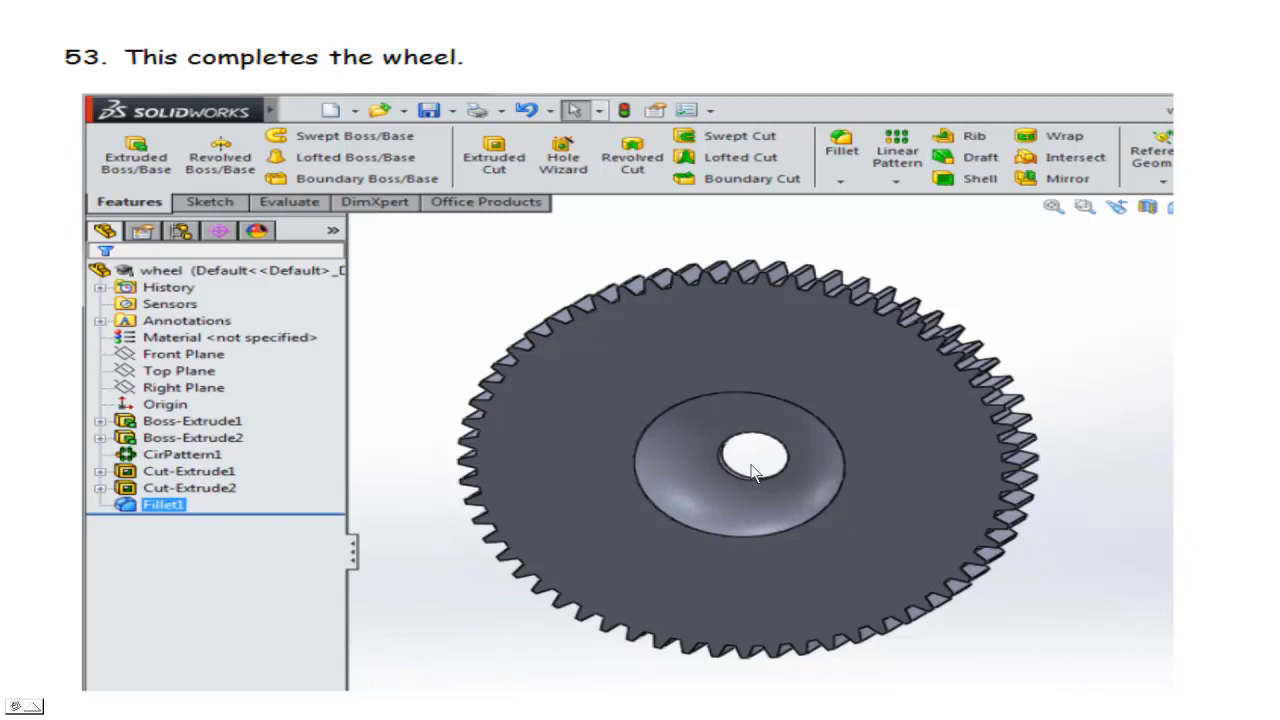
mouse_move(1048, 344)
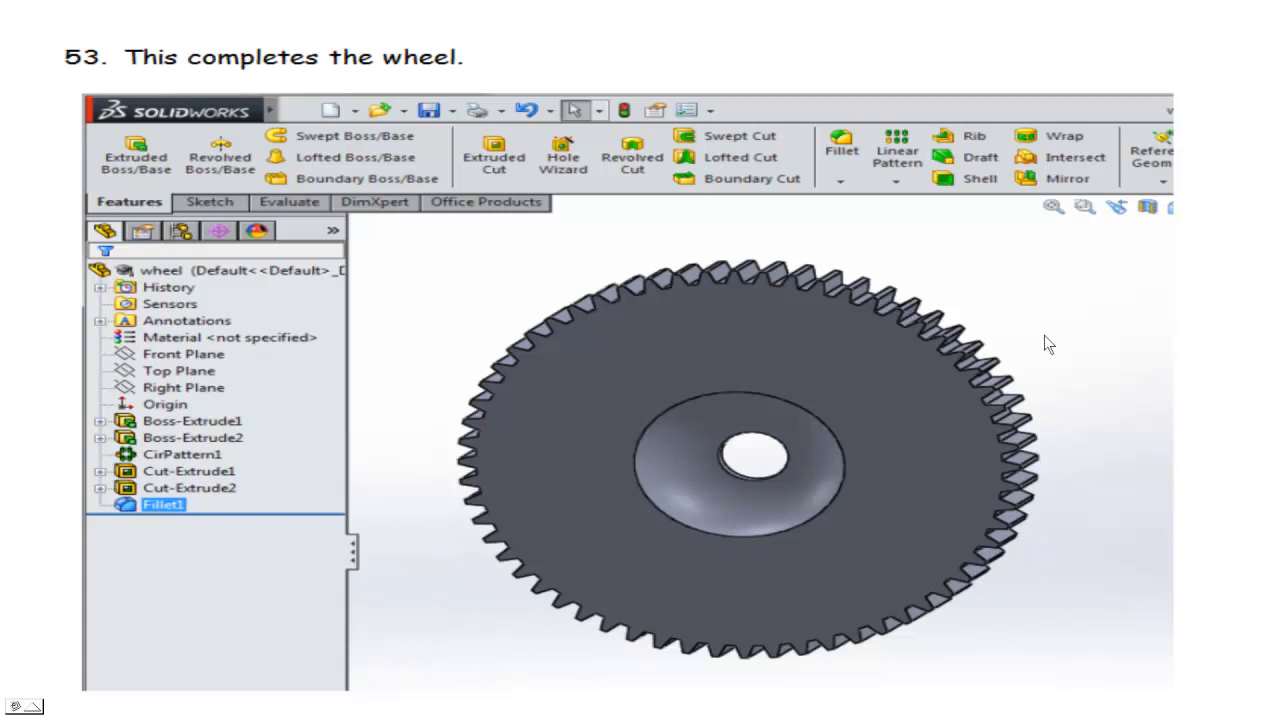
mouse_move(924, 396)
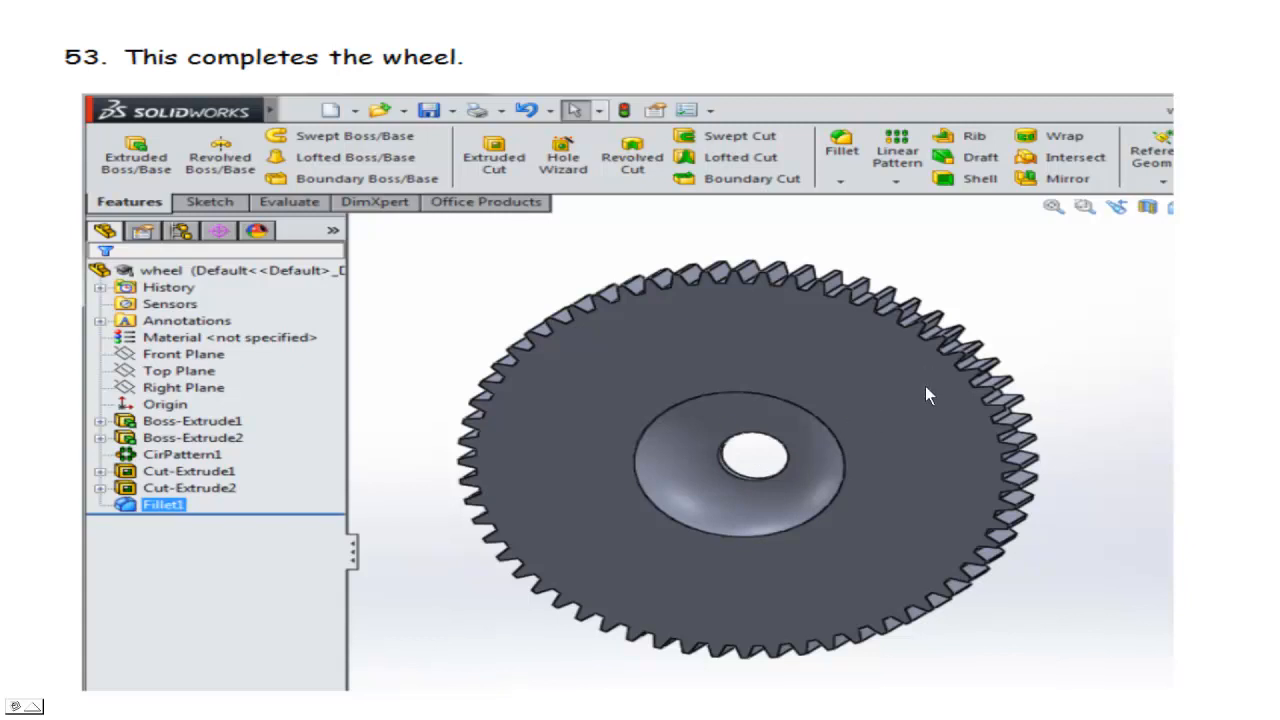
mouse_move(1092, 378)
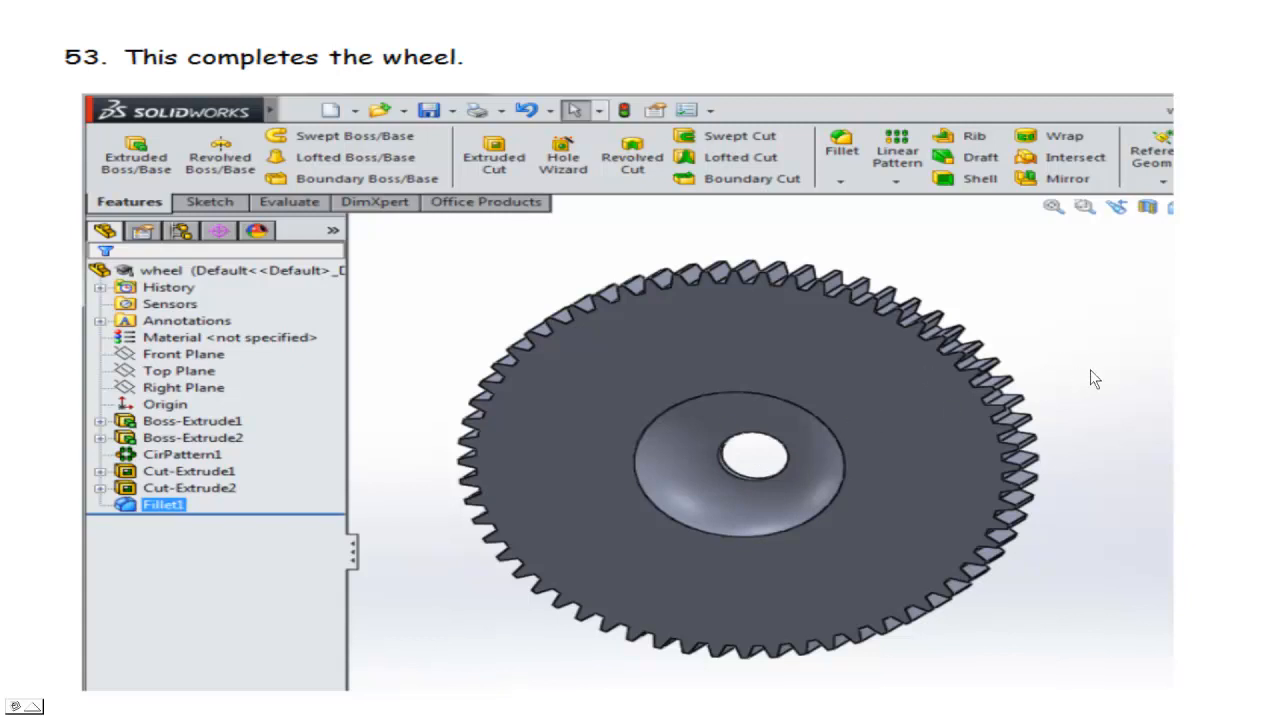
mouse_move(840, 378)
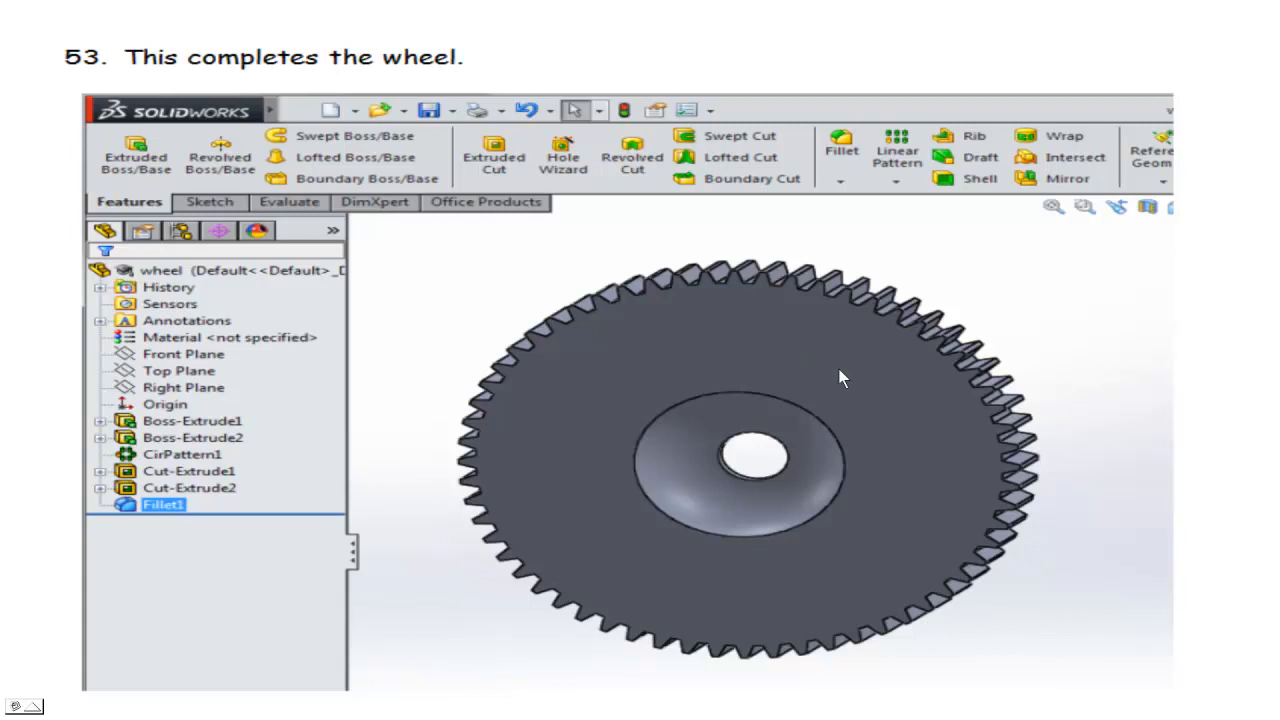
mouse_move(1038, 360)
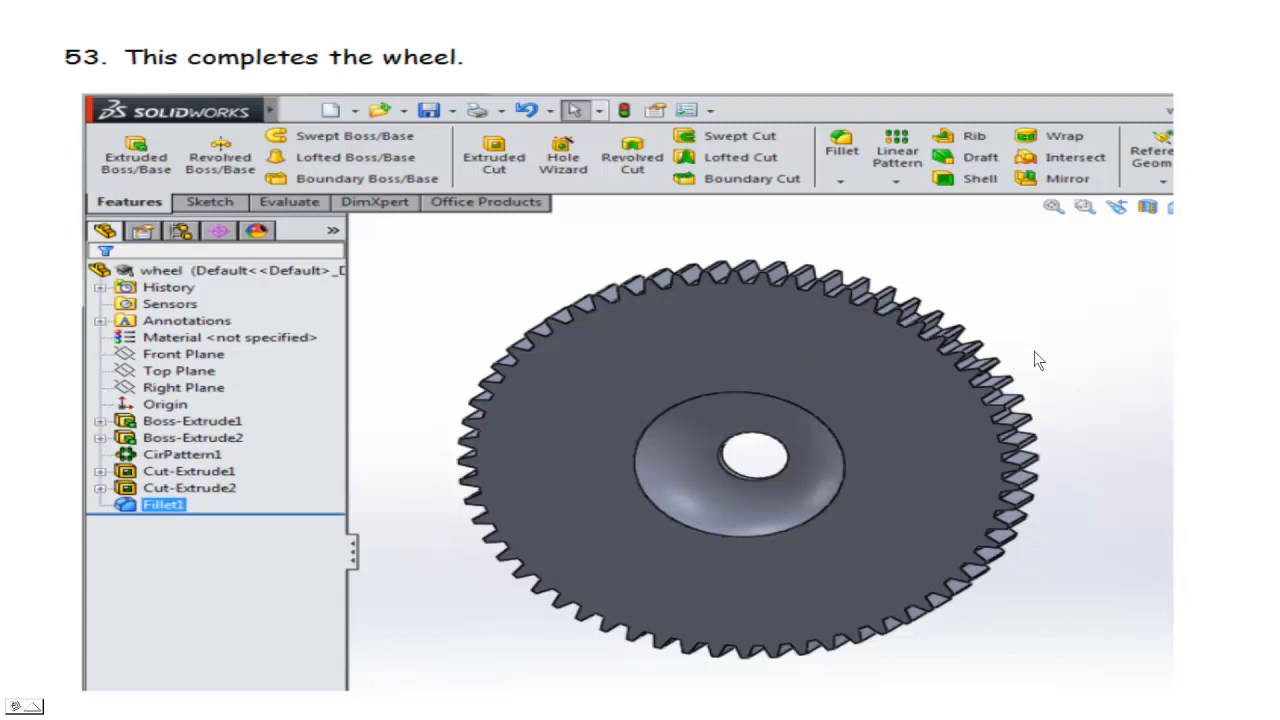